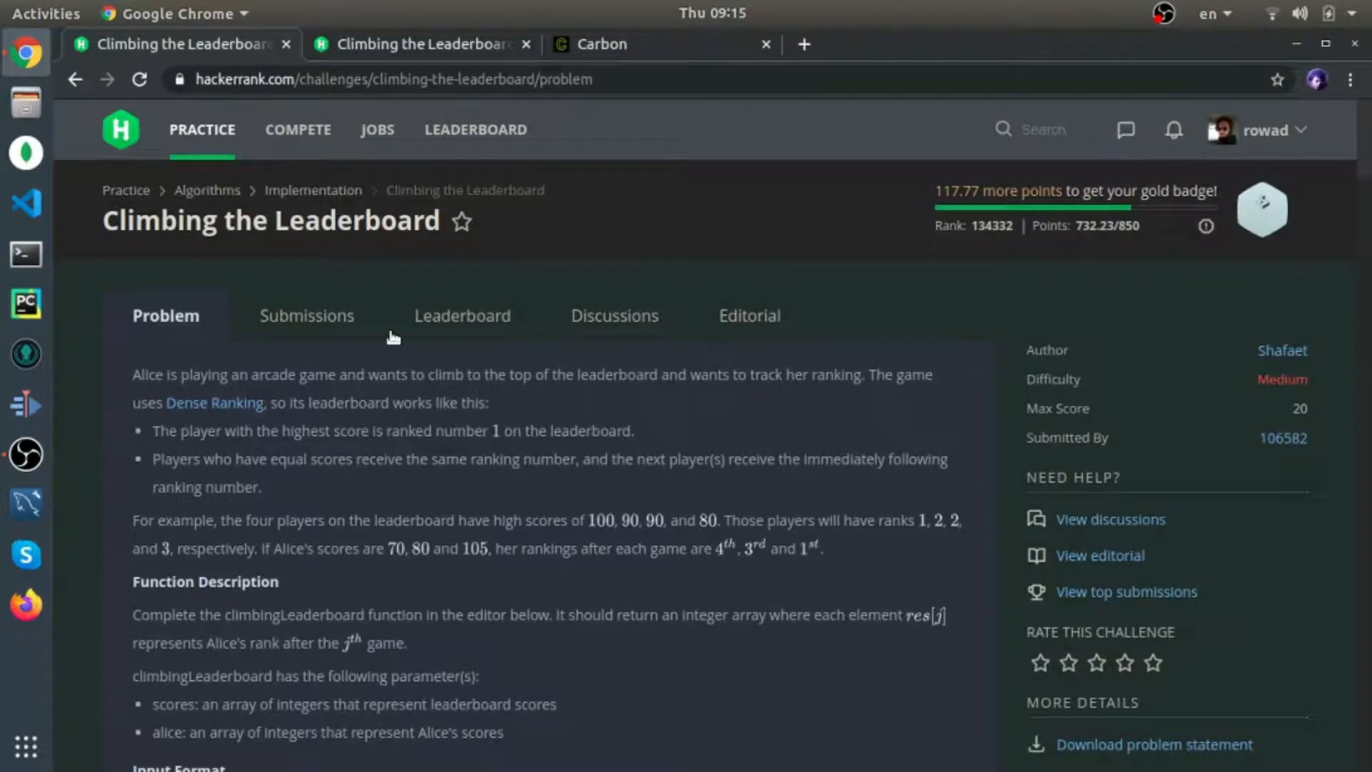
- Scroll through the reference code, then return to the HackerRank tab showing Sample Input 1 arrays
scroll(down, 3)
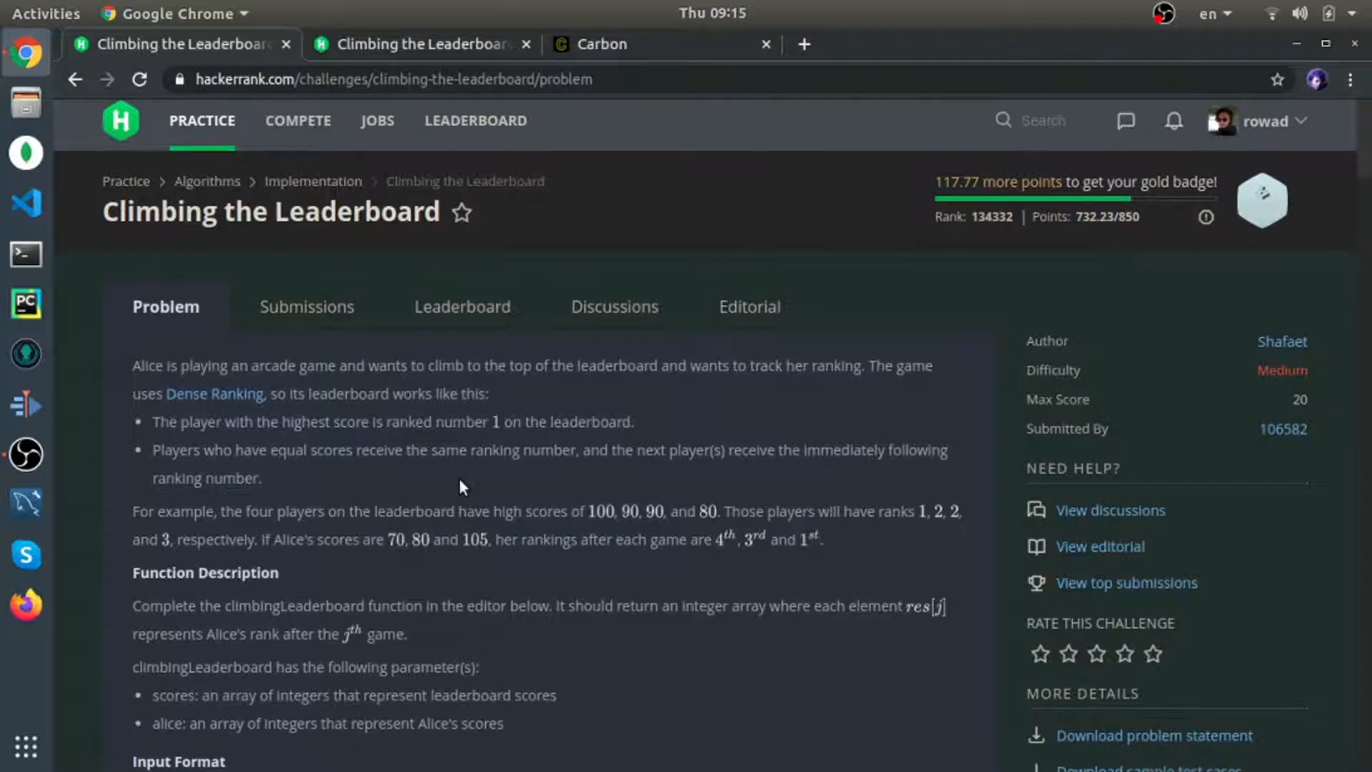
scroll(down, 3)
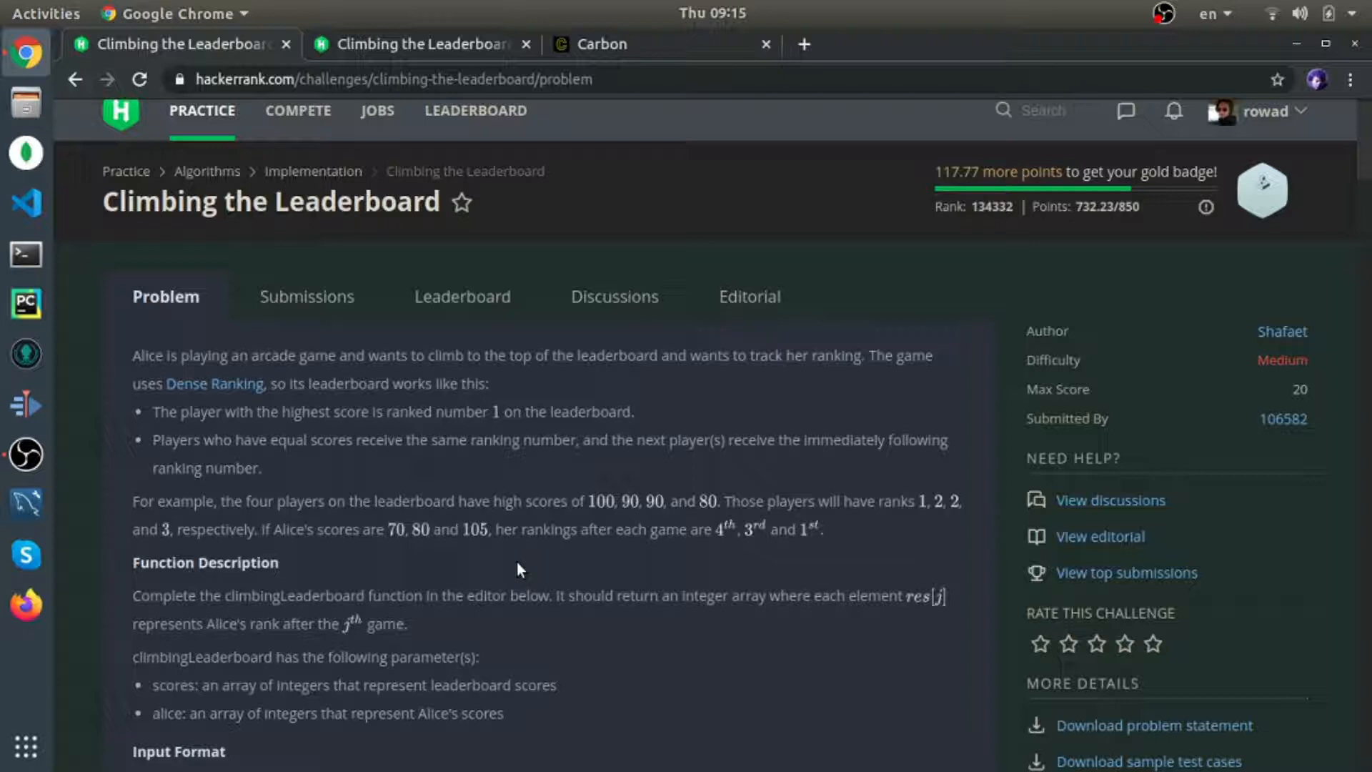
mouse_move(568, 525)
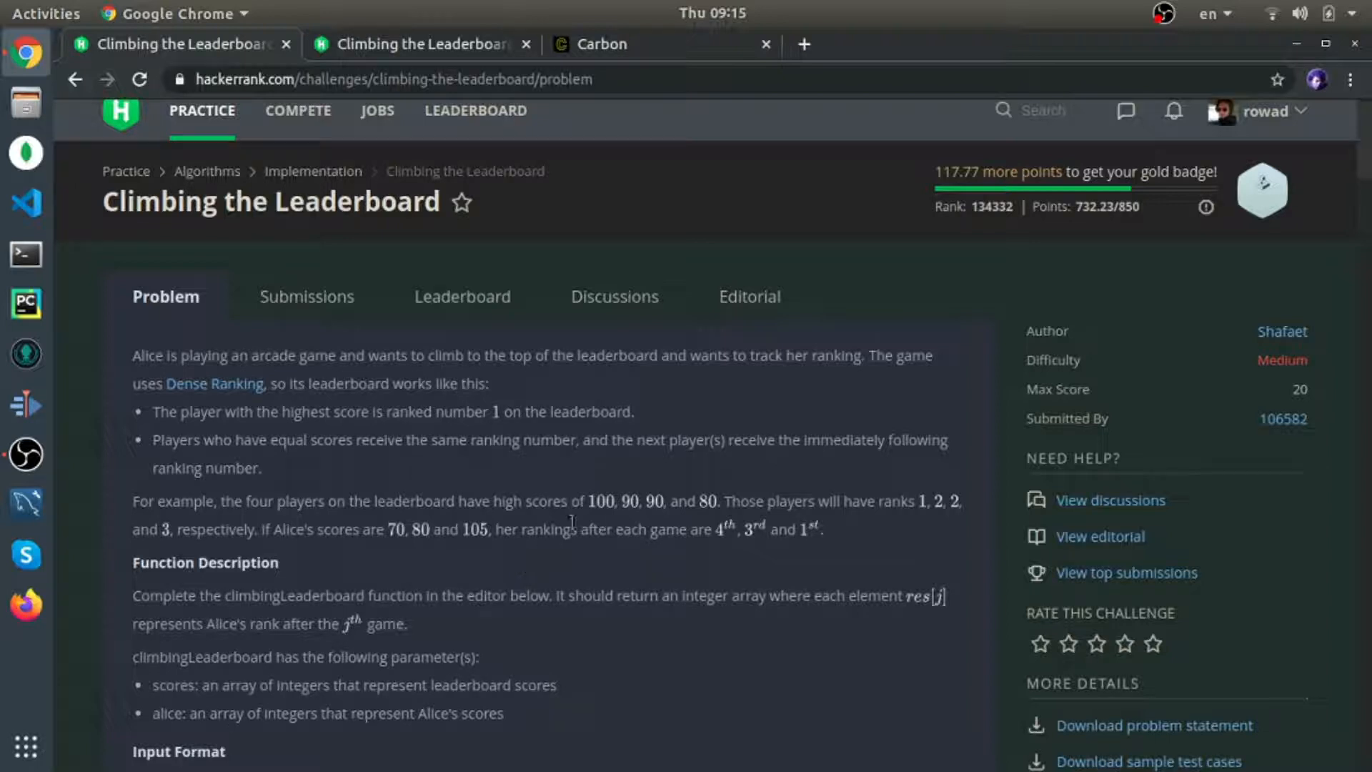
scroll(down, 3)
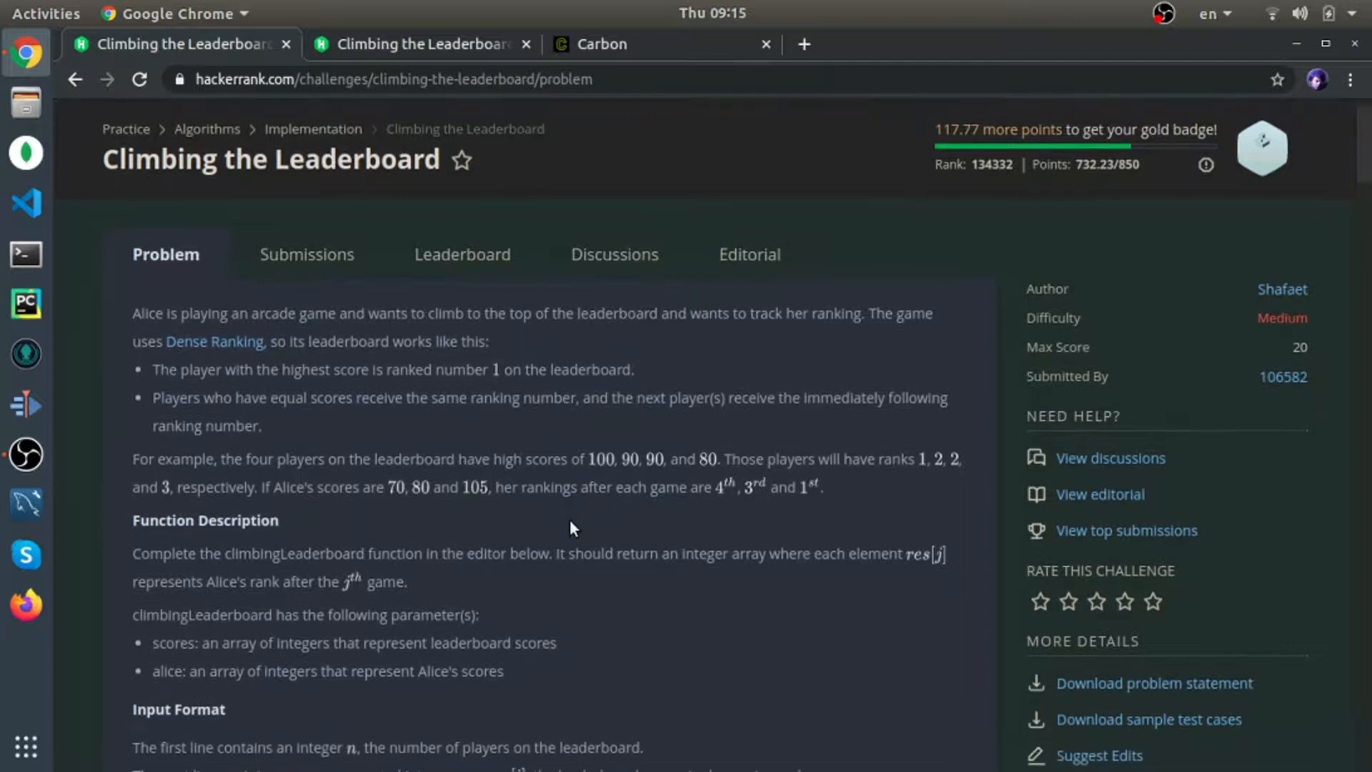
mouse_move(533, 540)
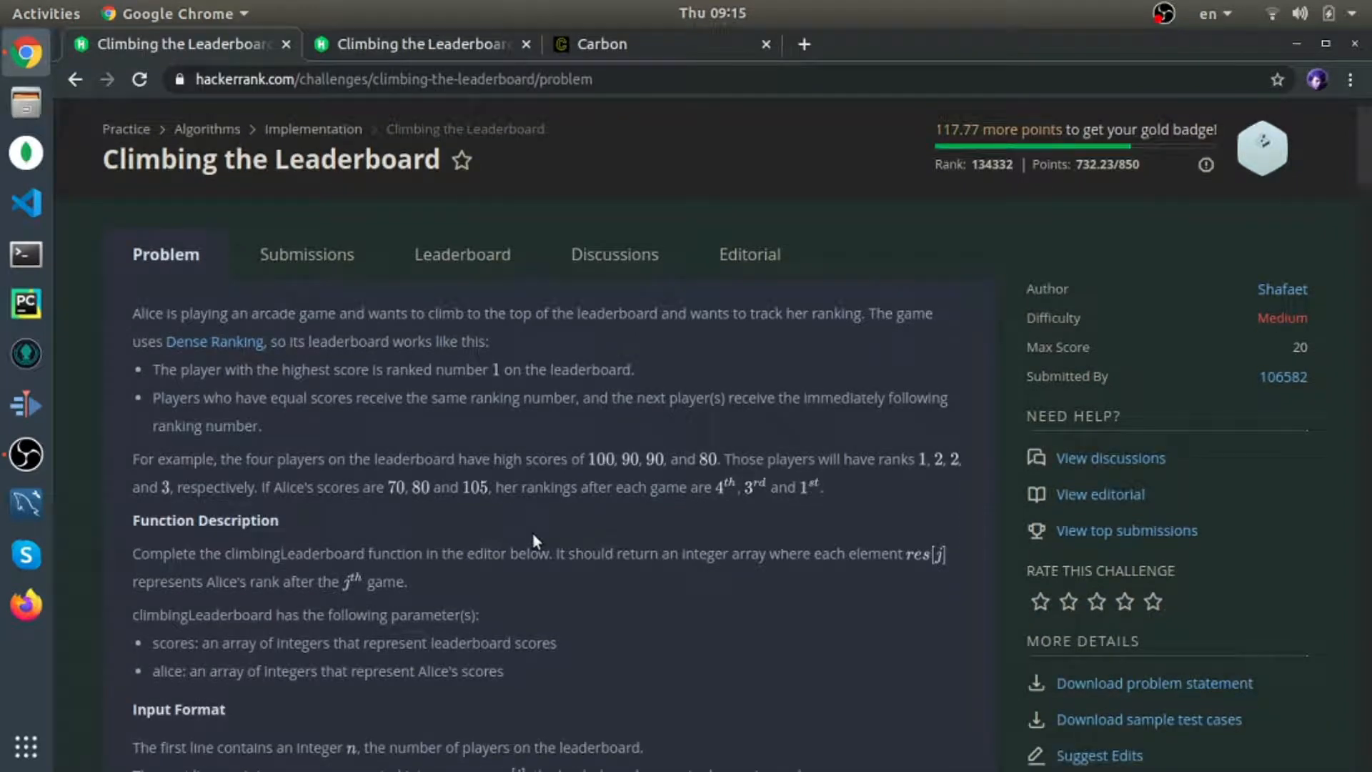
mouse_move(453, 525)
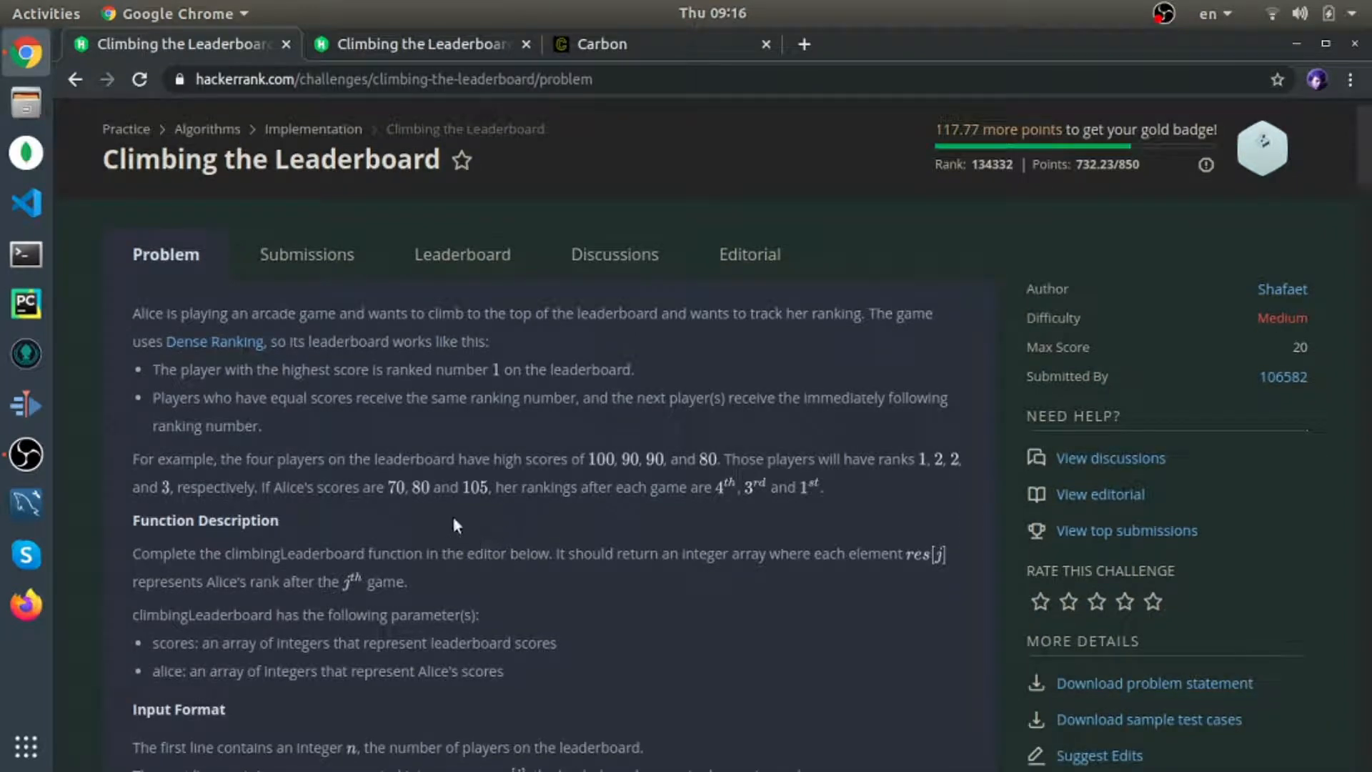
mouse_move(580, 456)
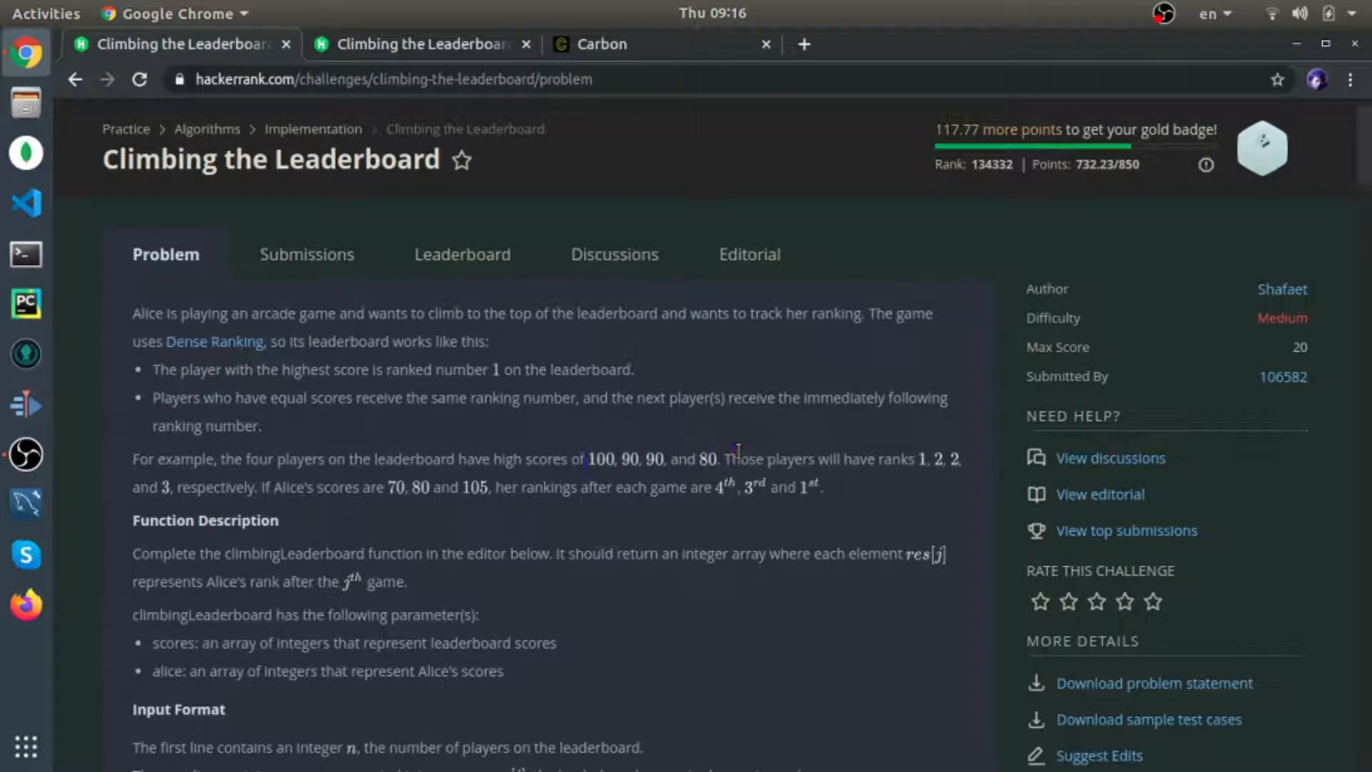
mouse_move(659, 450)
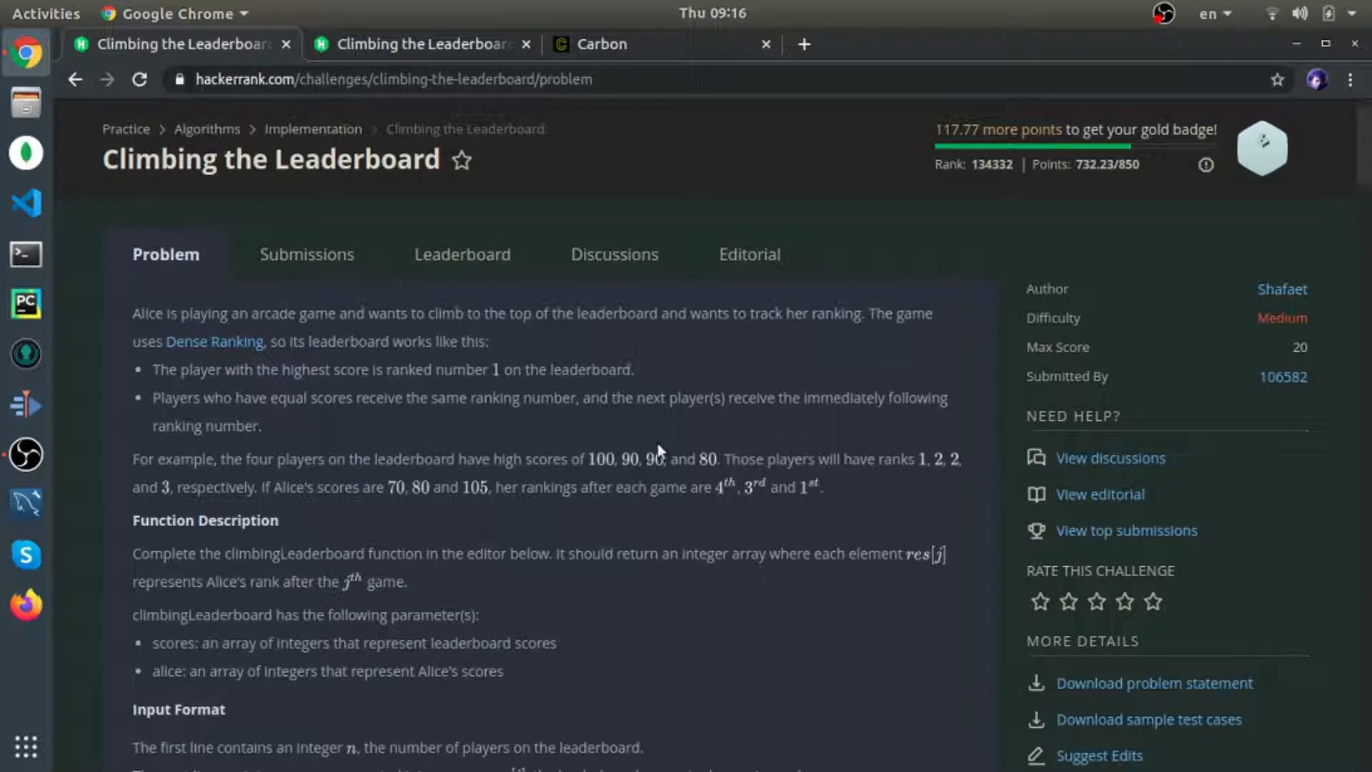
mouse_move(760, 468)
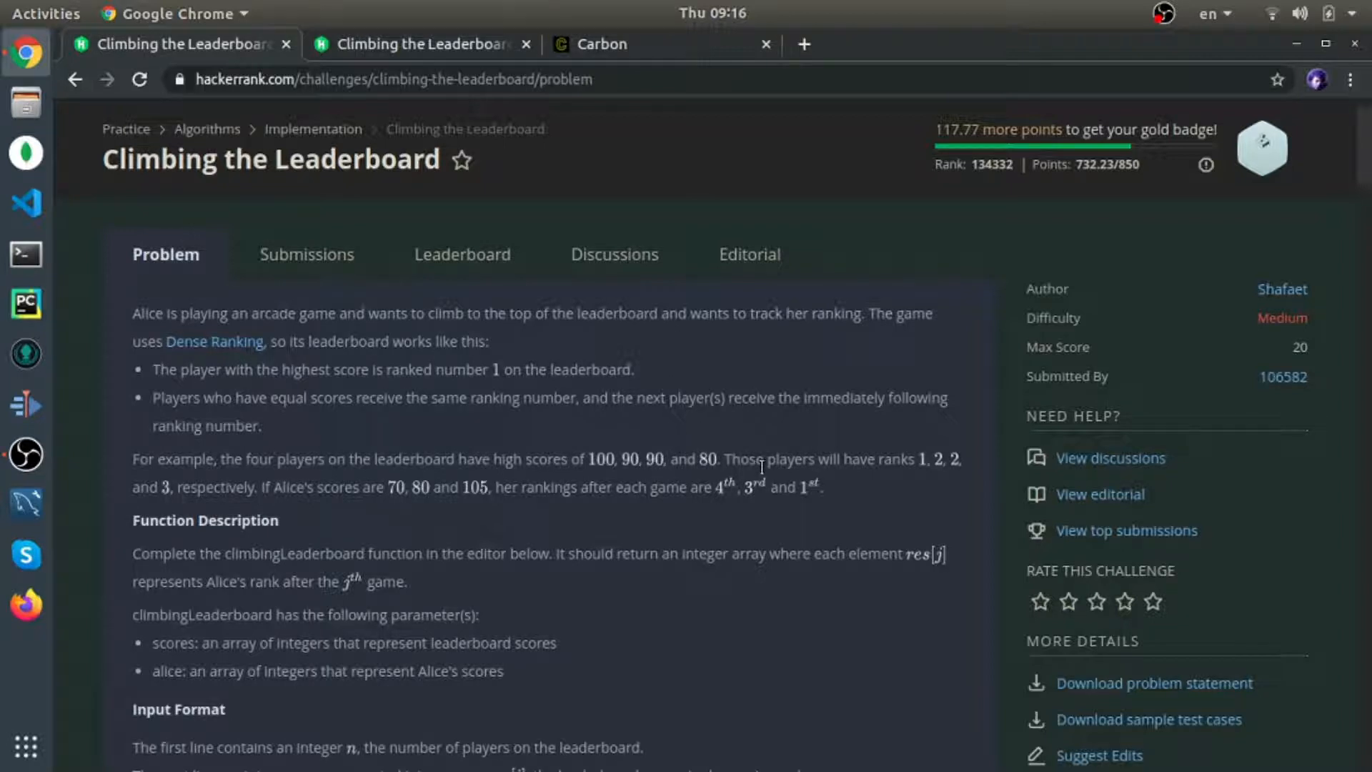
scroll(down, 3)
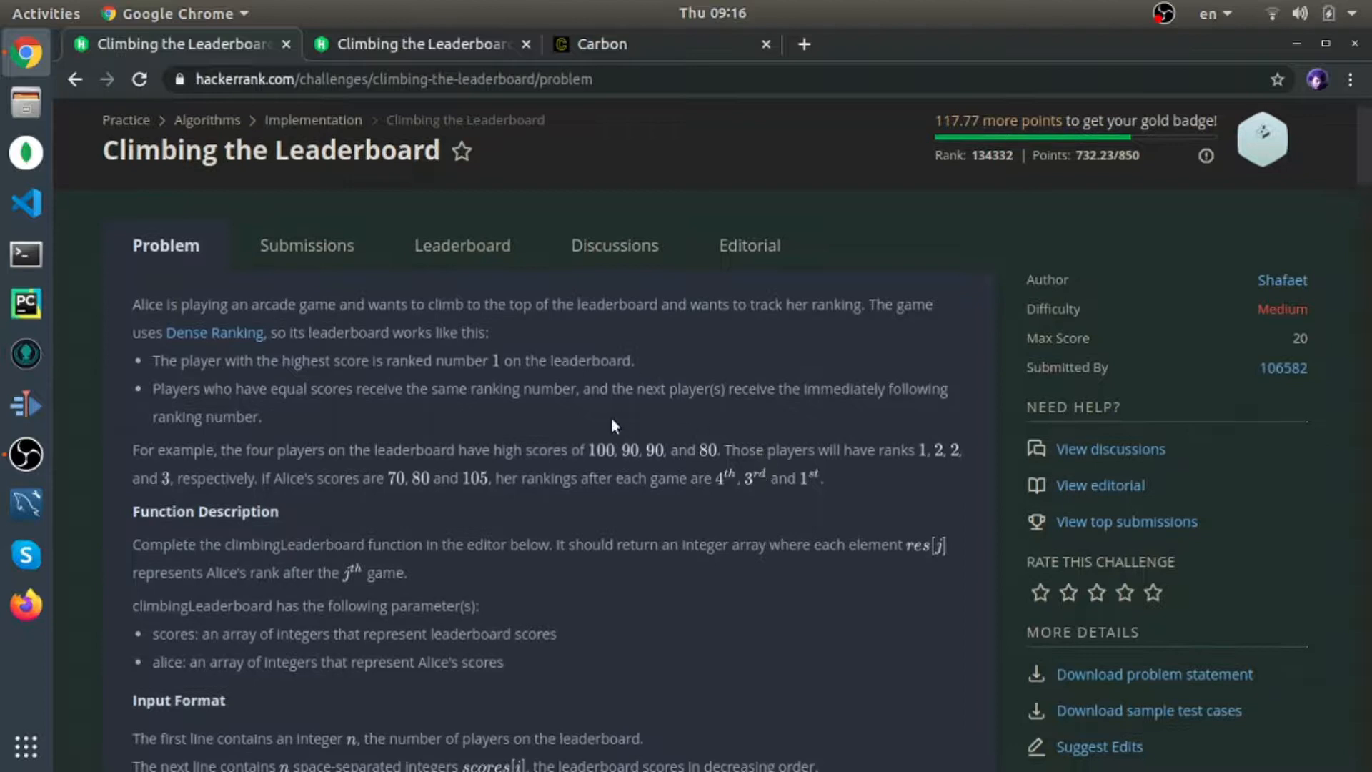
mouse_move(647, 429)
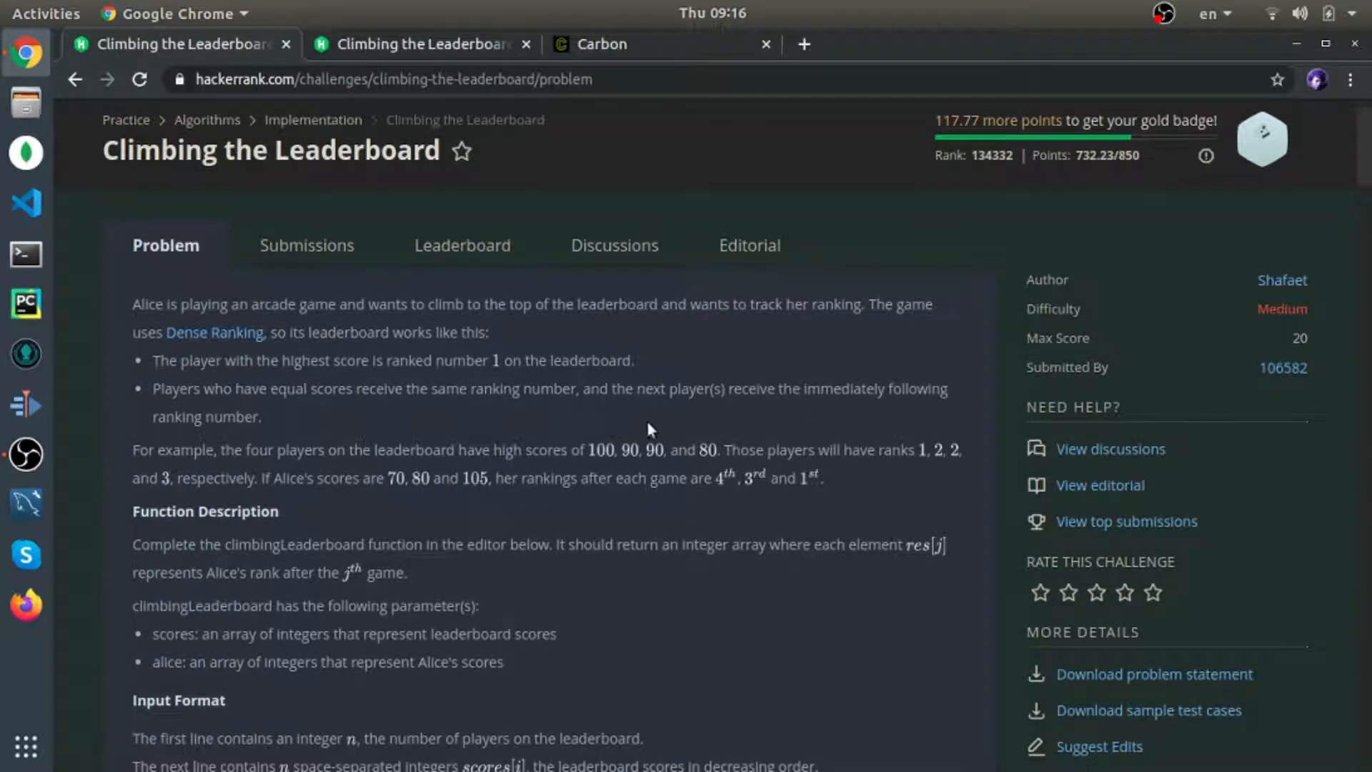
mouse_move(664, 444)
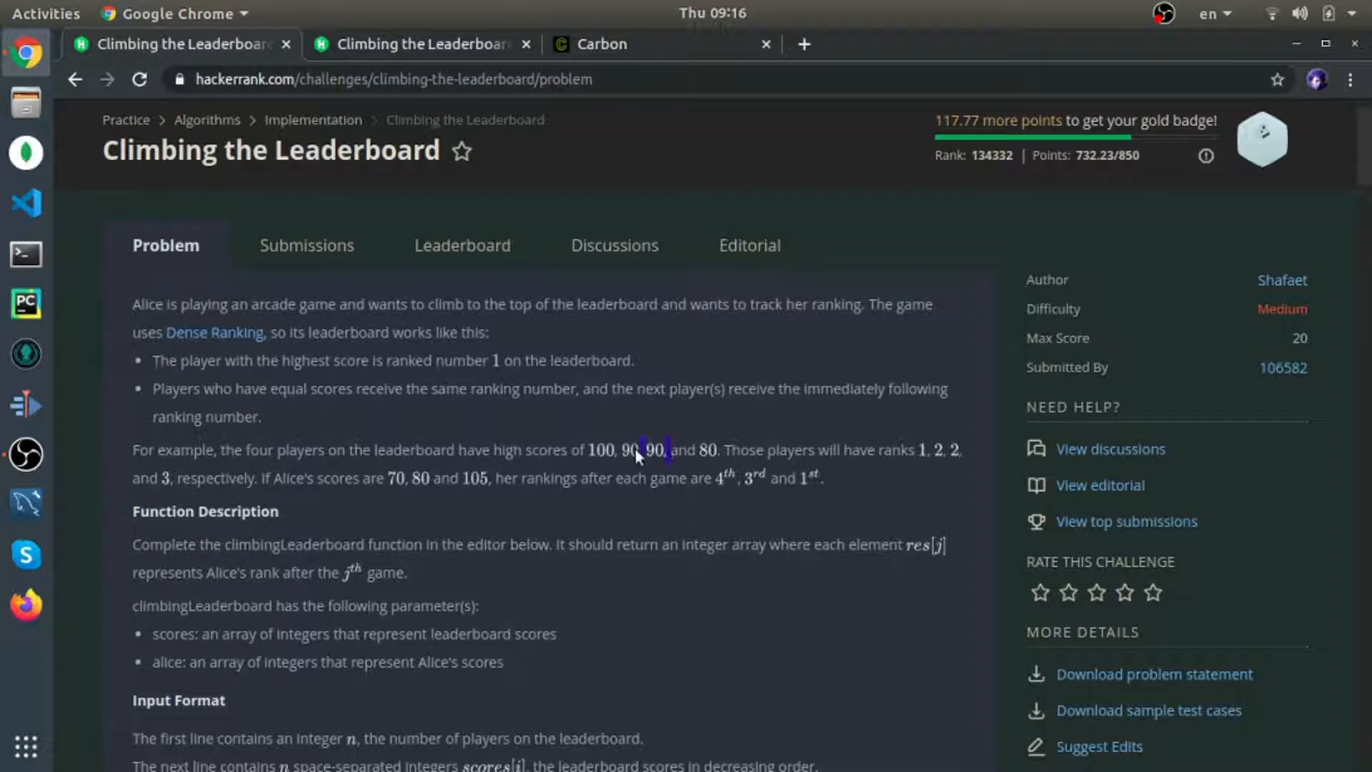
mouse_move(665, 382)
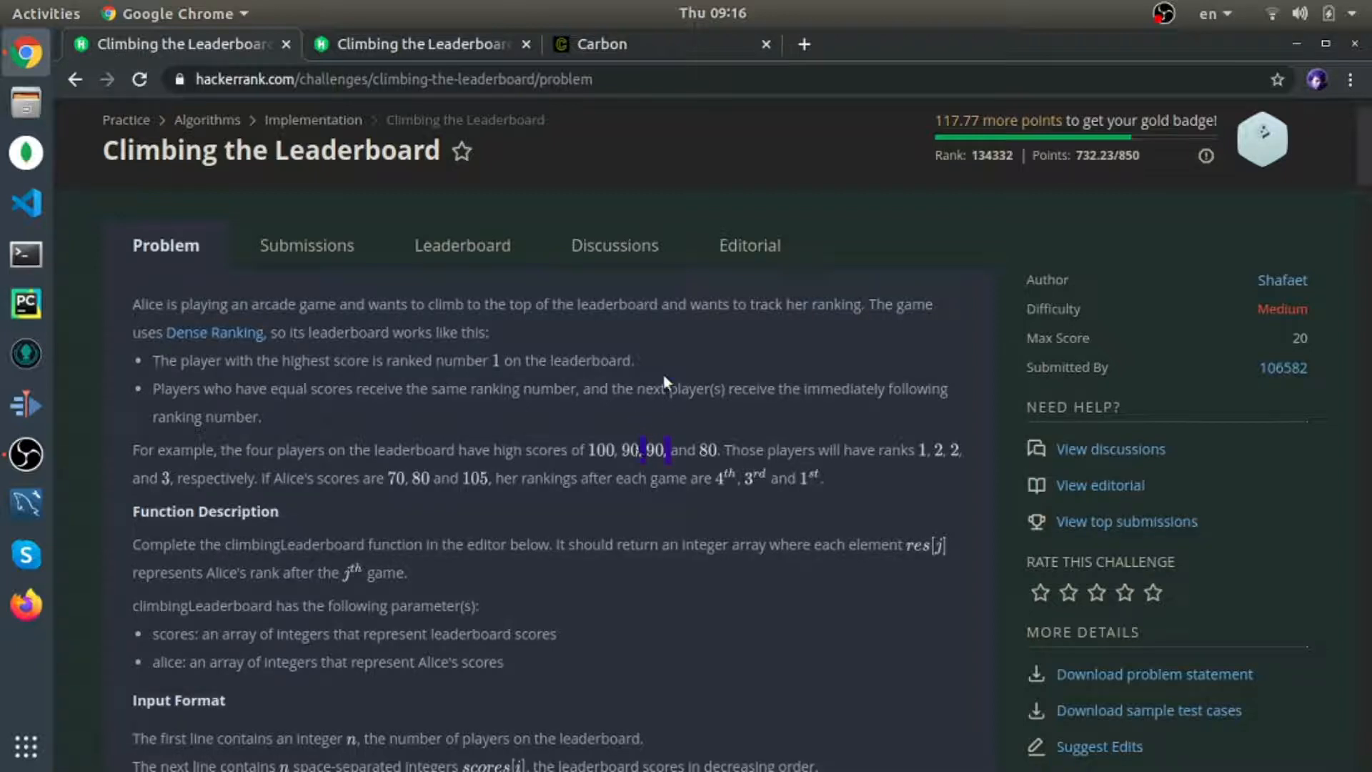
mouse_move(708, 436)
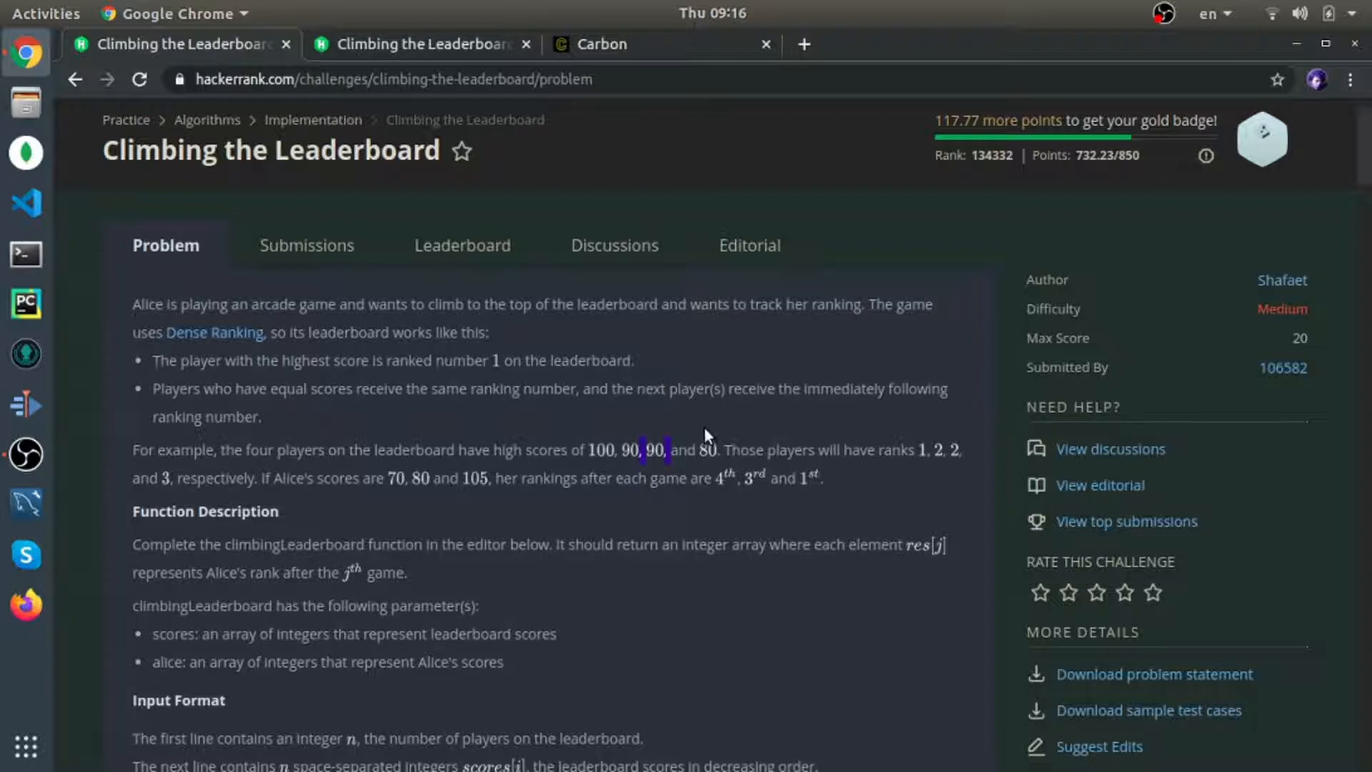
mouse_move(363, 486)
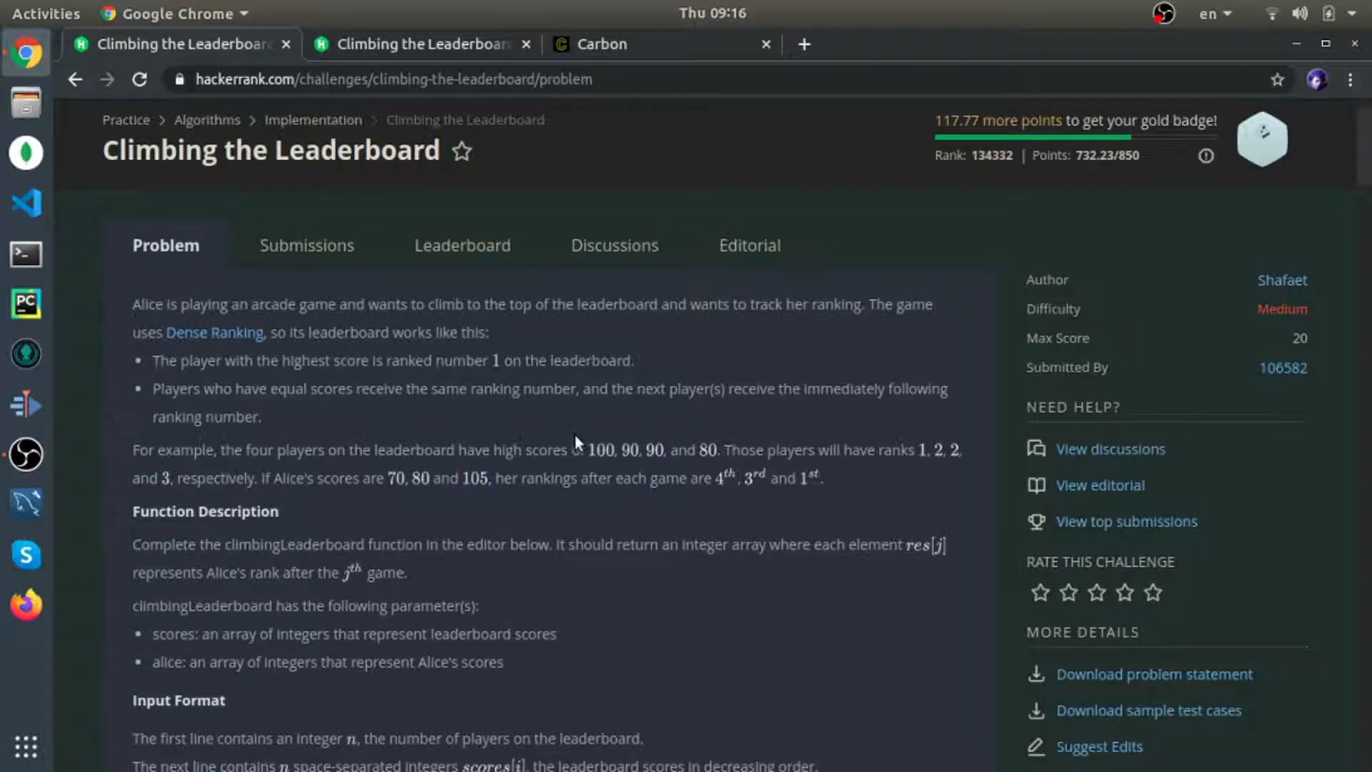
mouse_move(545, 388)
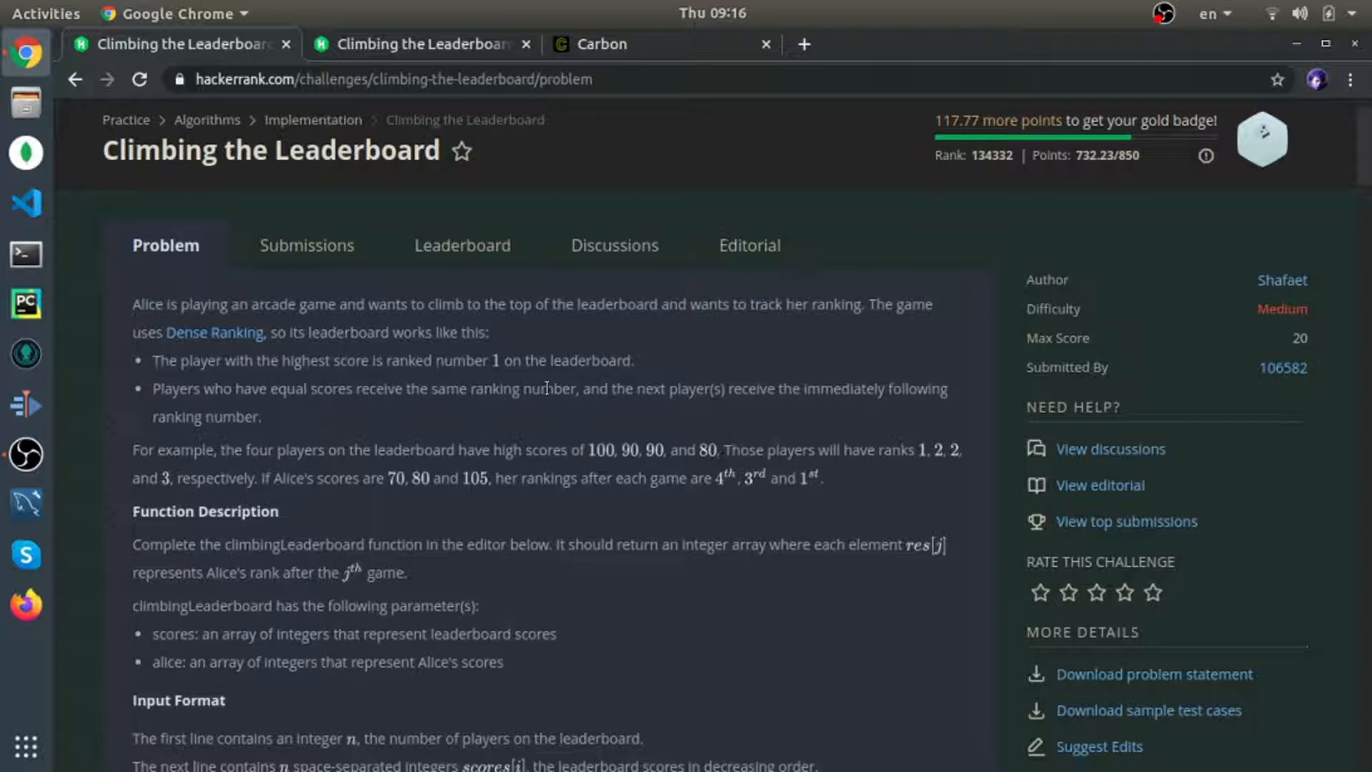
mouse_move(423, 470)
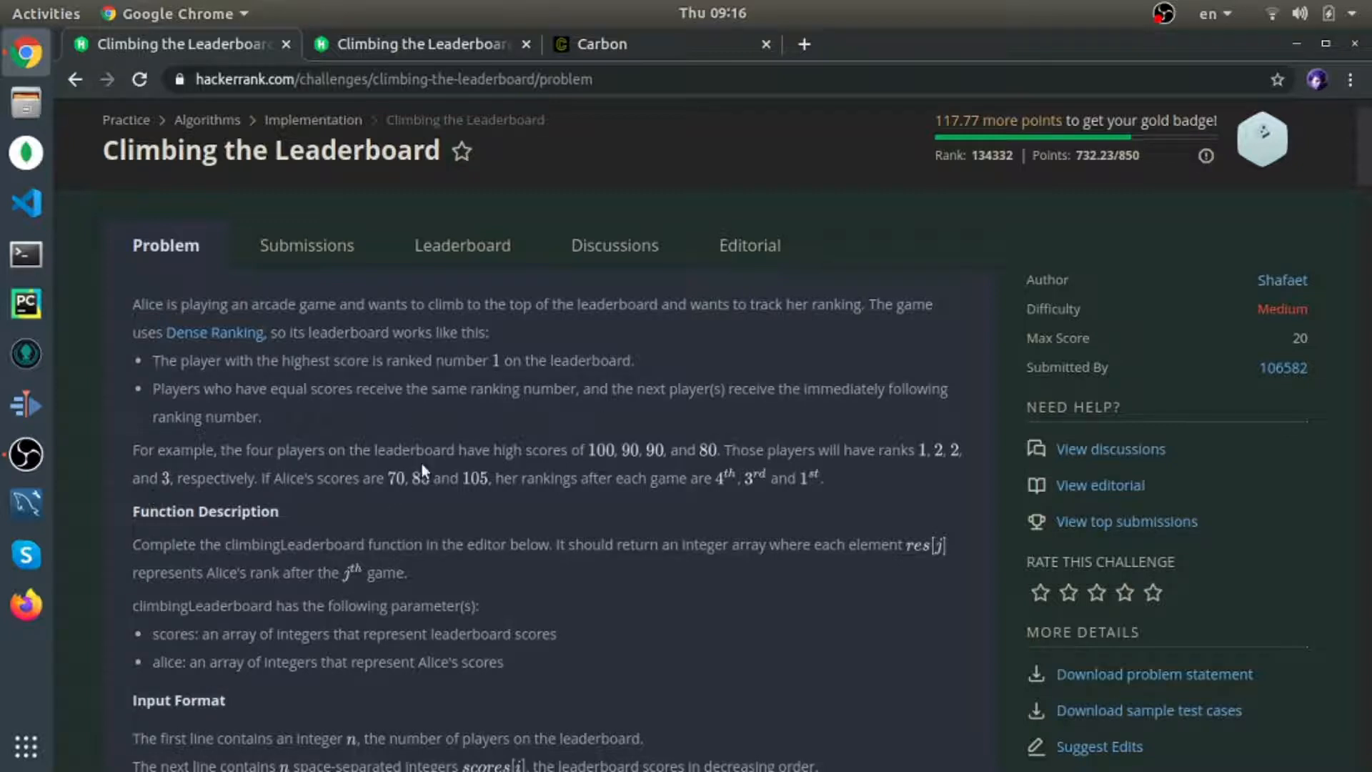
mouse_move(569, 437)
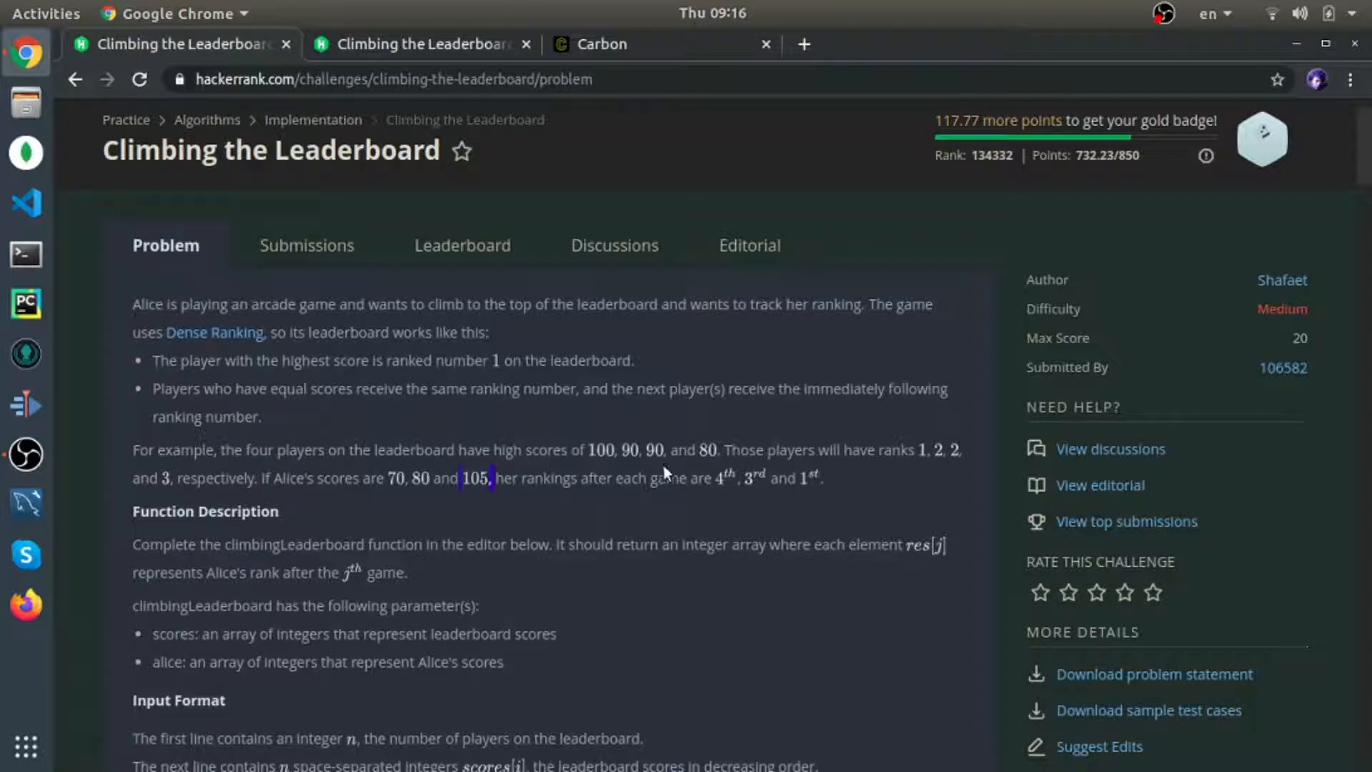
mouse_move(613, 500)
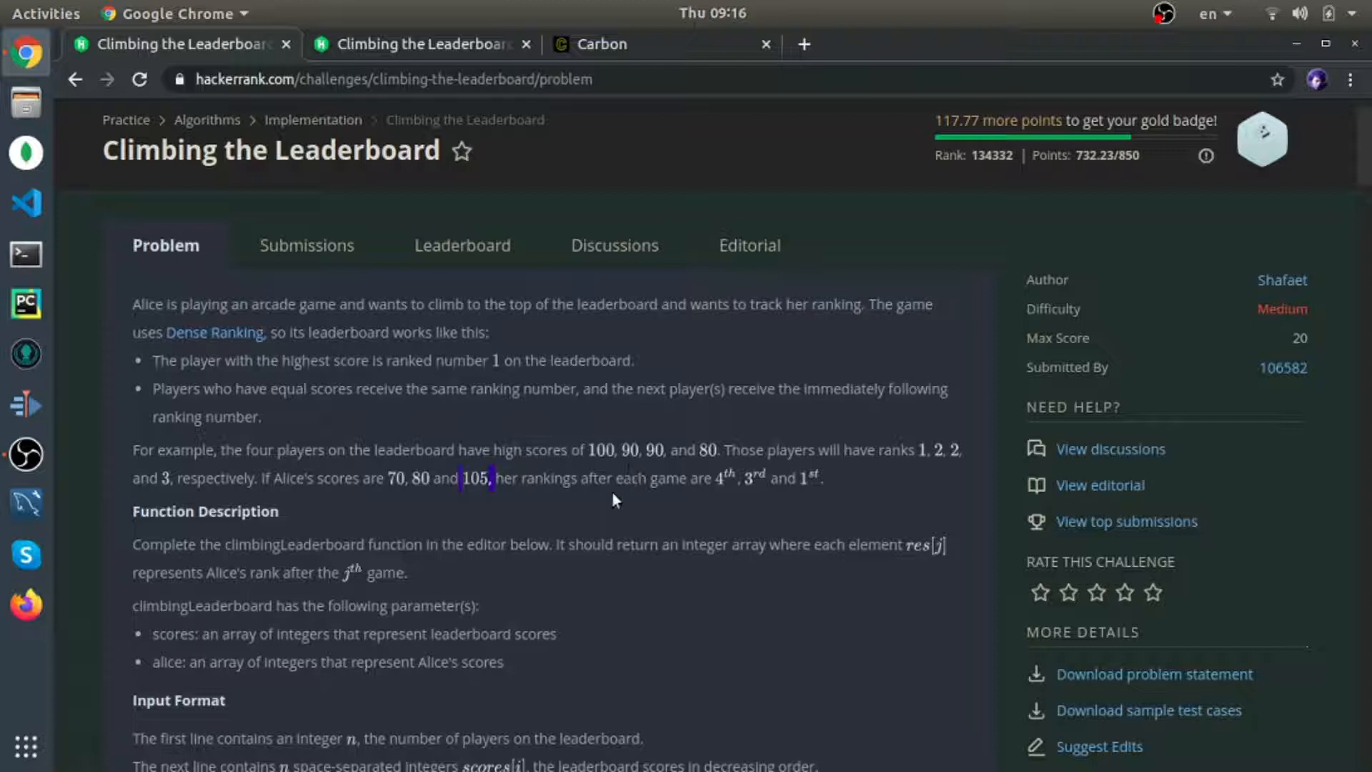
mouse_move(603, 486)
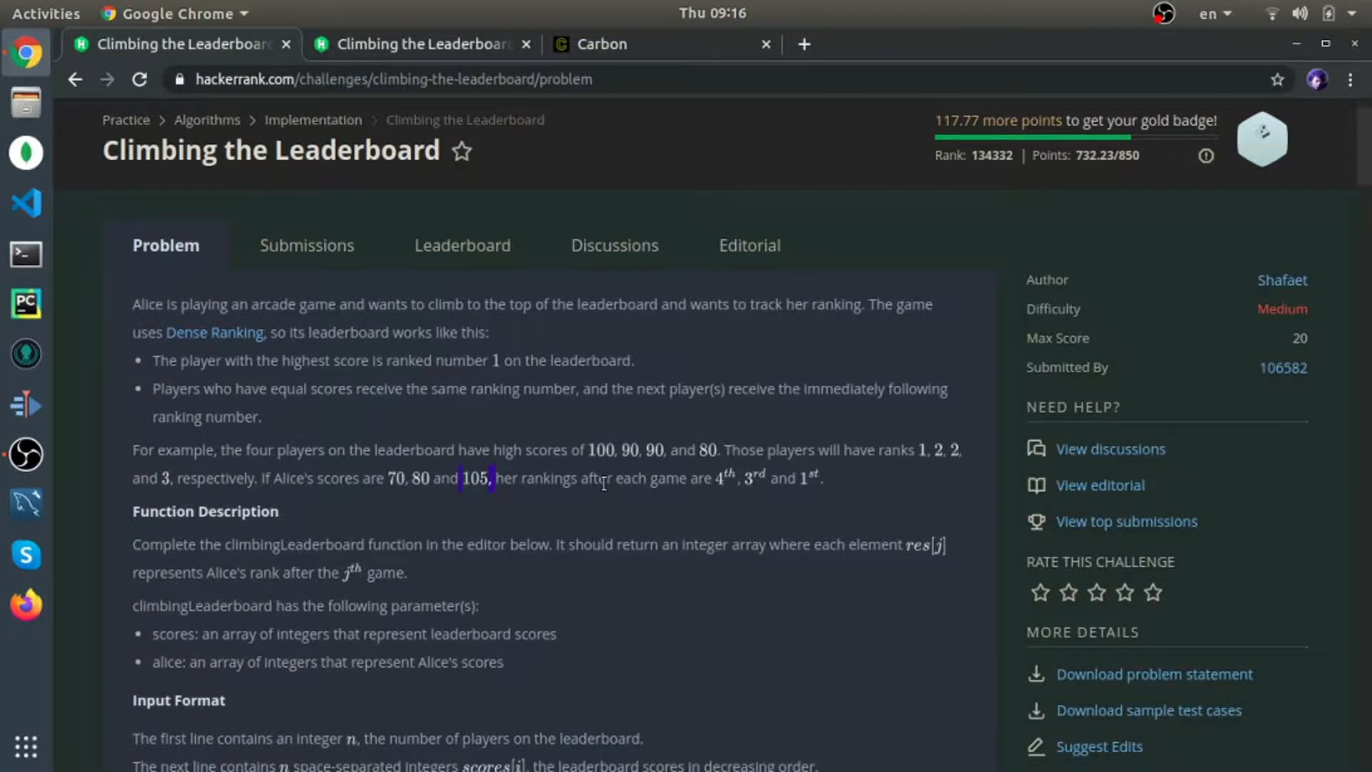
scroll(down, 3)
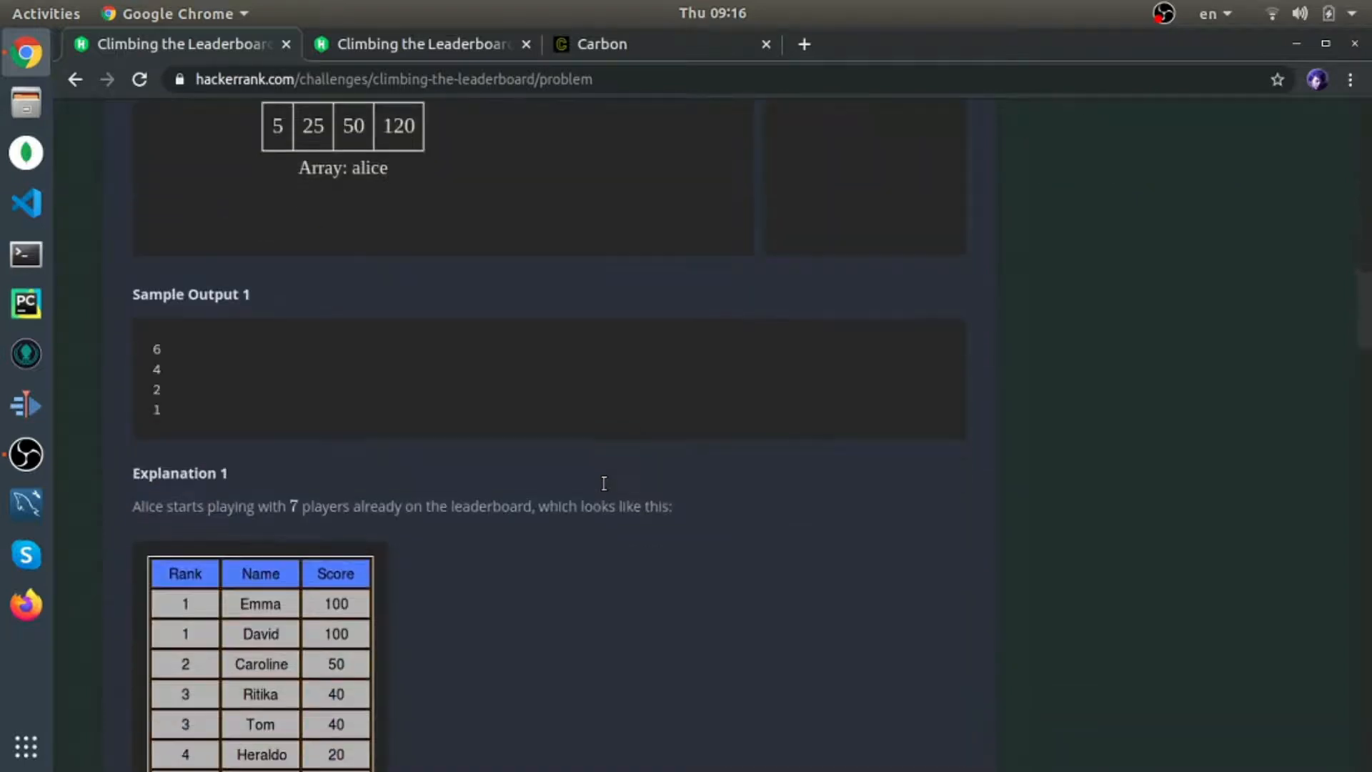
scroll(up, 3)
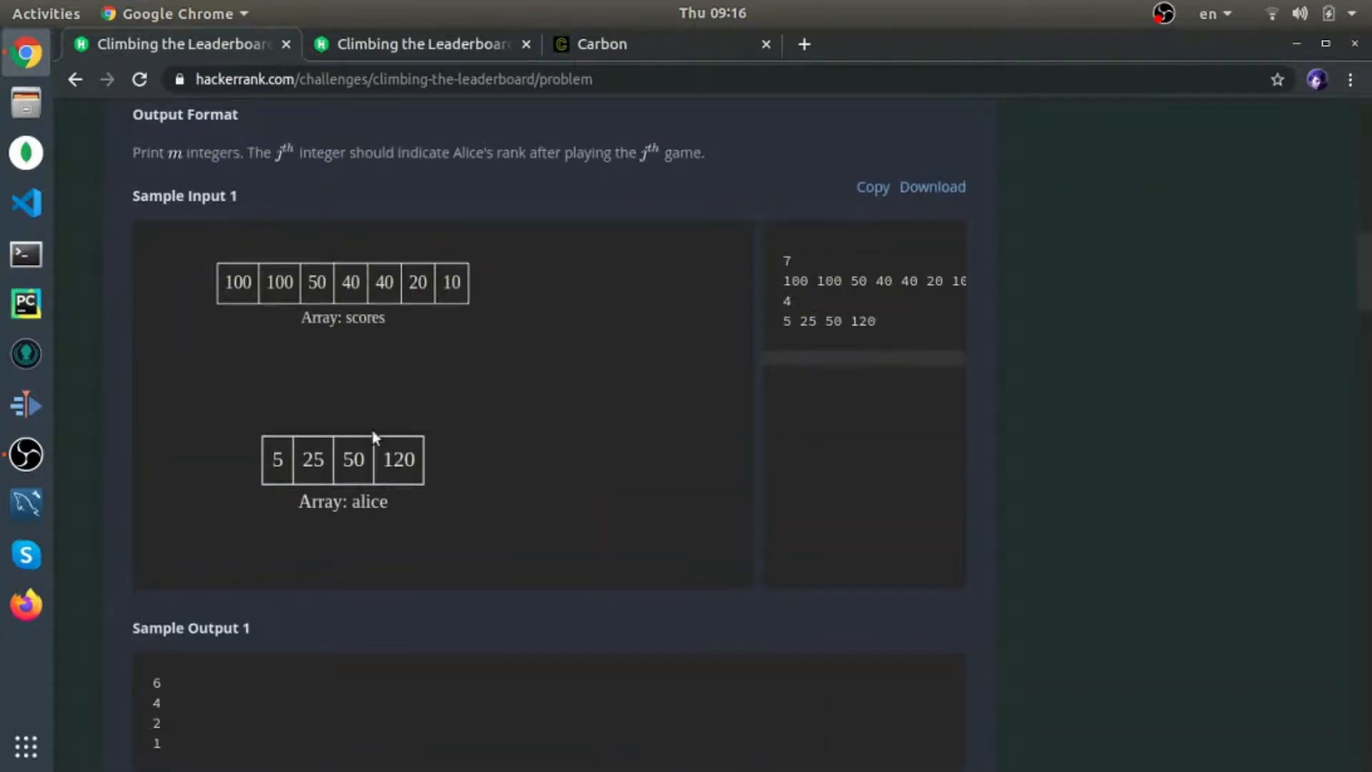
mouse_move(292, 309)
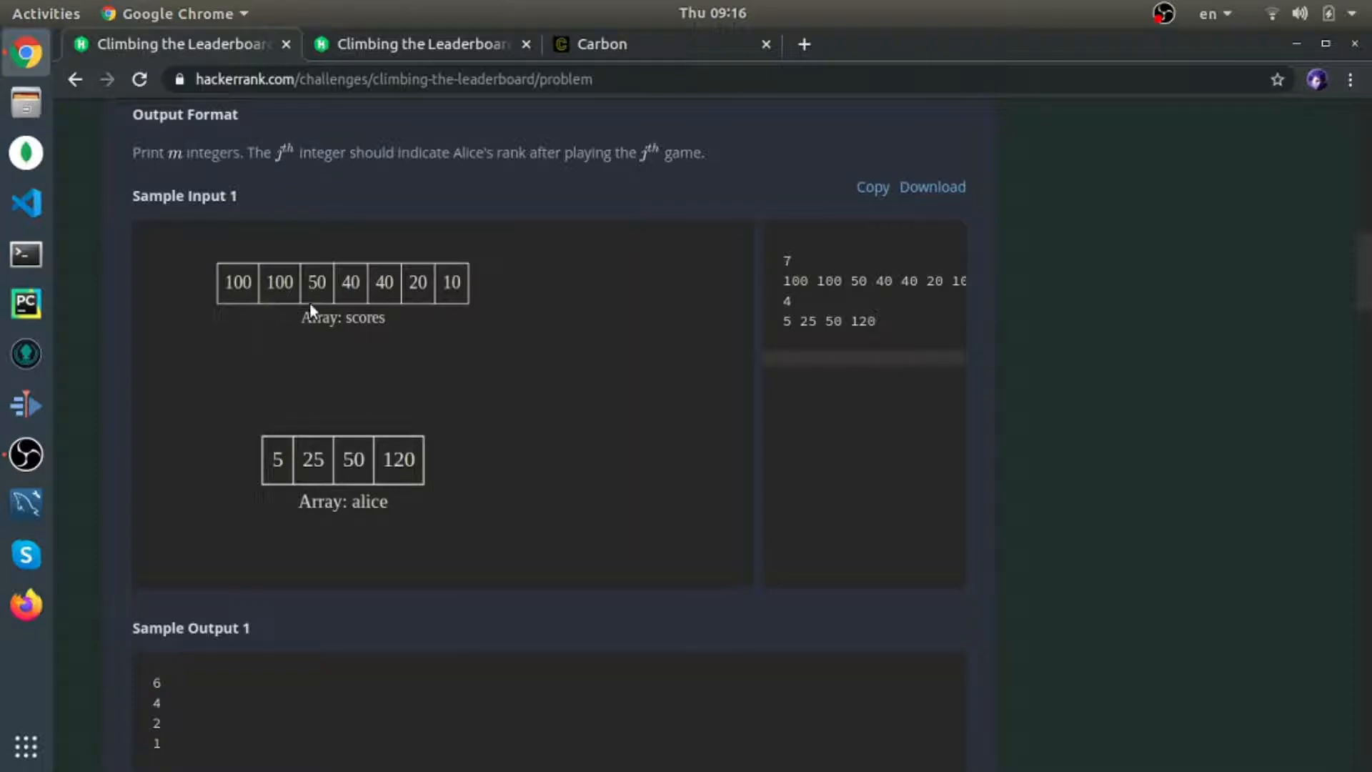
mouse_move(367, 300)
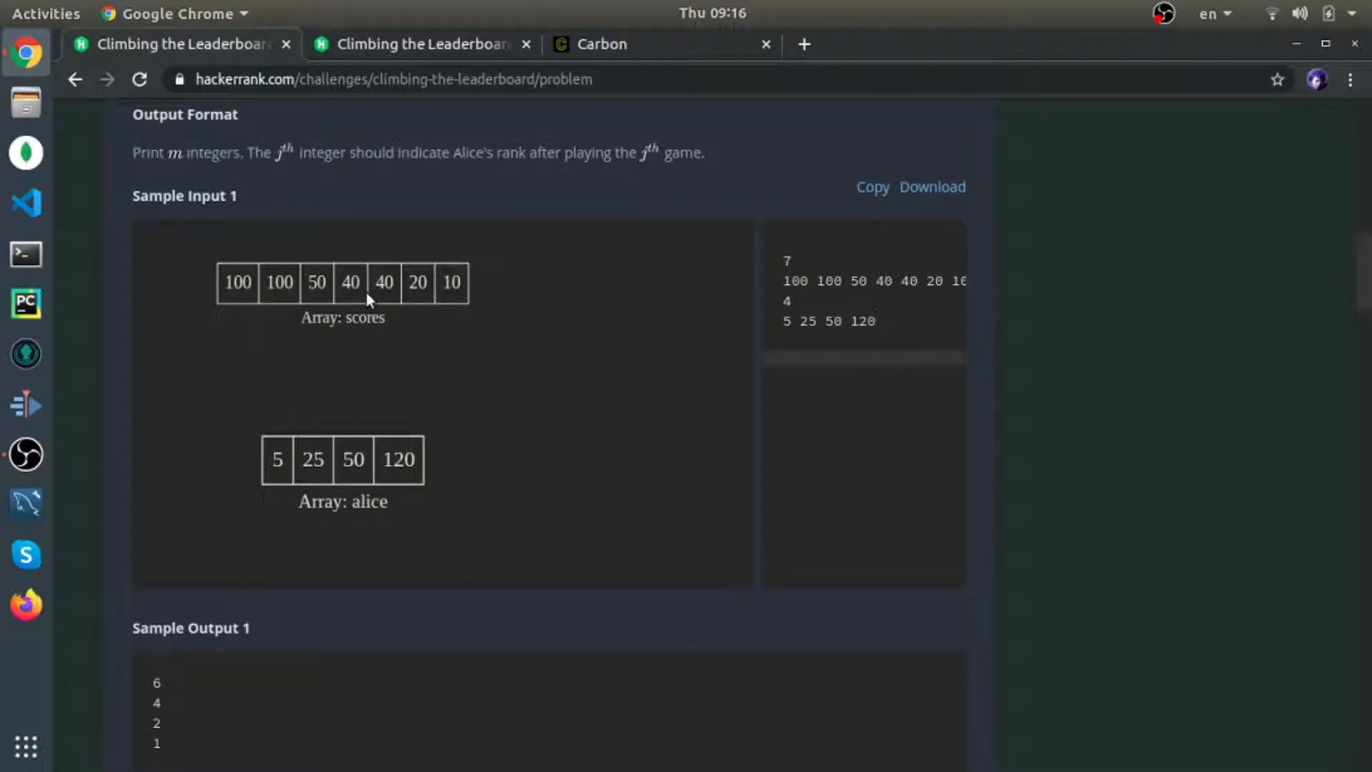
mouse_move(424, 300)
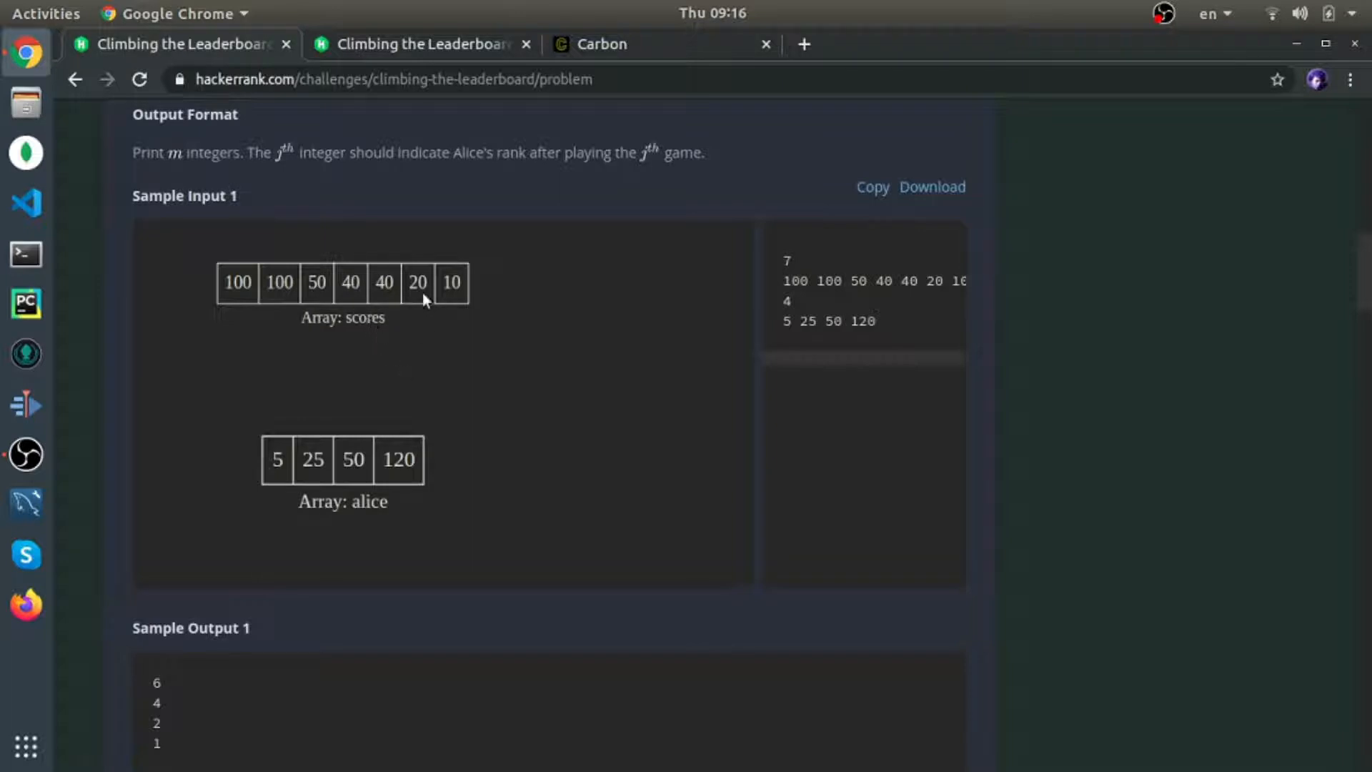
mouse_move(406, 361)
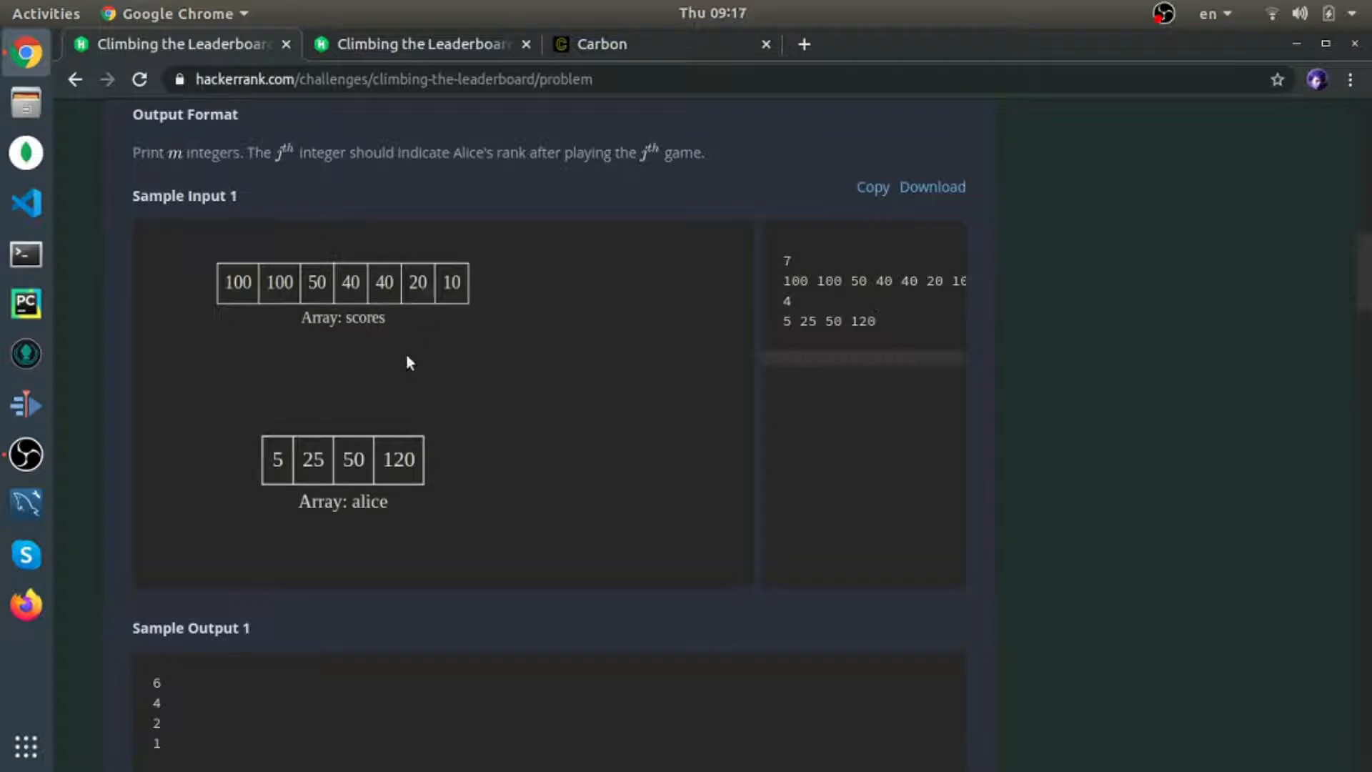
mouse_move(403, 482)
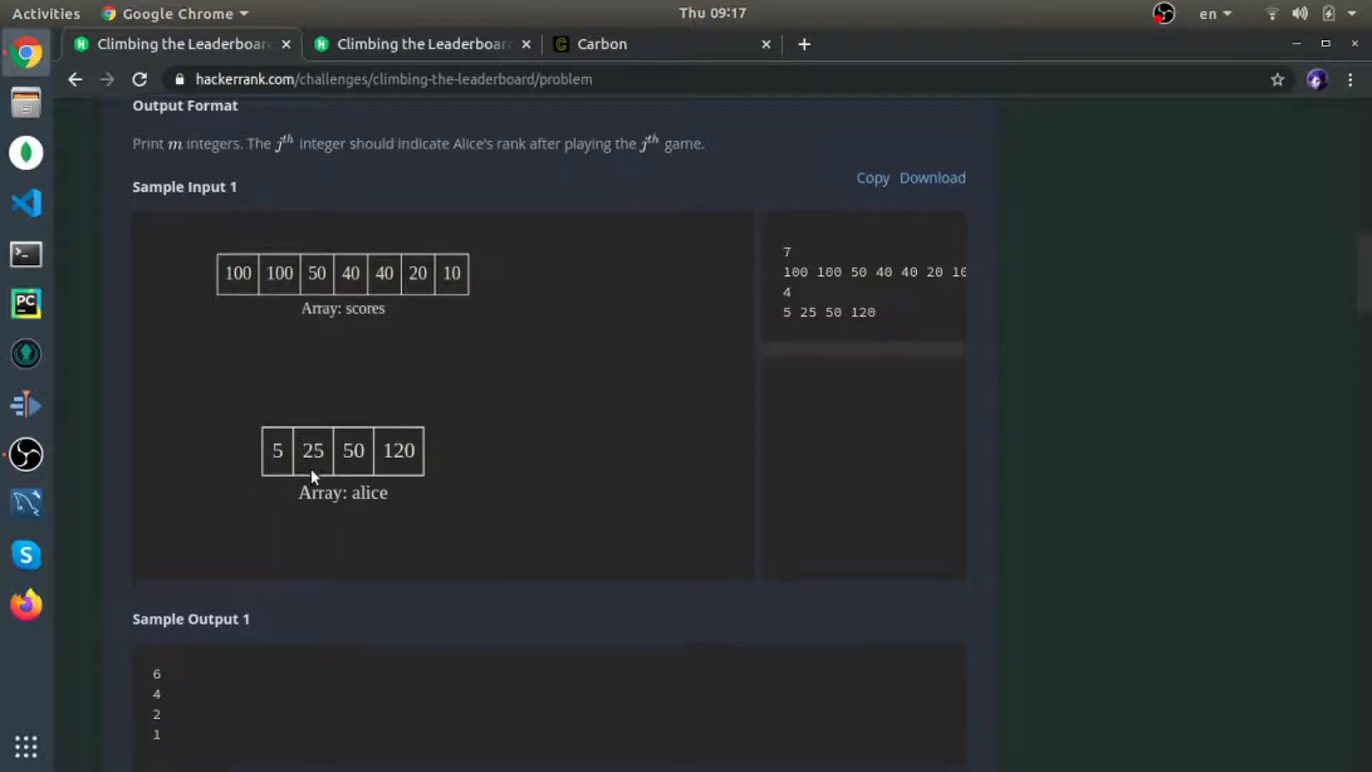
scroll(down, 3)
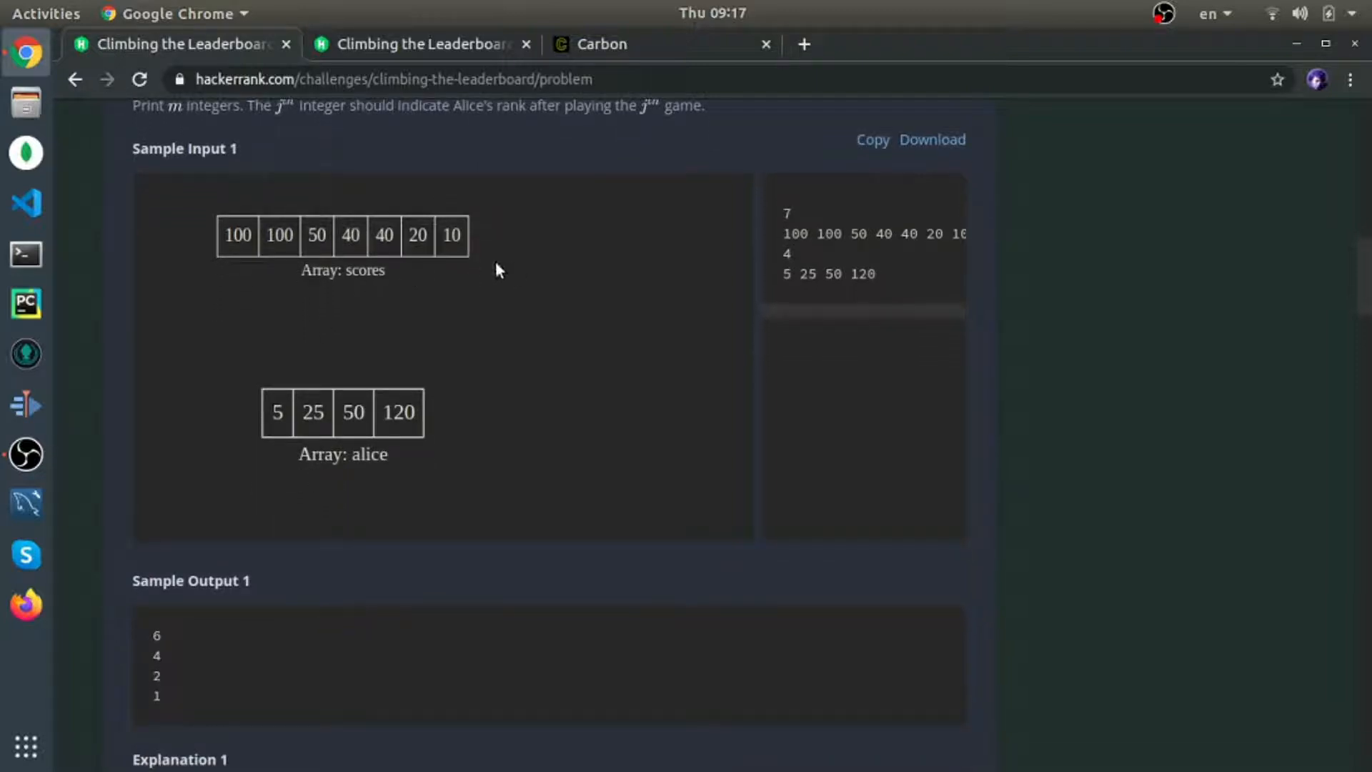
mouse_move(247, 248)
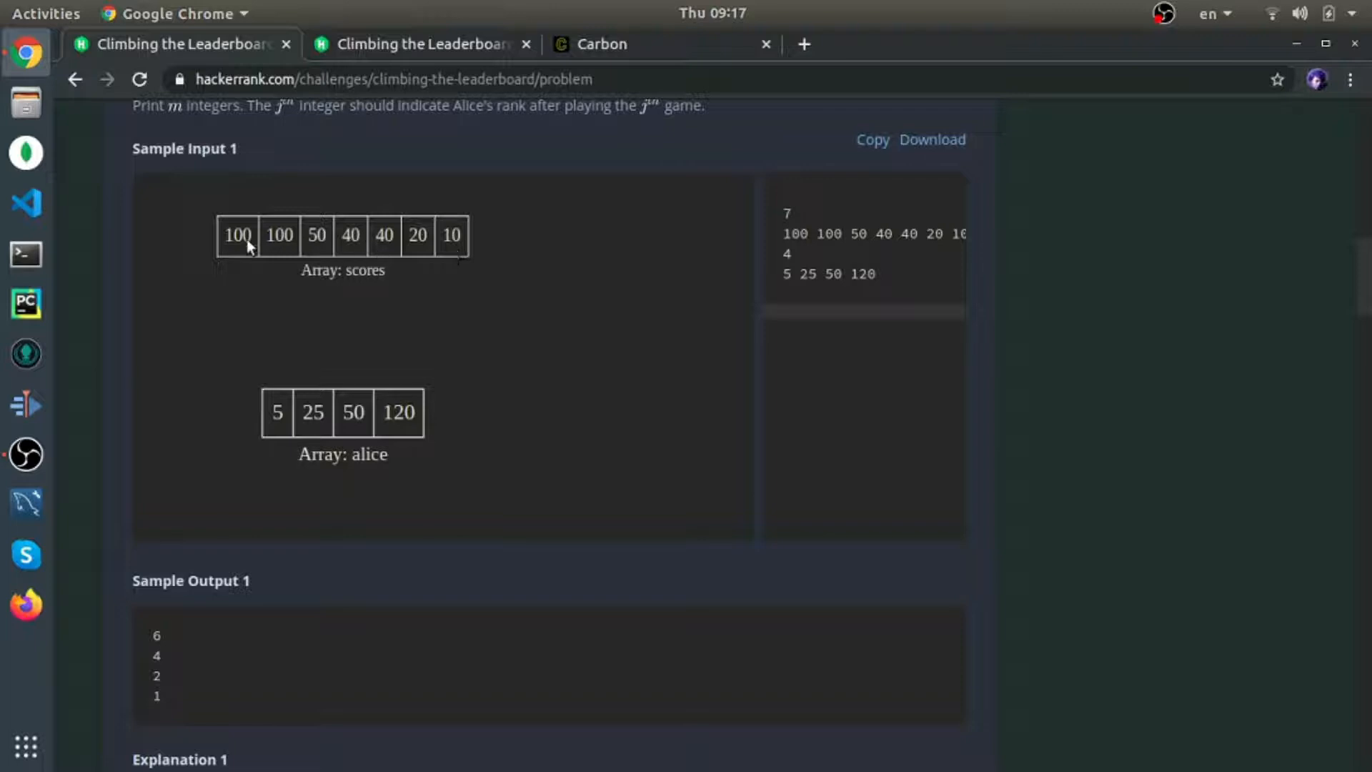
mouse_move(317, 275)
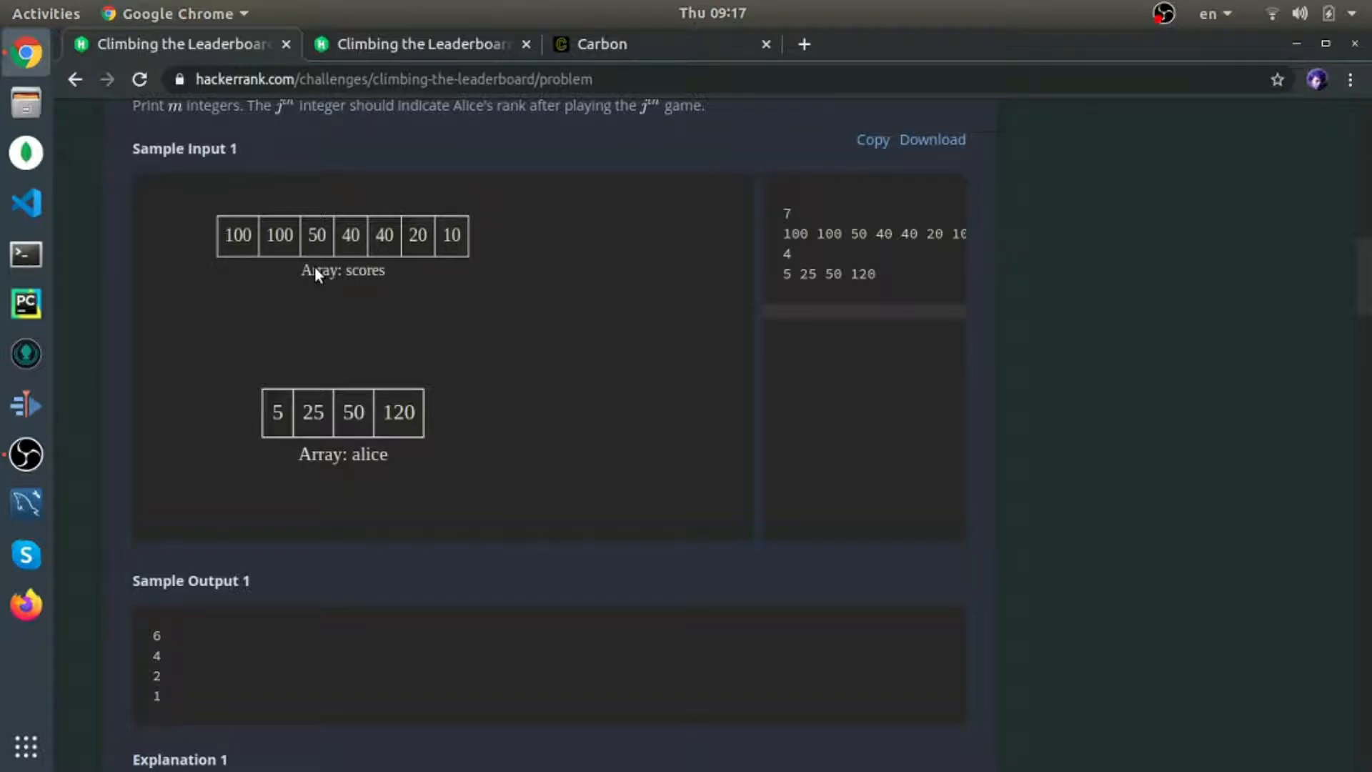
mouse_move(374, 288)
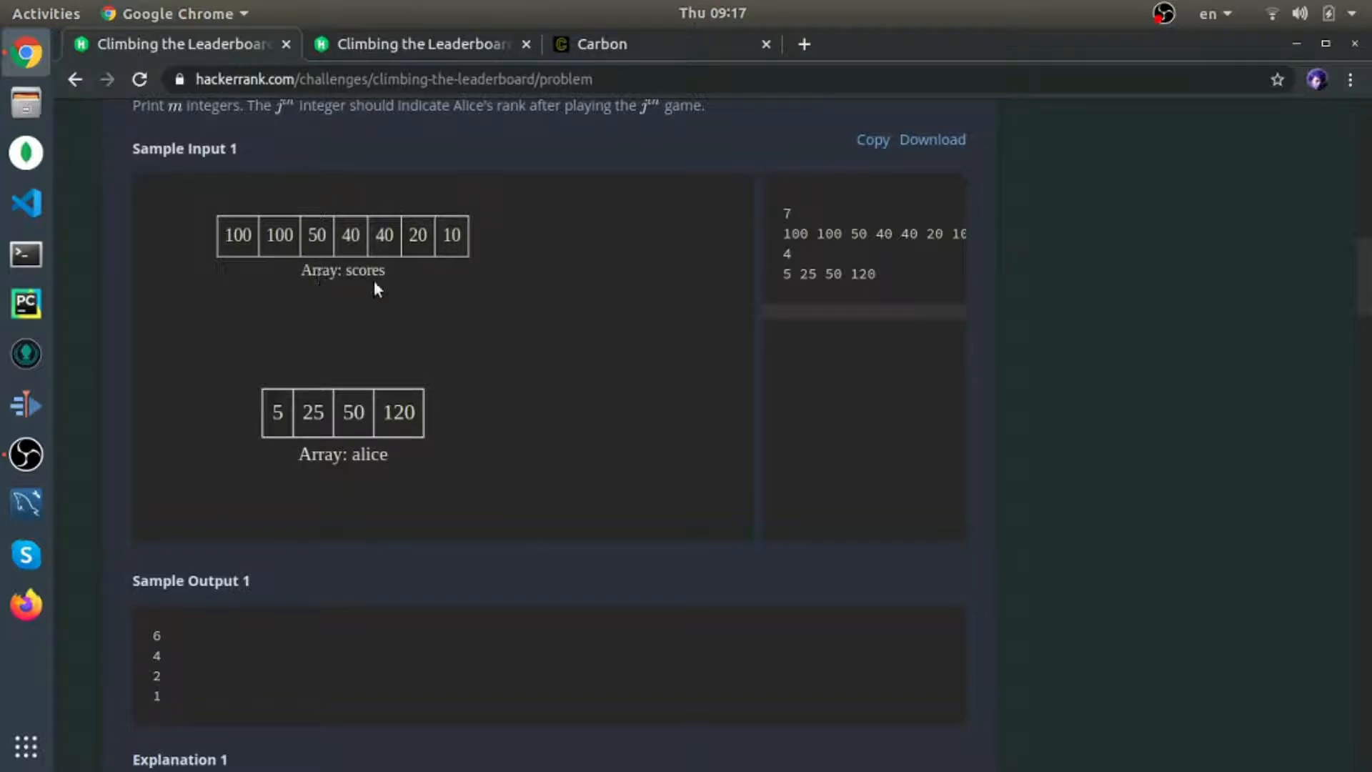
mouse_move(321, 389)
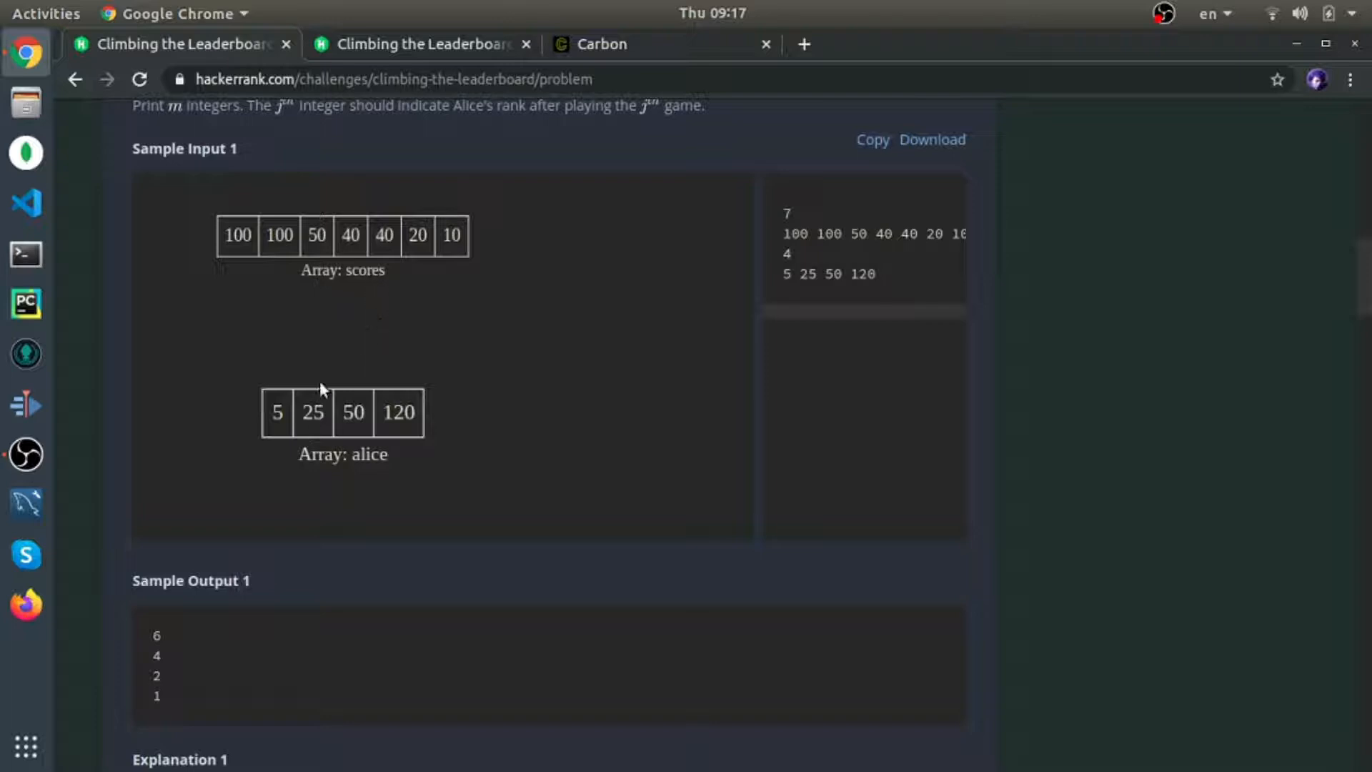
mouse_move(435, 259)
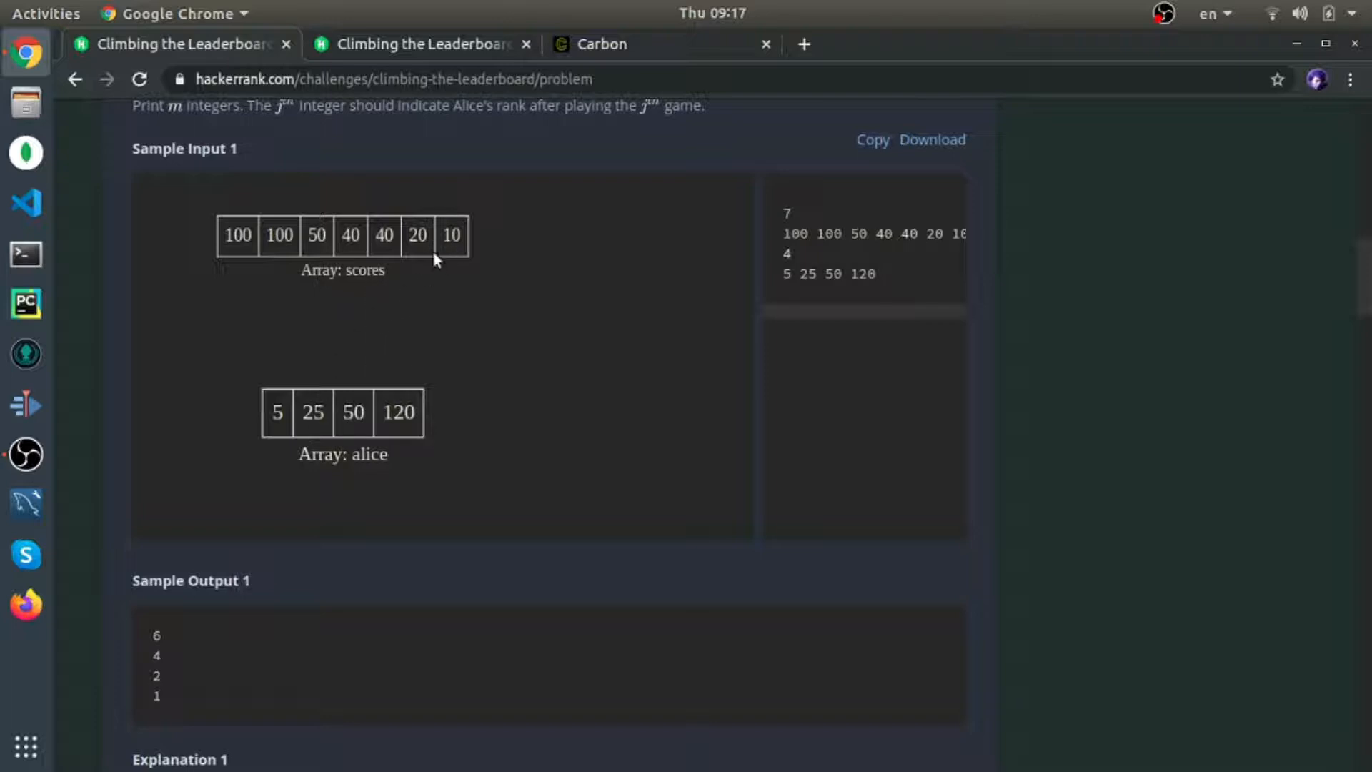
mouse_move(428, 274)
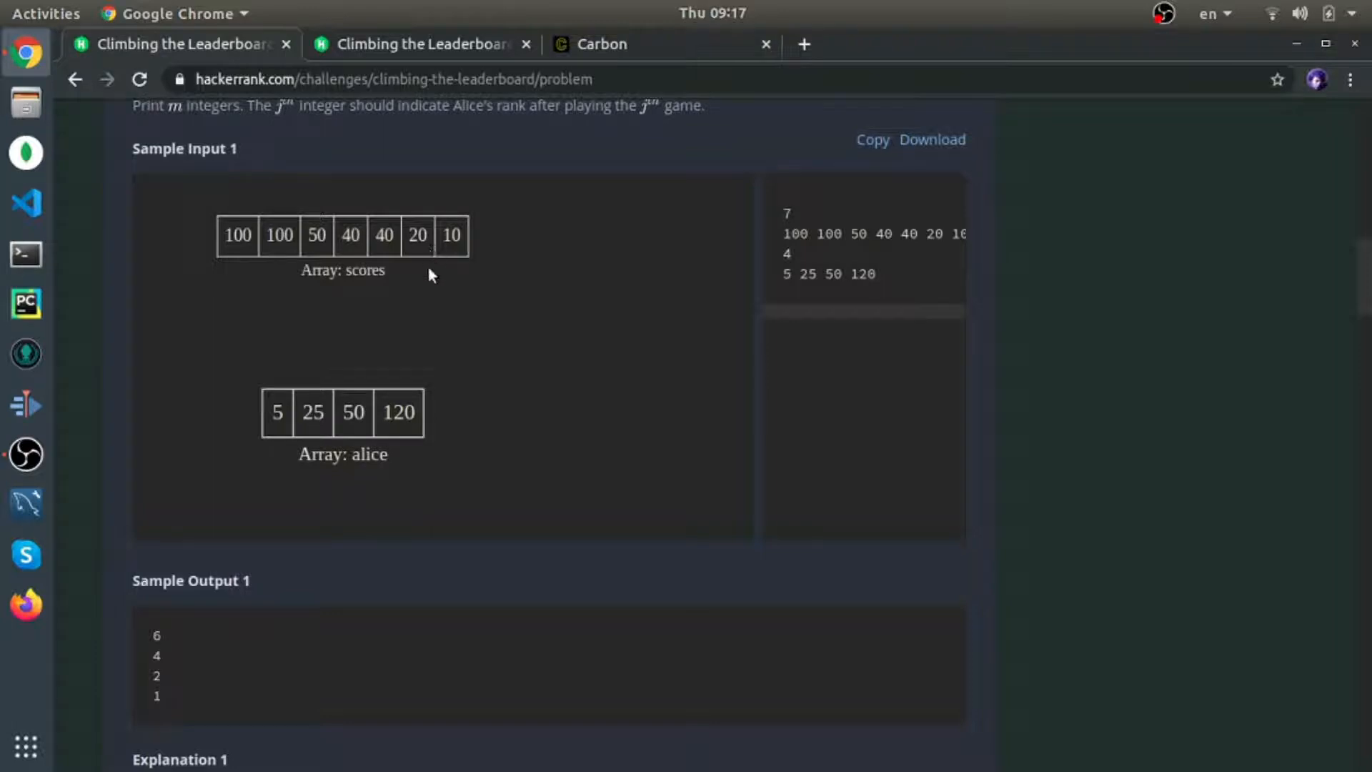
mouse_move(403, 296)
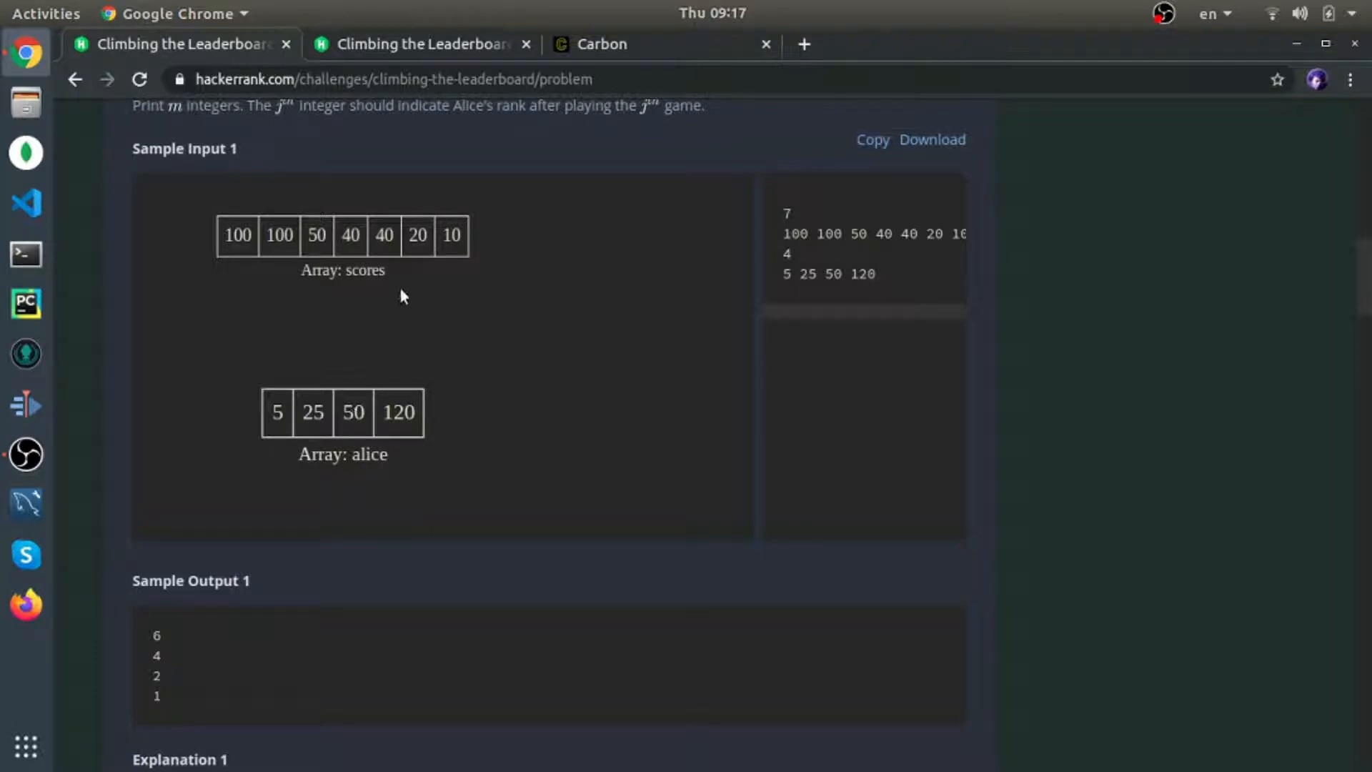
mouse_move(322, 264)
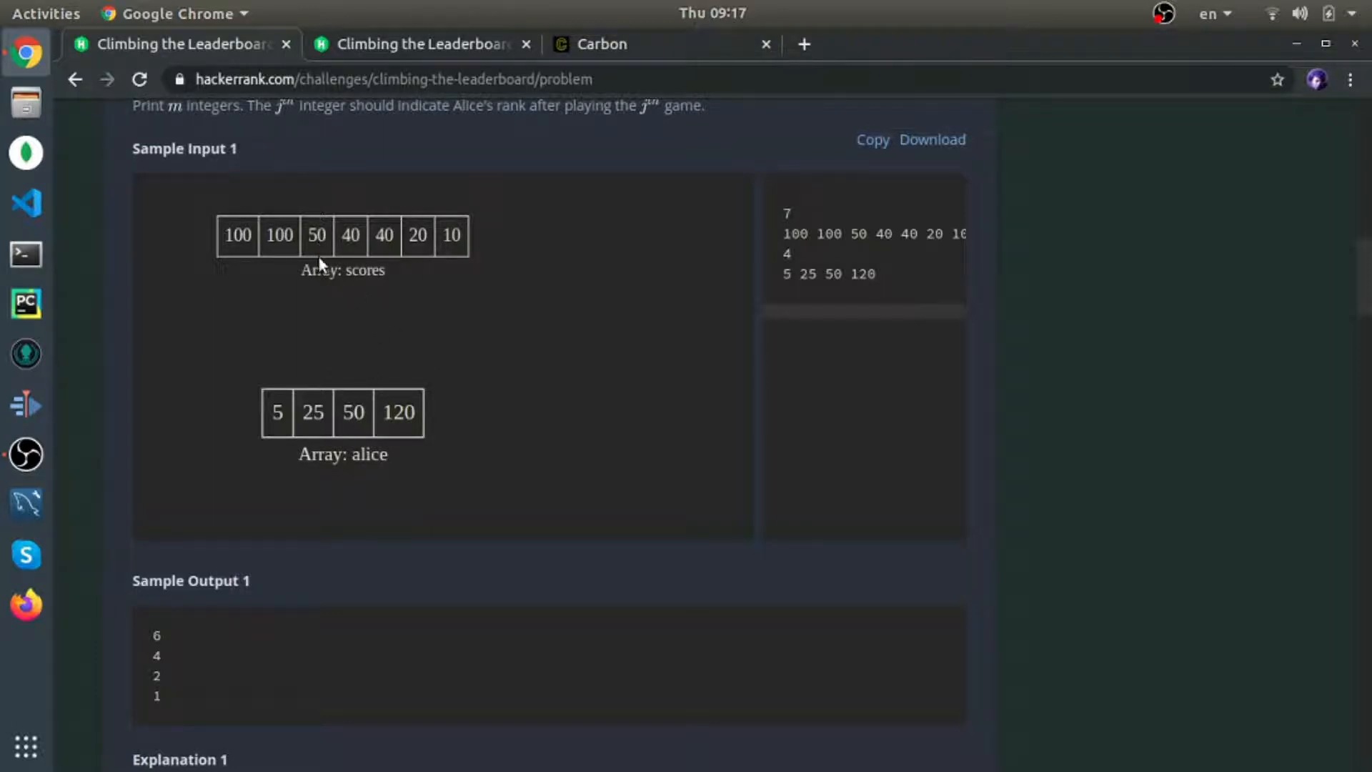
mouse_move(407, 399)
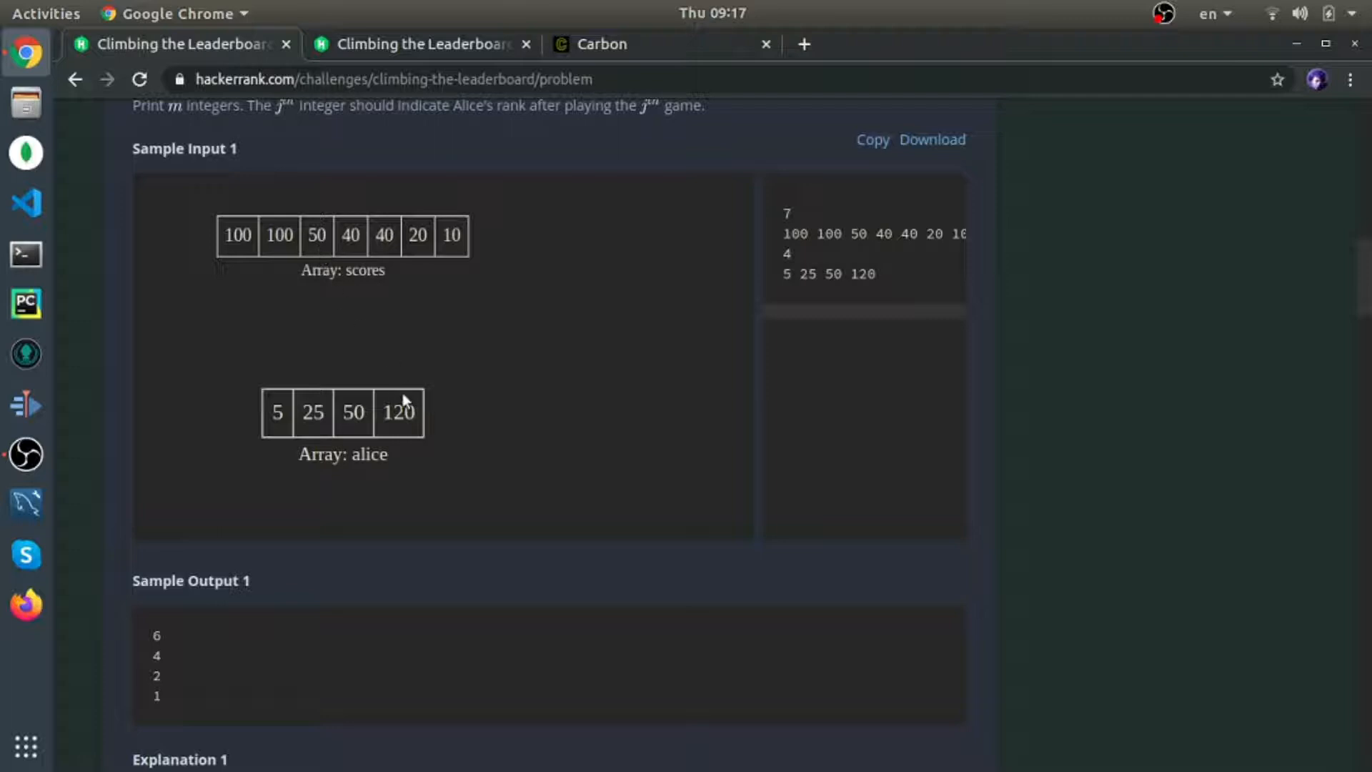
mouse_move(271, 260)
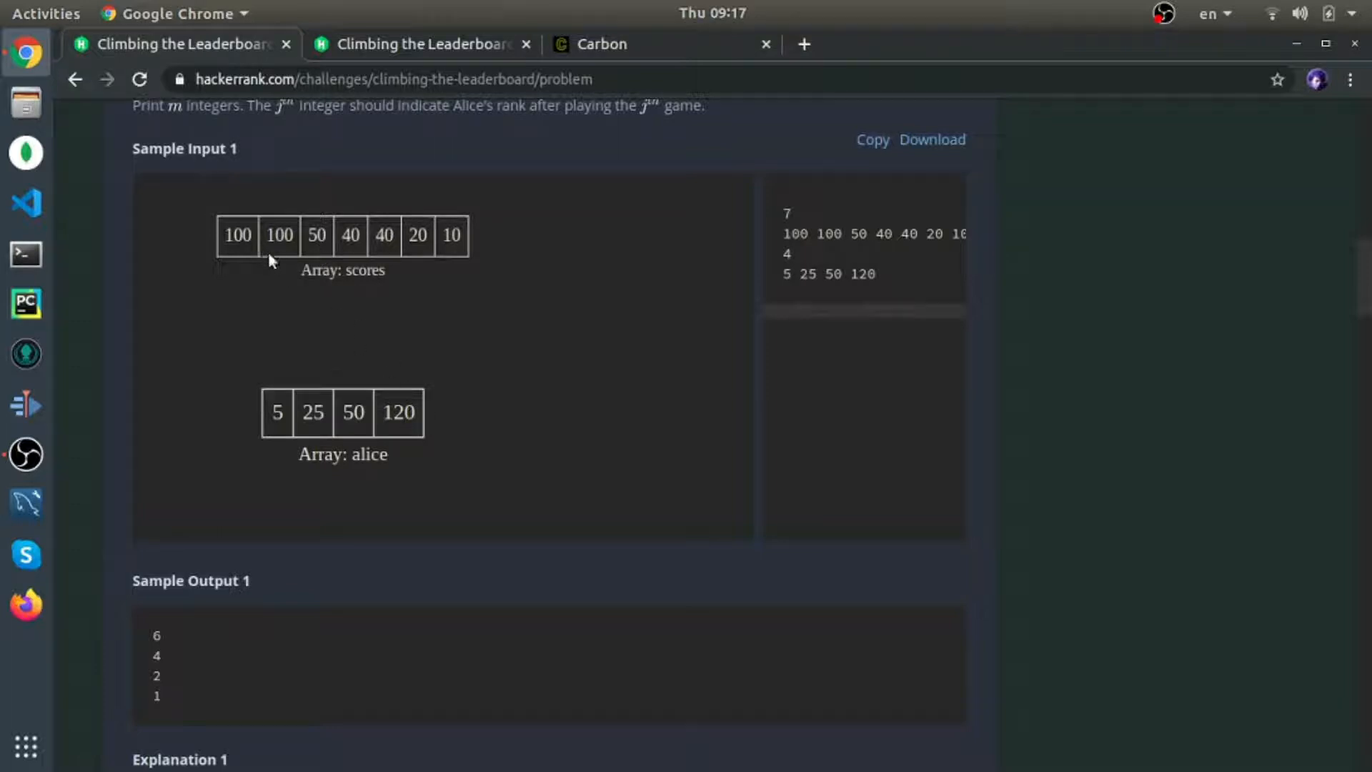
mouse_move(297, 243)
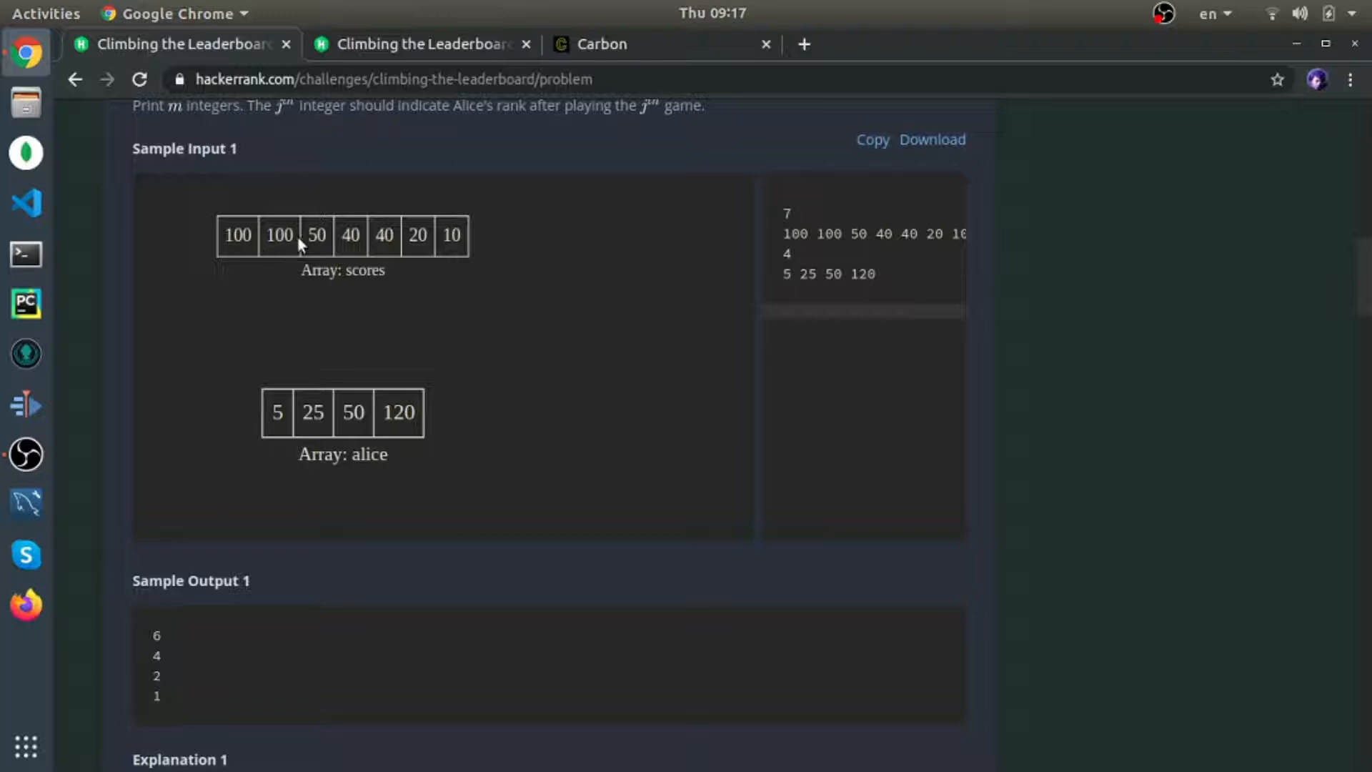
mouse_move(267, 300)
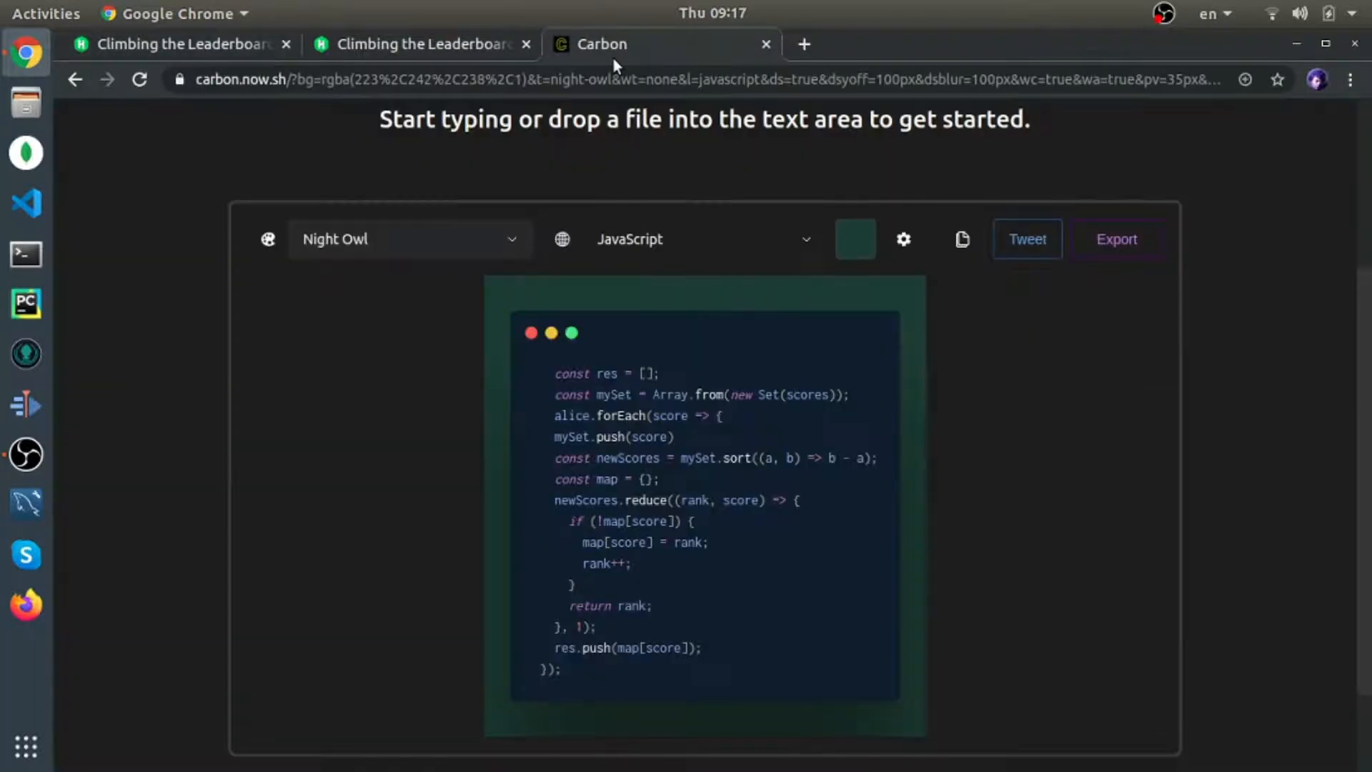
scroll(down, 3)
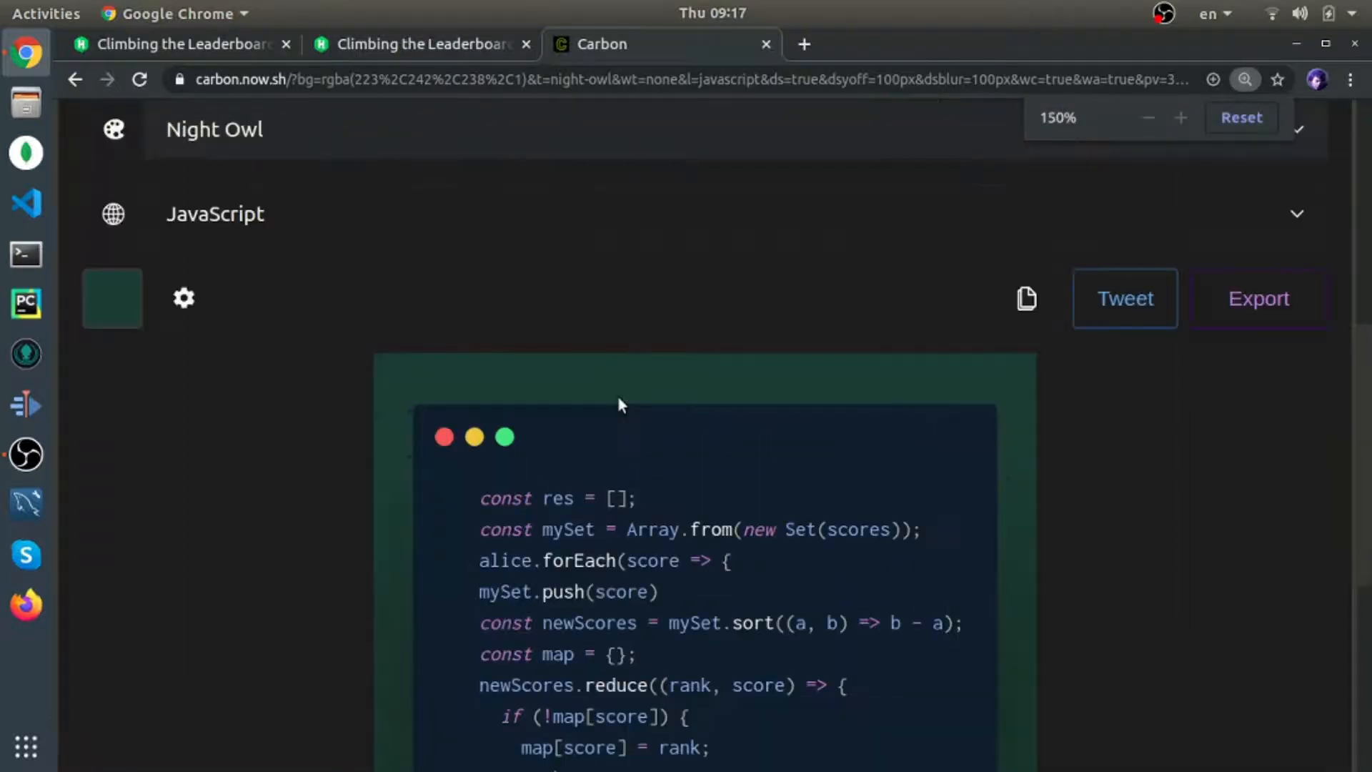
scroll(down, 3)
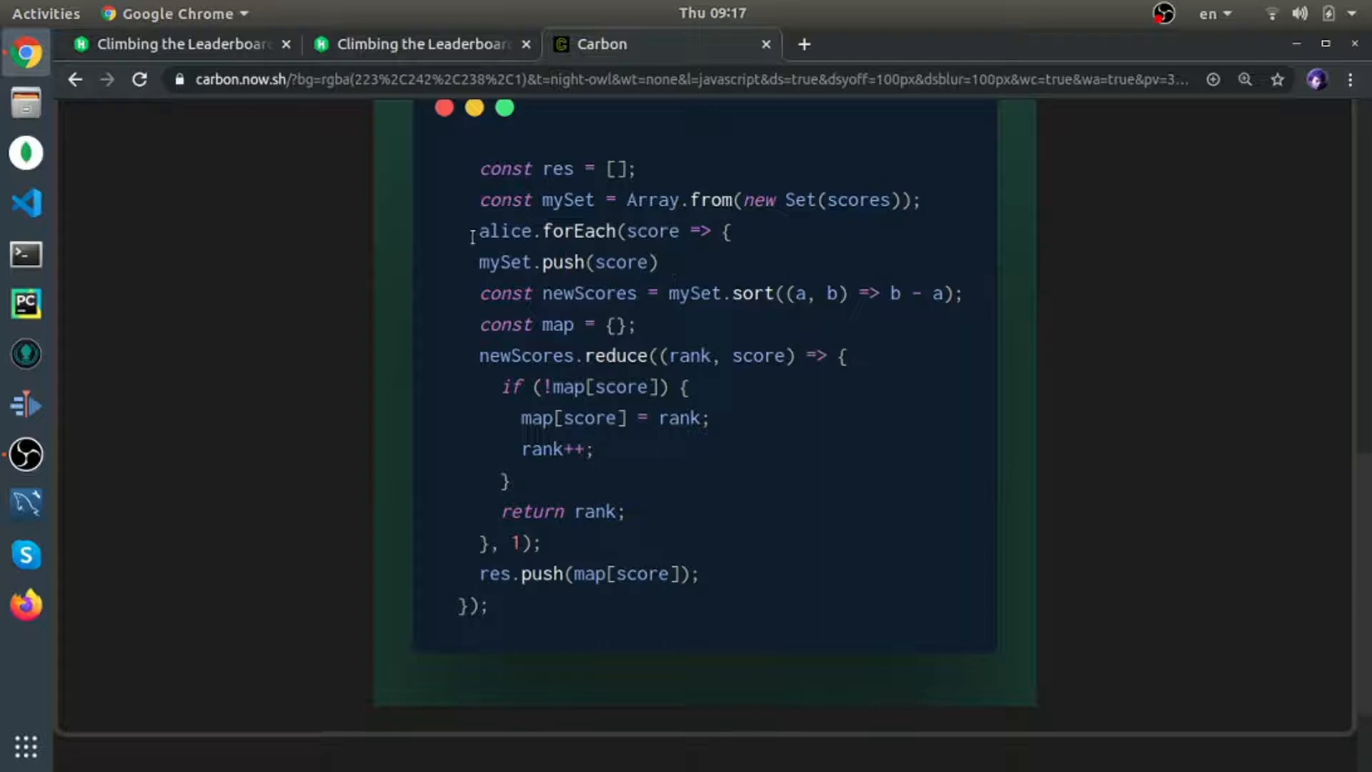
mouse_move(713, 276)
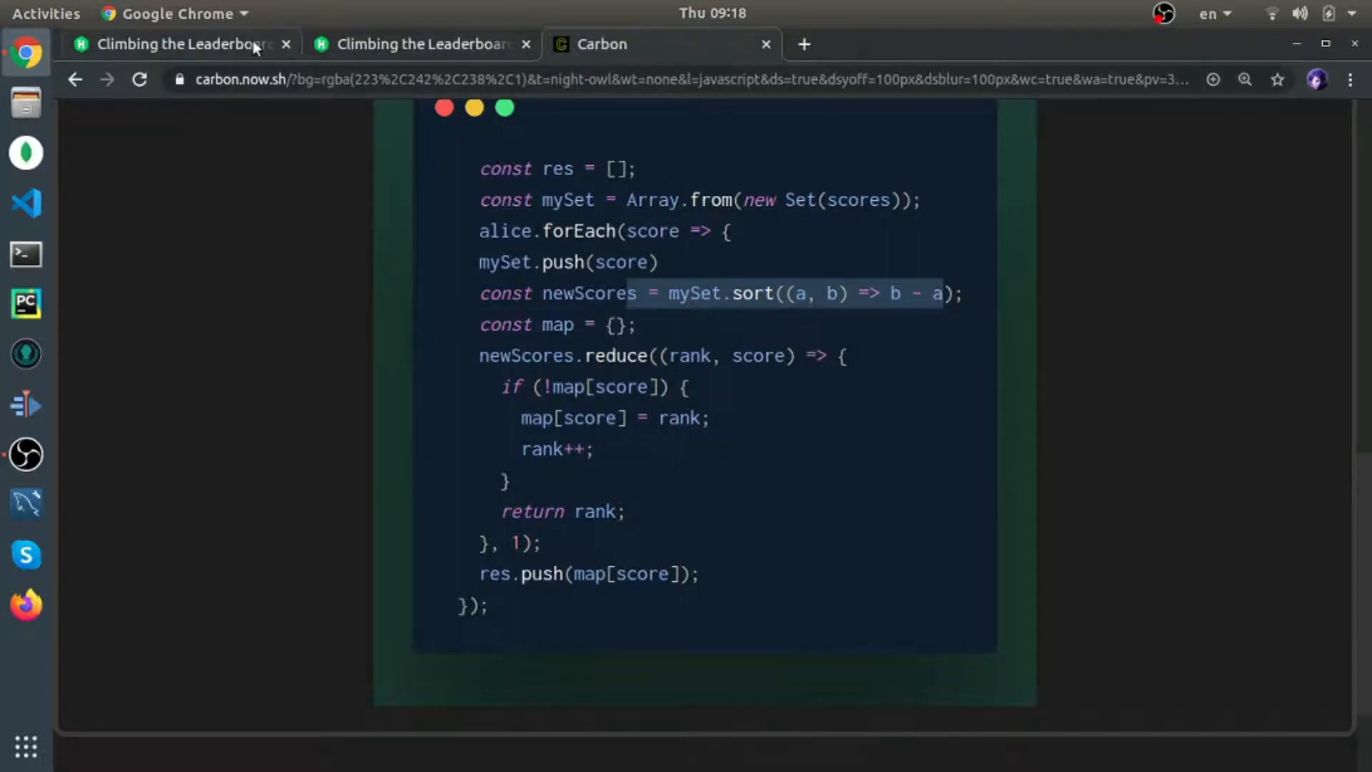
click(180, 44)
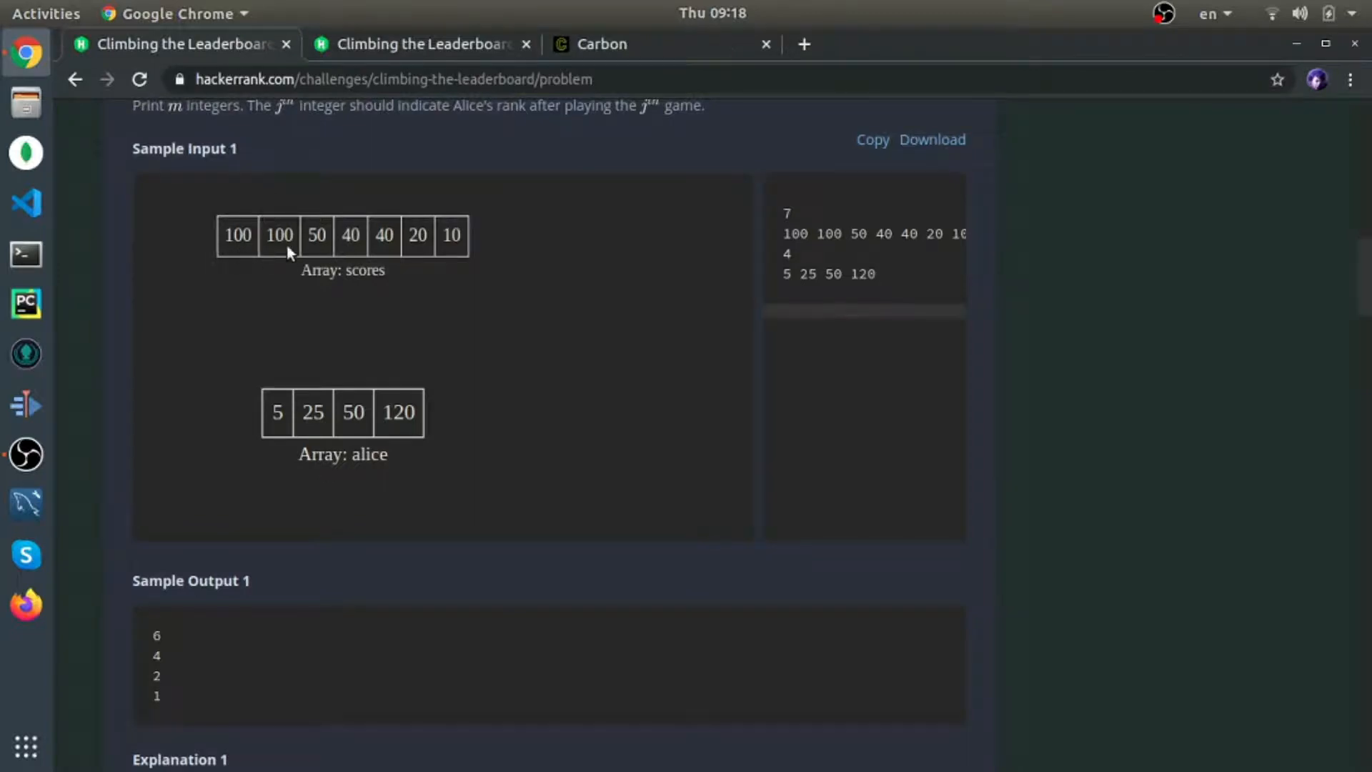
mouse_move(407, 249)
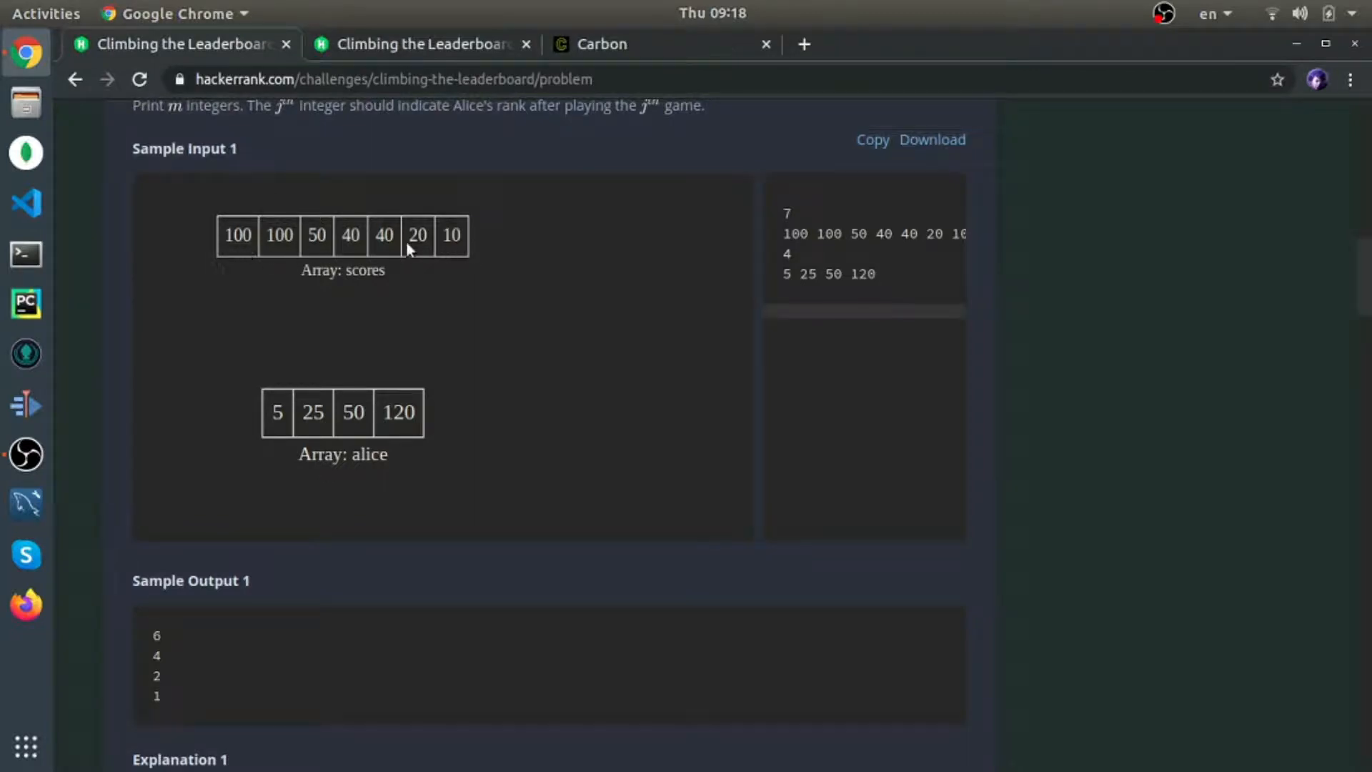
mouse_move(434, 242)
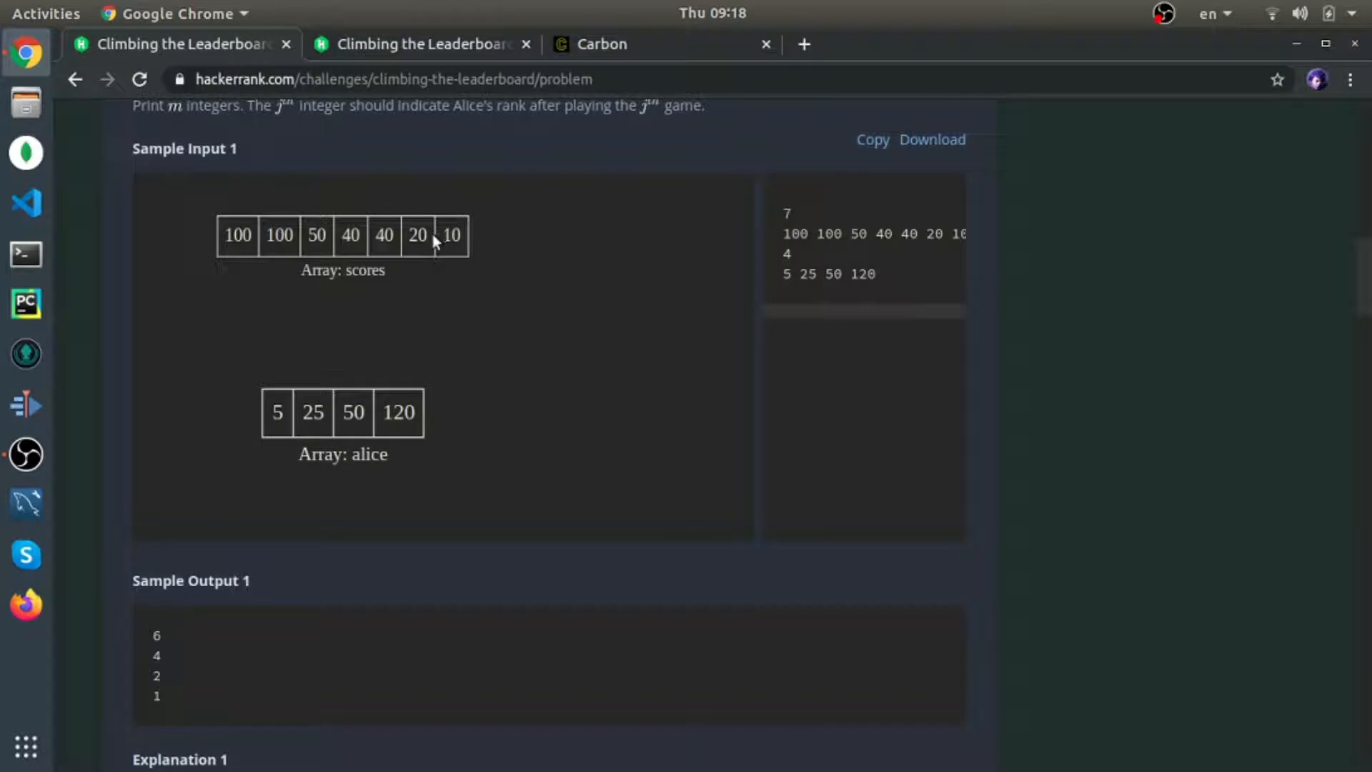
mouse_move(430, 341)
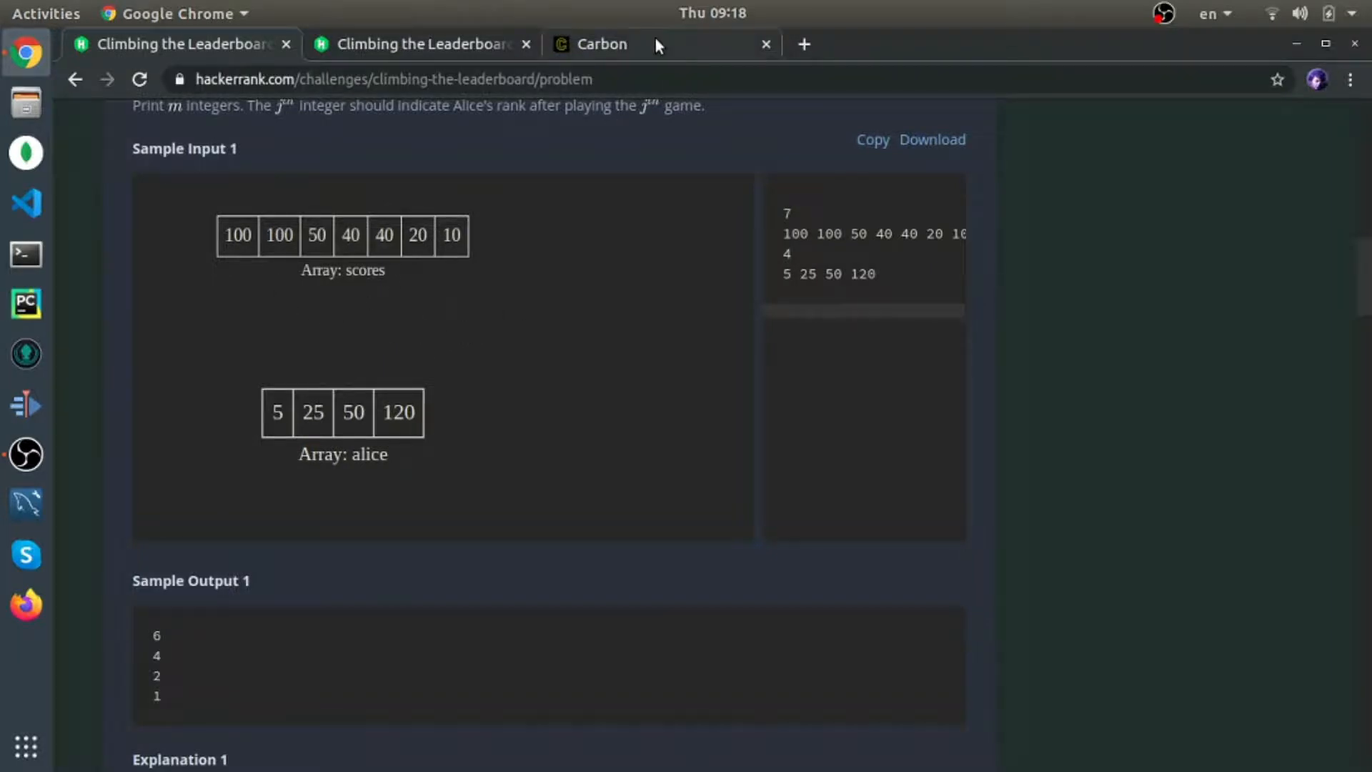
- Review the Carbon snippet, highlighting the rank assignment, the map variable and the res array
click(601, 44)
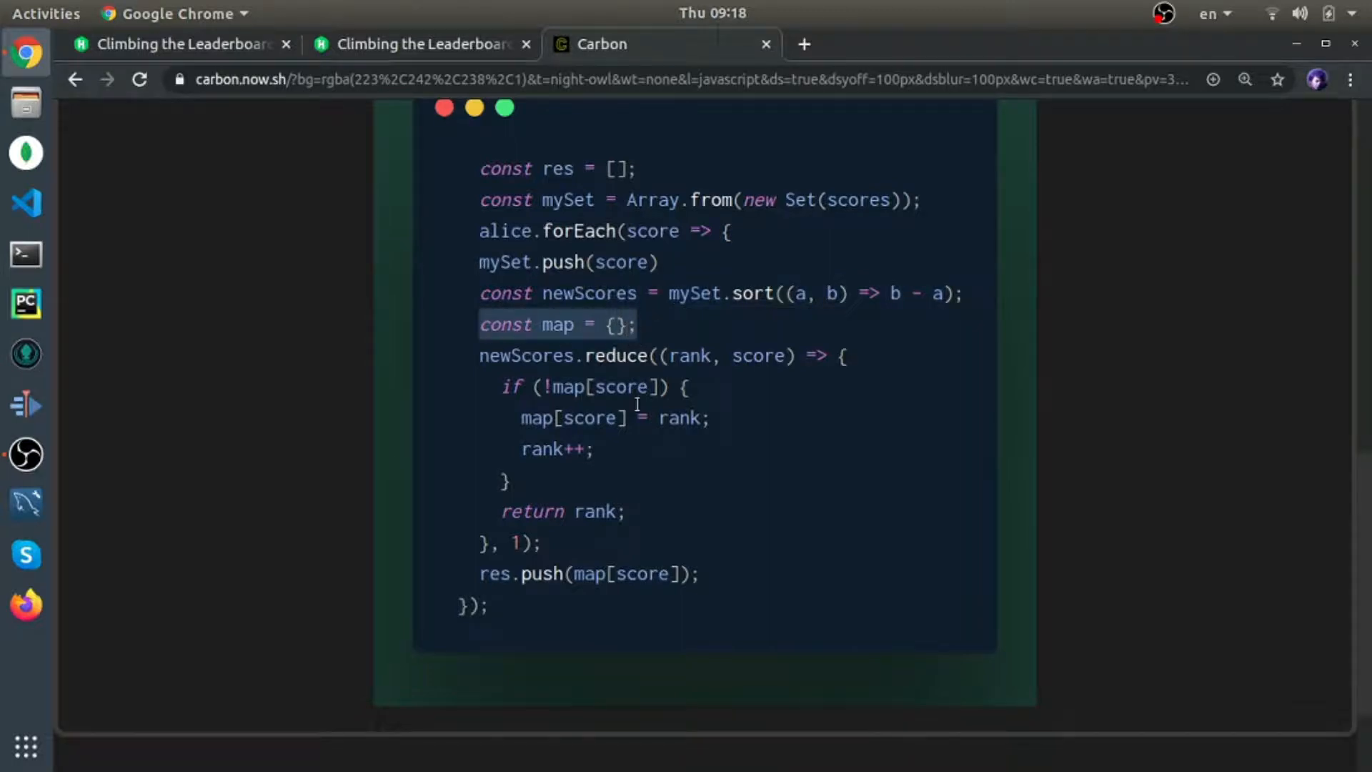
mouse_move(598, 346)
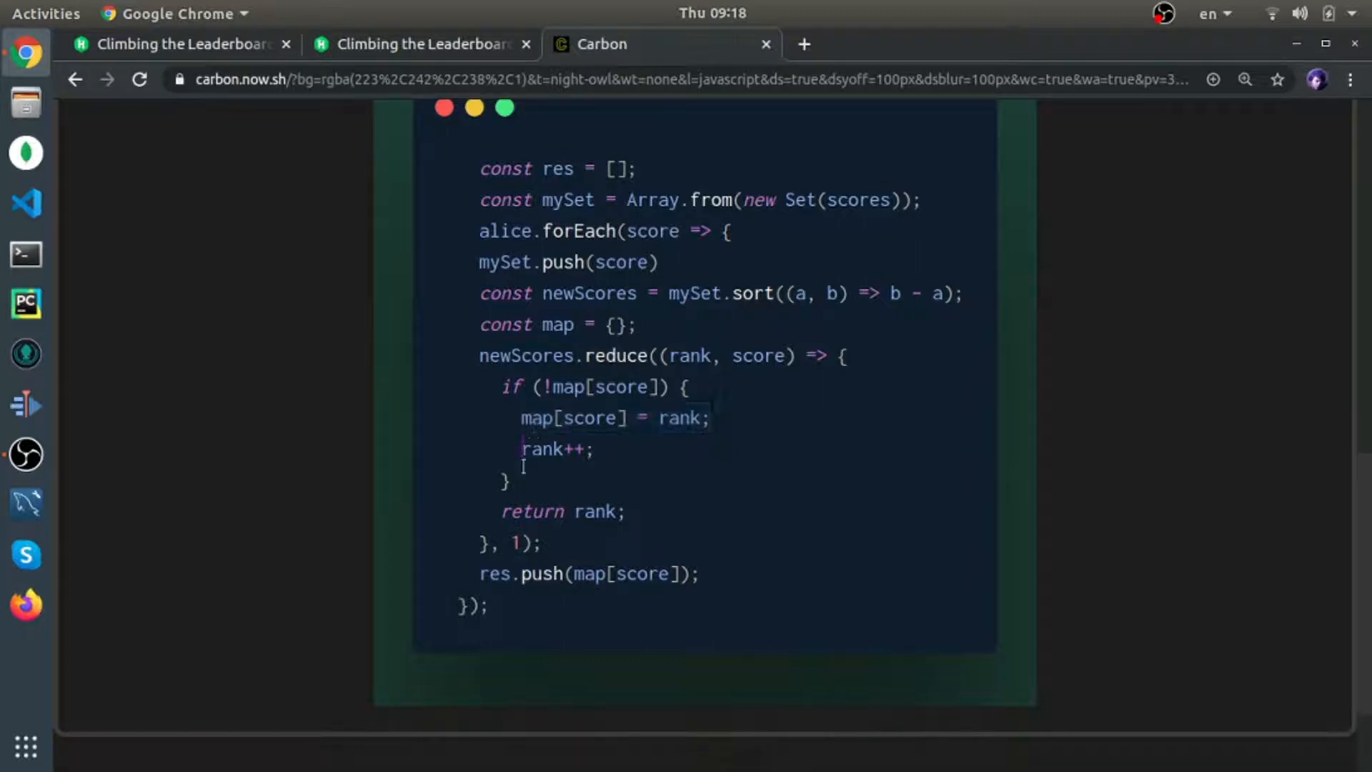
double_click(556, 449)
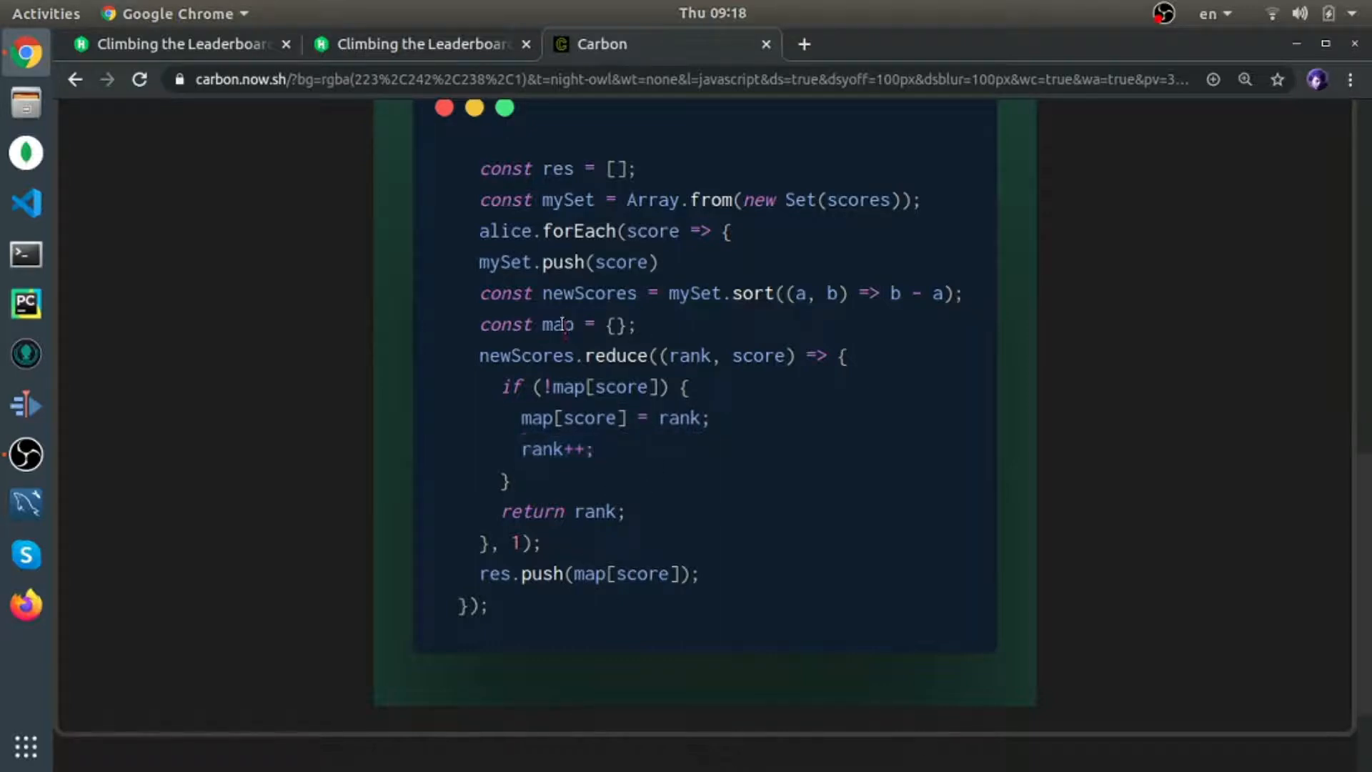
double_click(558, 325)
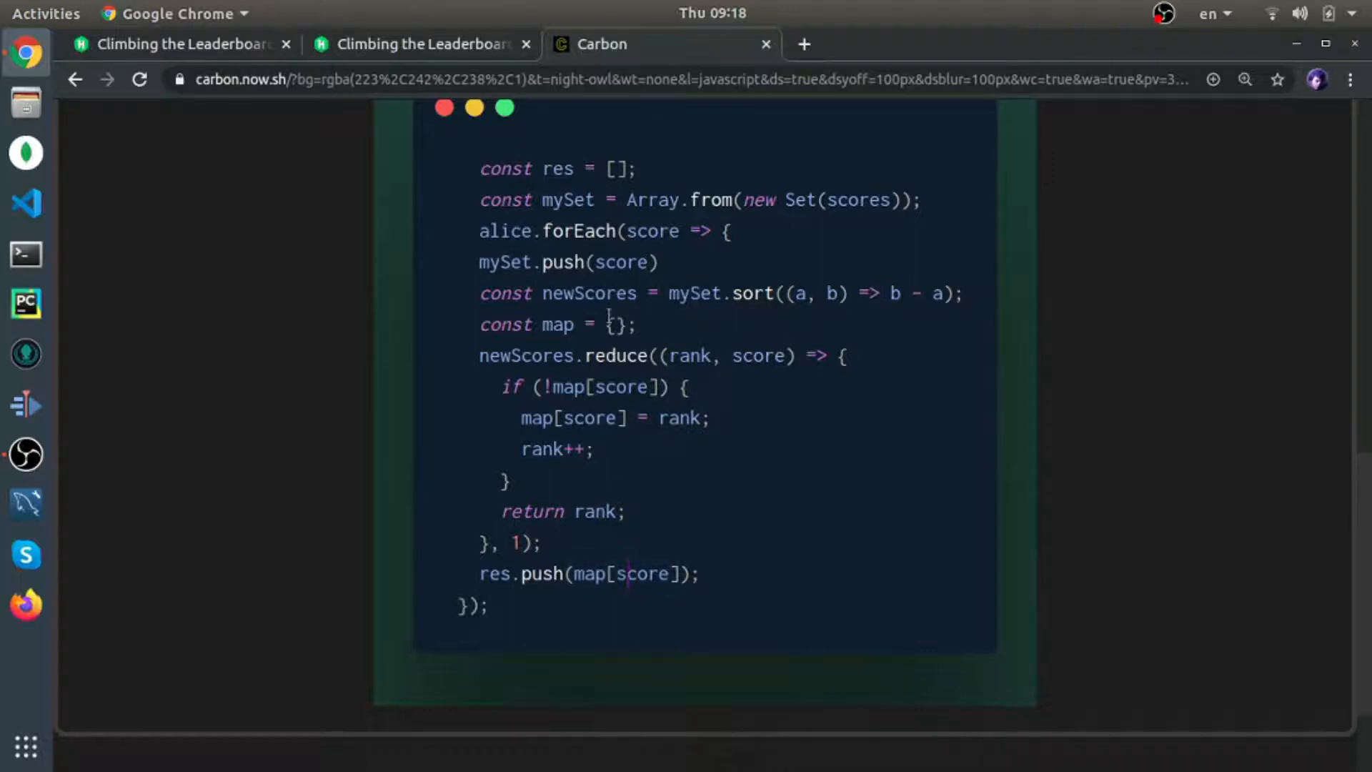
double_click(556, 168)
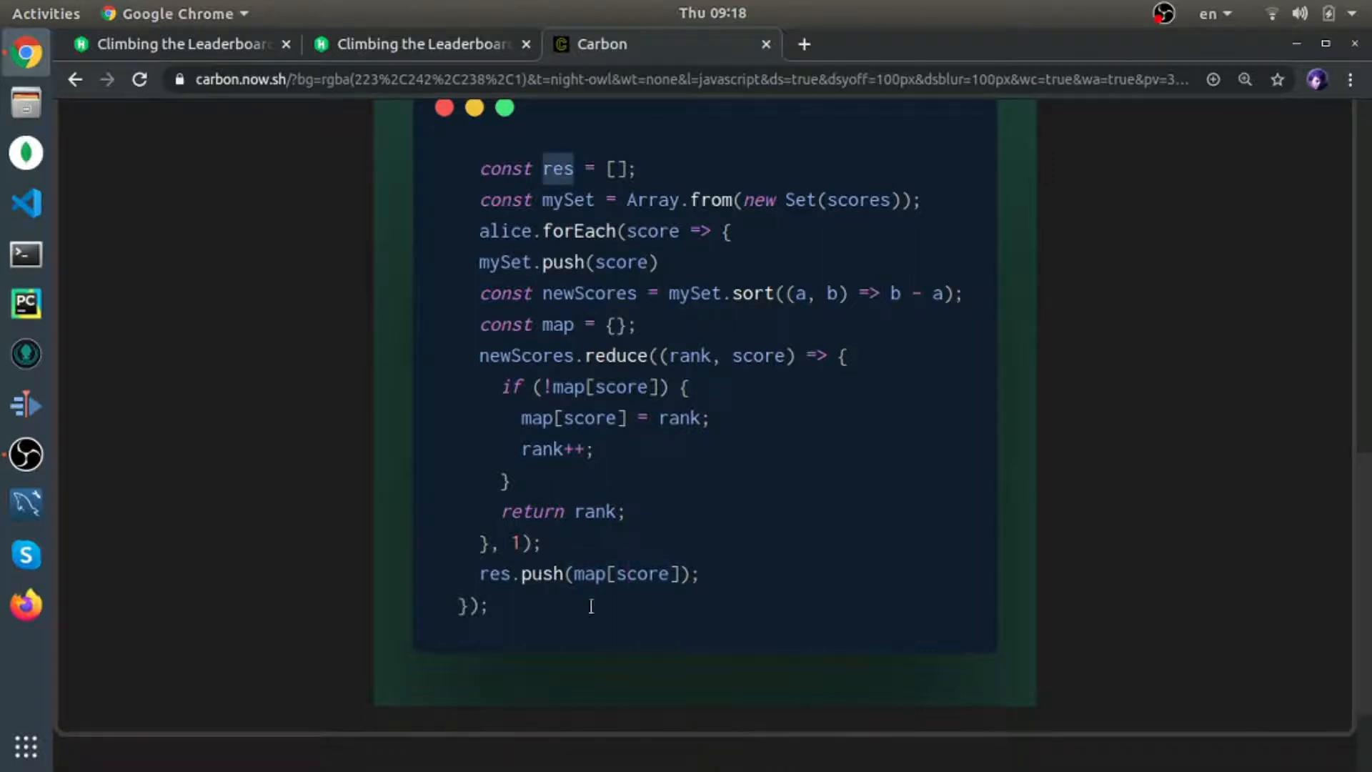
scroll(up, 3)
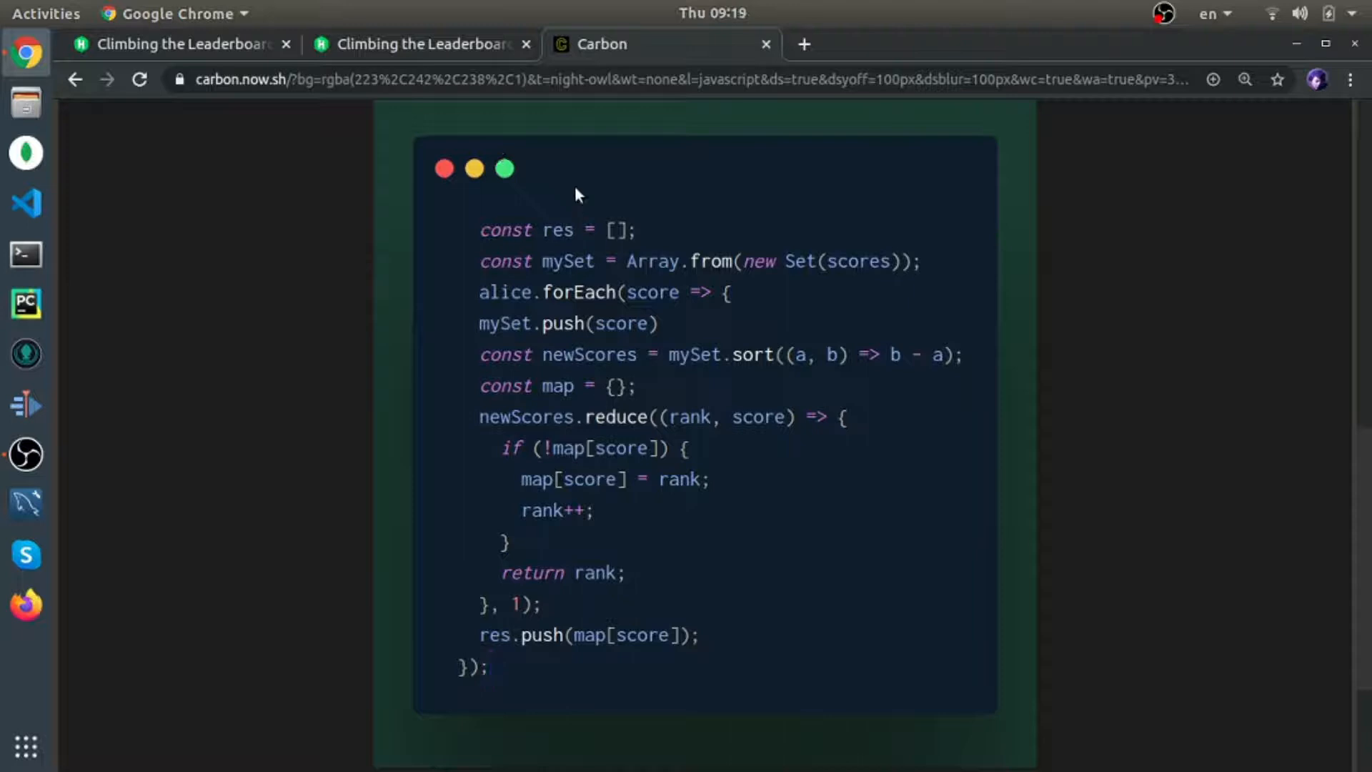
mouse_move(420, 44)
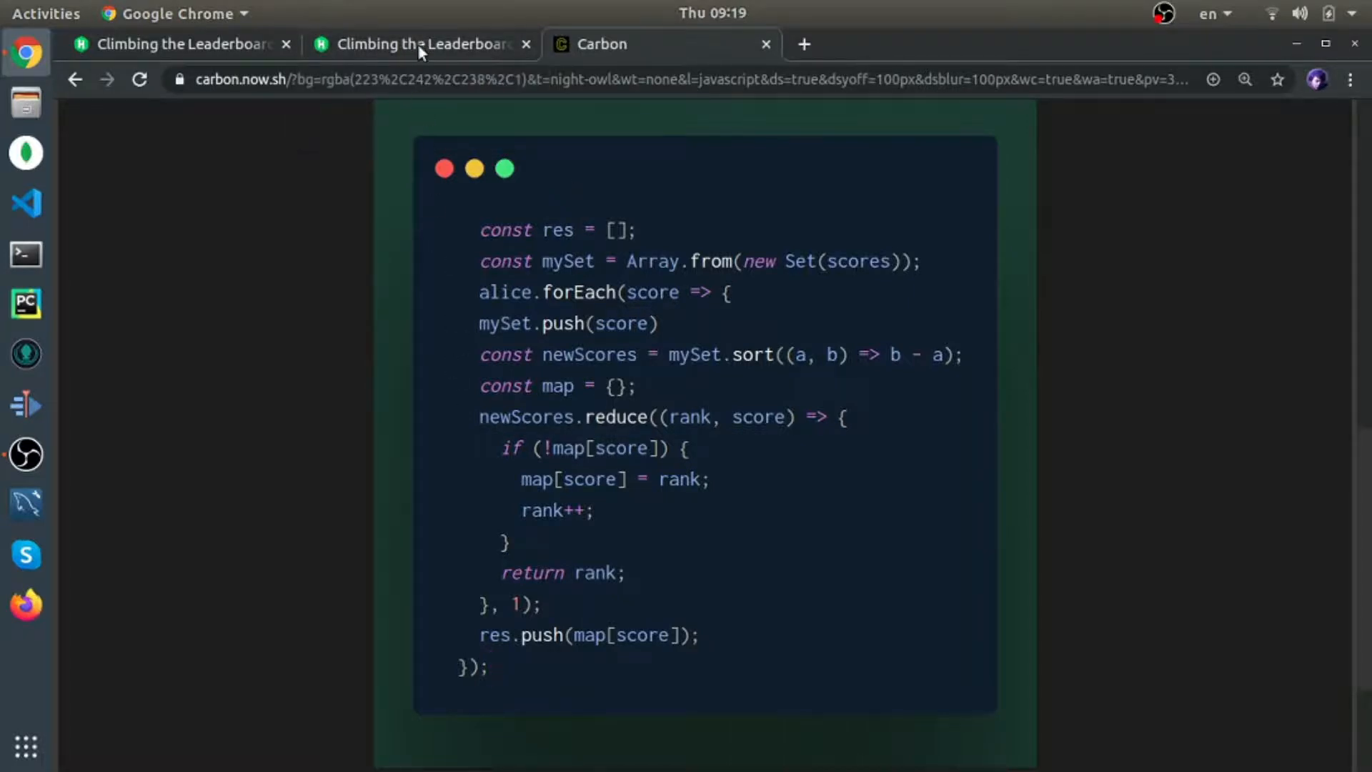
- Glance at the forum Java solution and return to the problem statement and editor
click(420, 44)
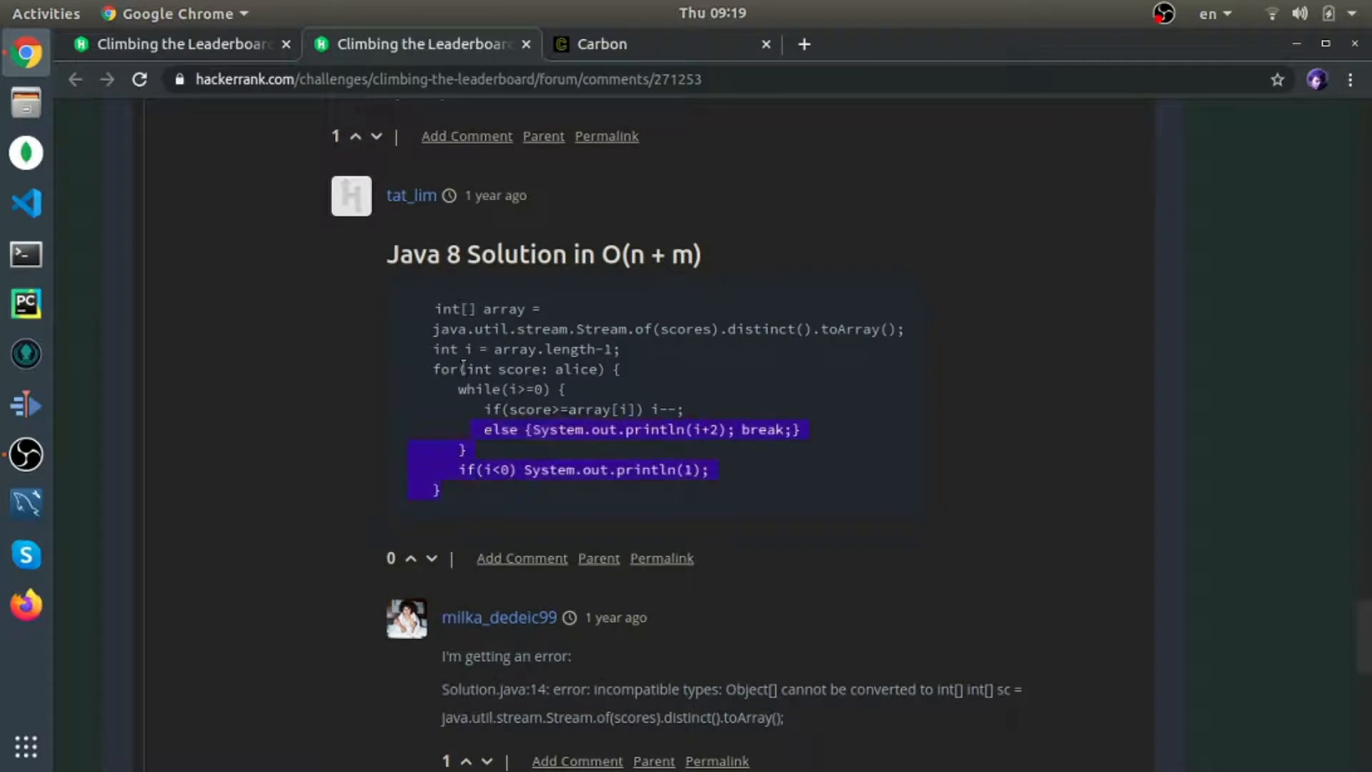
click(516, 412)
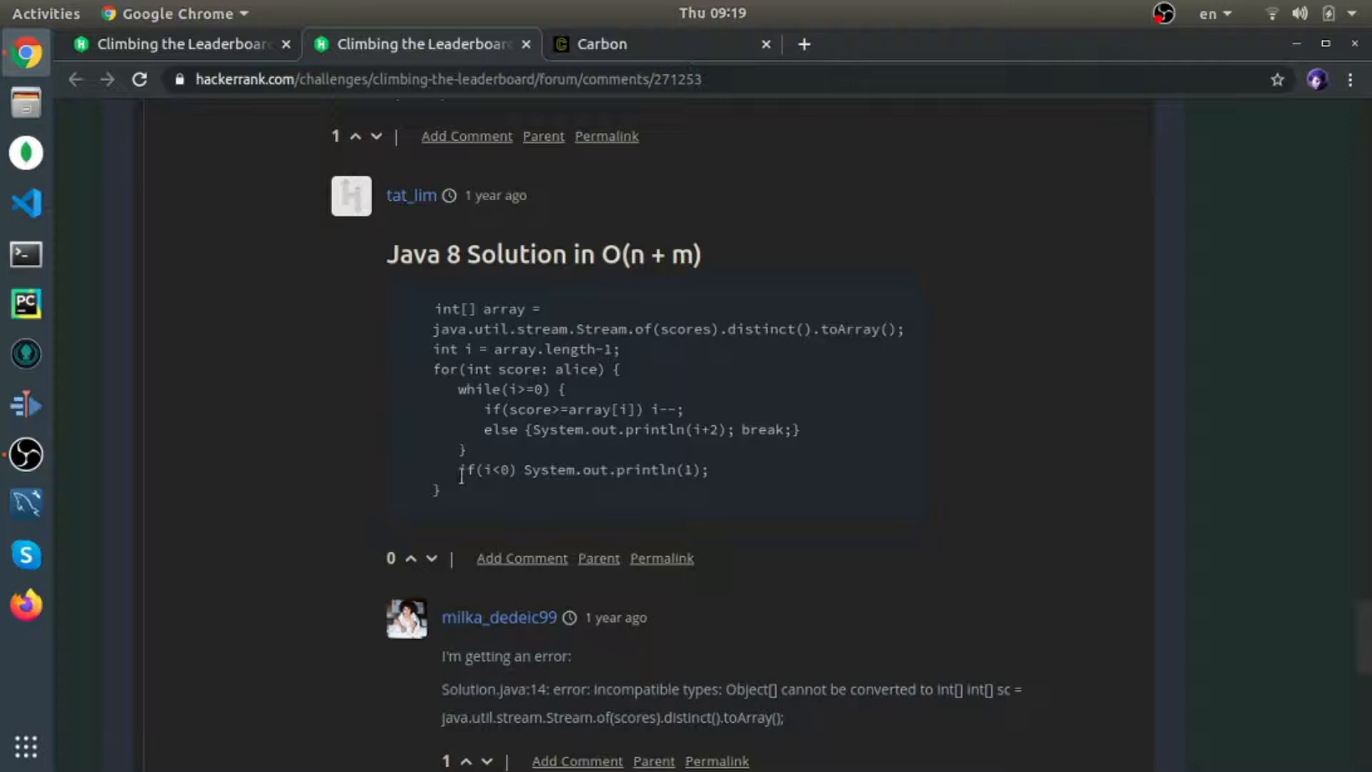
mouse_move(503, 473)
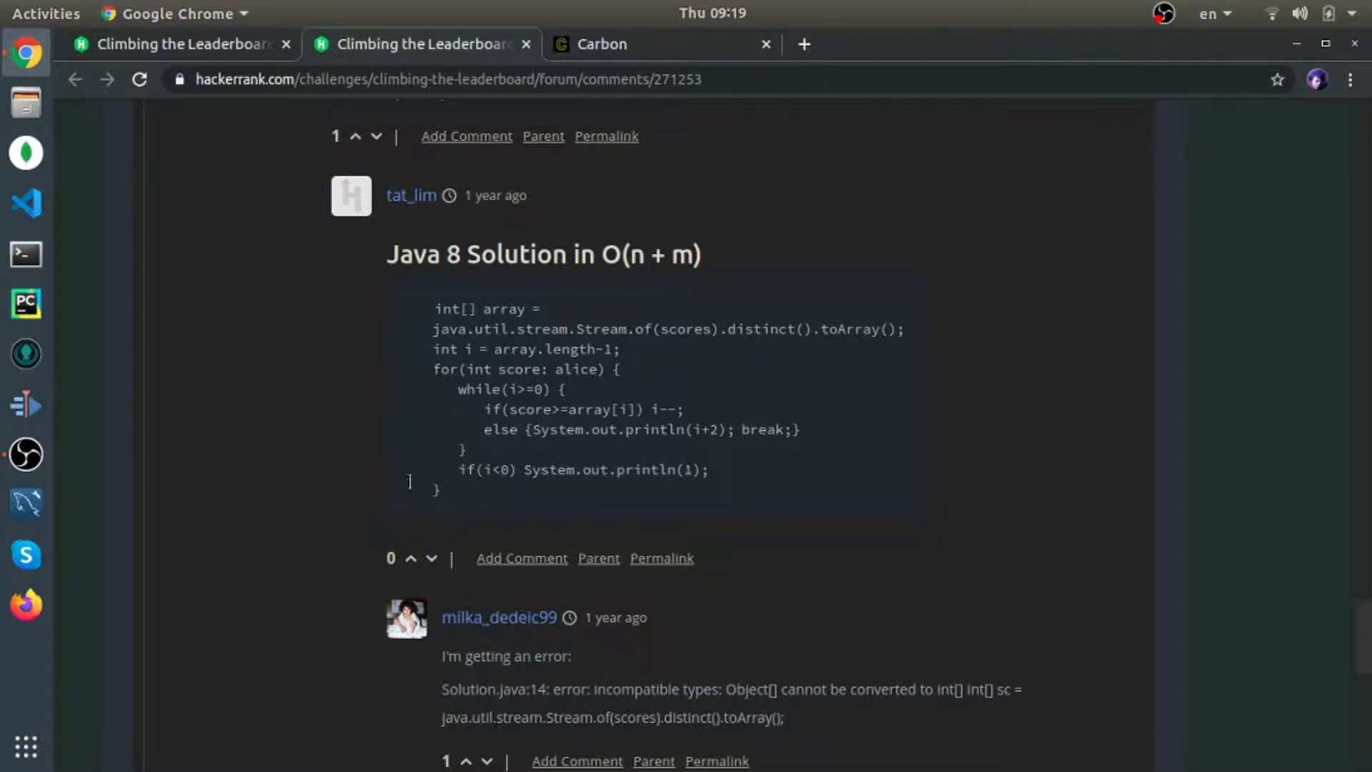
mouse_move(528, 461)
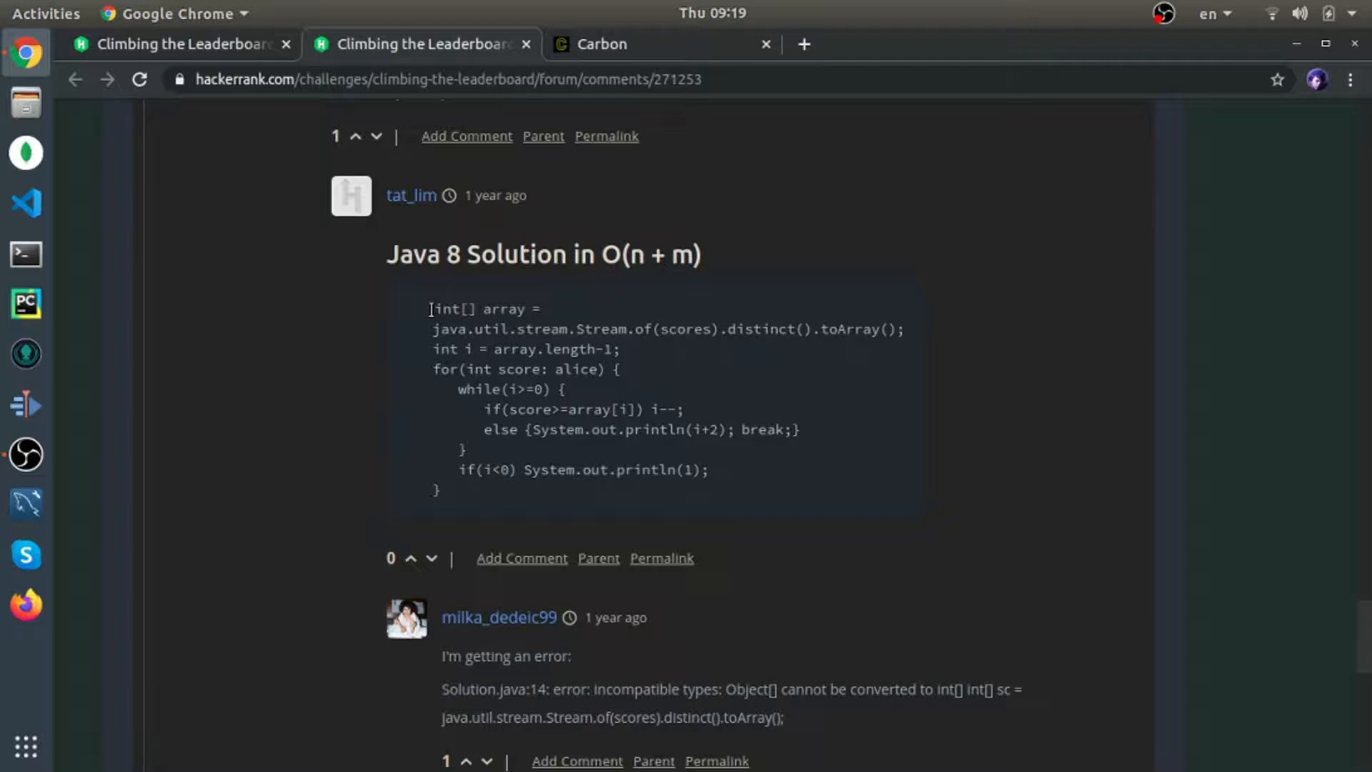
mouse_move(365, 12)
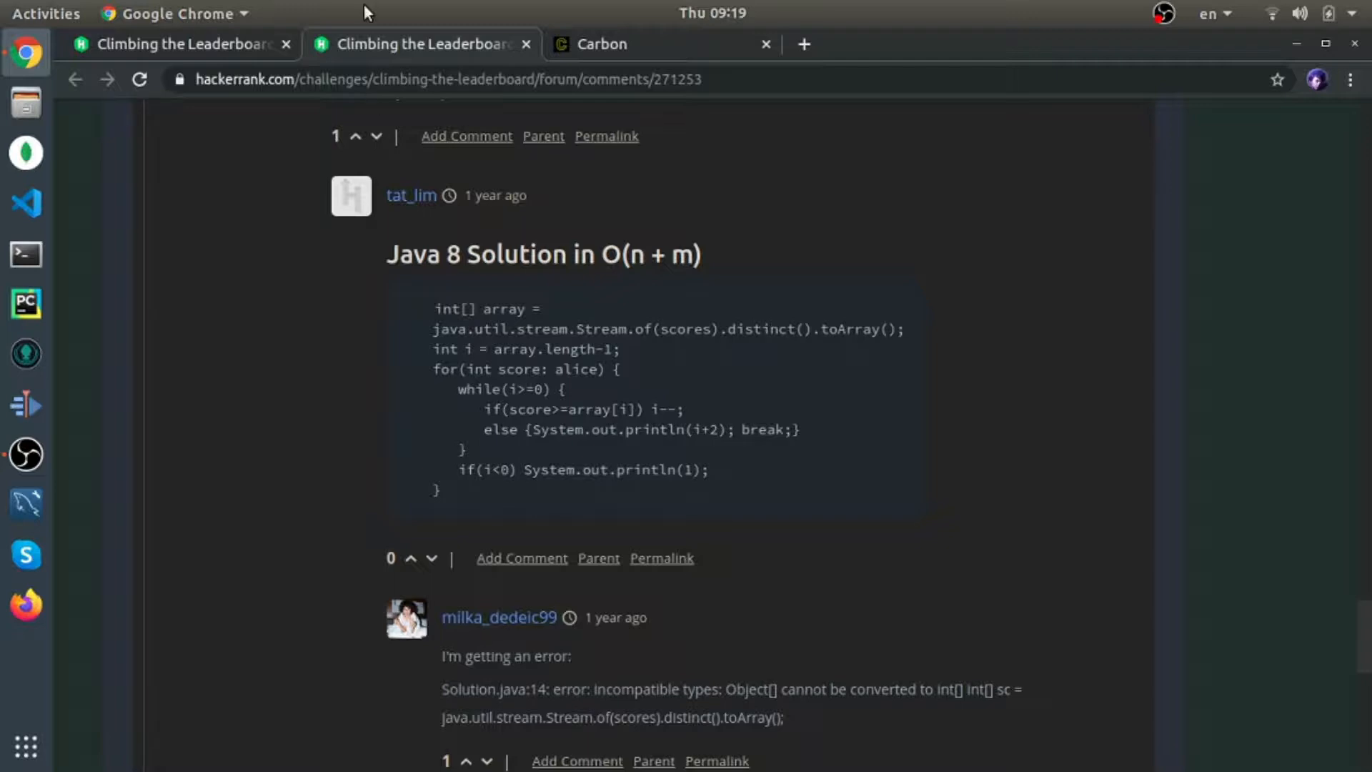
click(177, 44)
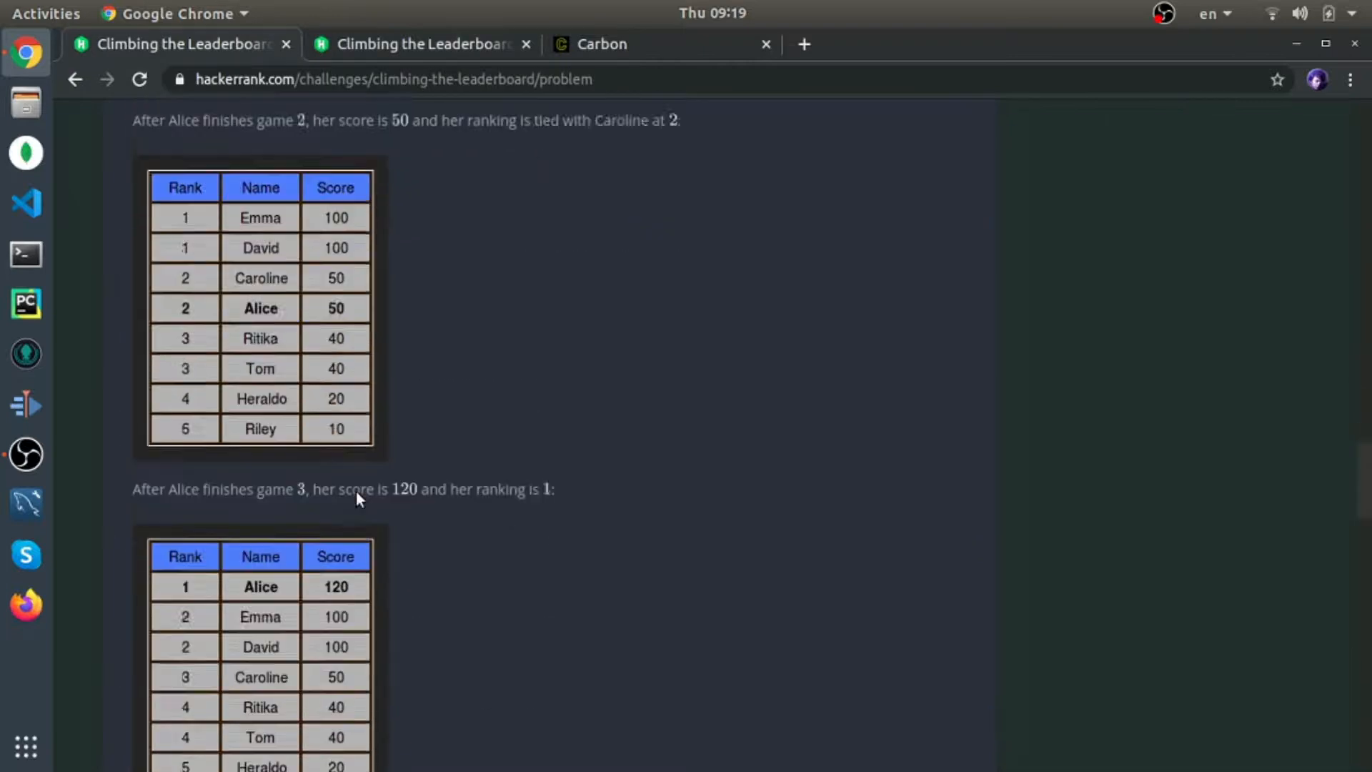
click(420, 44)
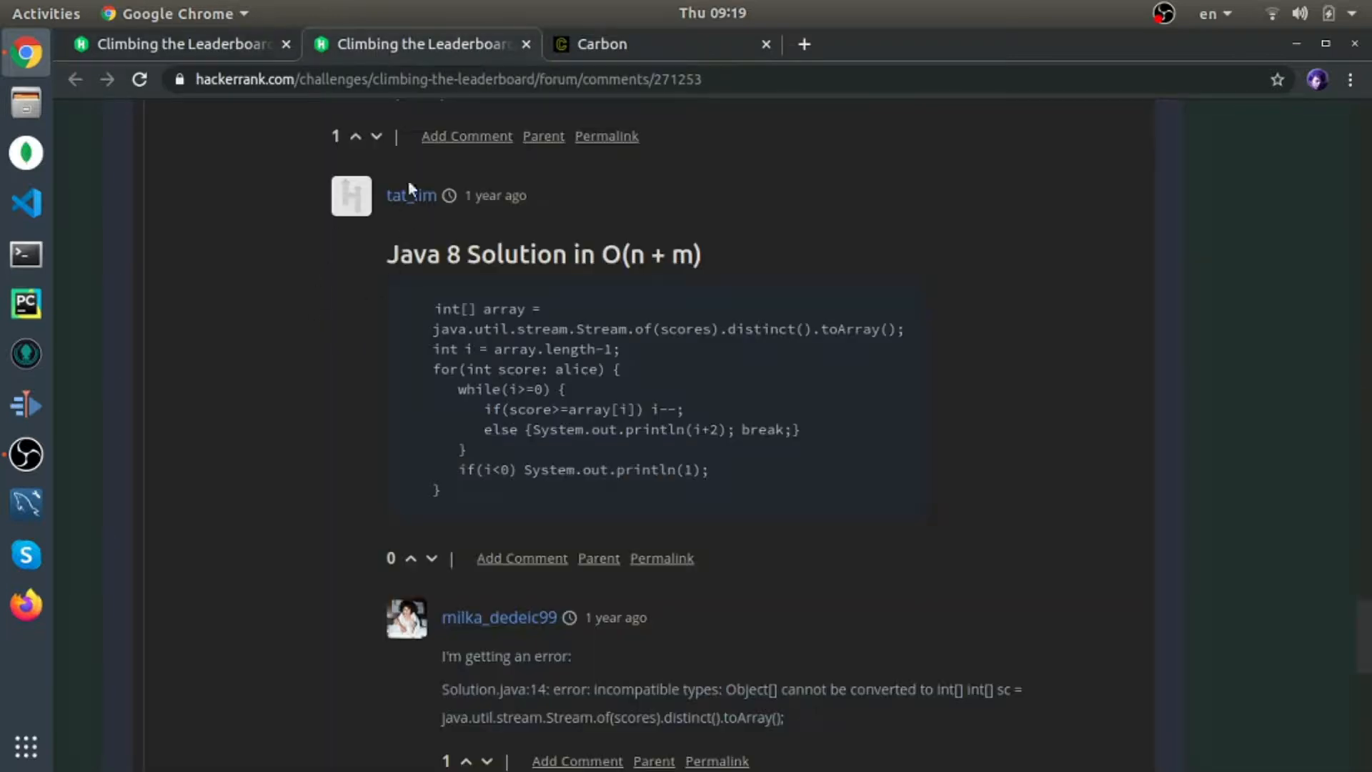
click(180, 44)
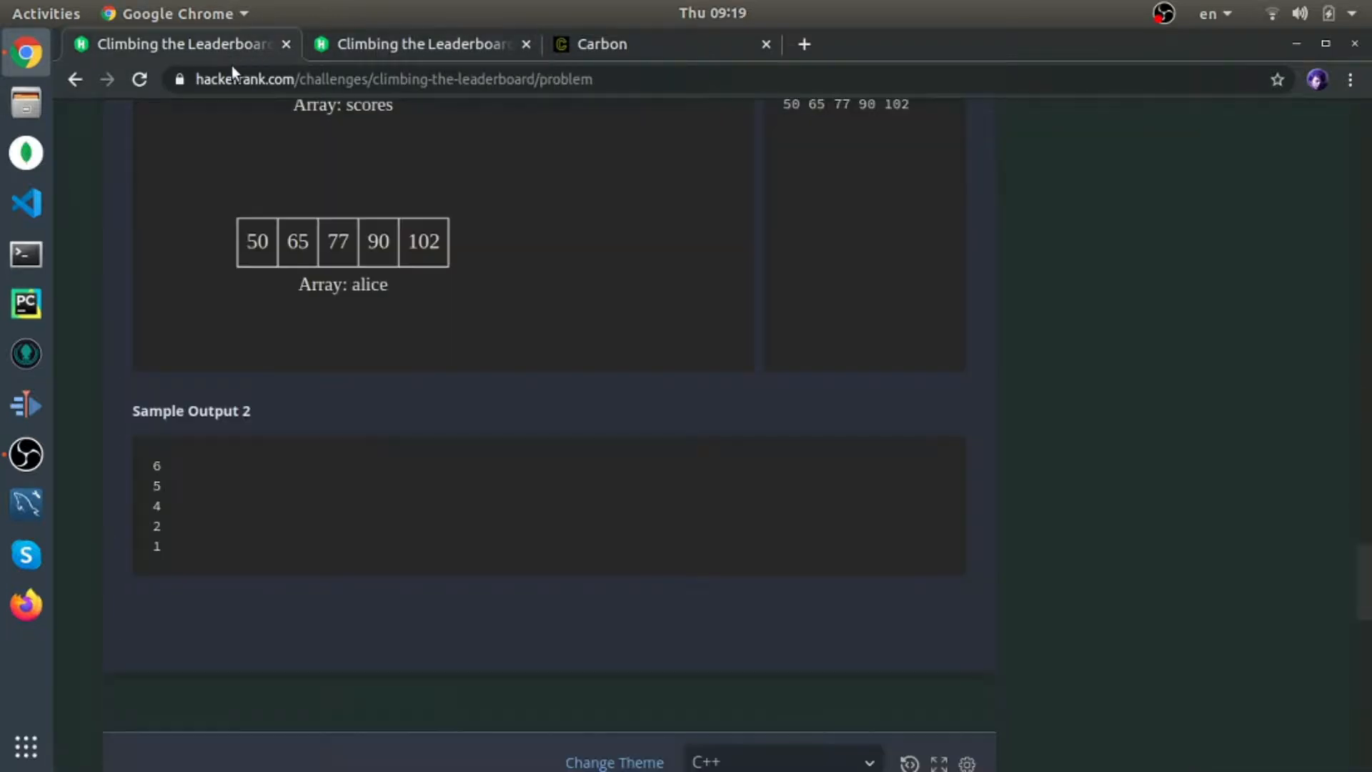
- Switch the editor language from C++ to JavaScript (Node.js), showing the empty function template
scroll(down, 3)
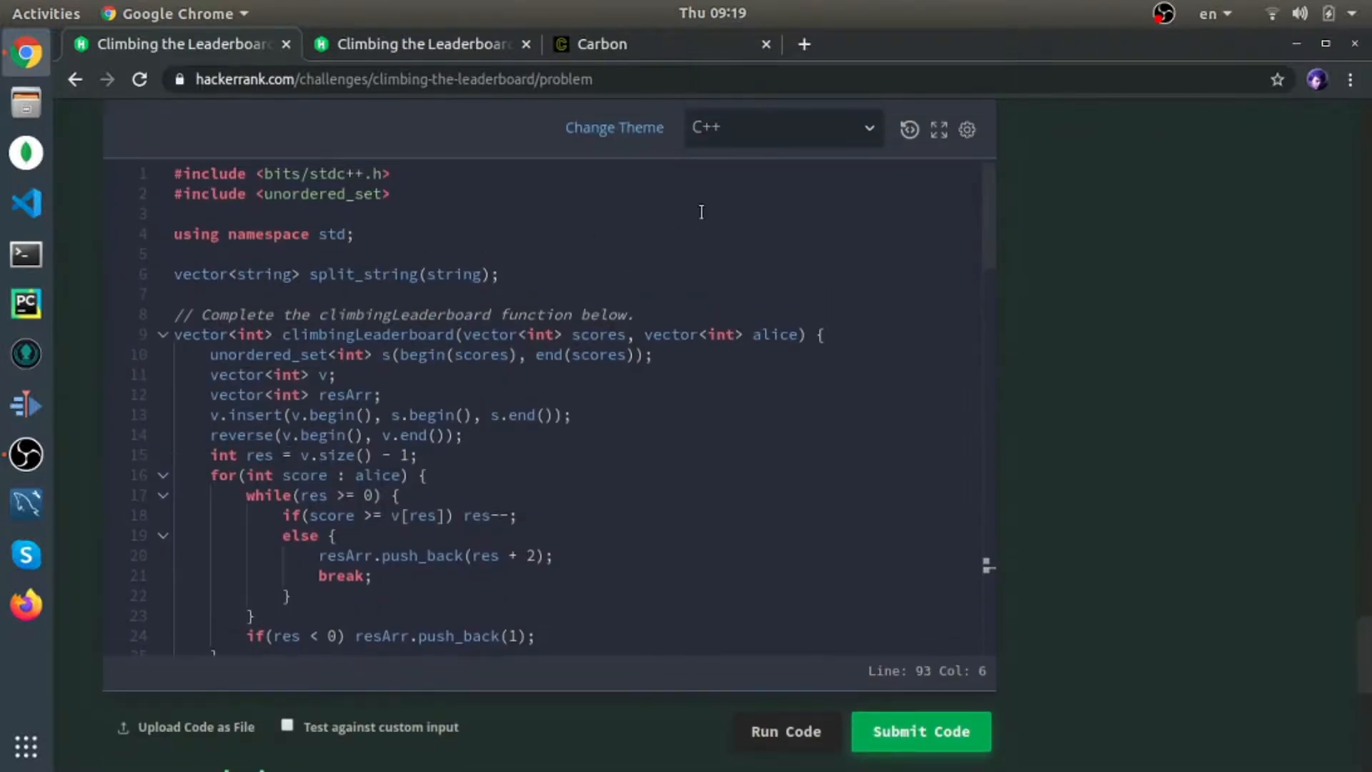
click(779, 127)
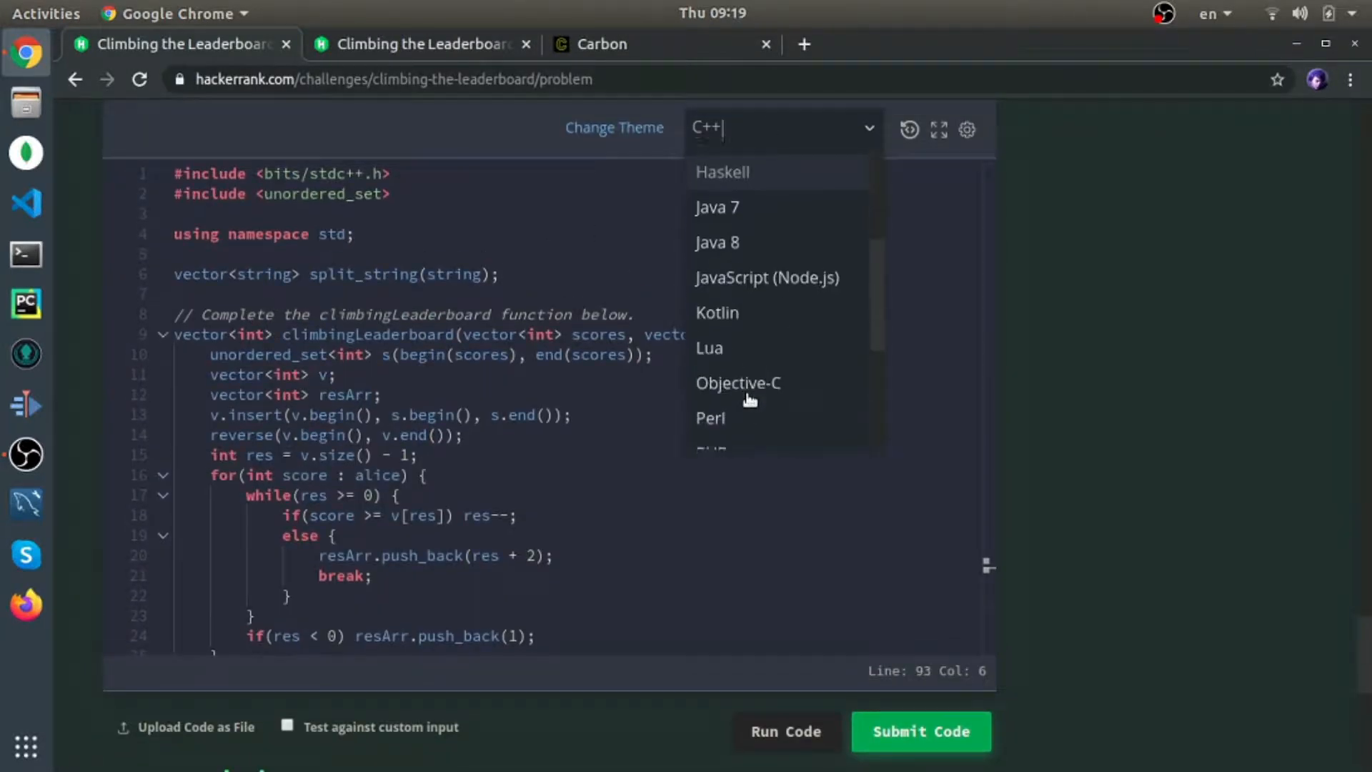
click(766, 277)
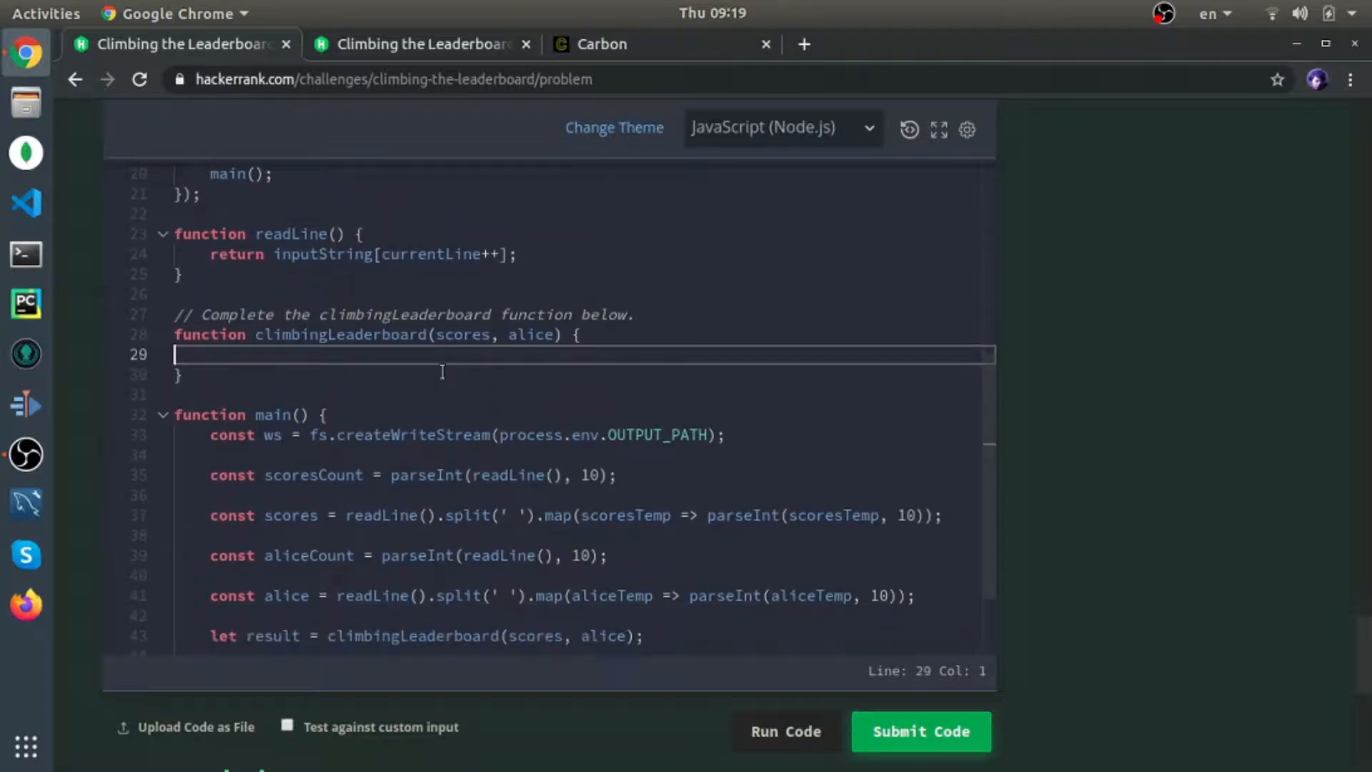
- Declare const resArr = [] and const mySet = [...new Set(scores)] inside climbingLeaderboard
text(cr)
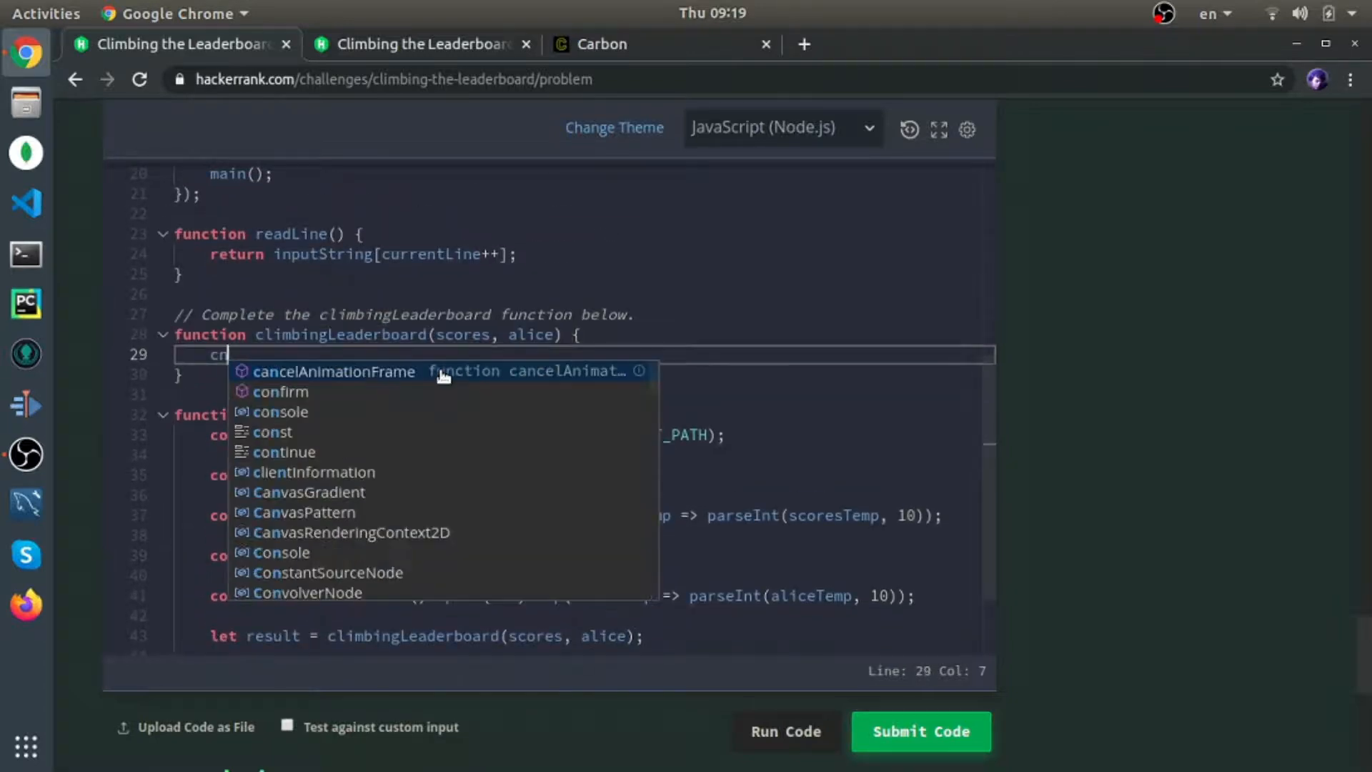
text(onst res)
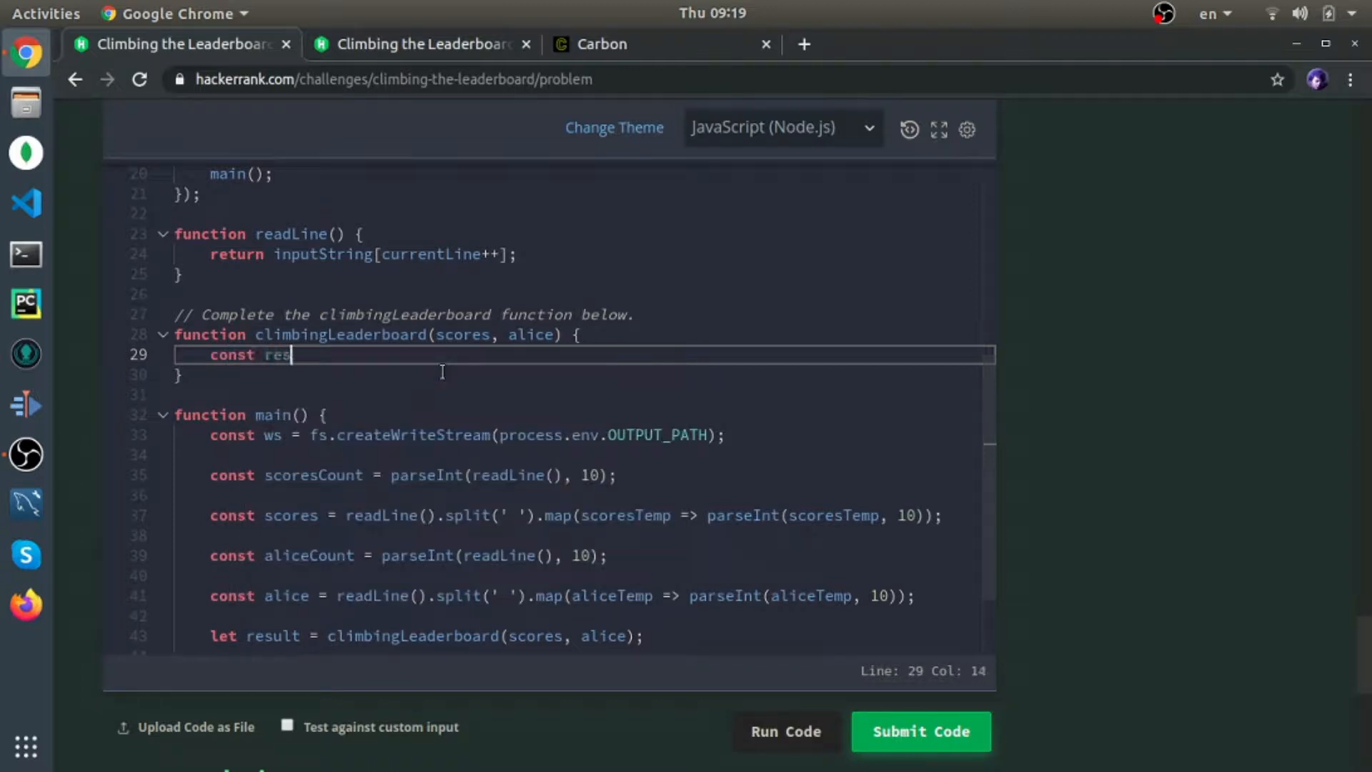
text(Arr = [];)
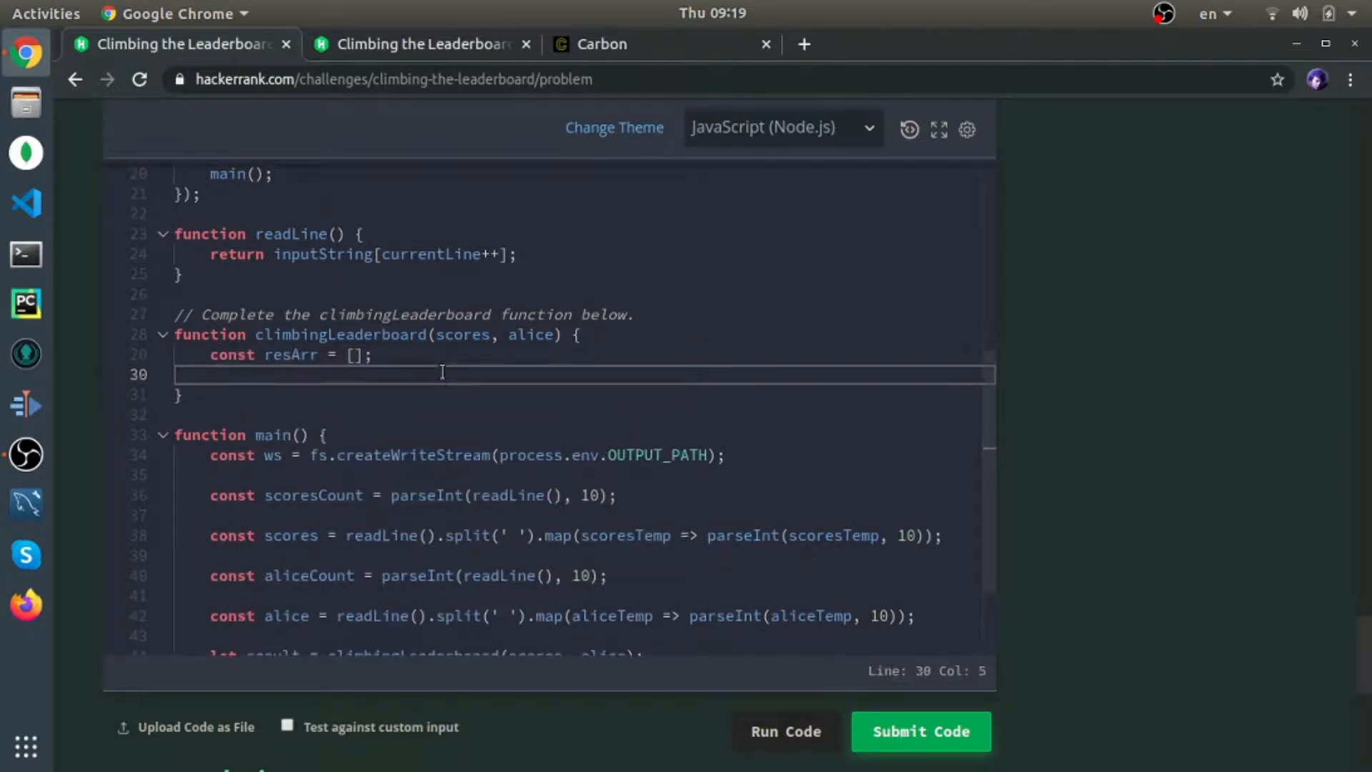
text(const my)
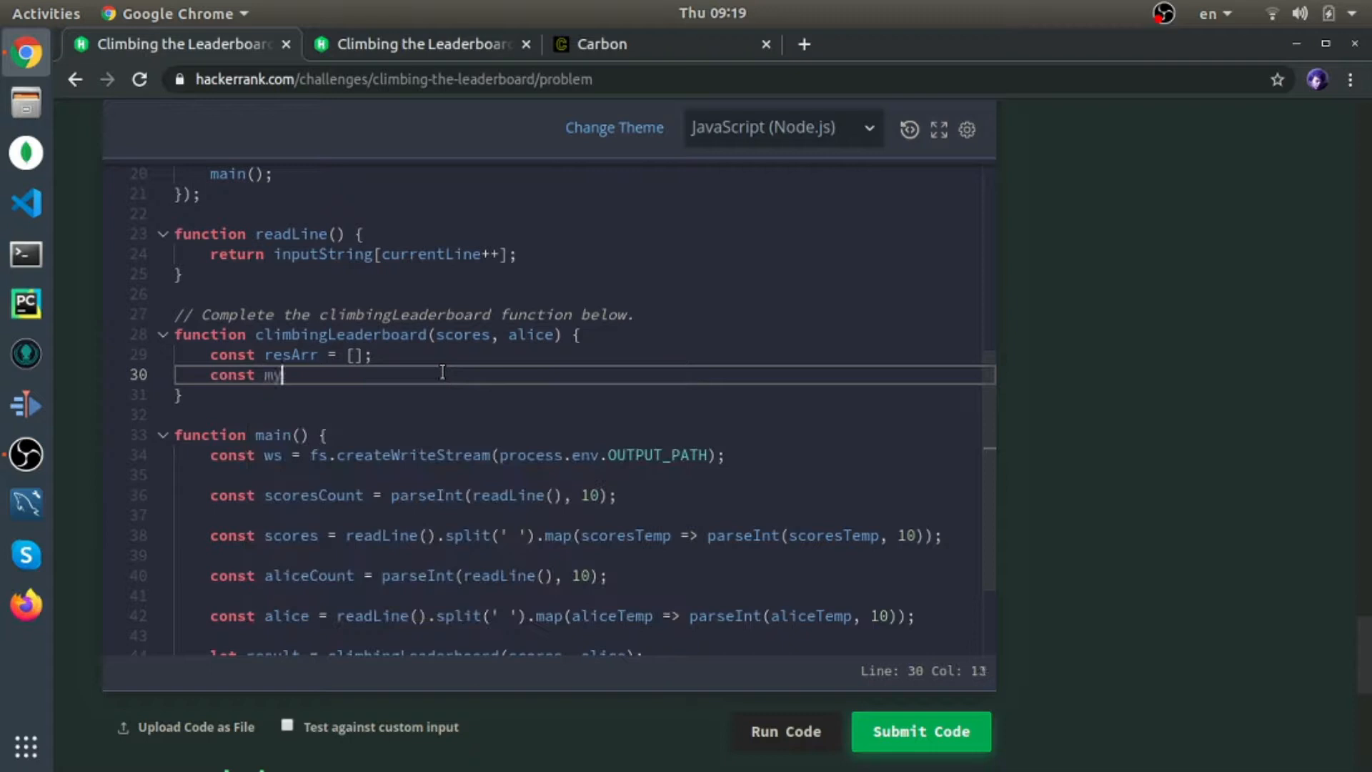
text(Set =)
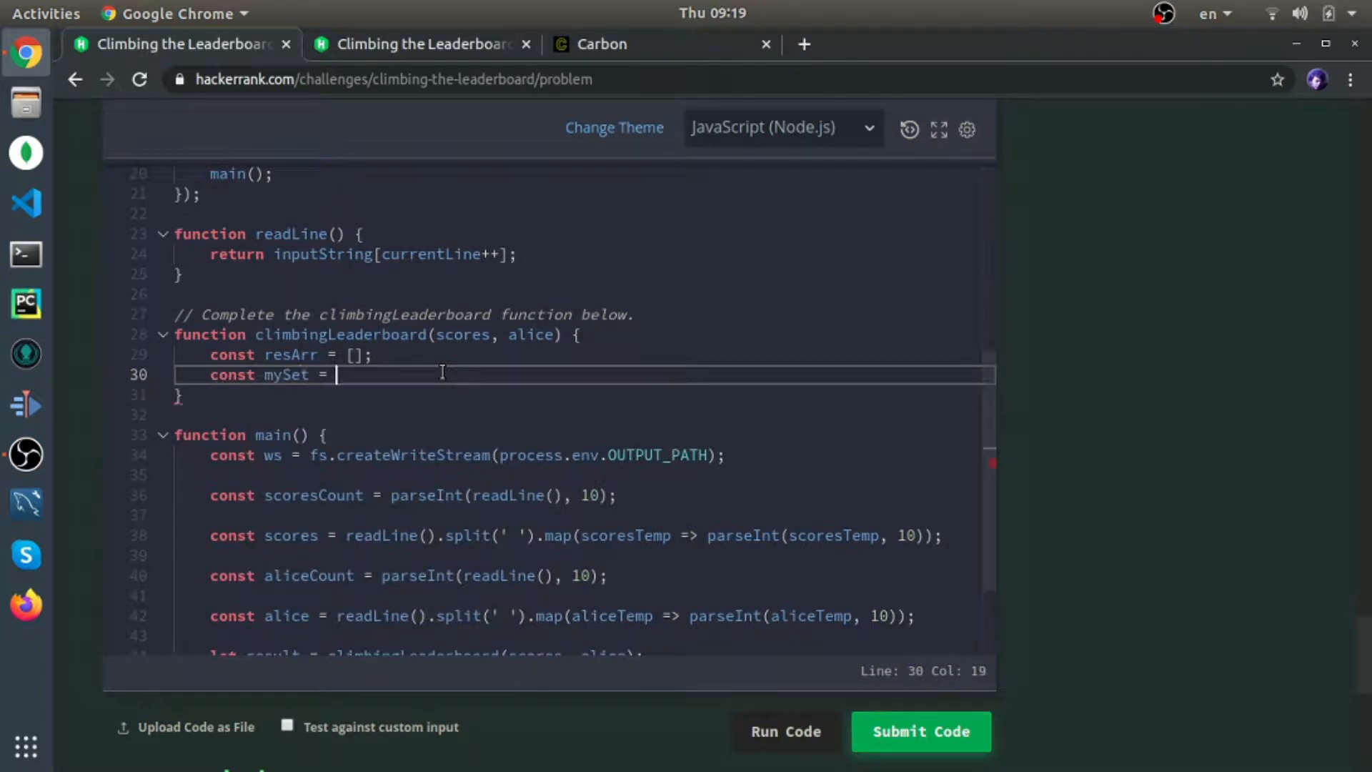
text([...)
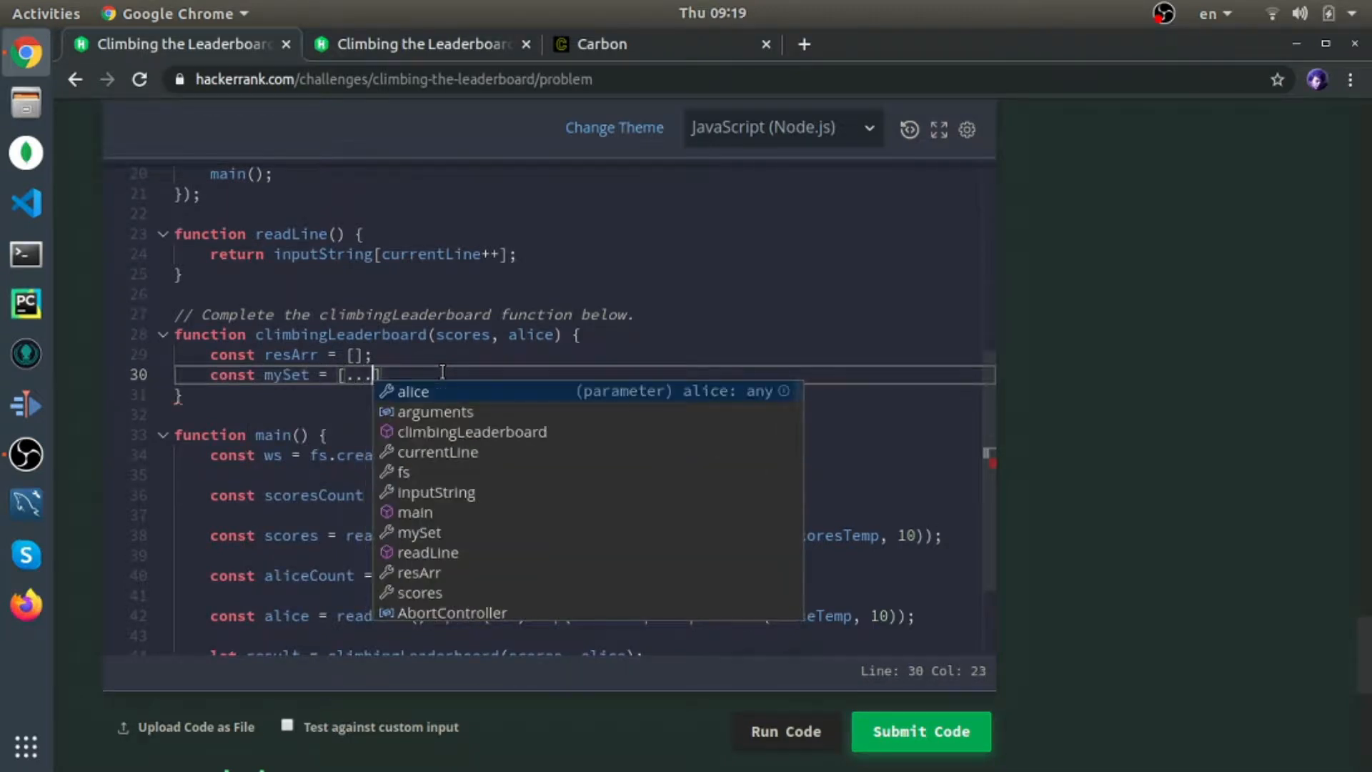
text(new)
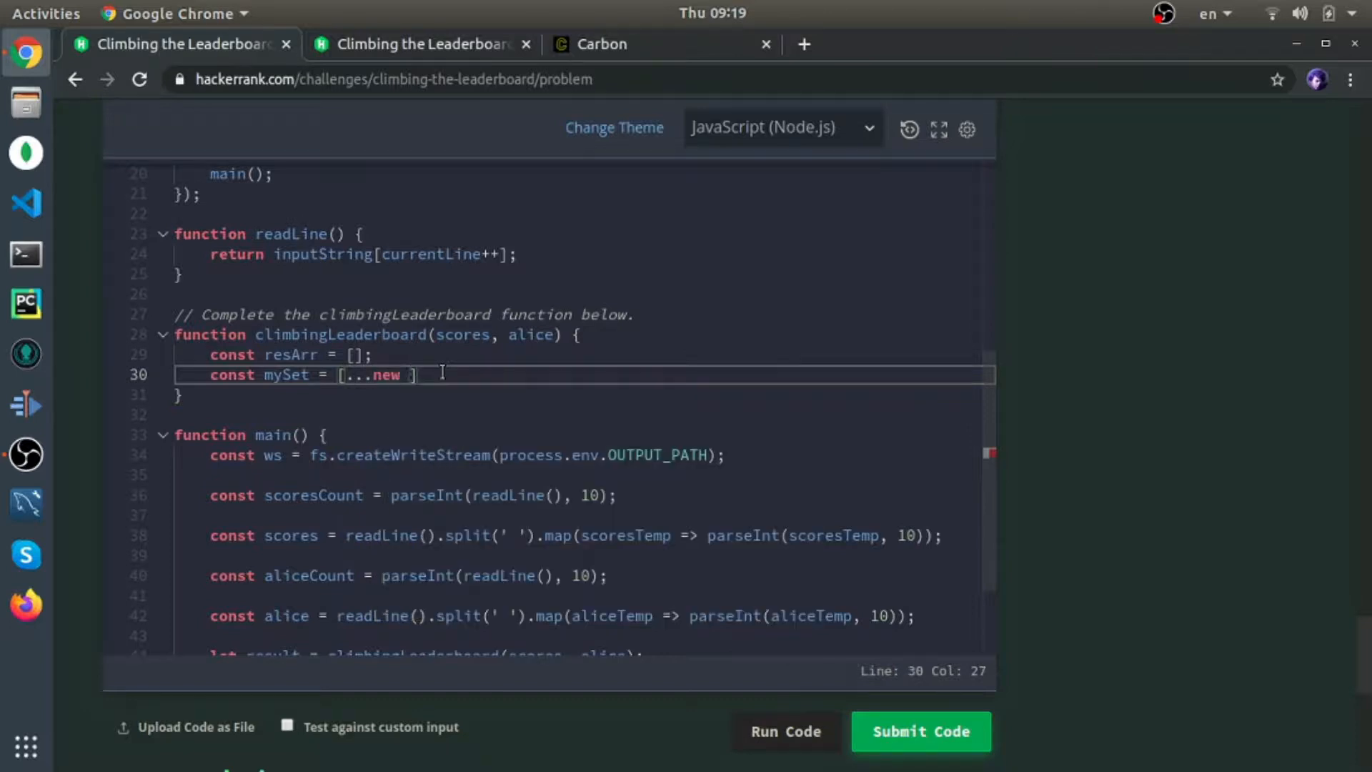
text(setInterval)
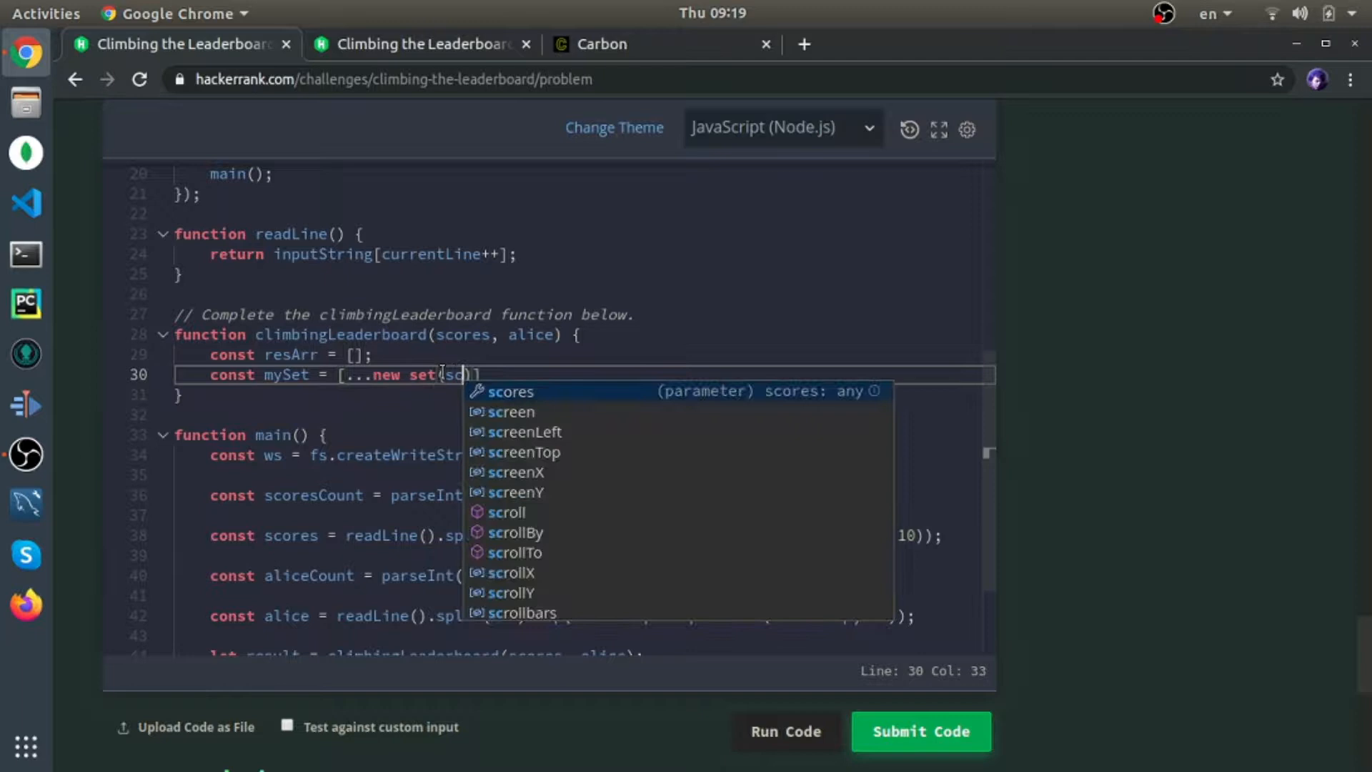
click(511, 392)
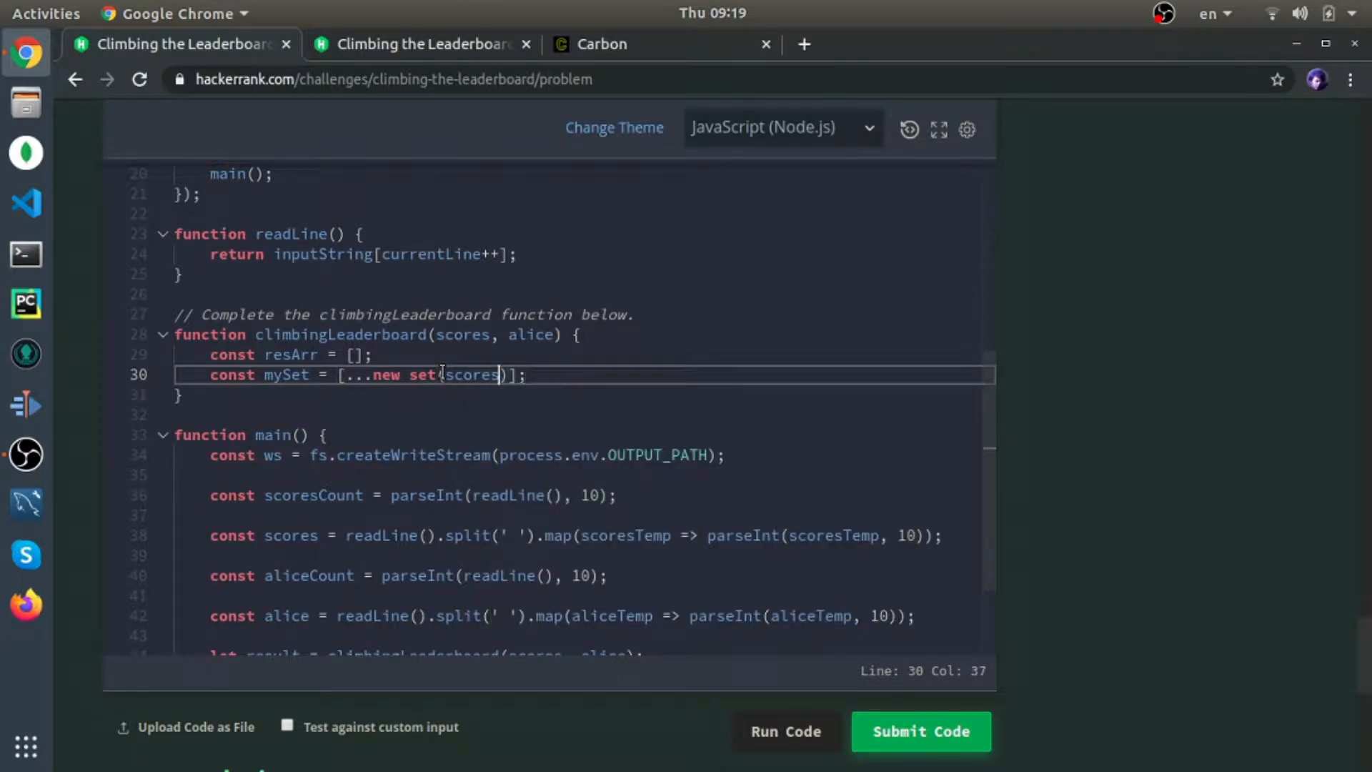
key(BackSpace)
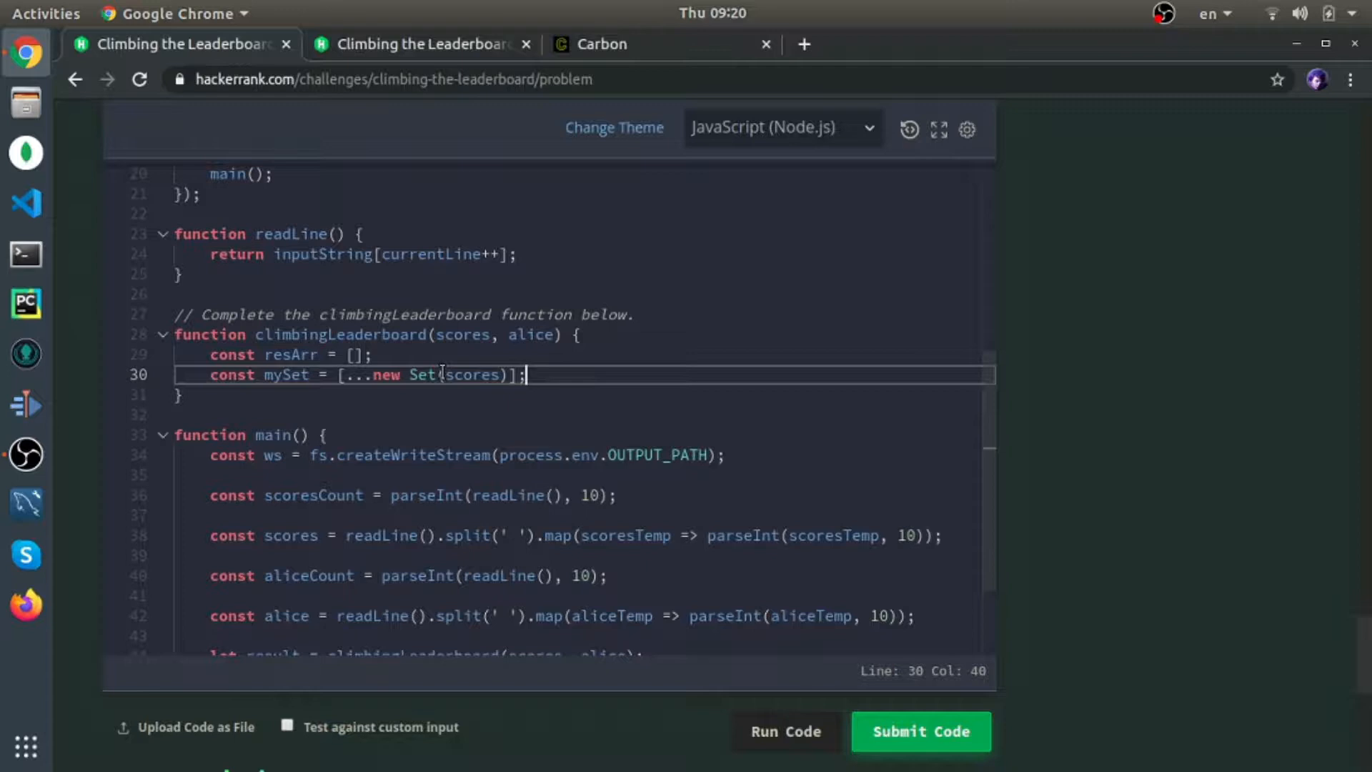
- Add an empty for (const score of alice) loop after the declarations
text(for(){)
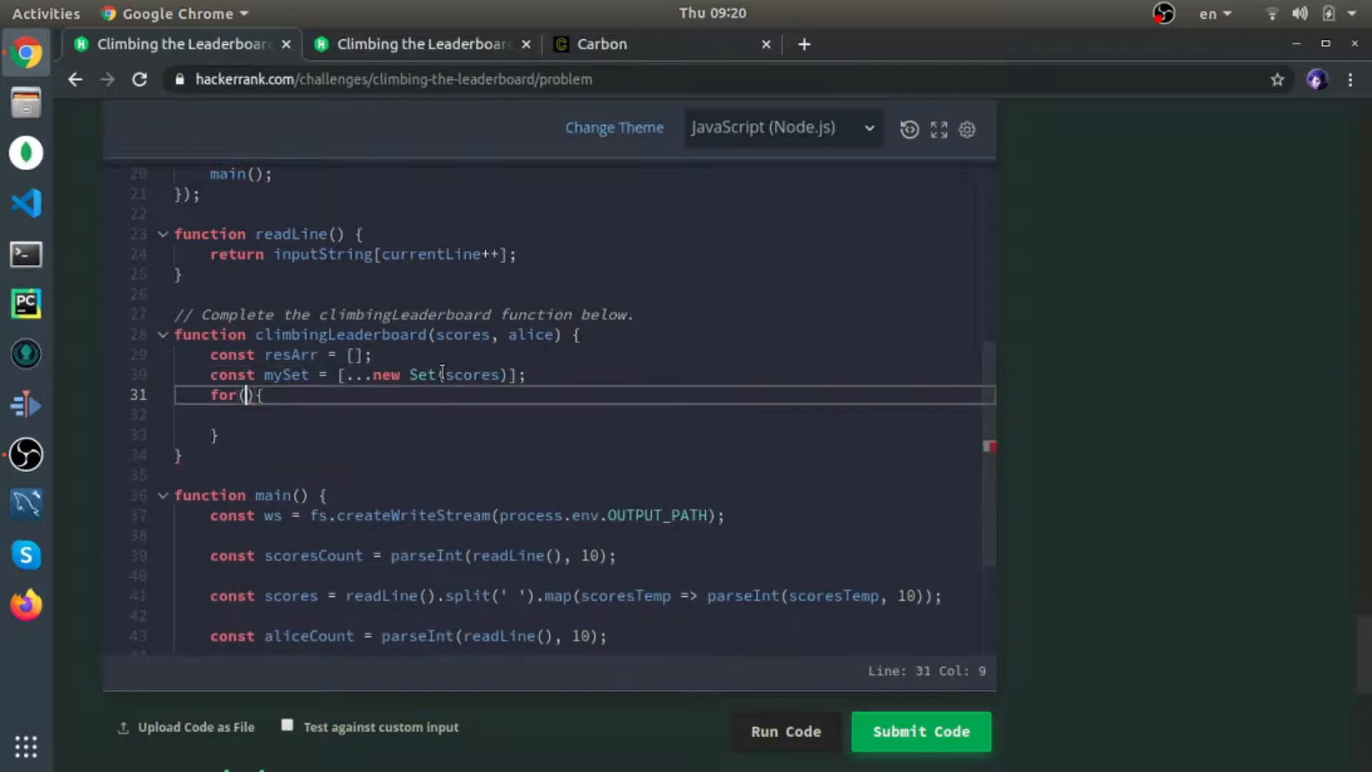
text(ont)
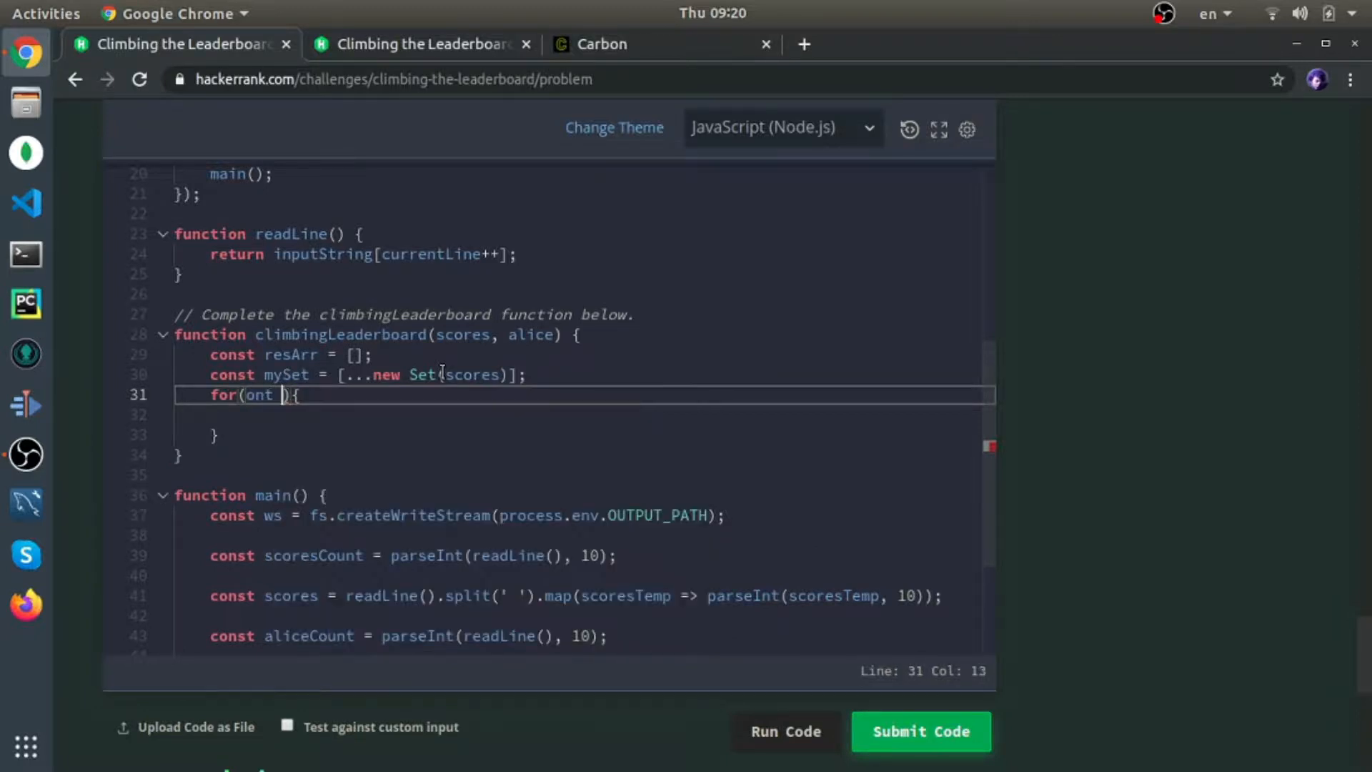
text(const)
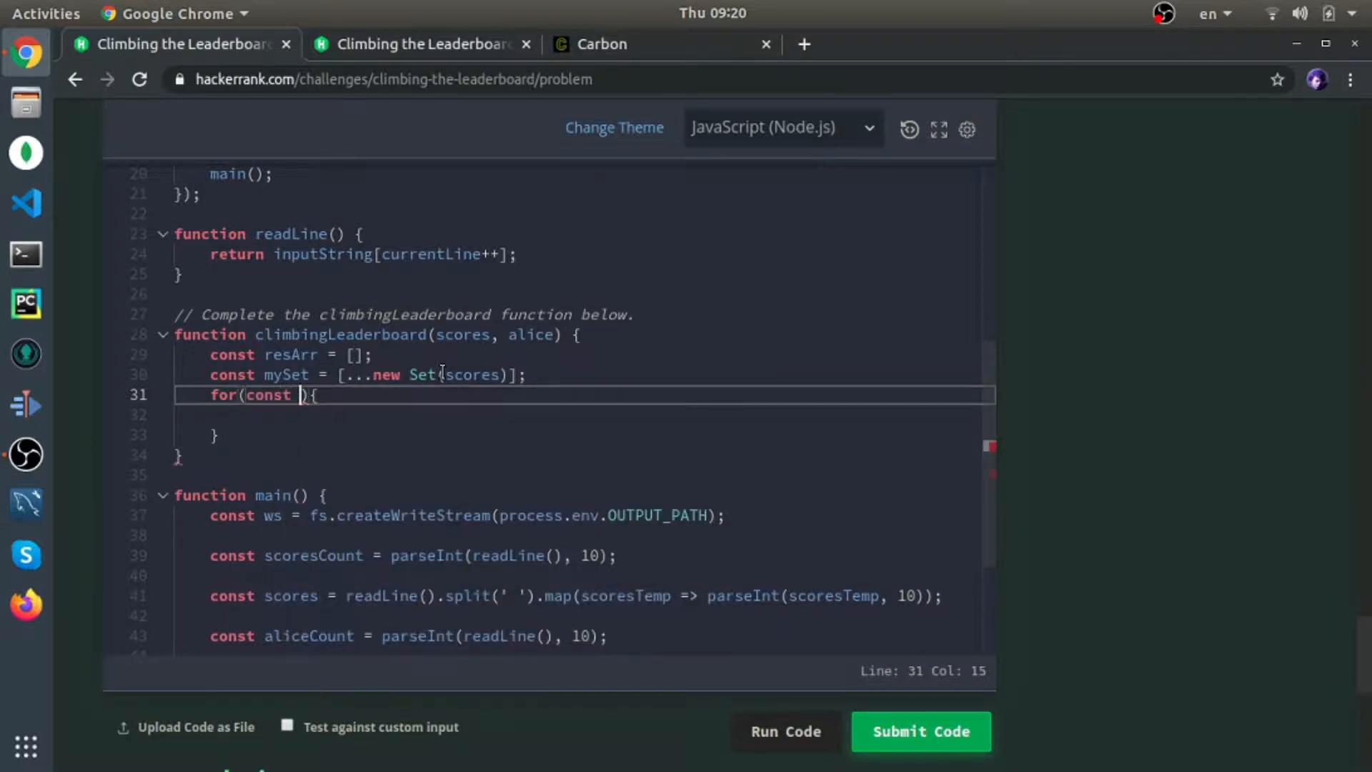
text(score of)
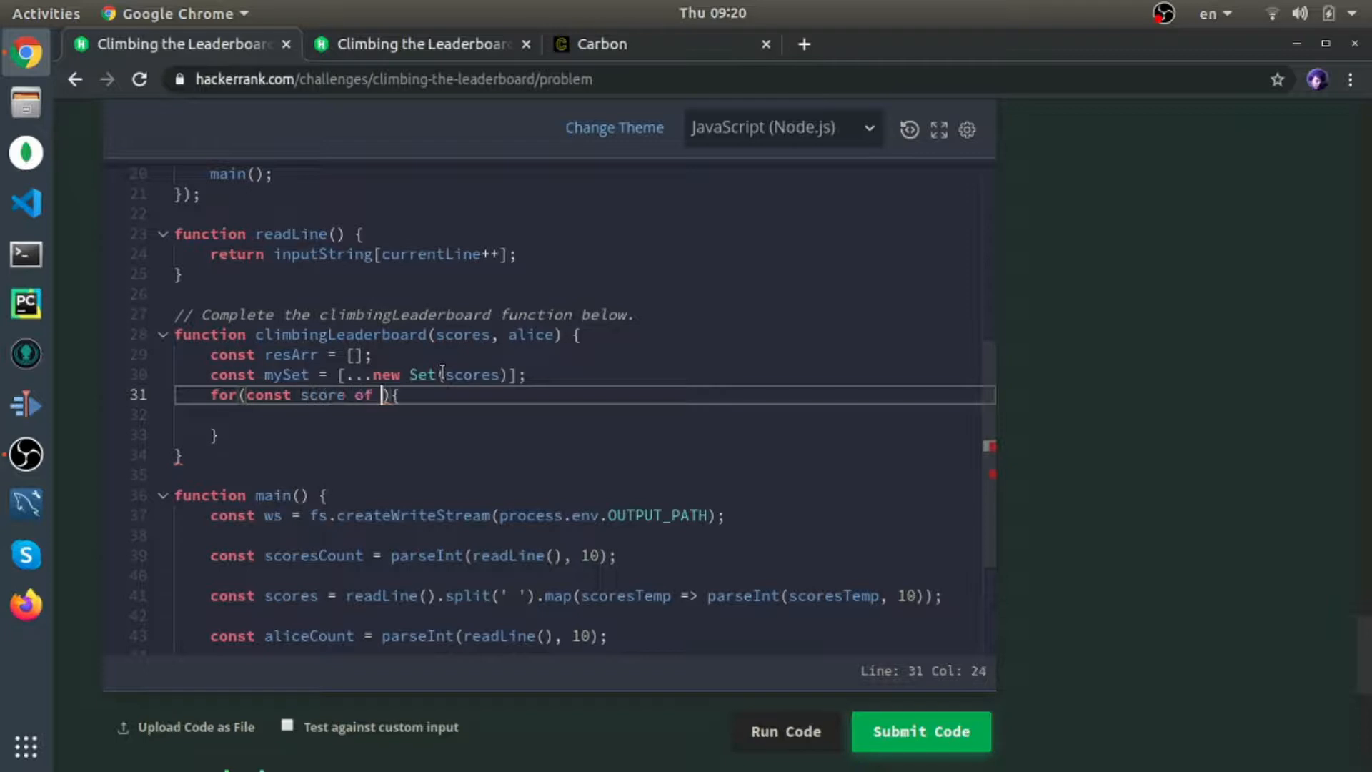
text(alice)
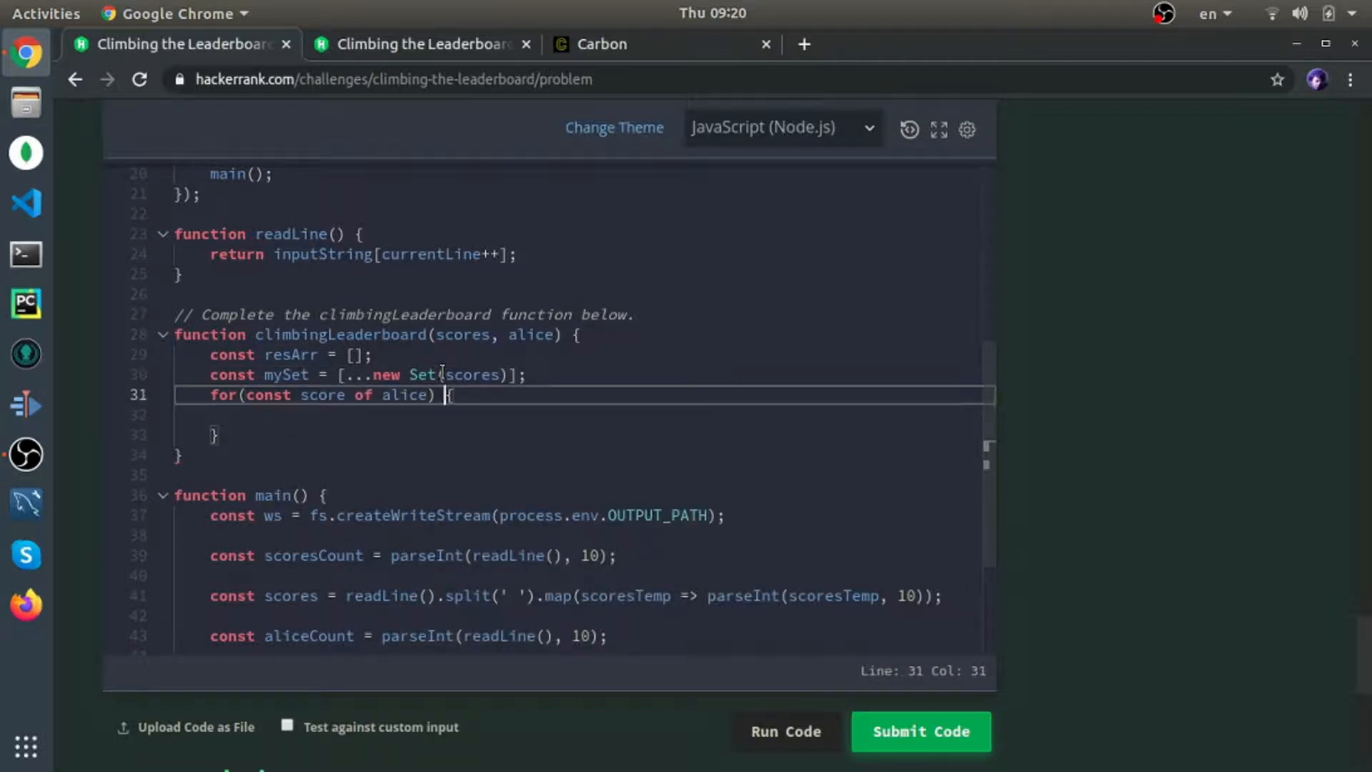
- Insert let res = arr.length - 1 and rename mySet to arr
click(245, 395)
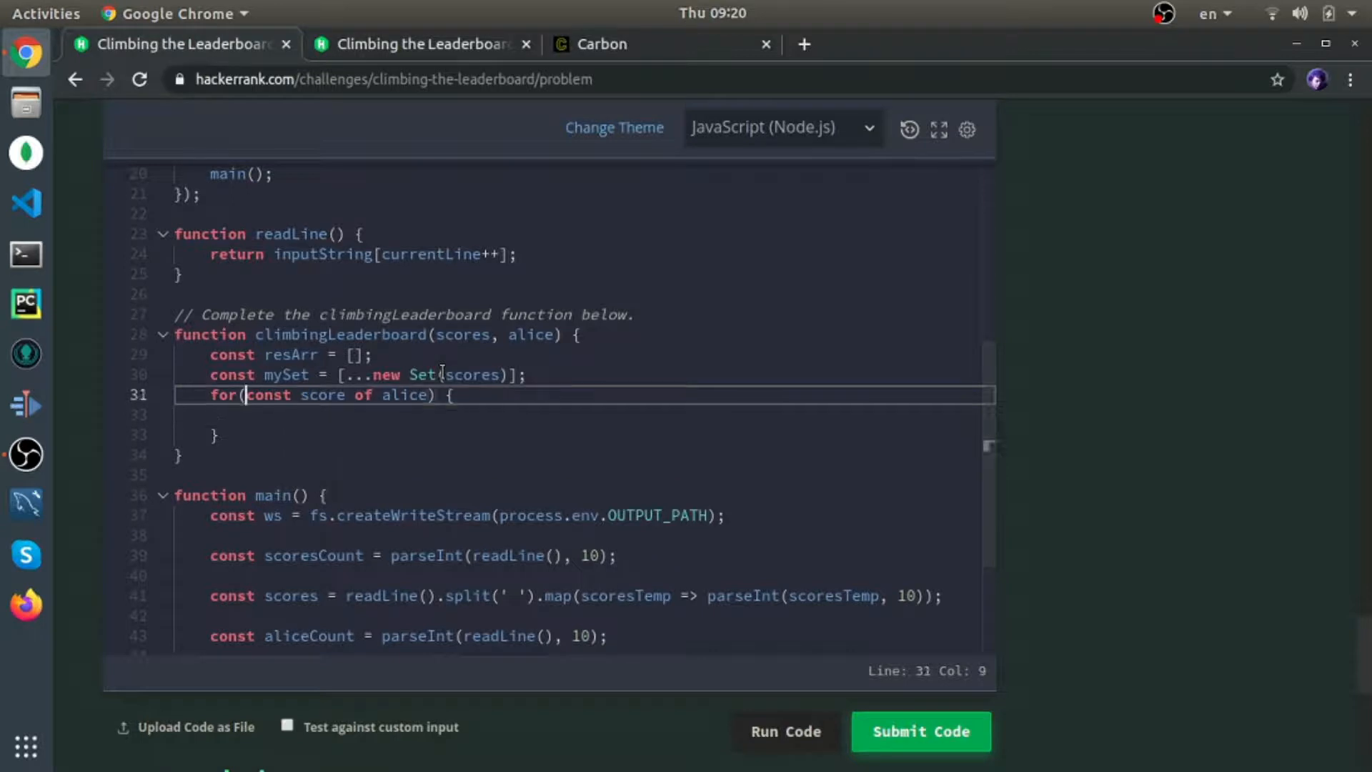
key(Return)
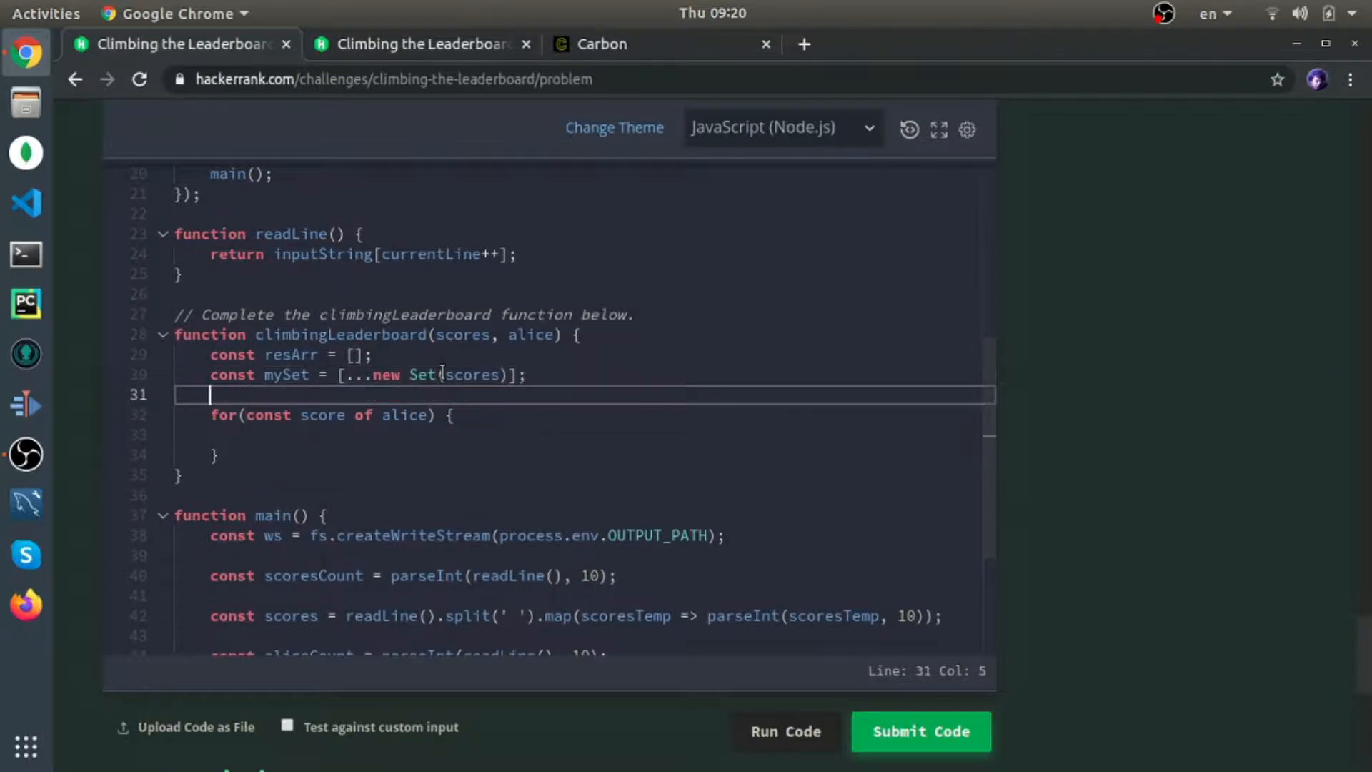
text(let res)
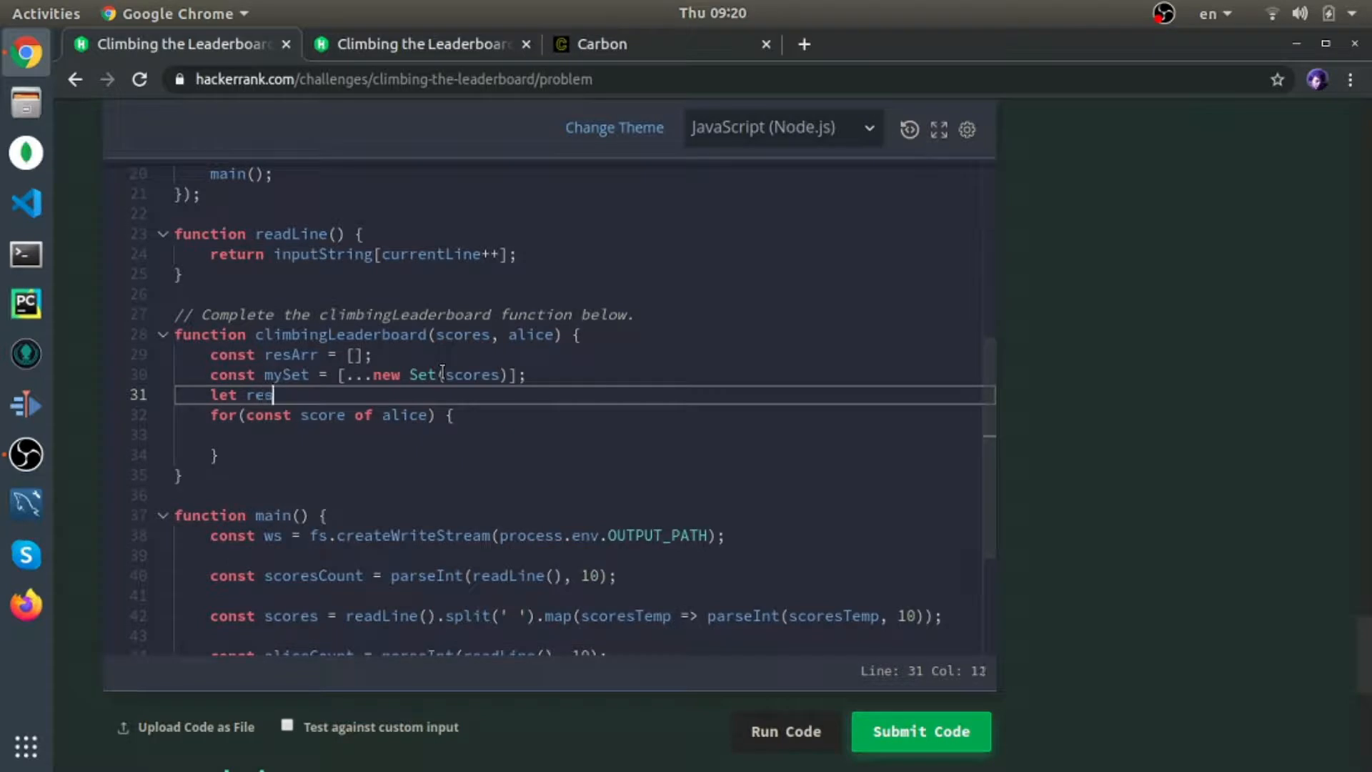
text(=)
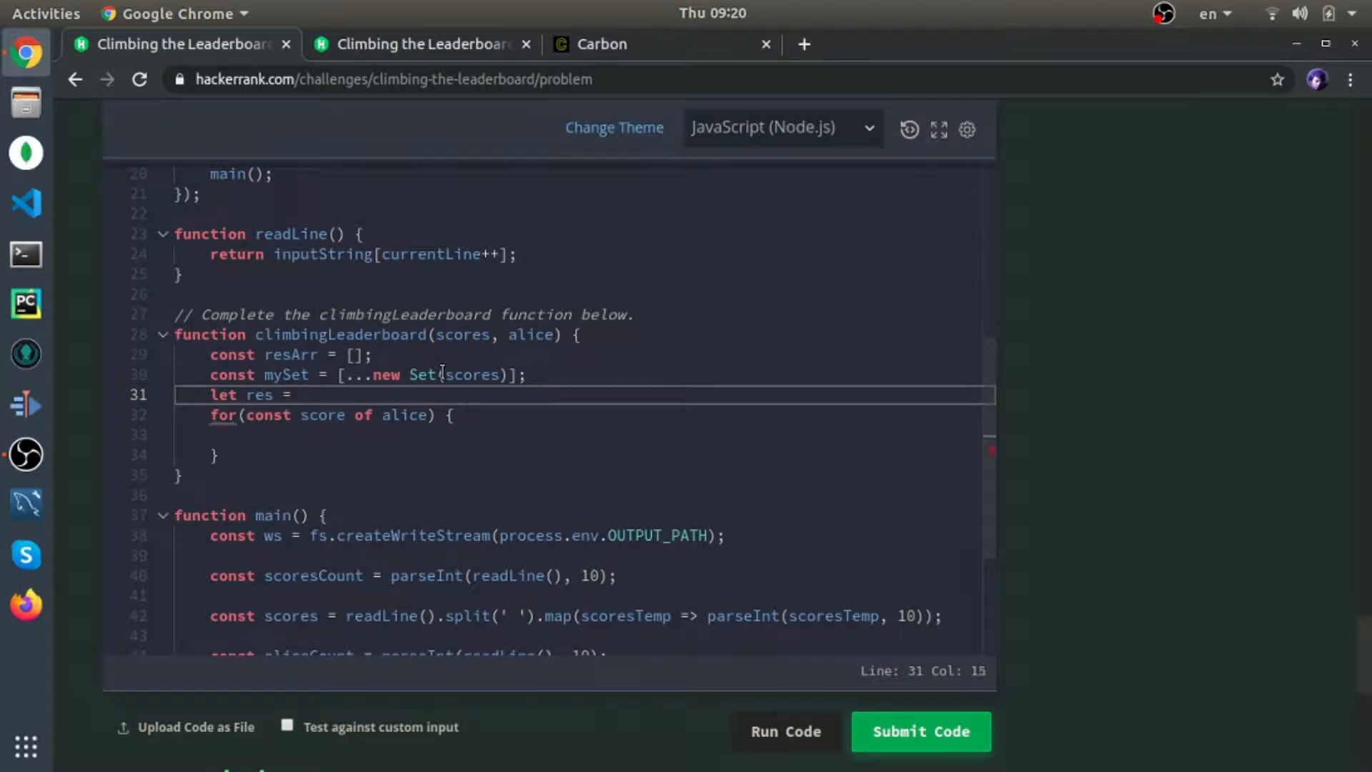
text(mySet.length - 1;)
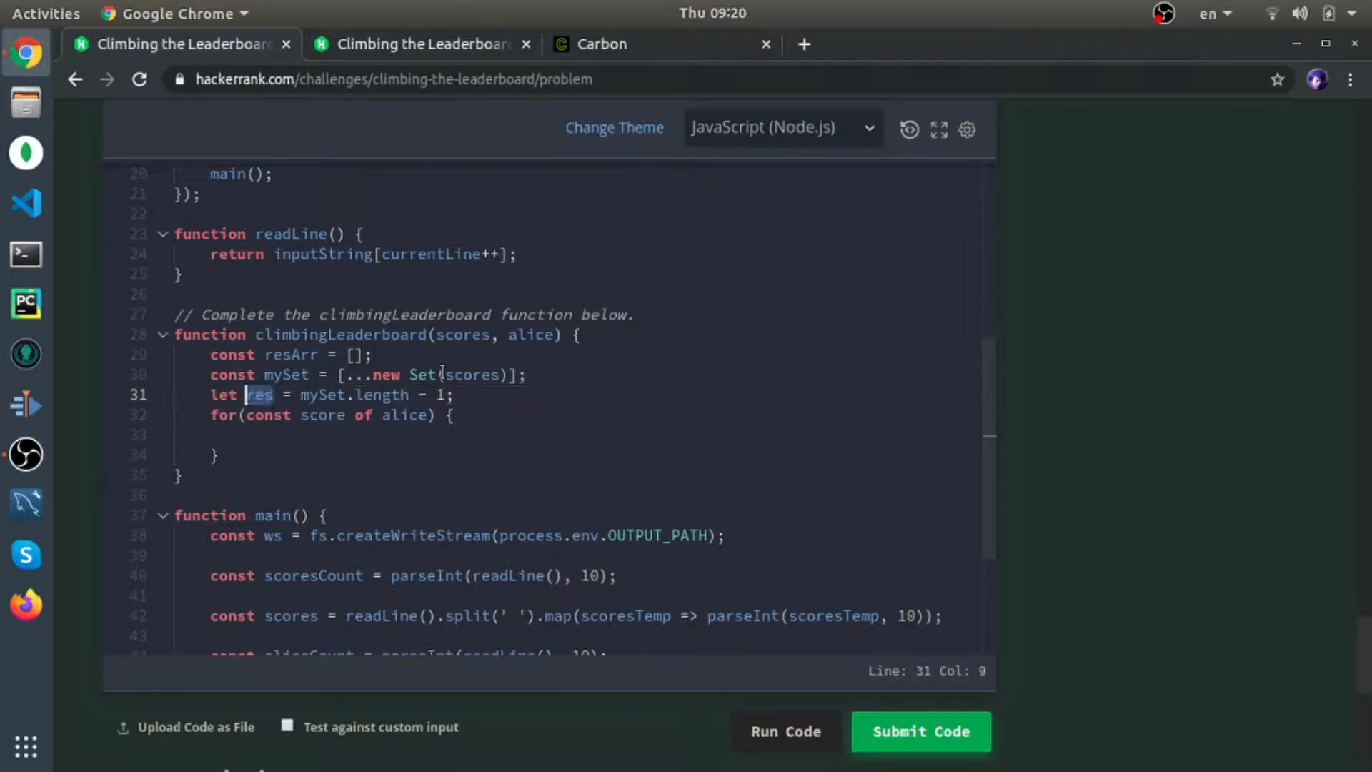
click(267, 415)
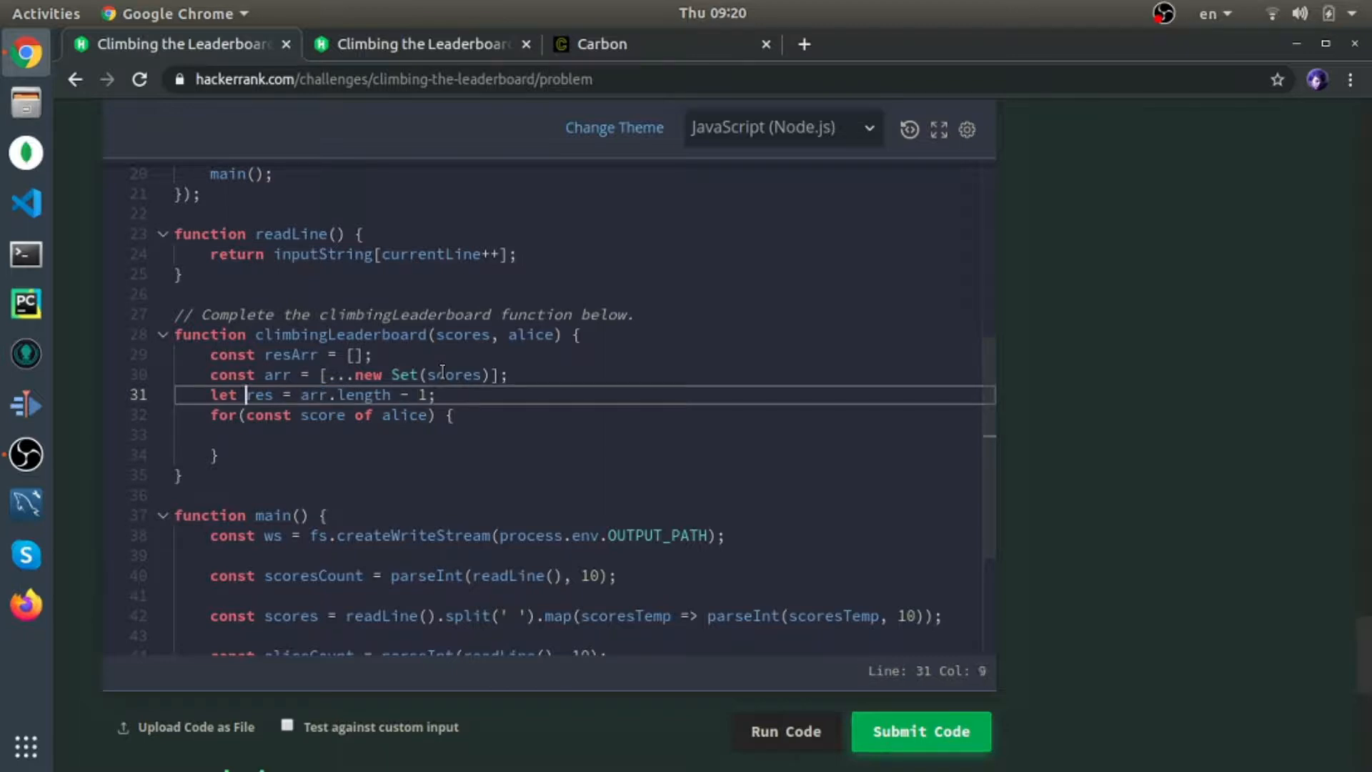
double_click(258, 394)
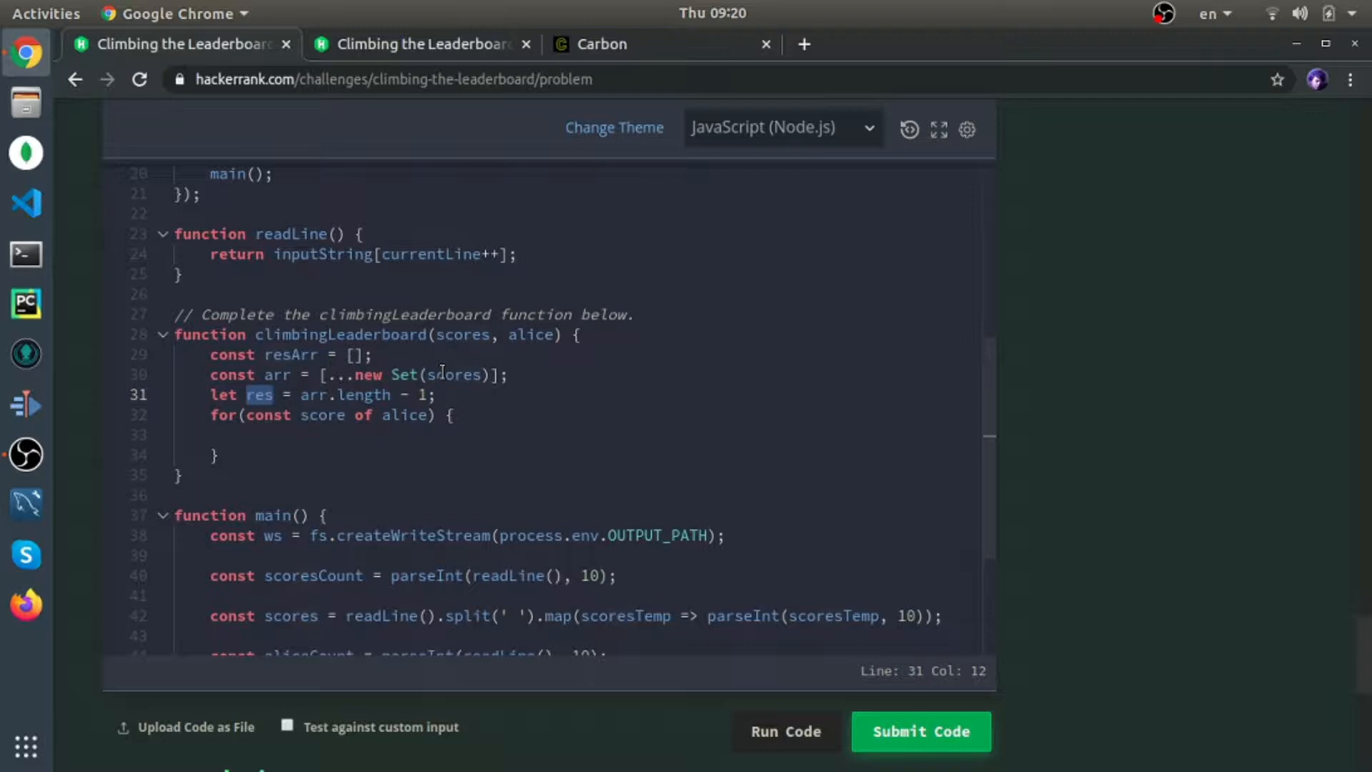
- Write while(res >= 0){ if(score >= arr[res]) res--; inside the for loop
text(while()
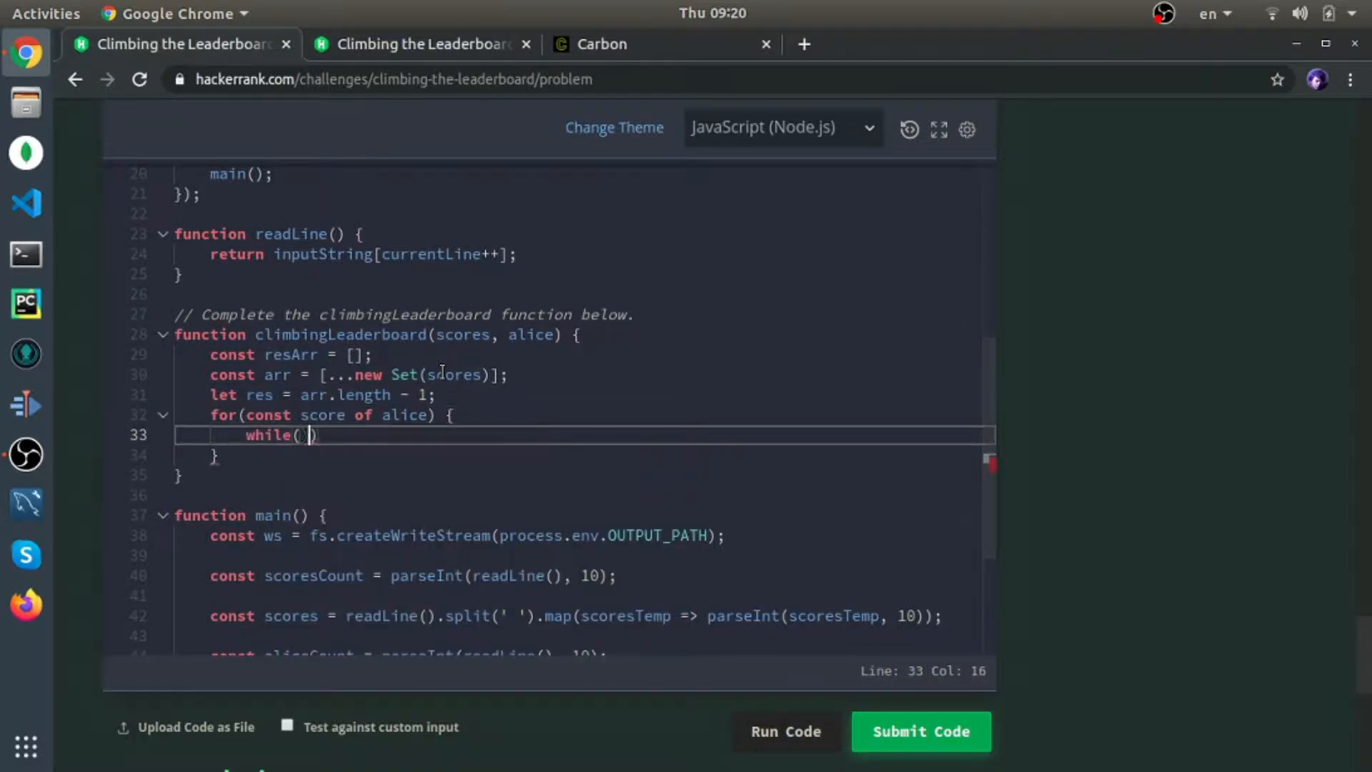
text(res >)
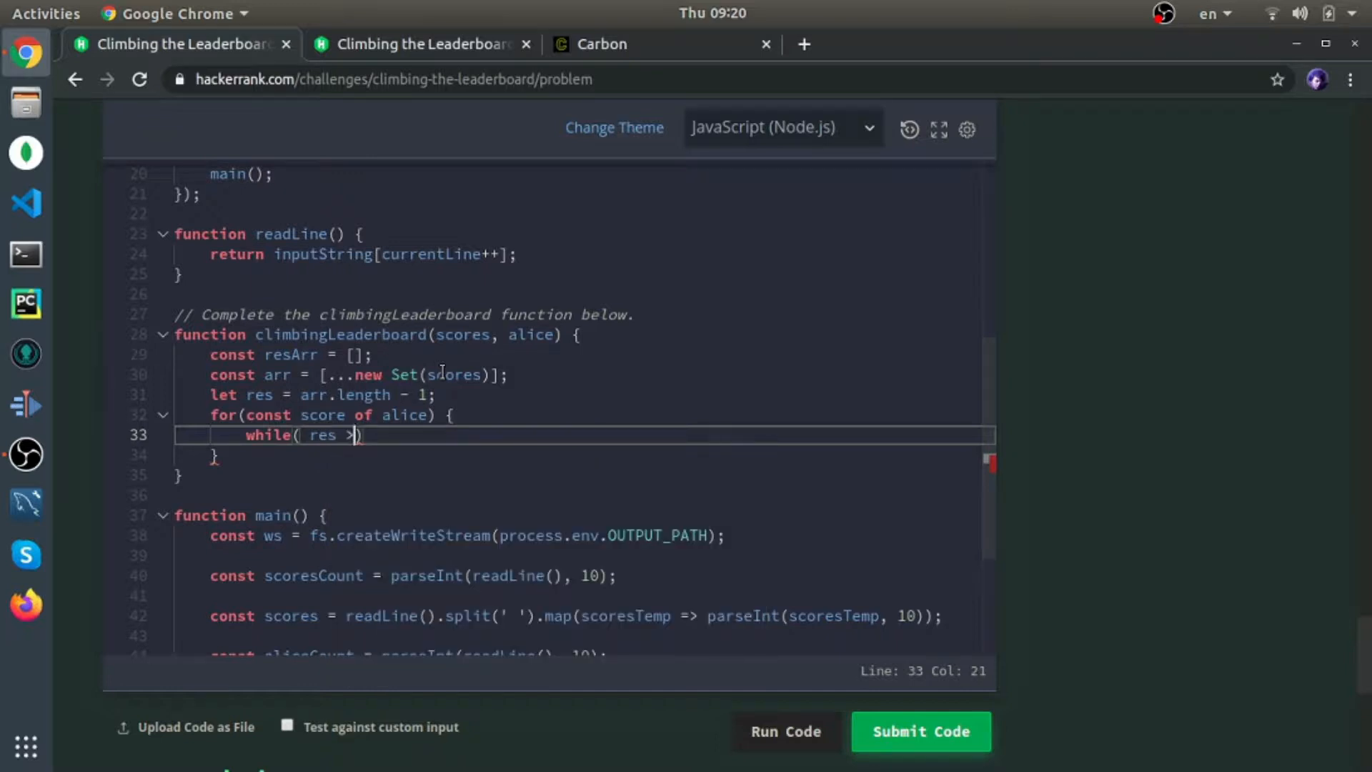
text(= 0){)
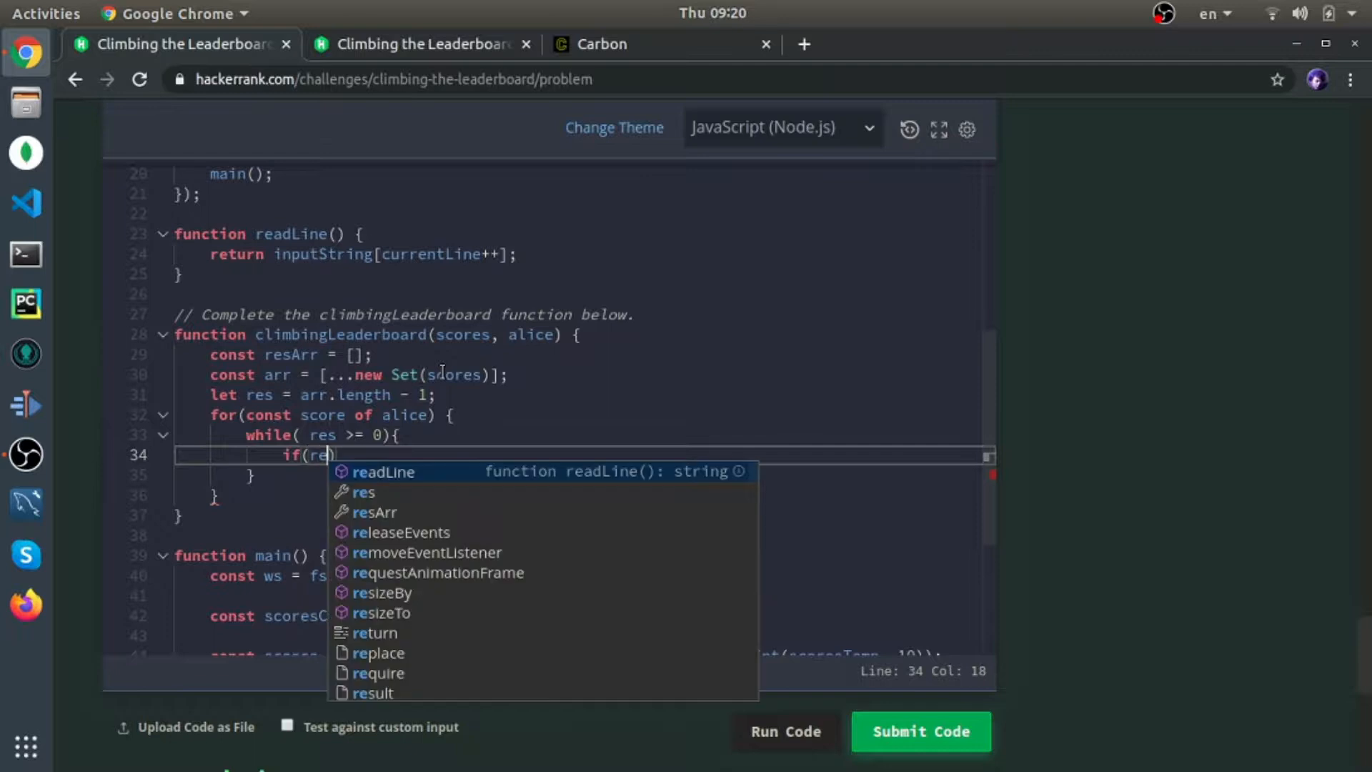
text(score)
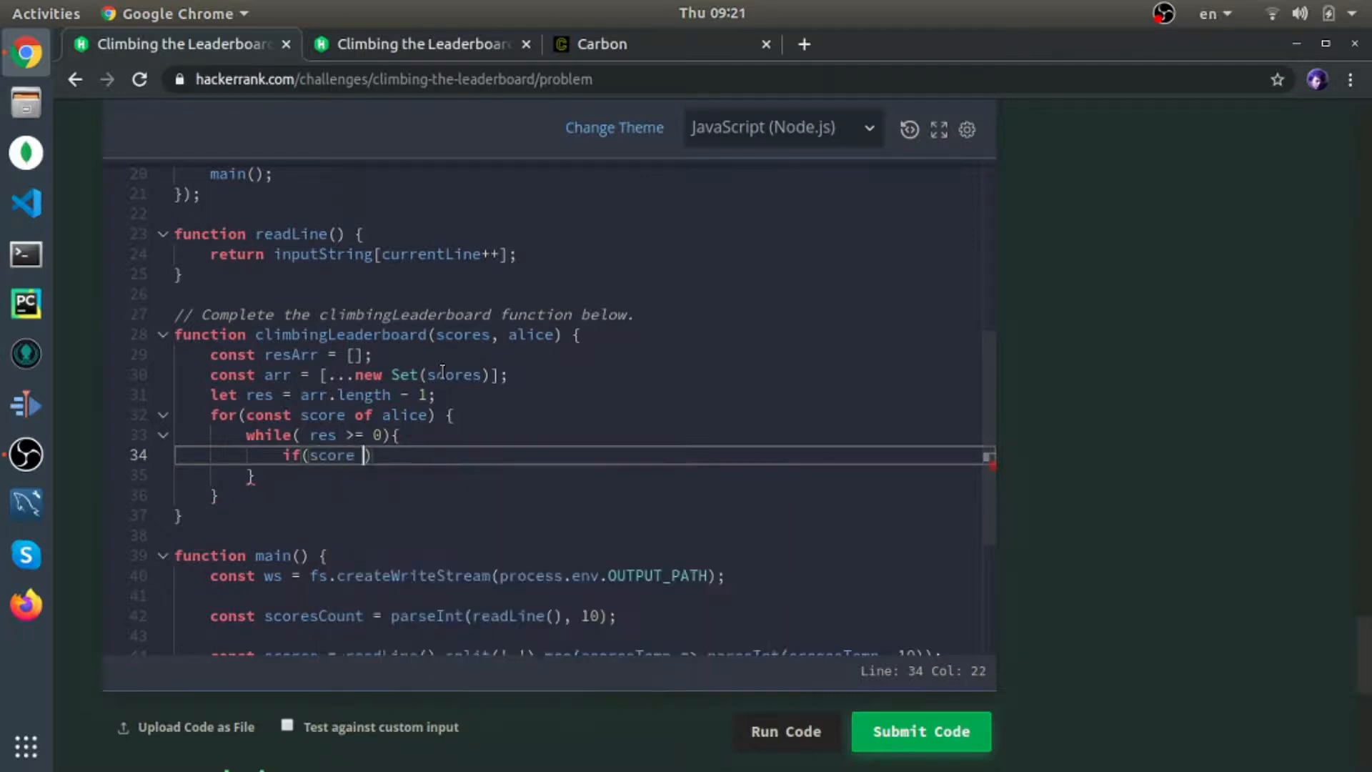
text(>)
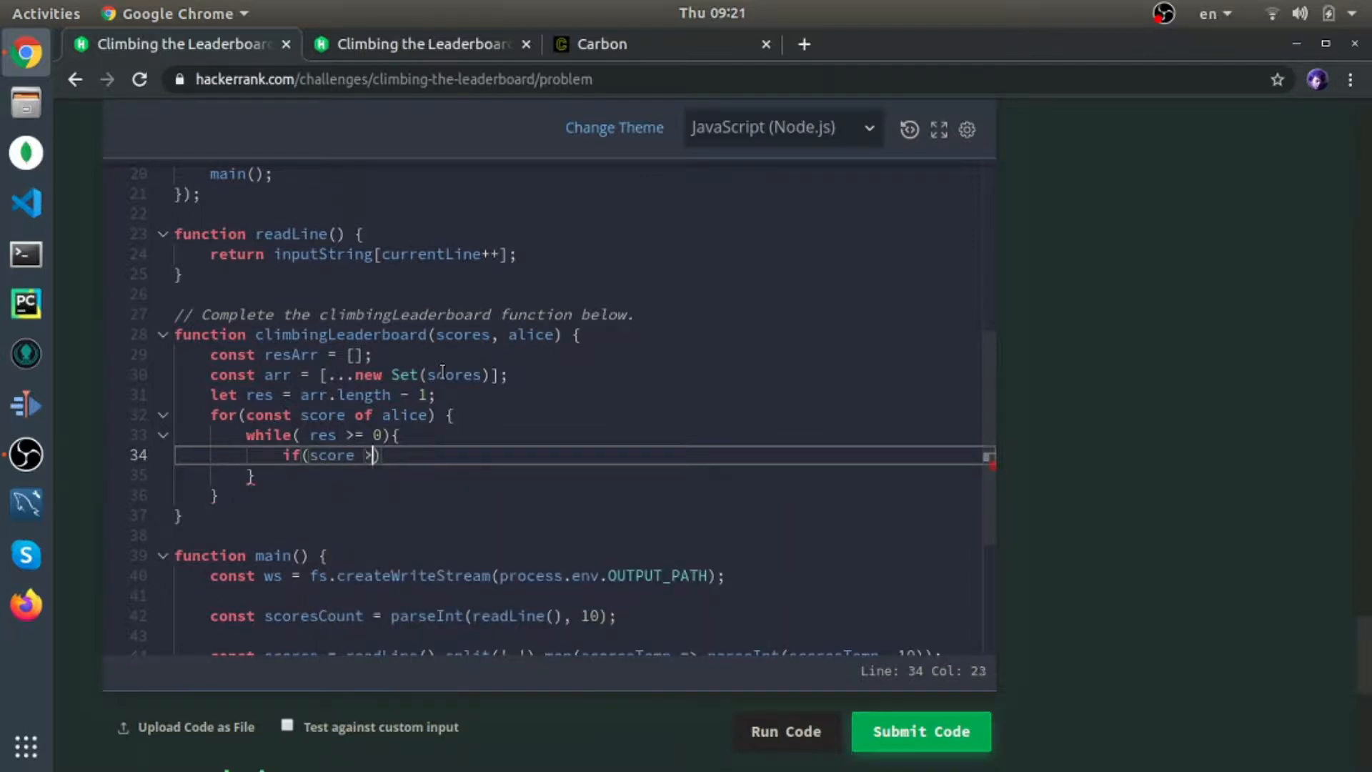
text(= arr[])
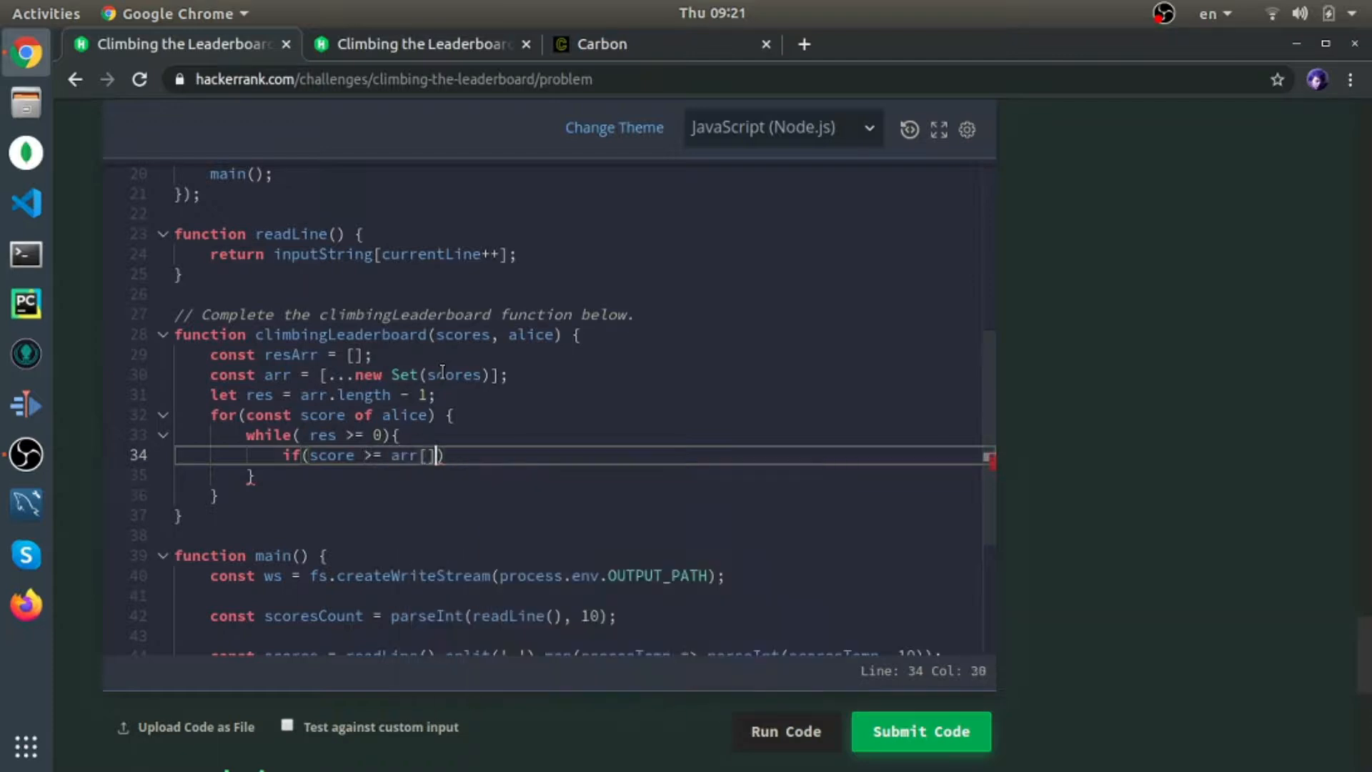
text(res]) res)
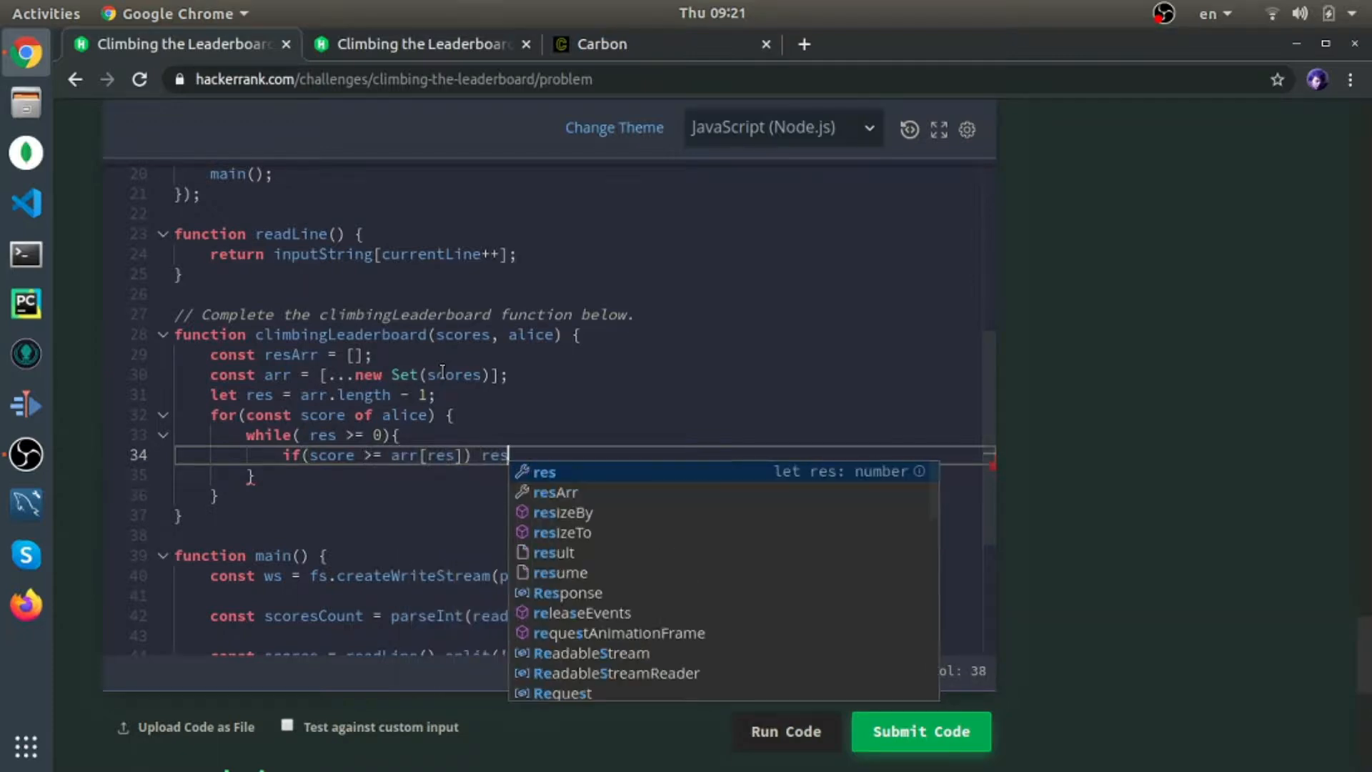
text(--;)
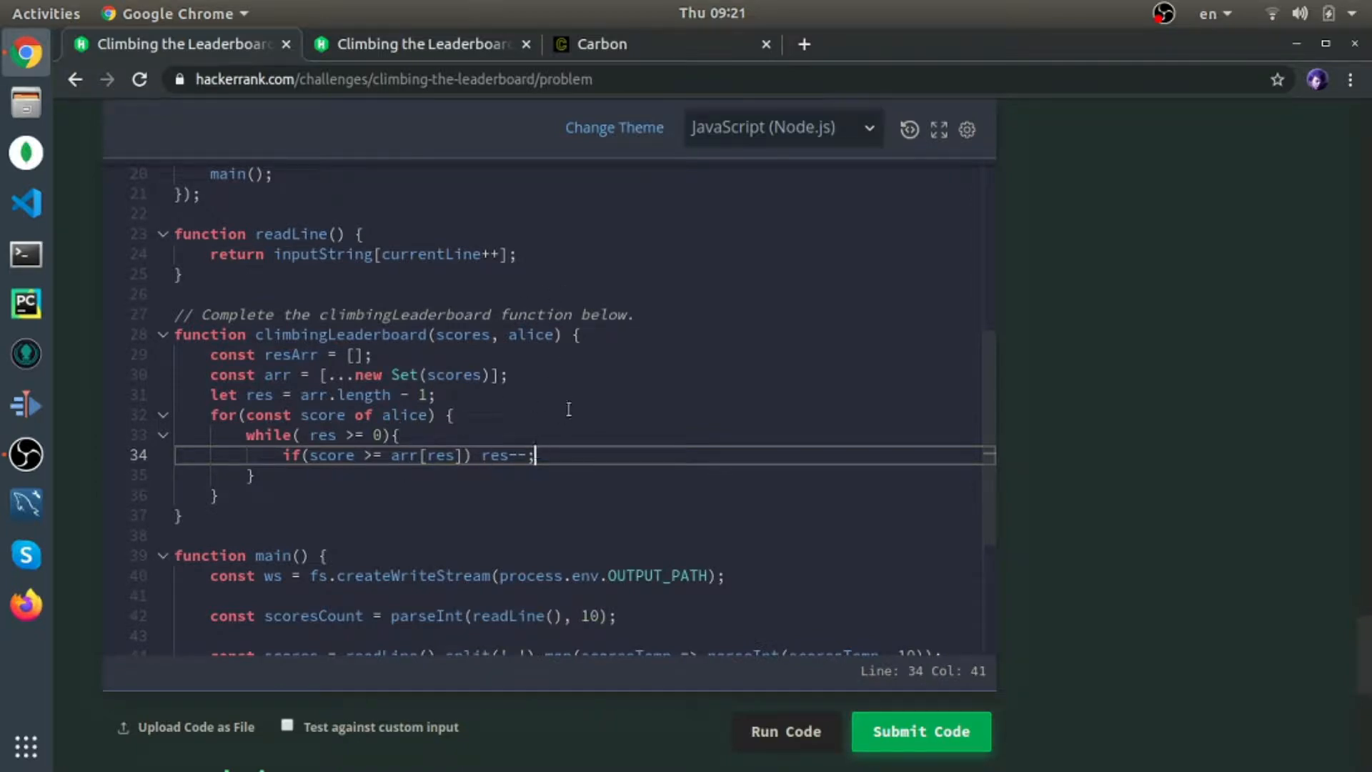
scroll(up, 3)
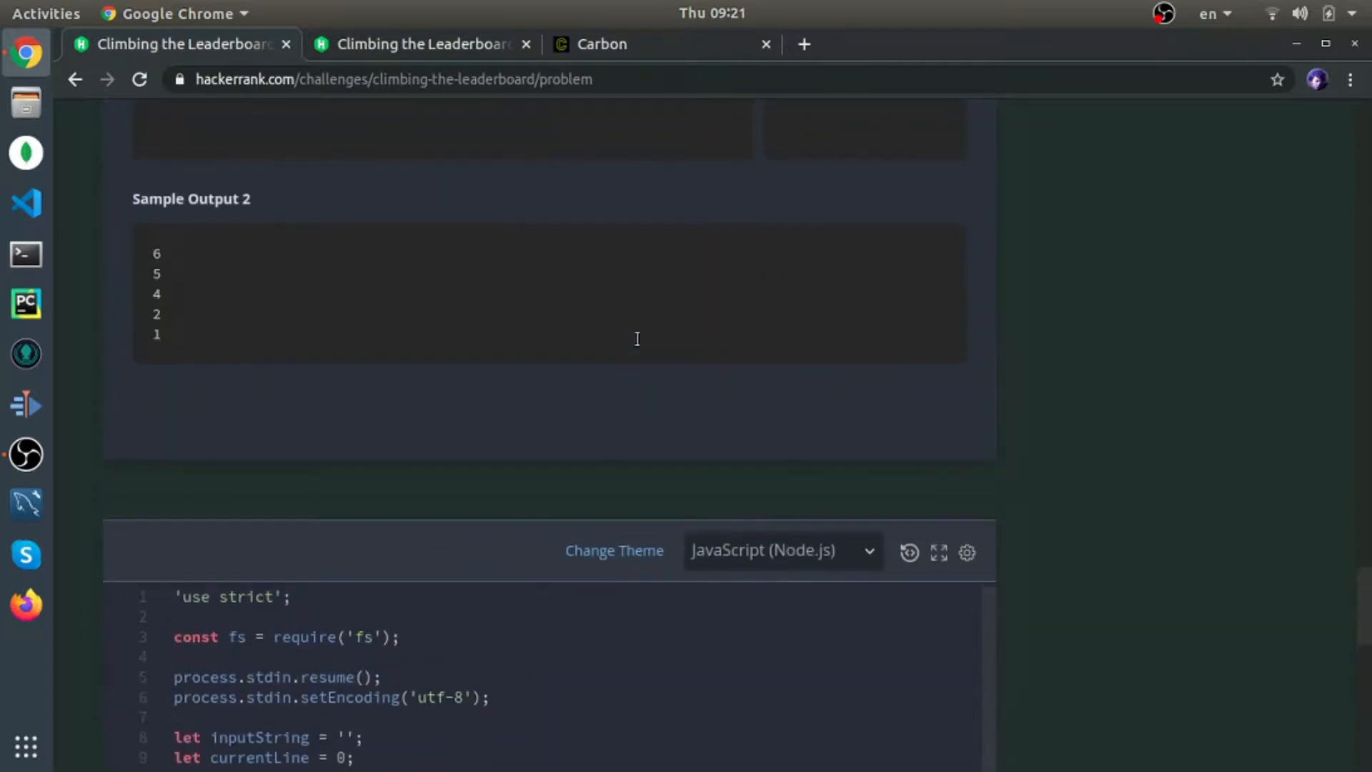
scroll(up, 3)
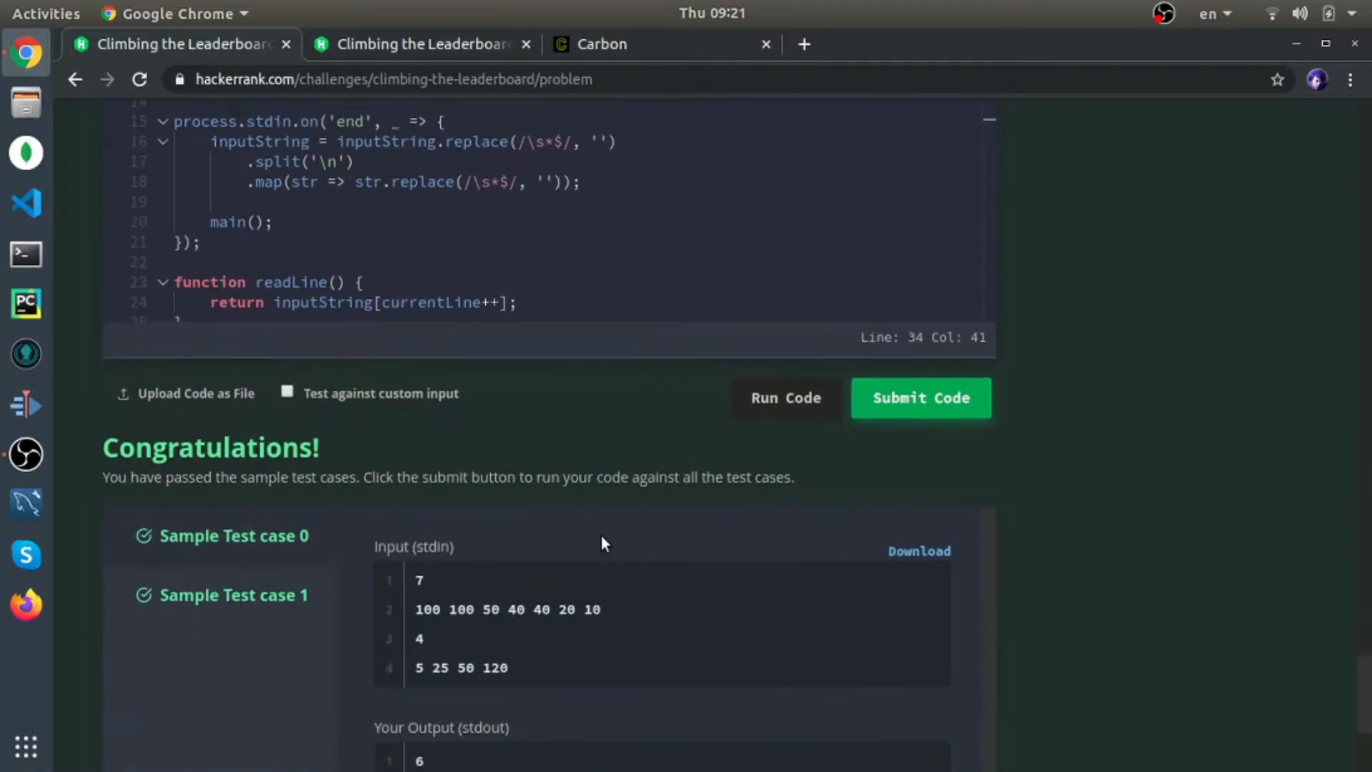
scroll(up, 3)
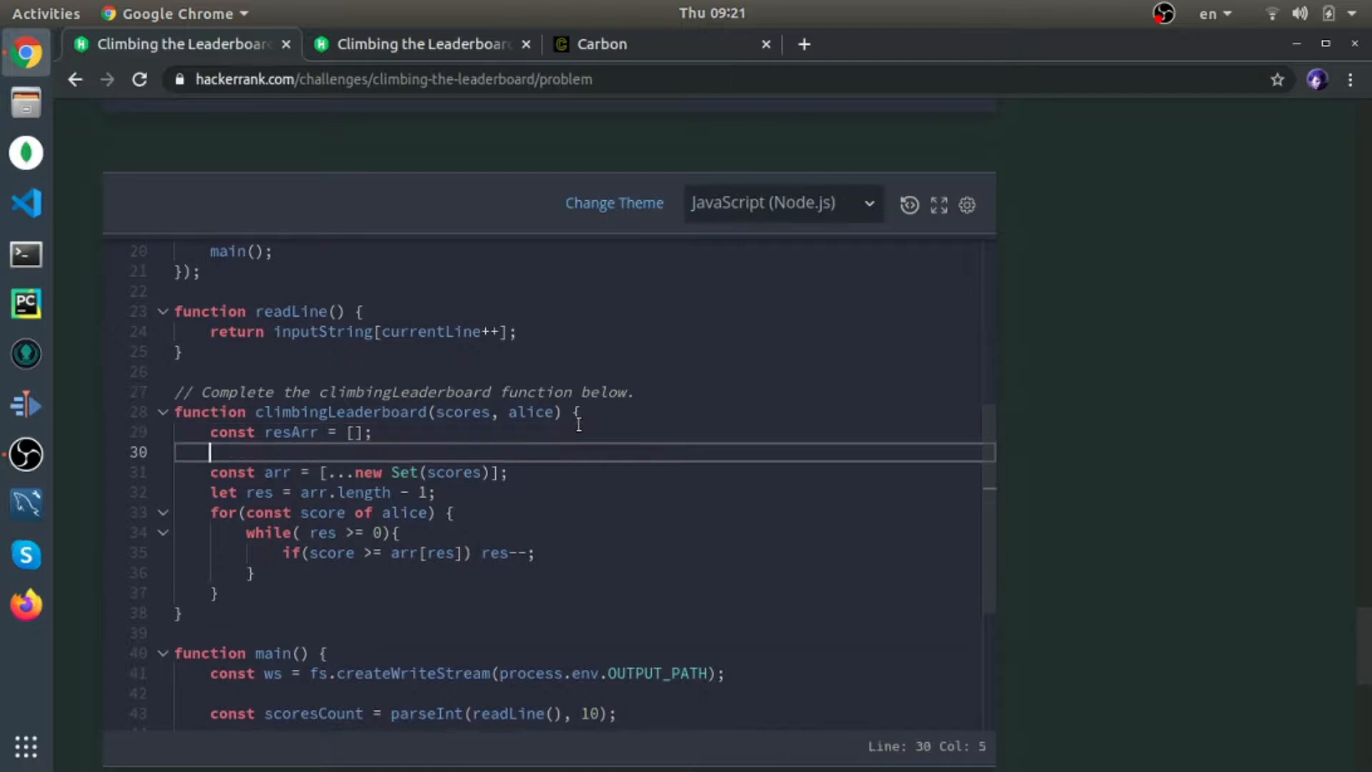
text(100 90 90 80 75 60)
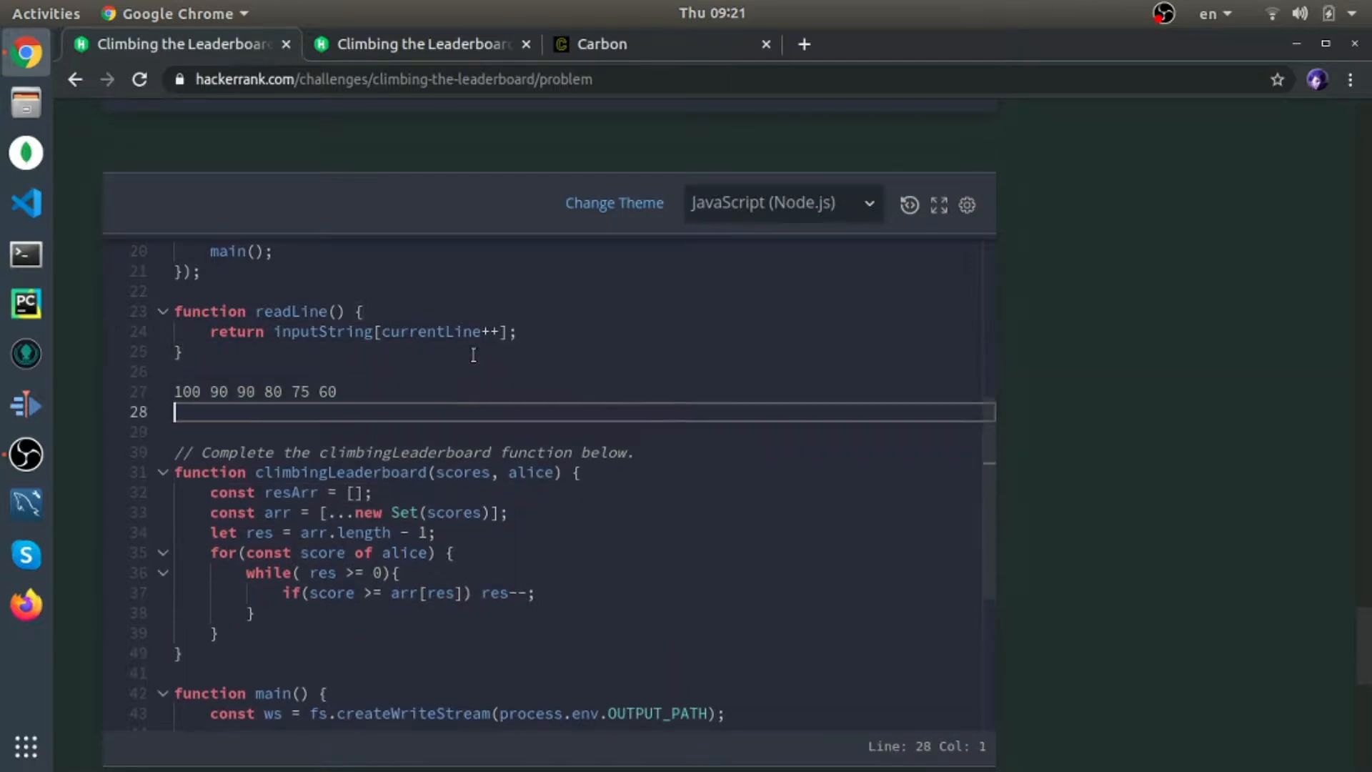
key(Backspace)
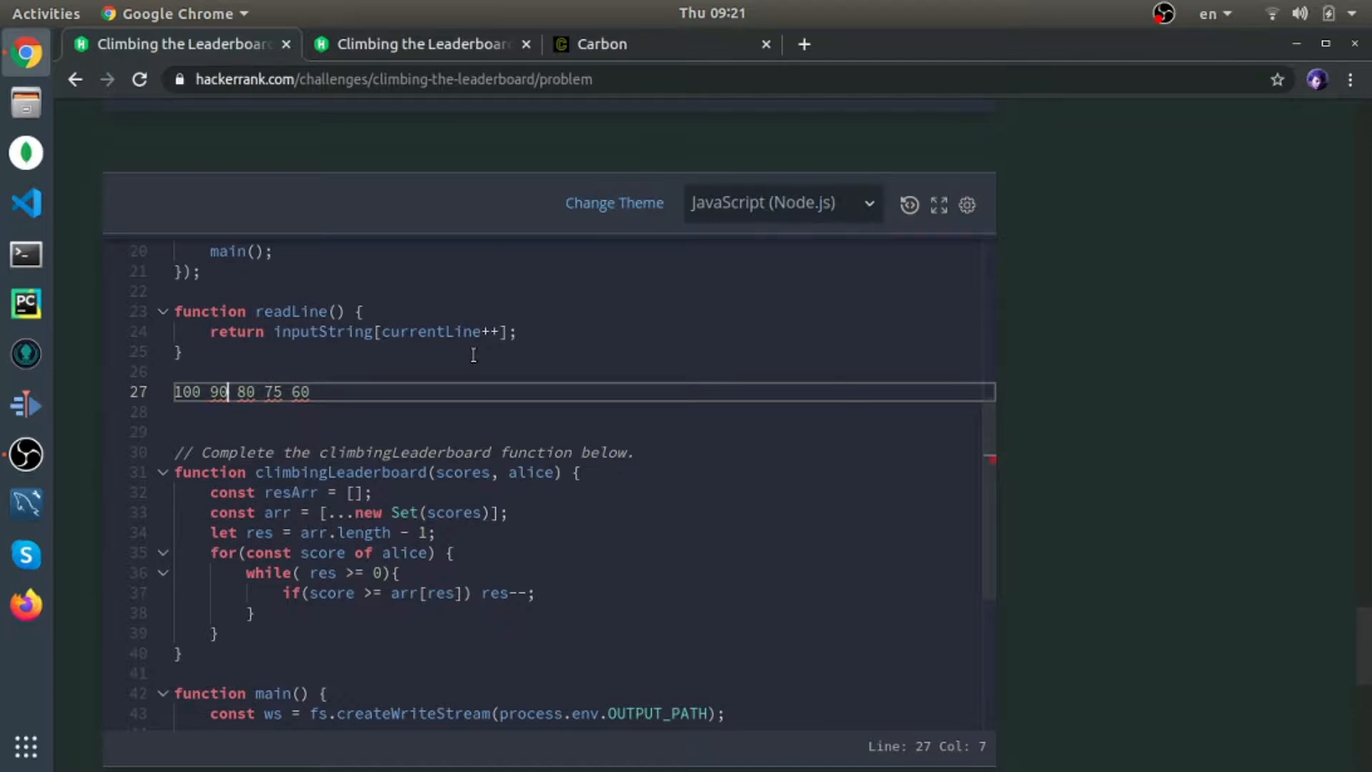
text(90)
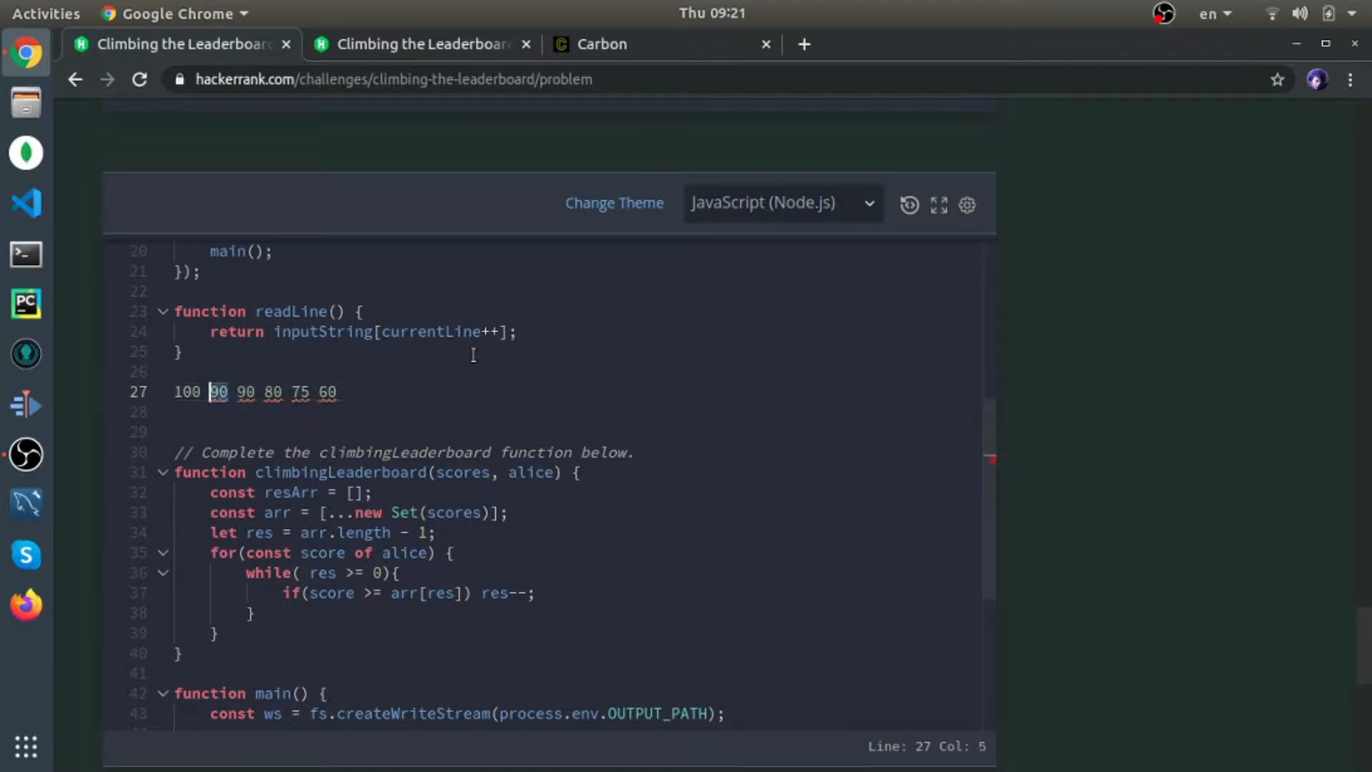
- Run the sample test cases and review the passing results against the scratch comment
scroll(down, 3)
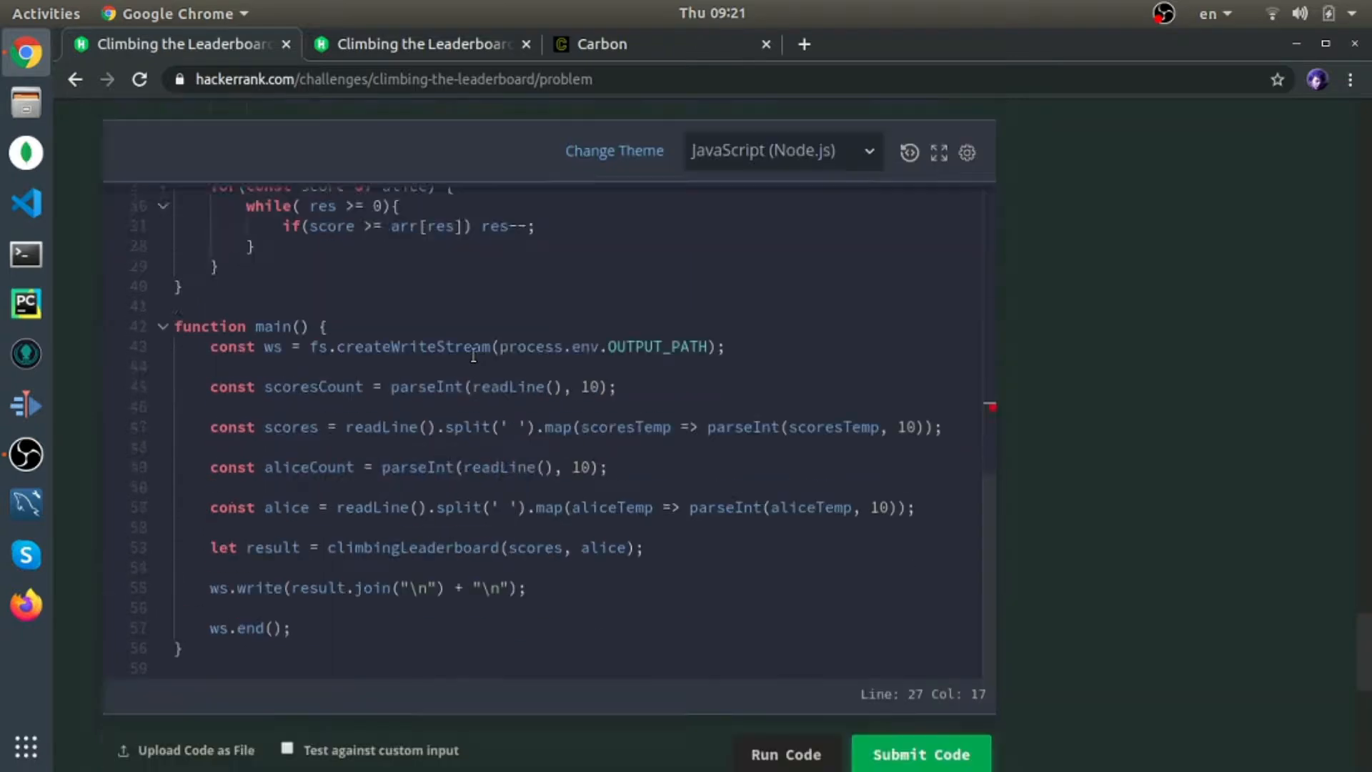
click(785, 753)
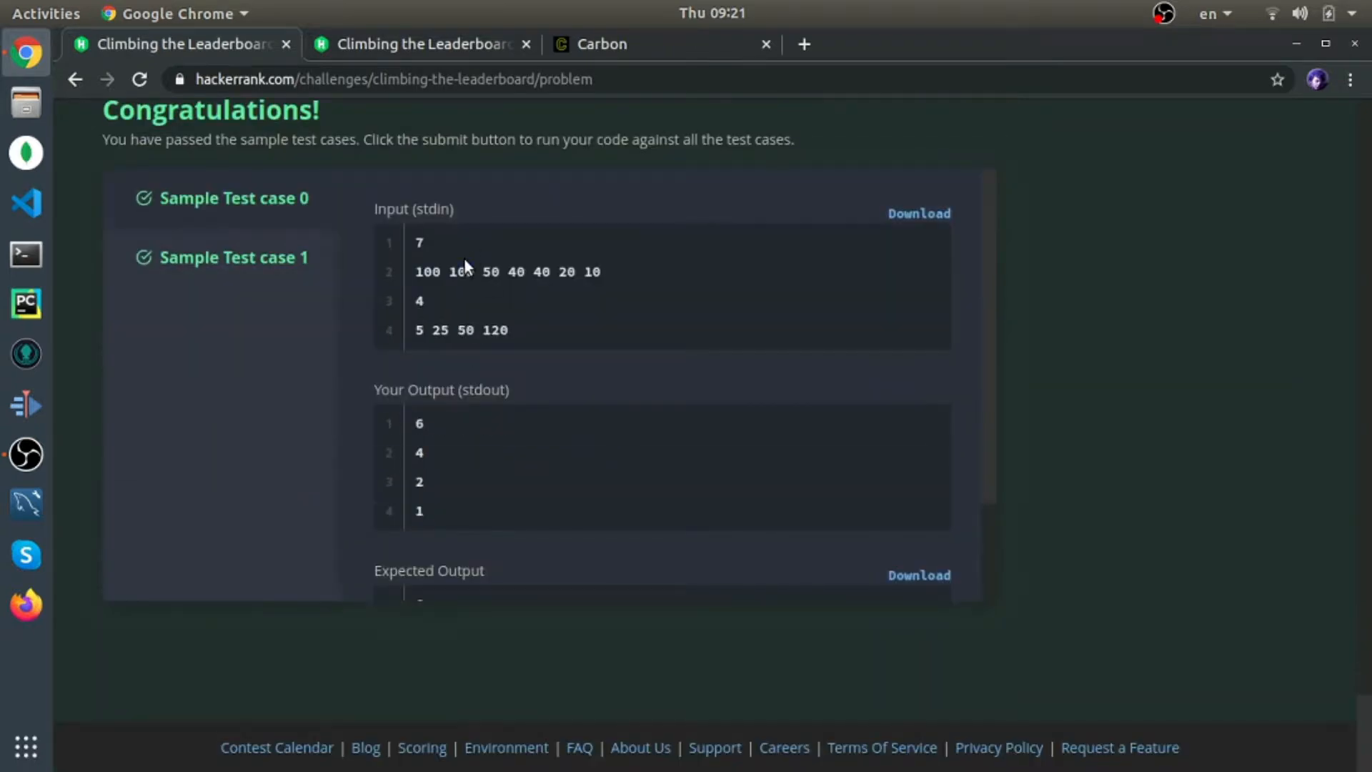
scroll(up, 3)
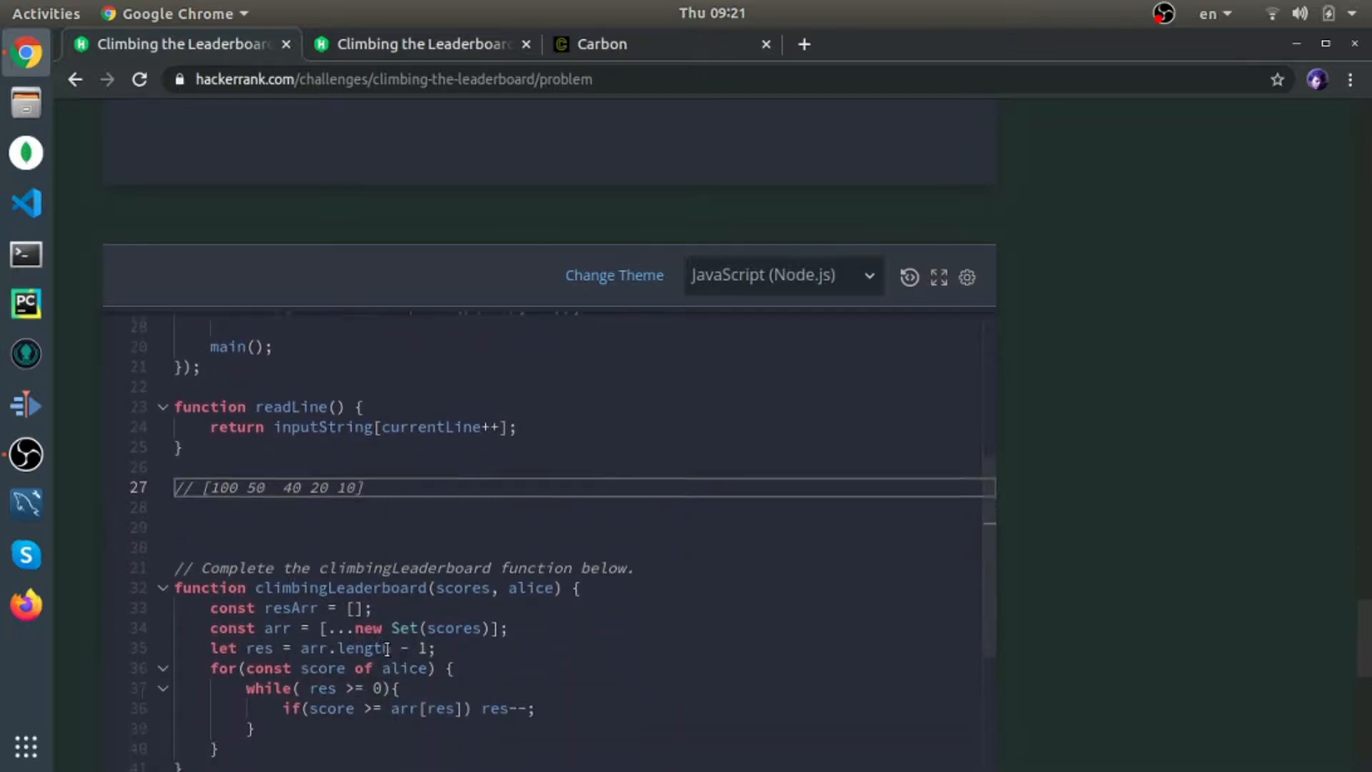
scroll(down, 3)
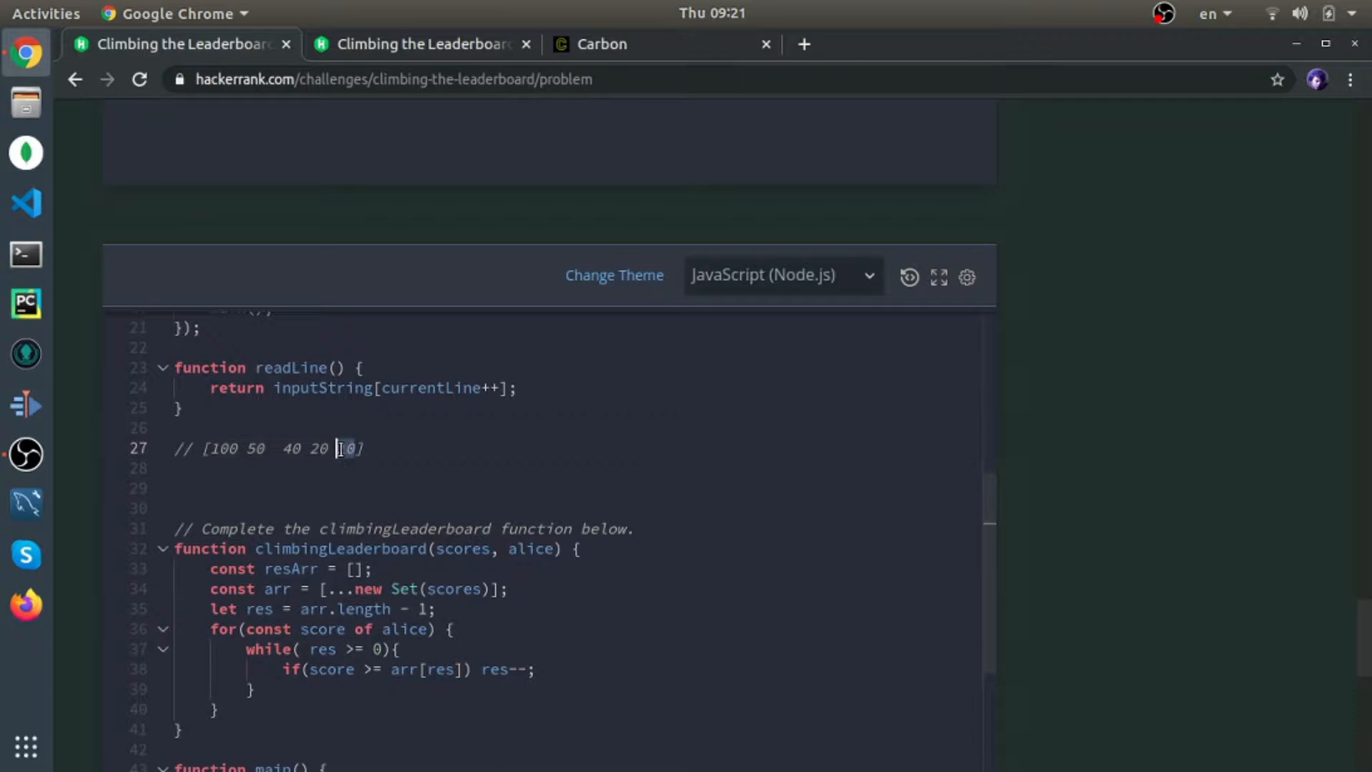
double_click(259, 609)
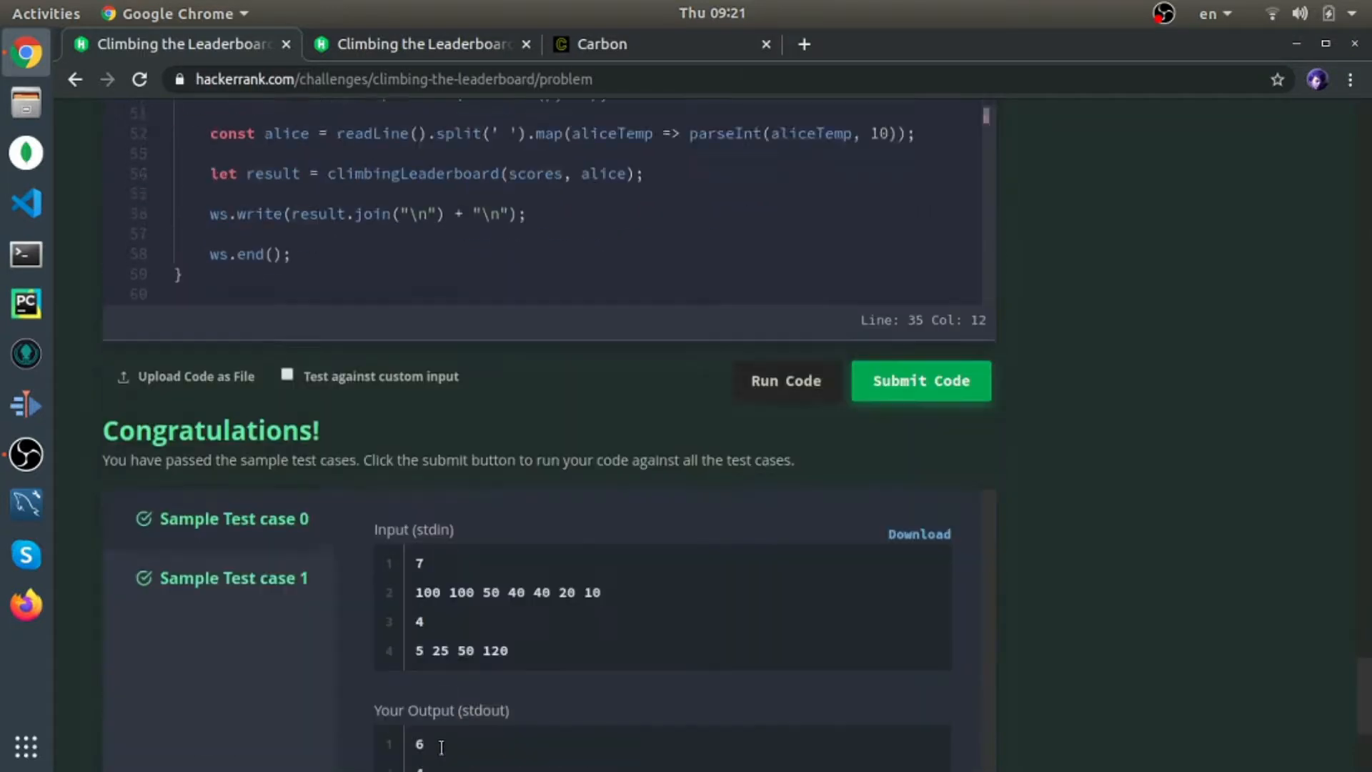
scroll(up, 3)
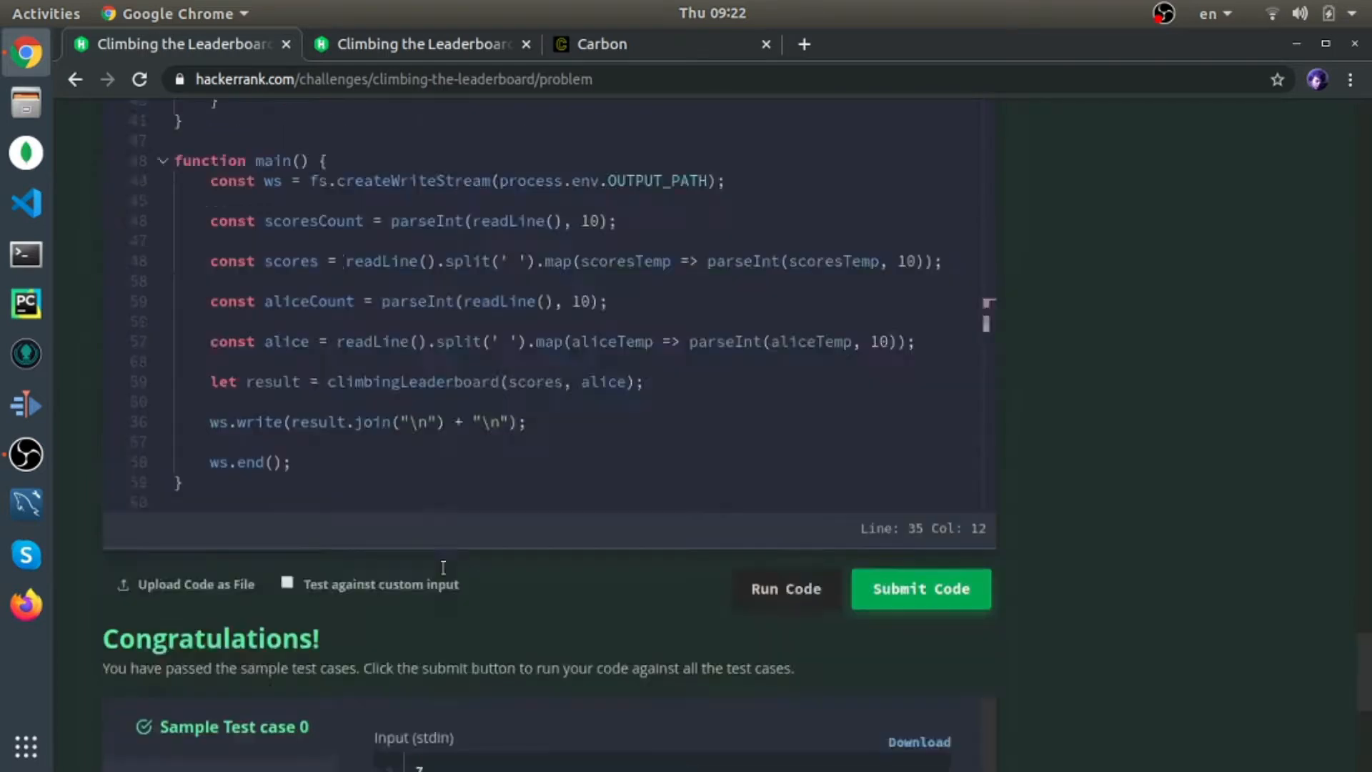
scroll(up, 3)
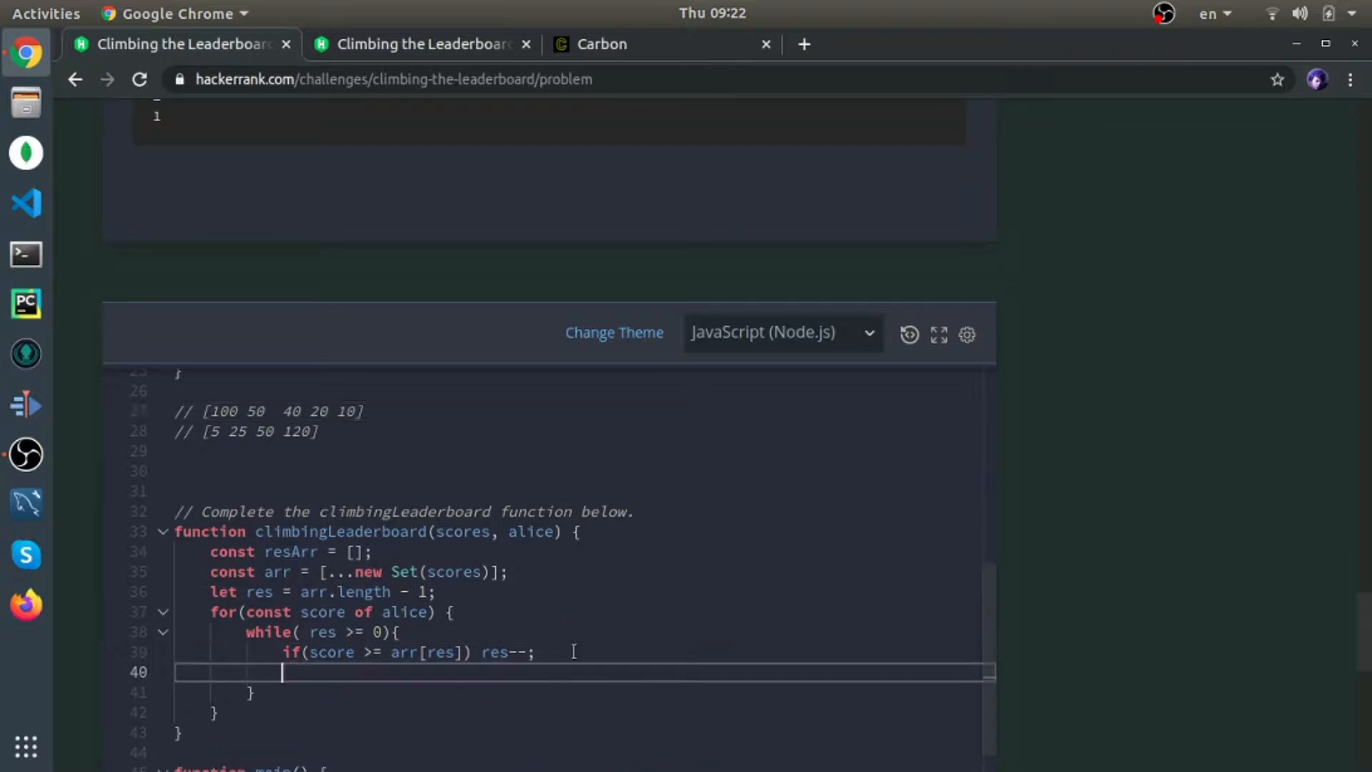
- Add an else branch doing resArr.push(res + 2); break; inside the while loop
text(else {)
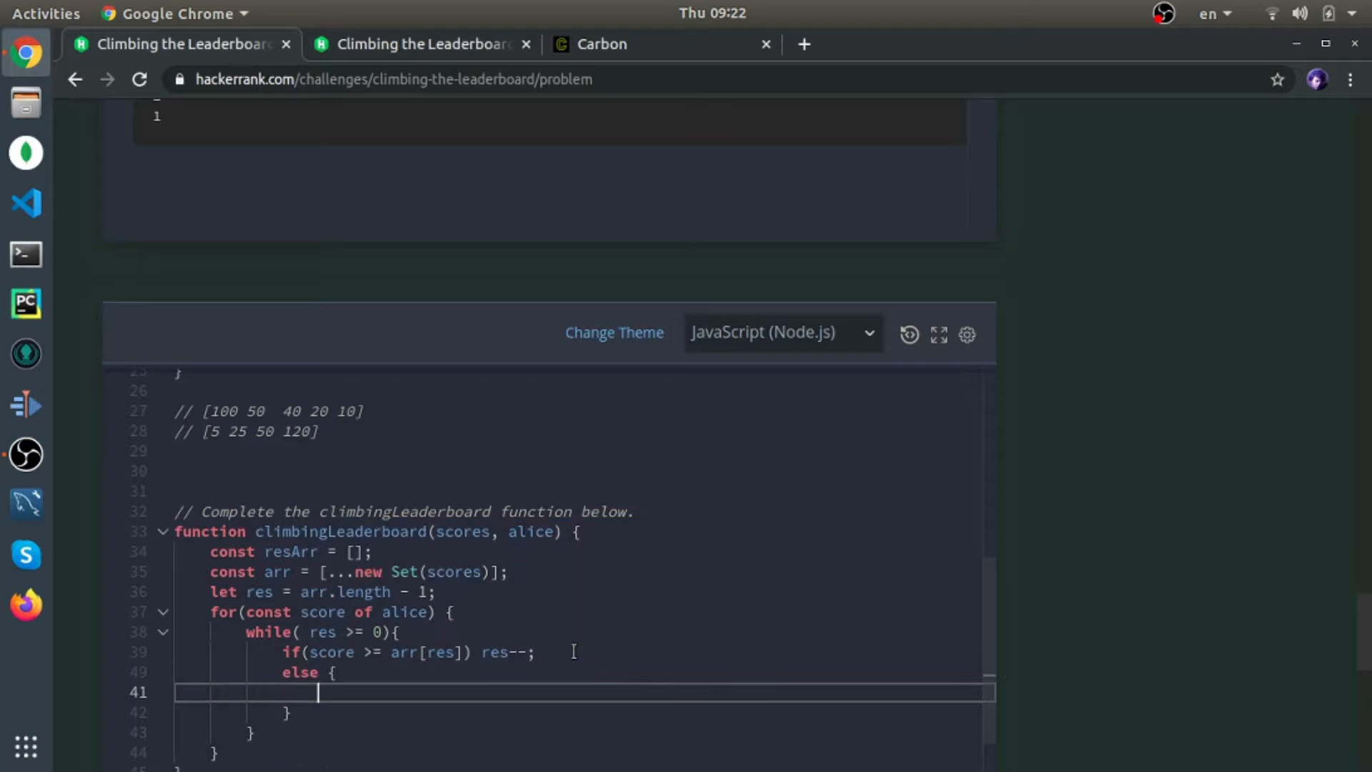
text(ress)
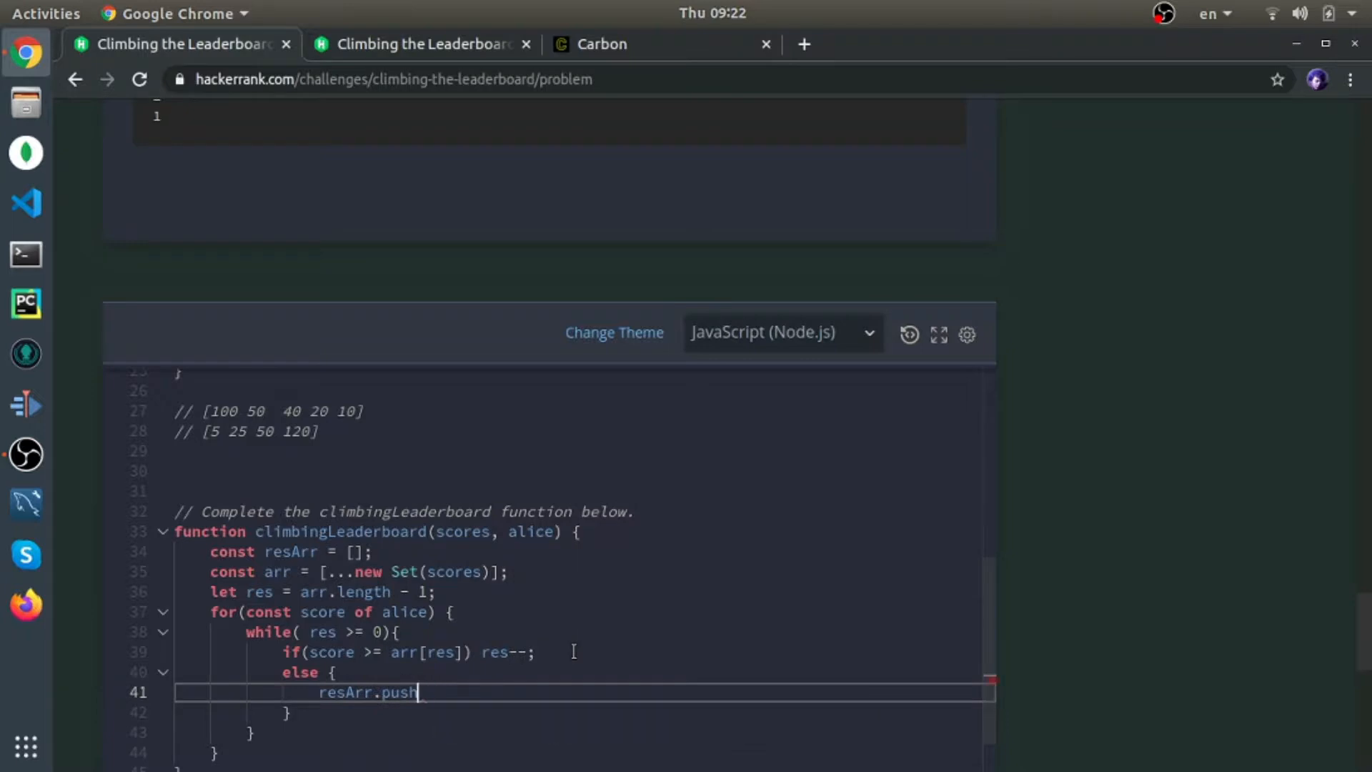
text((res + 2))
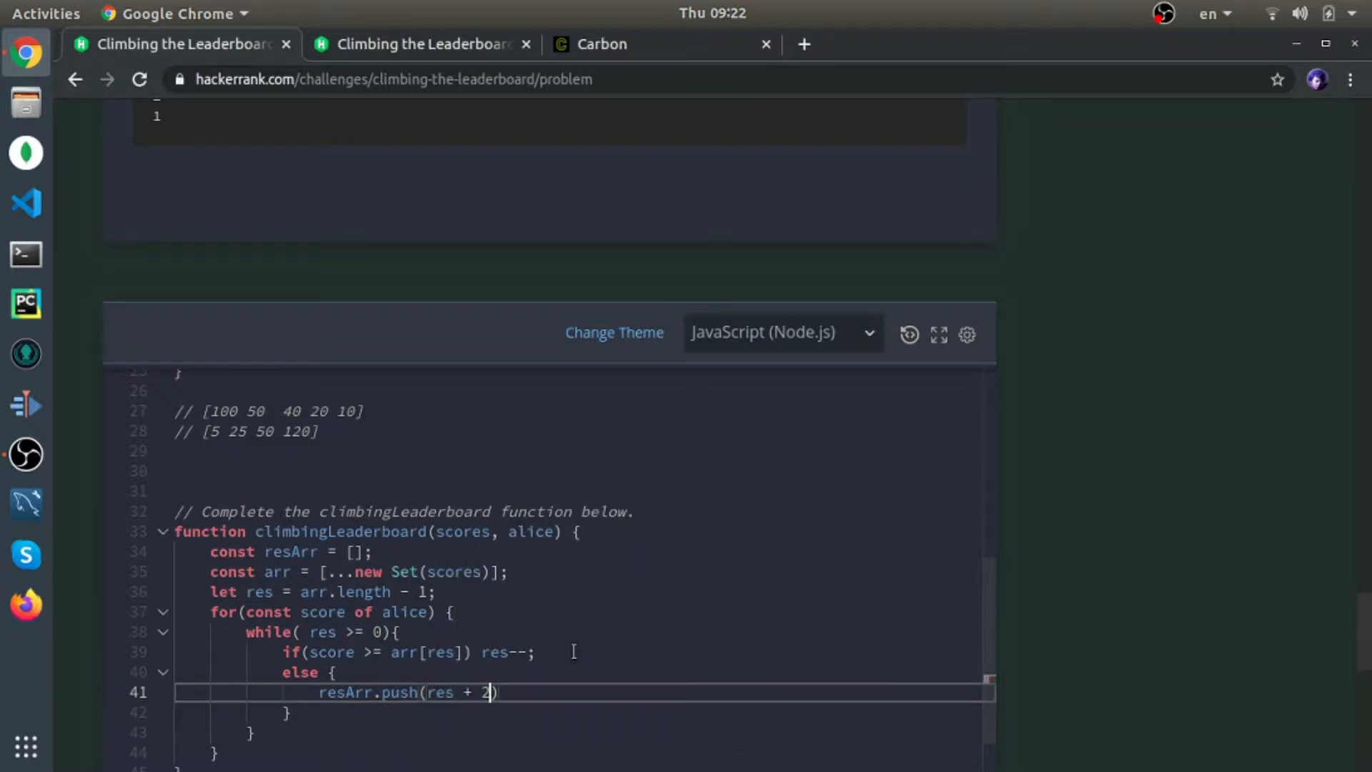
text(break;)
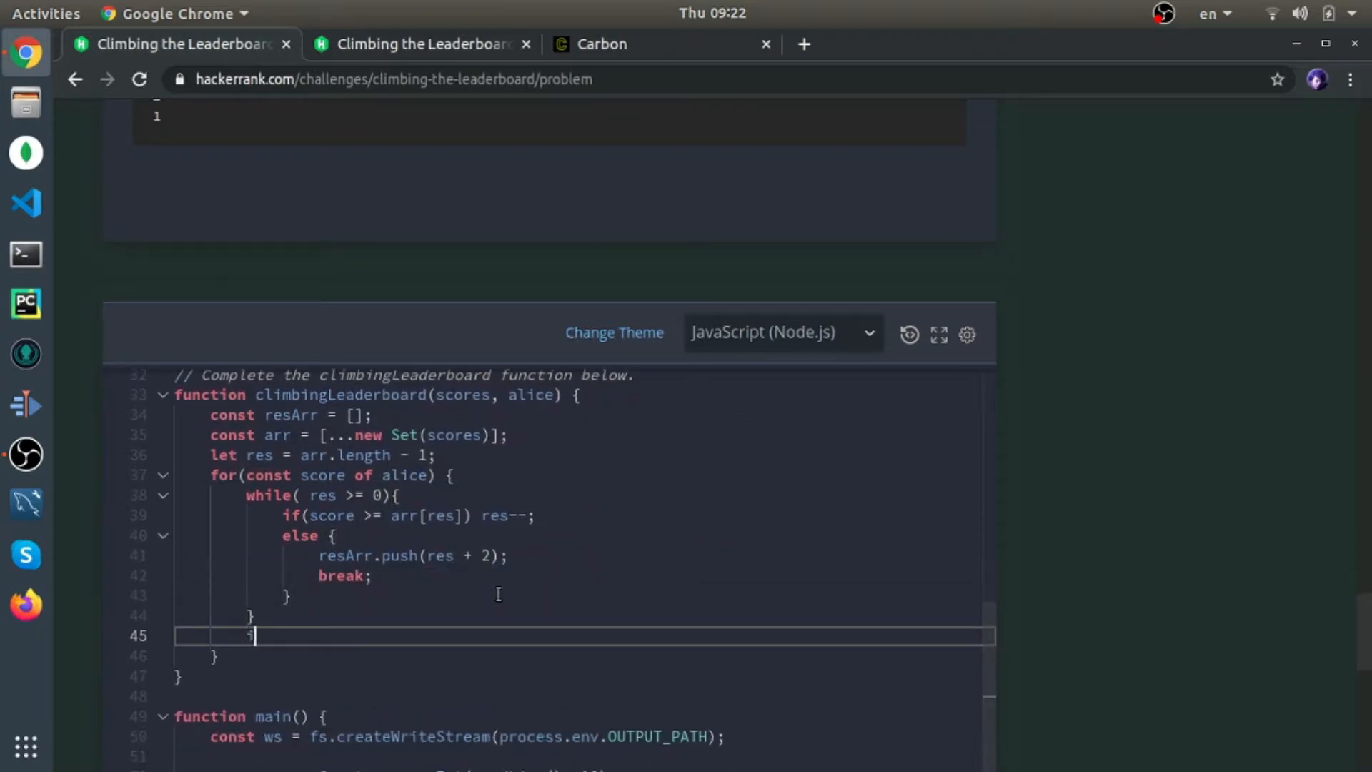
- After the while loop, add if(res < 0) resArr.push(1)
text(if()
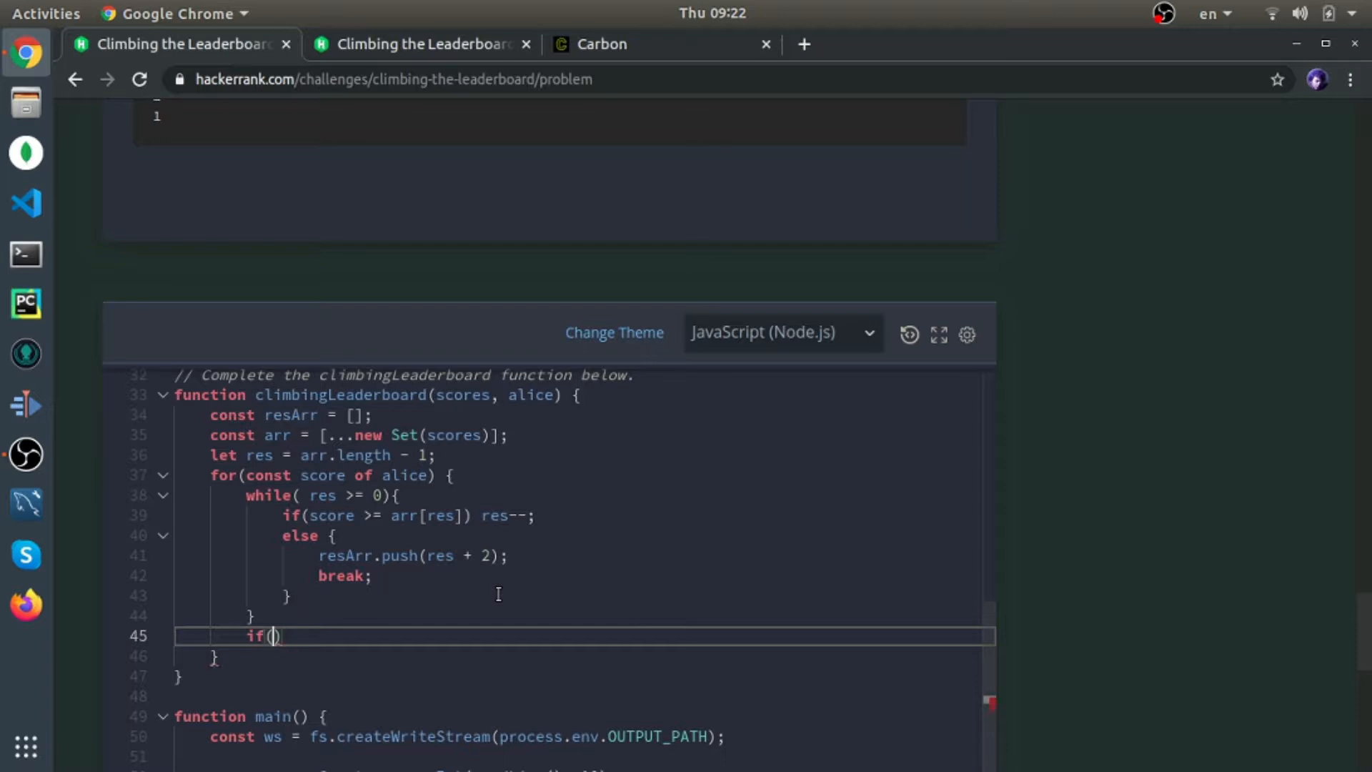
text(res <)
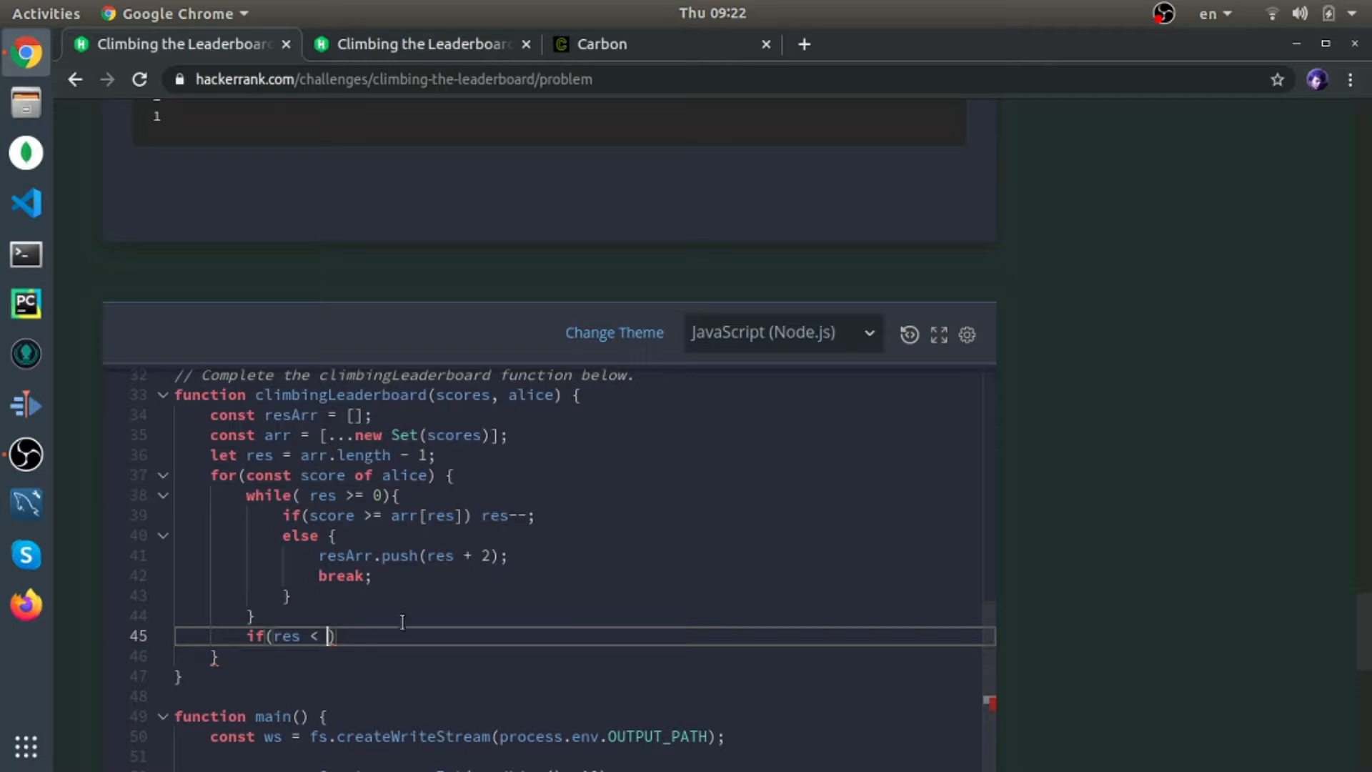
text(0)
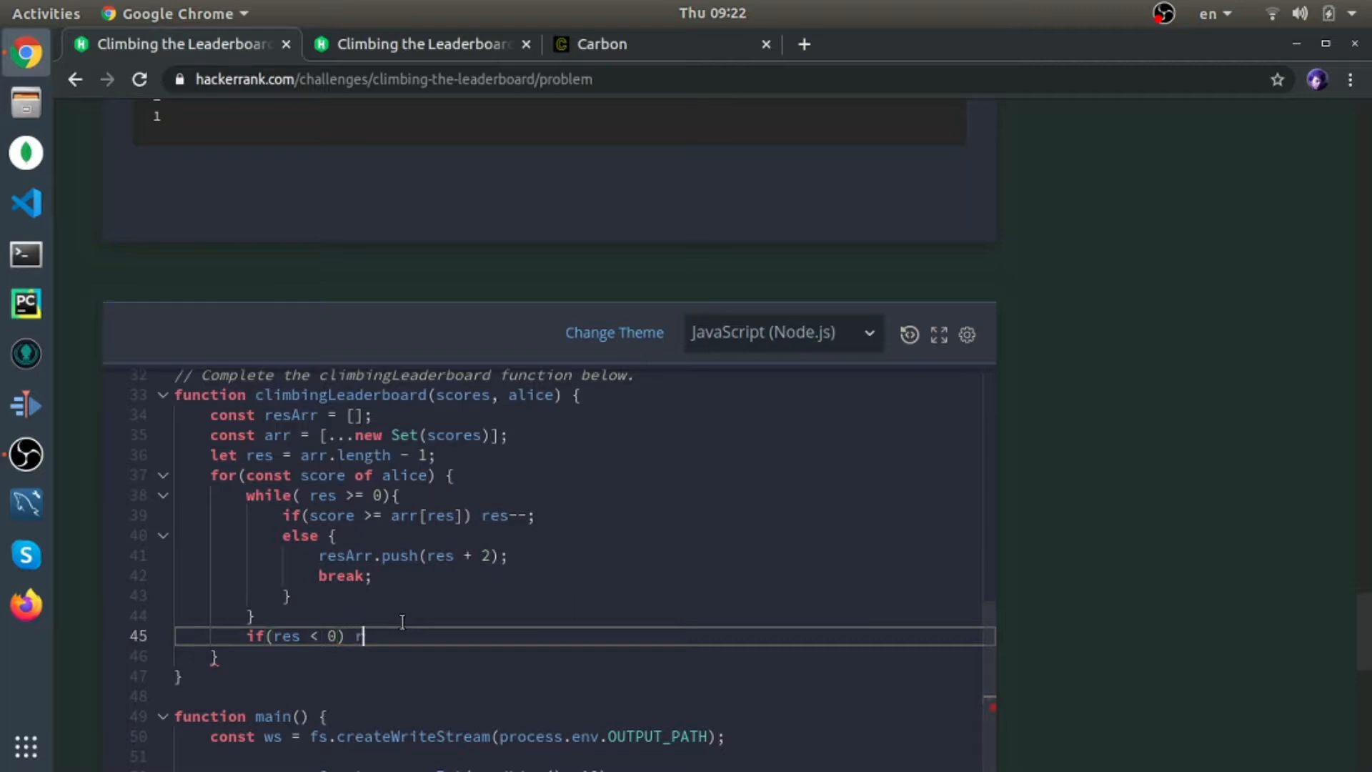
text(resArr.push(1);)
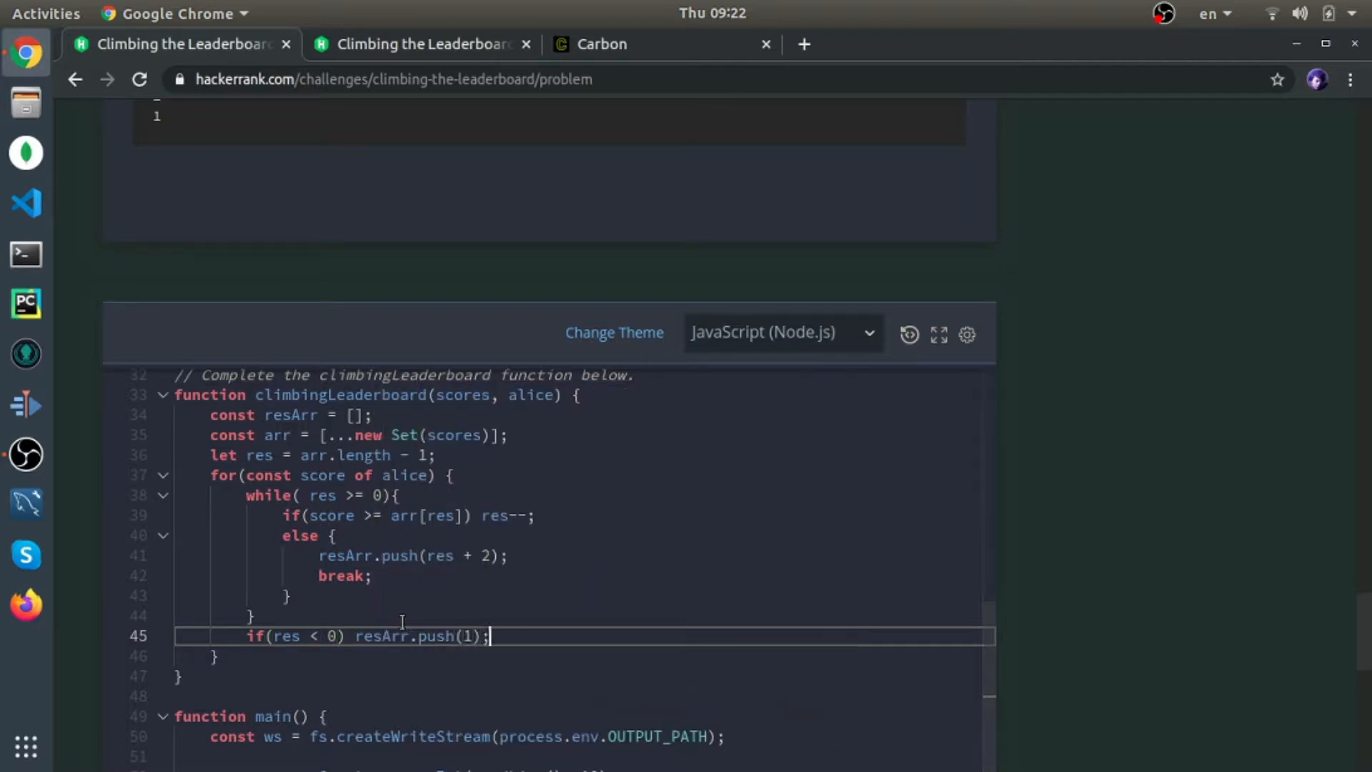
scroll(up, 3)
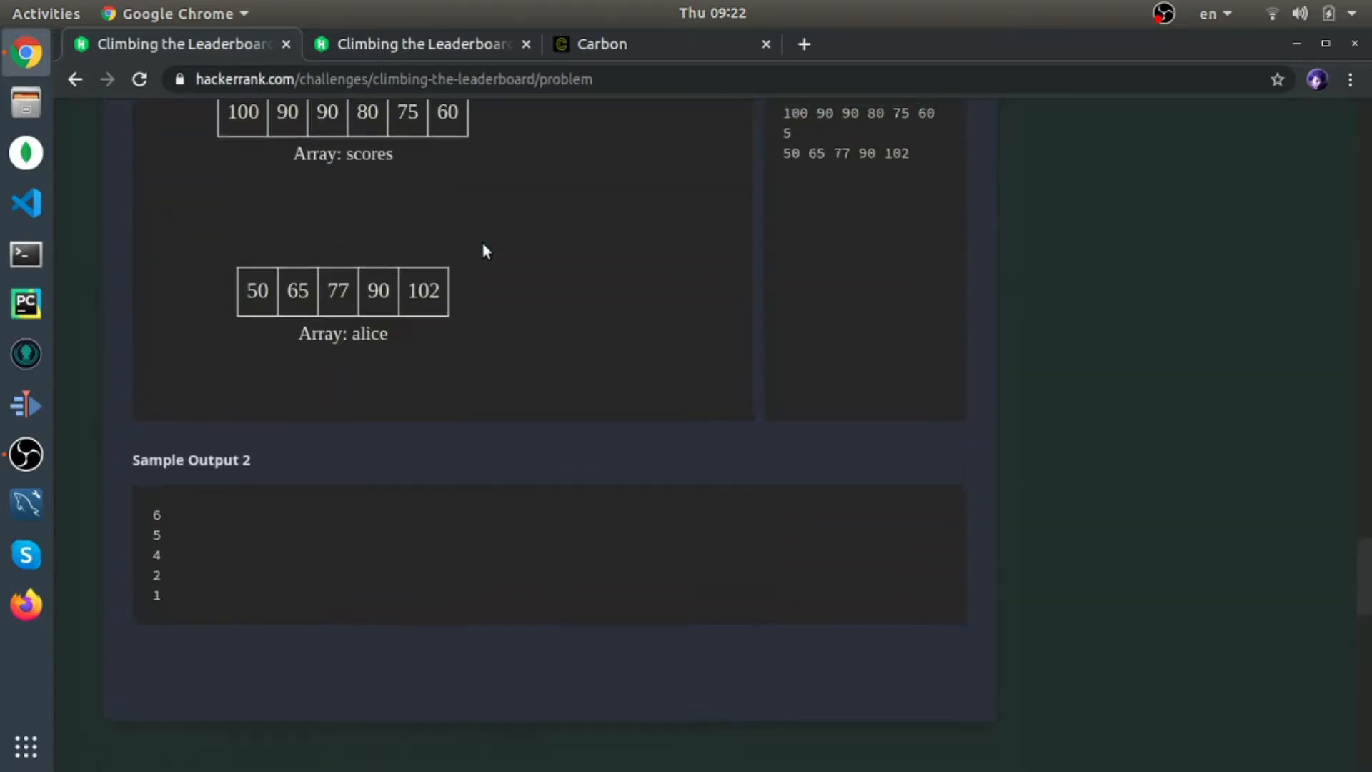
scroll(up, 3)
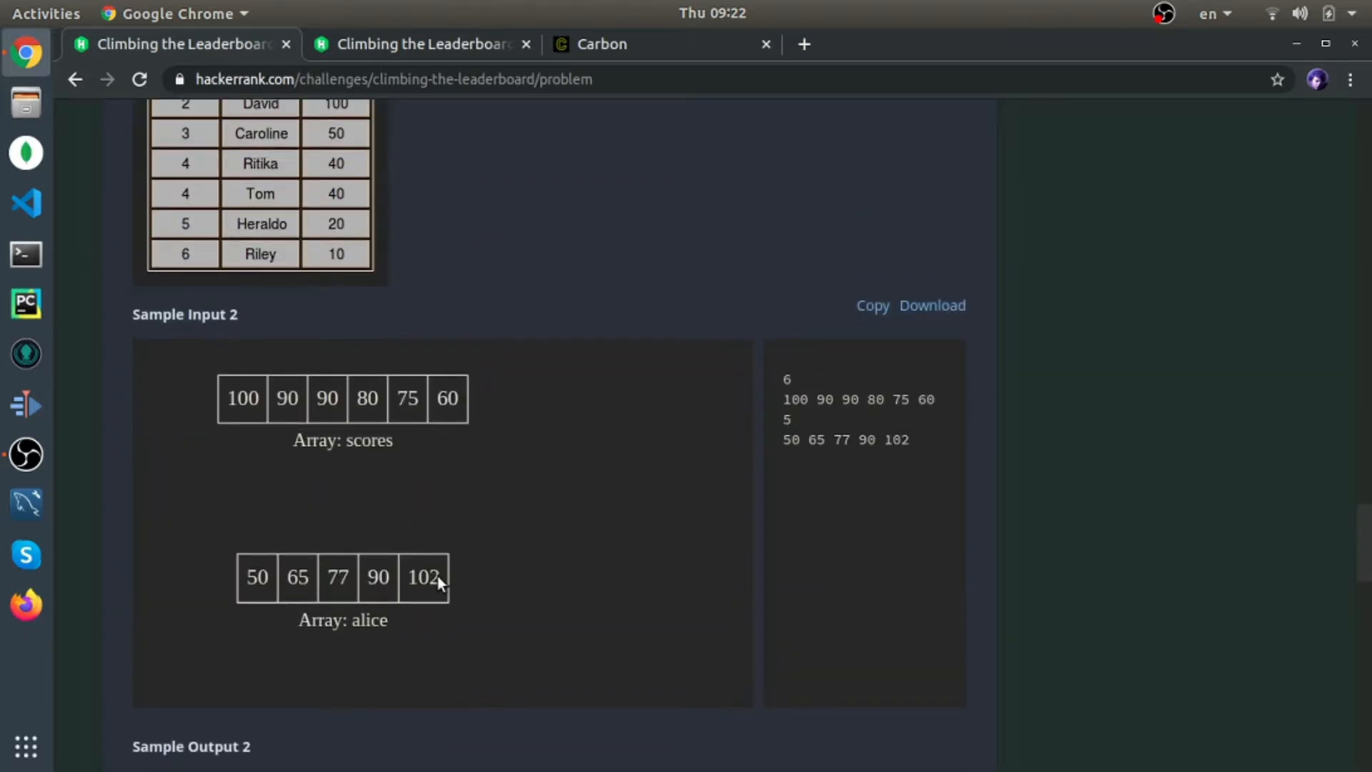
mouse_move(339, 533)
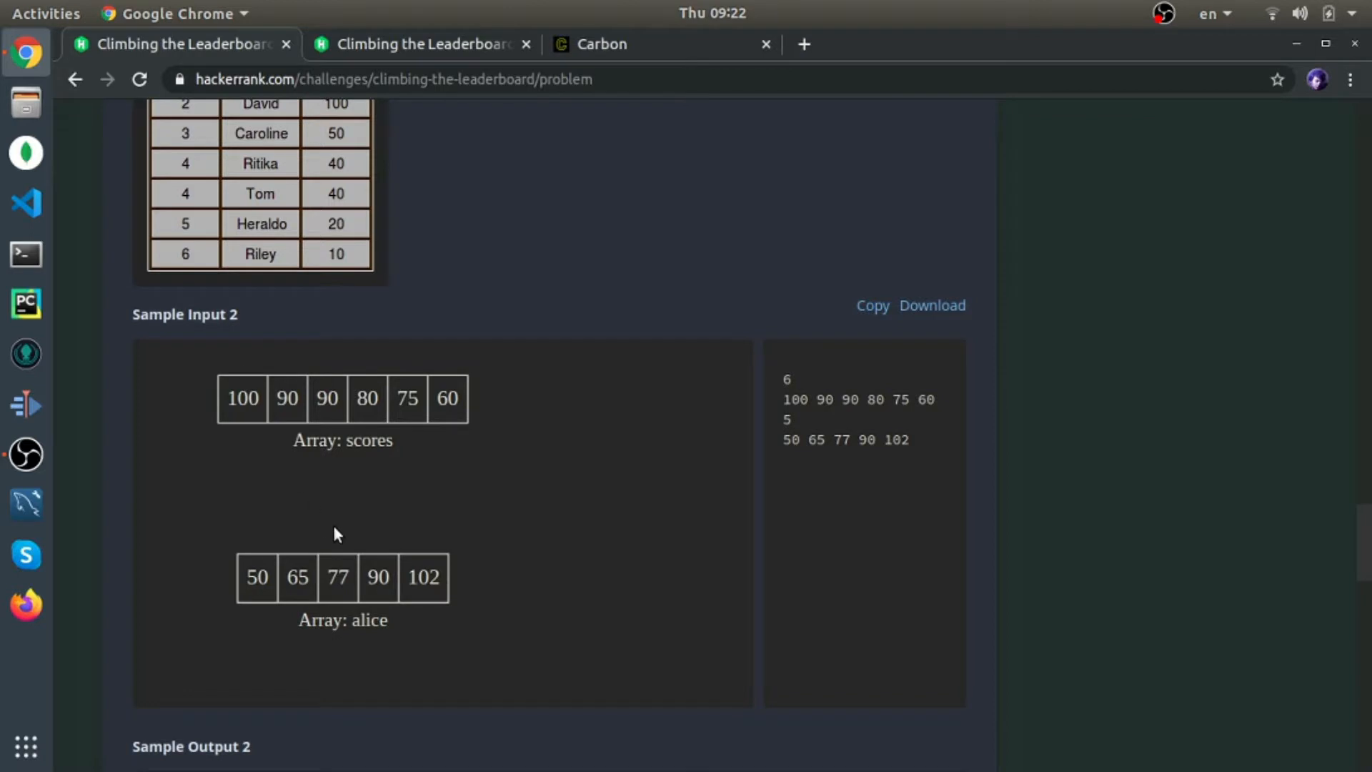
scroll(down, 3)
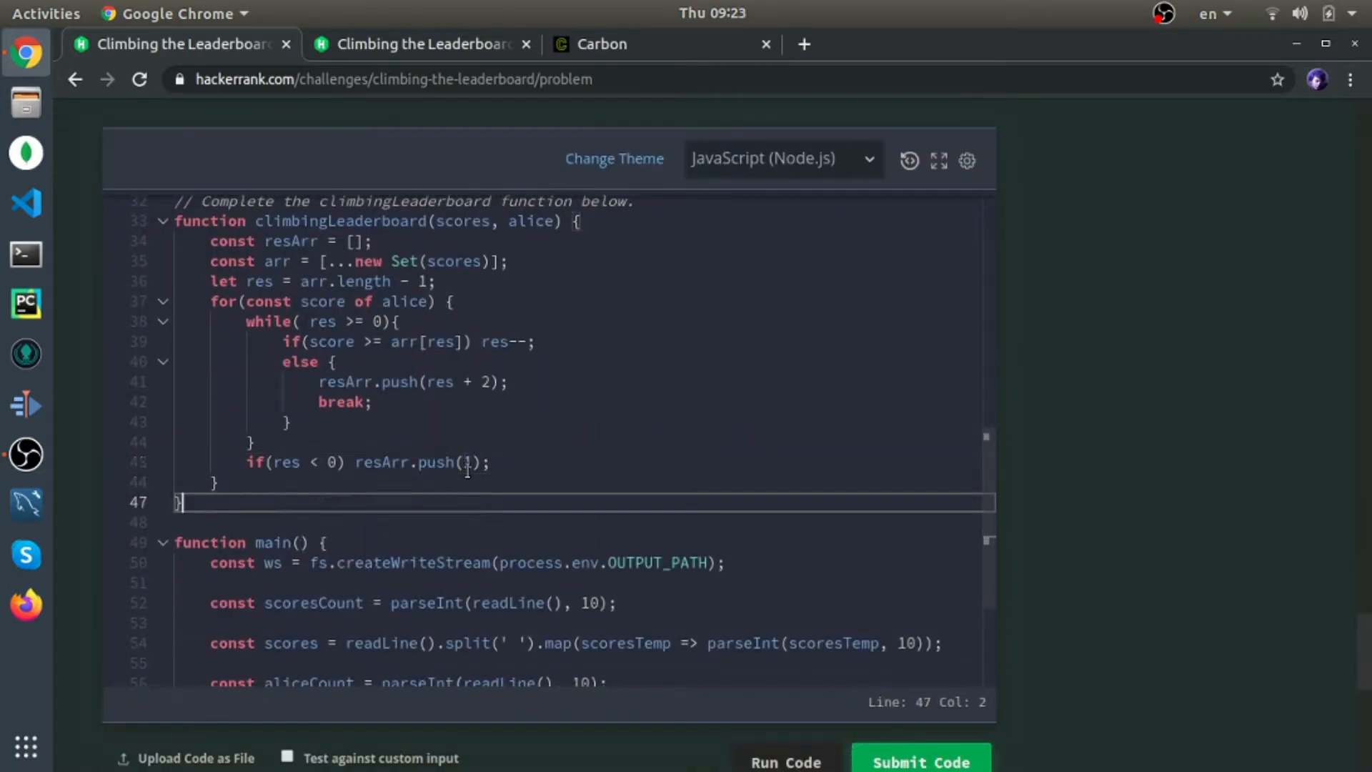
text(re)
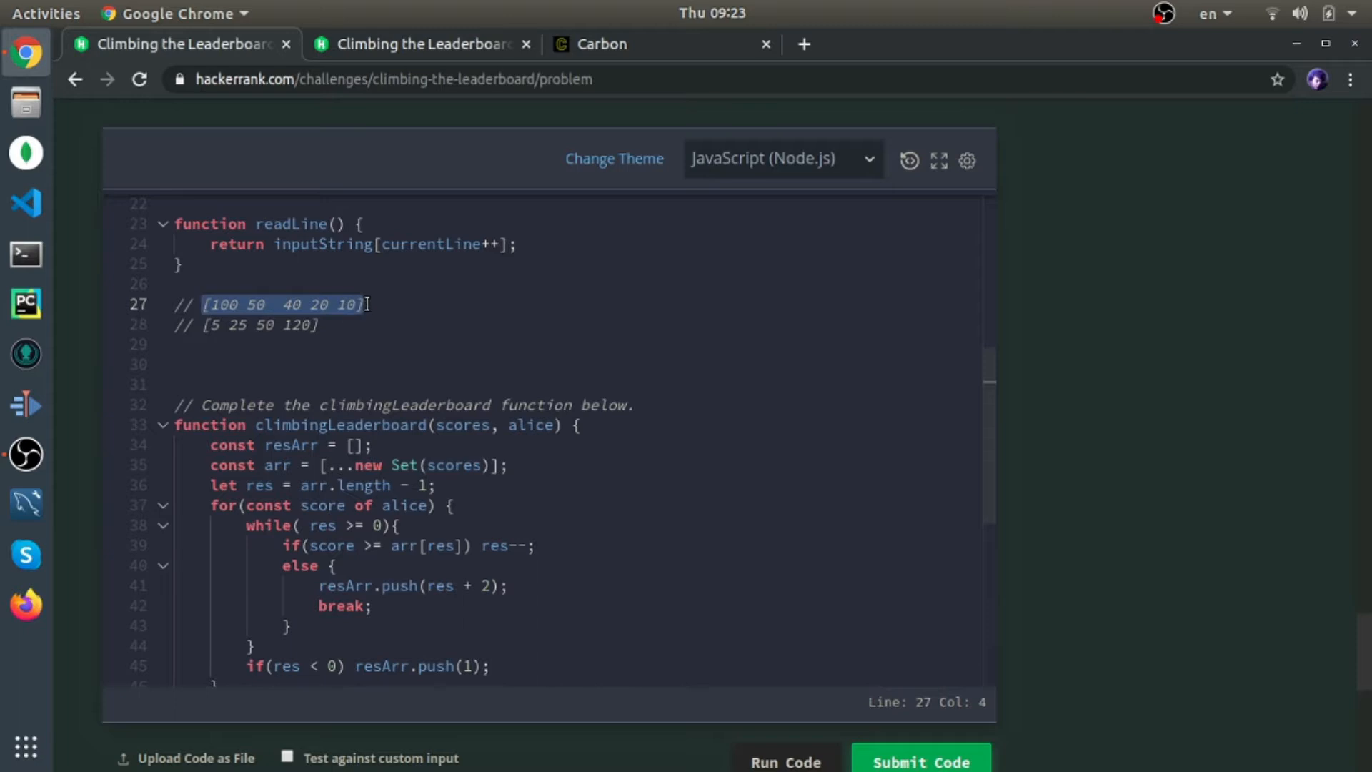
click(208, 303)
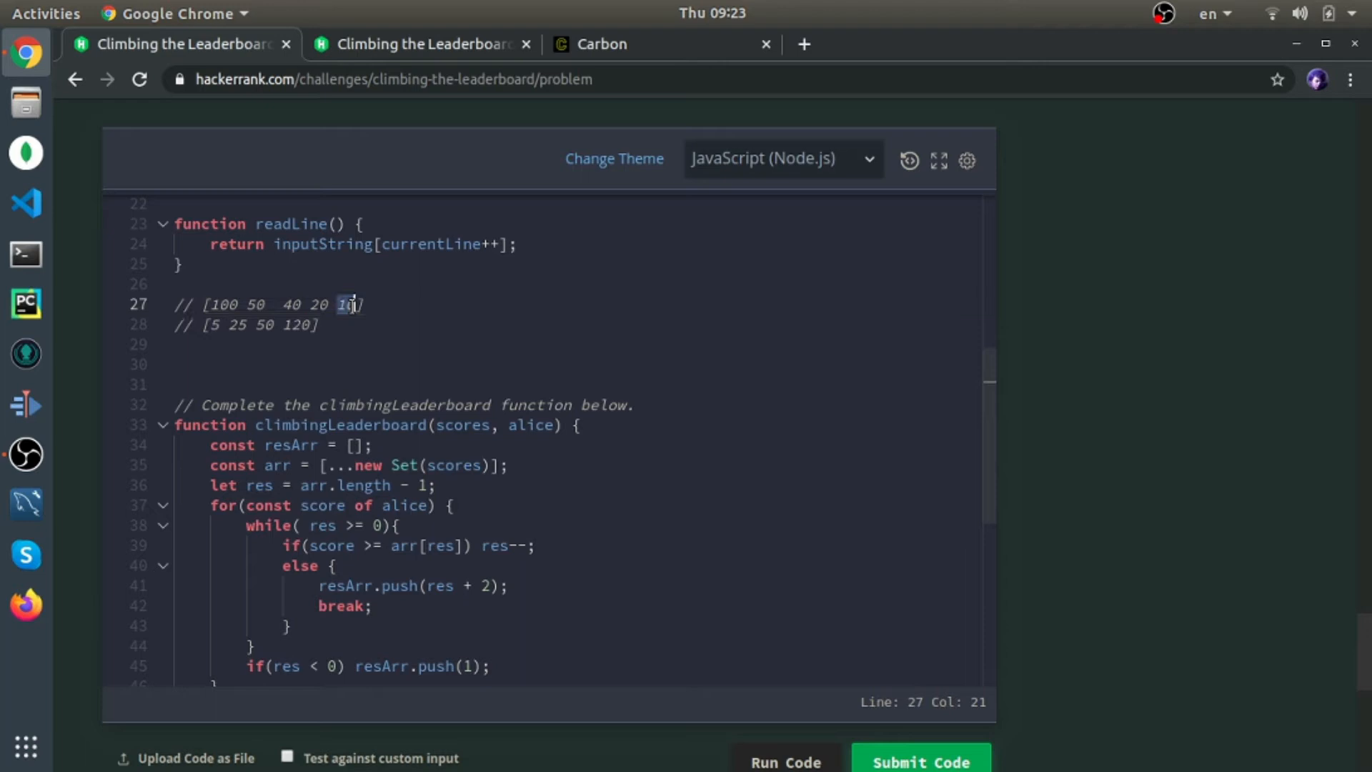
mouse_move(383, 359)
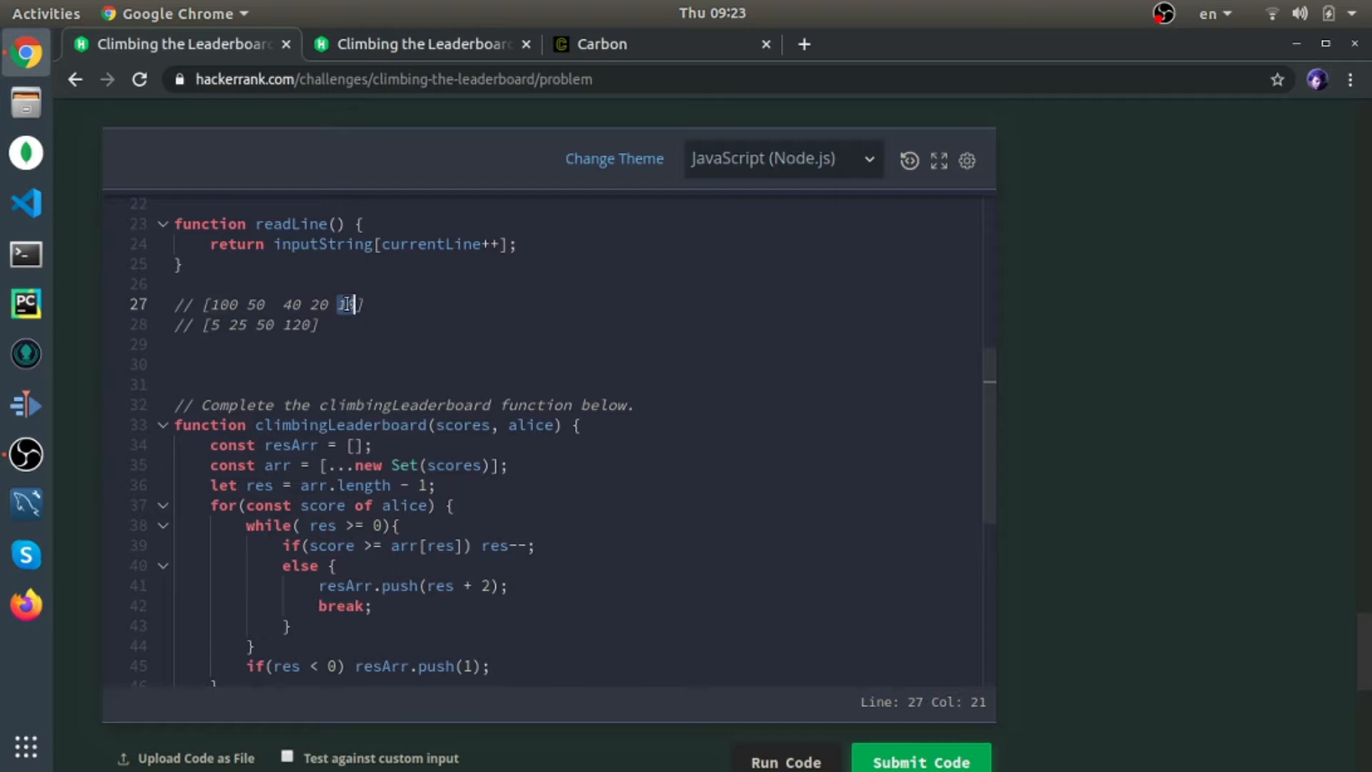
text(0)
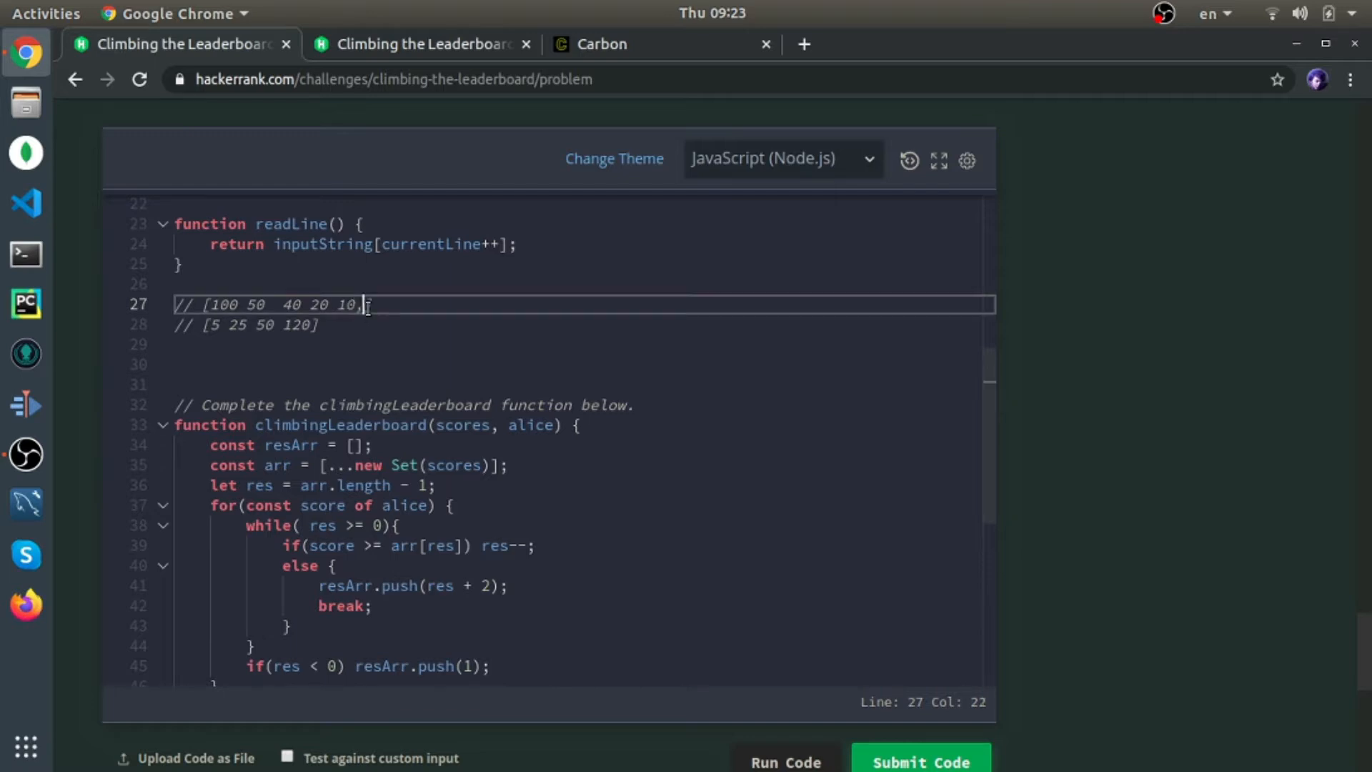
text(5])
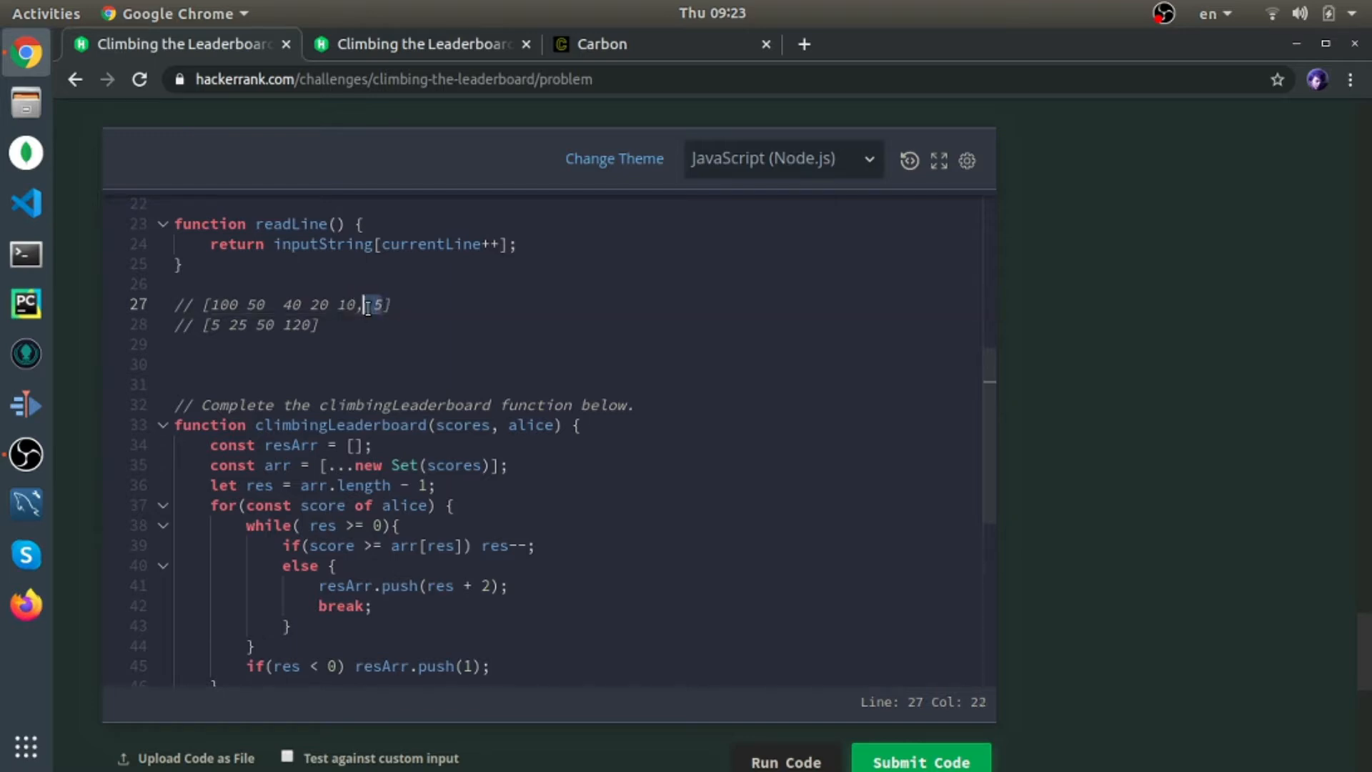
click(359, 303)
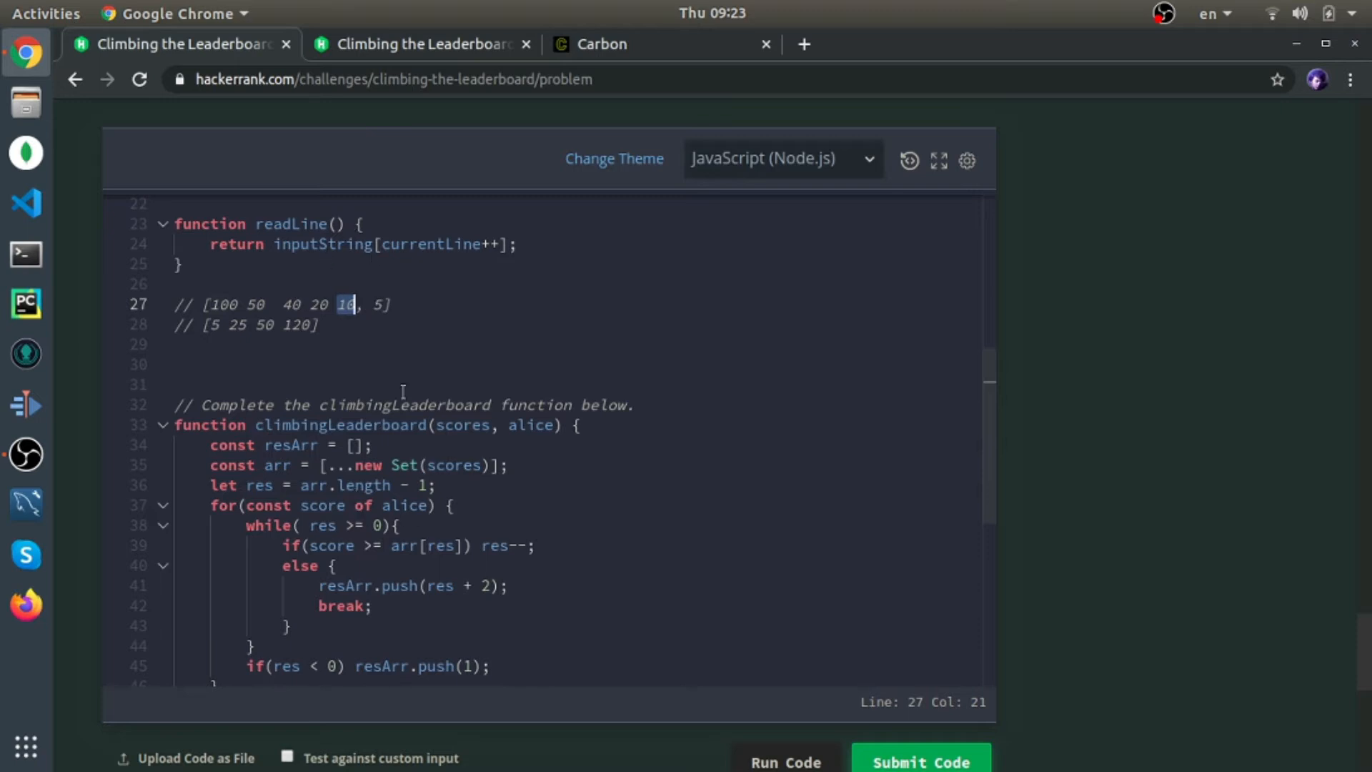
mouse_move(484, 591)
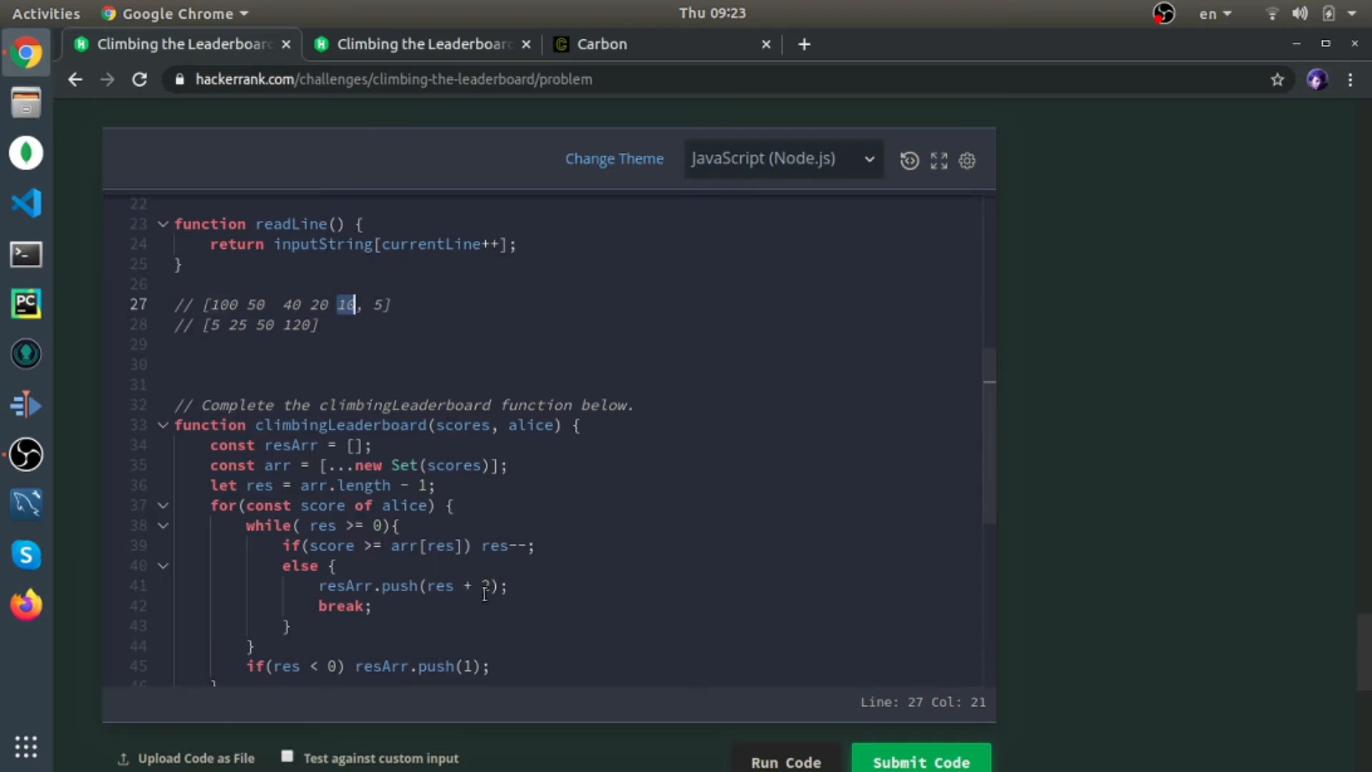
- Restore the push offset to res + 2 and run the code against the sample test cases
click(490, 586)
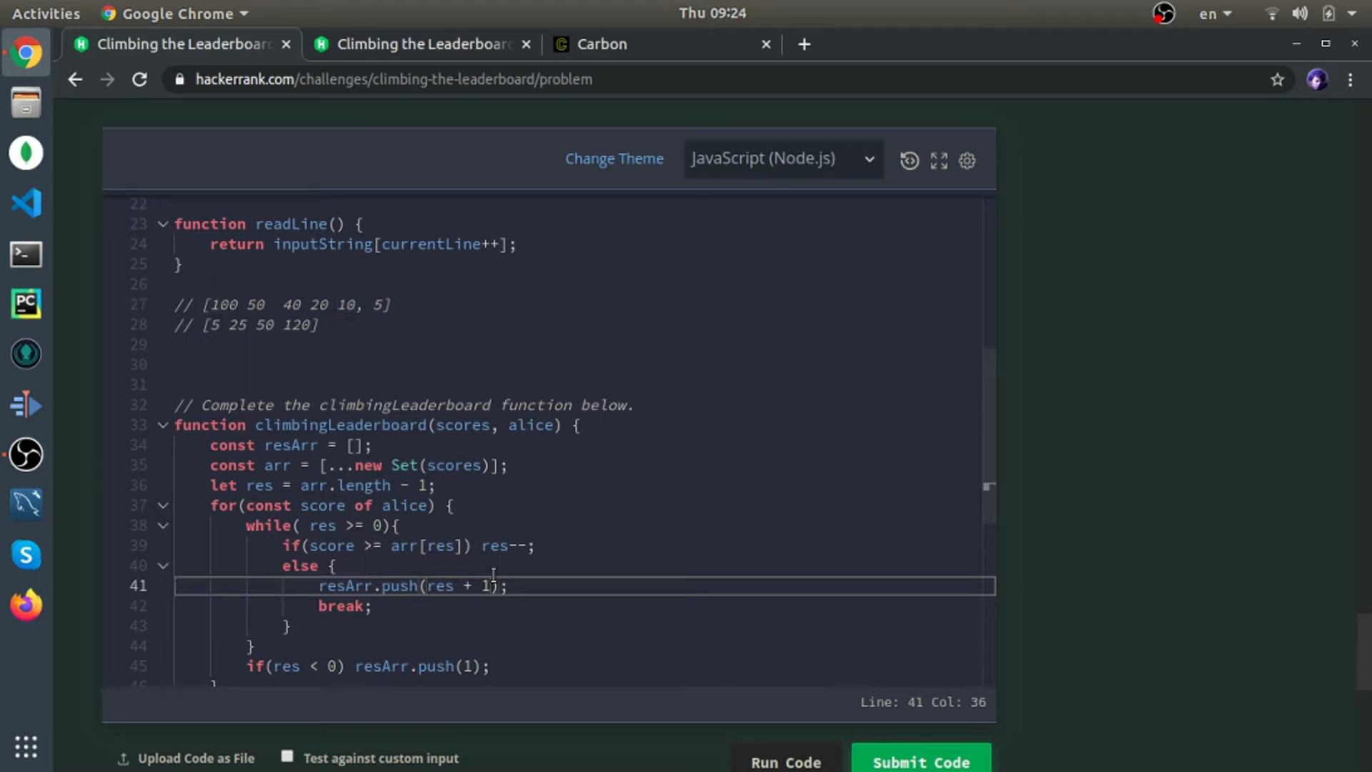
text(2)
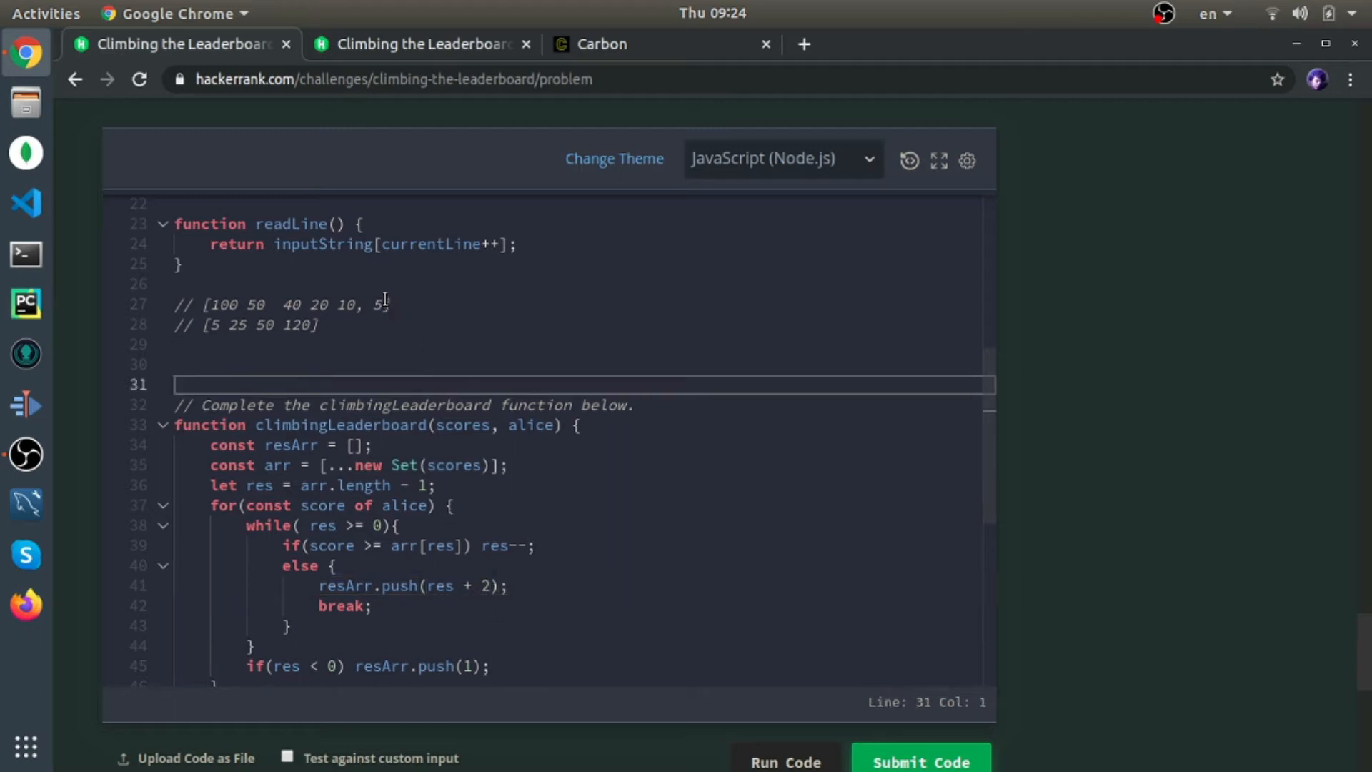
click(375, 305)
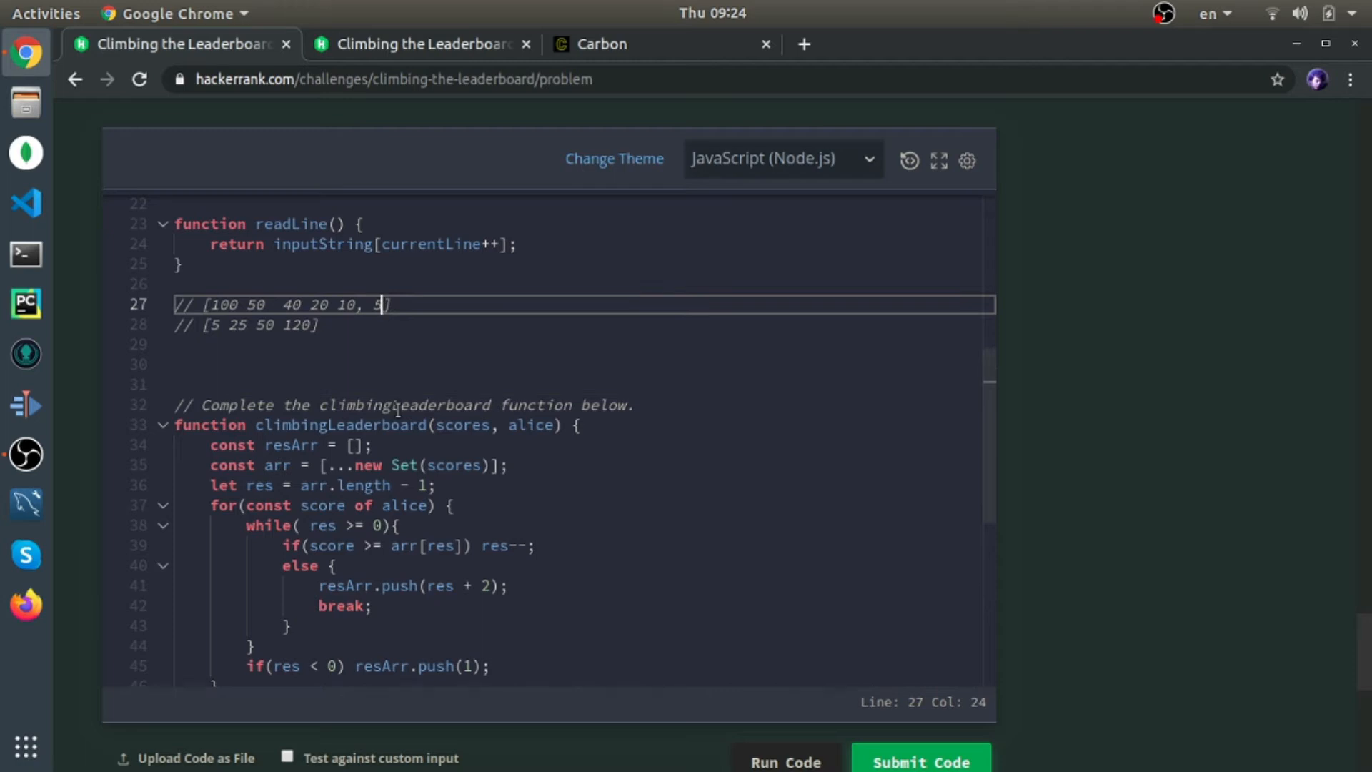
mouse_move(356, 374)
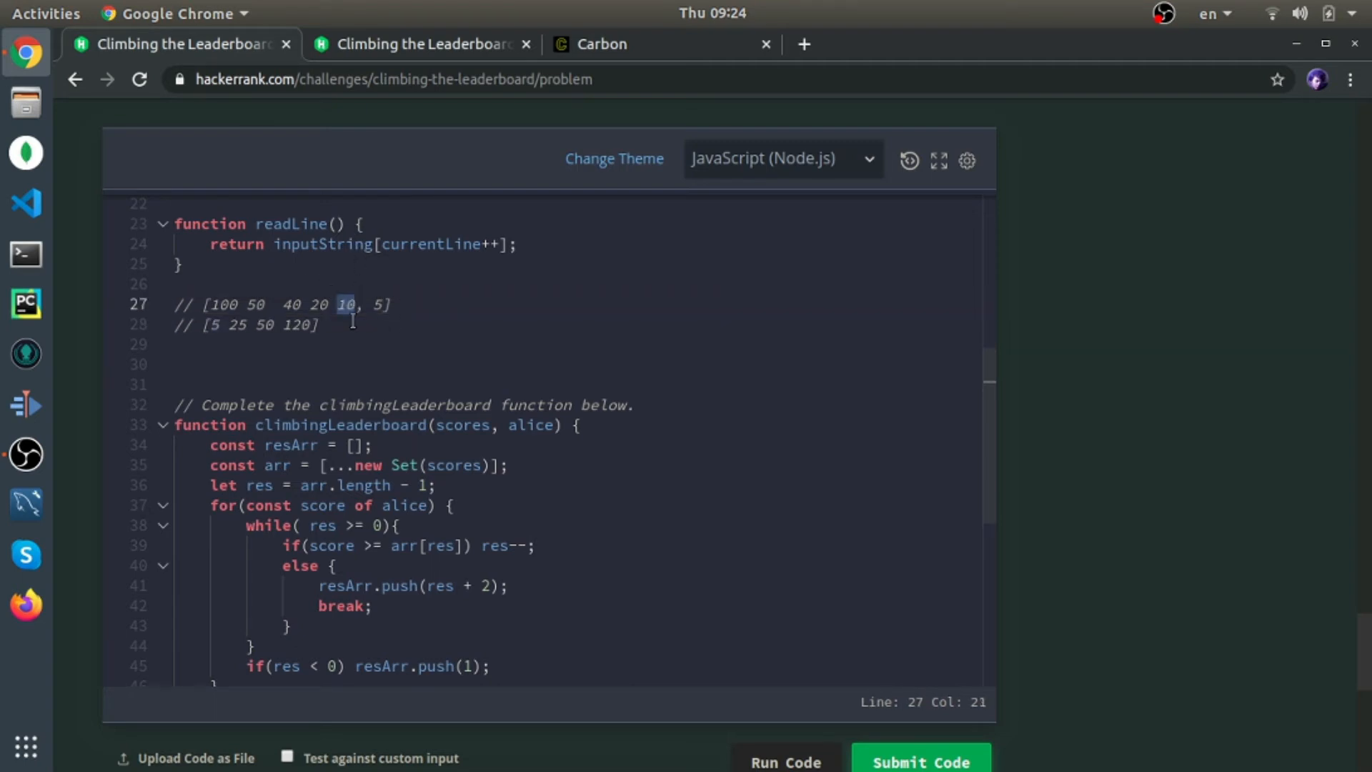
mouse_move(391, 303)
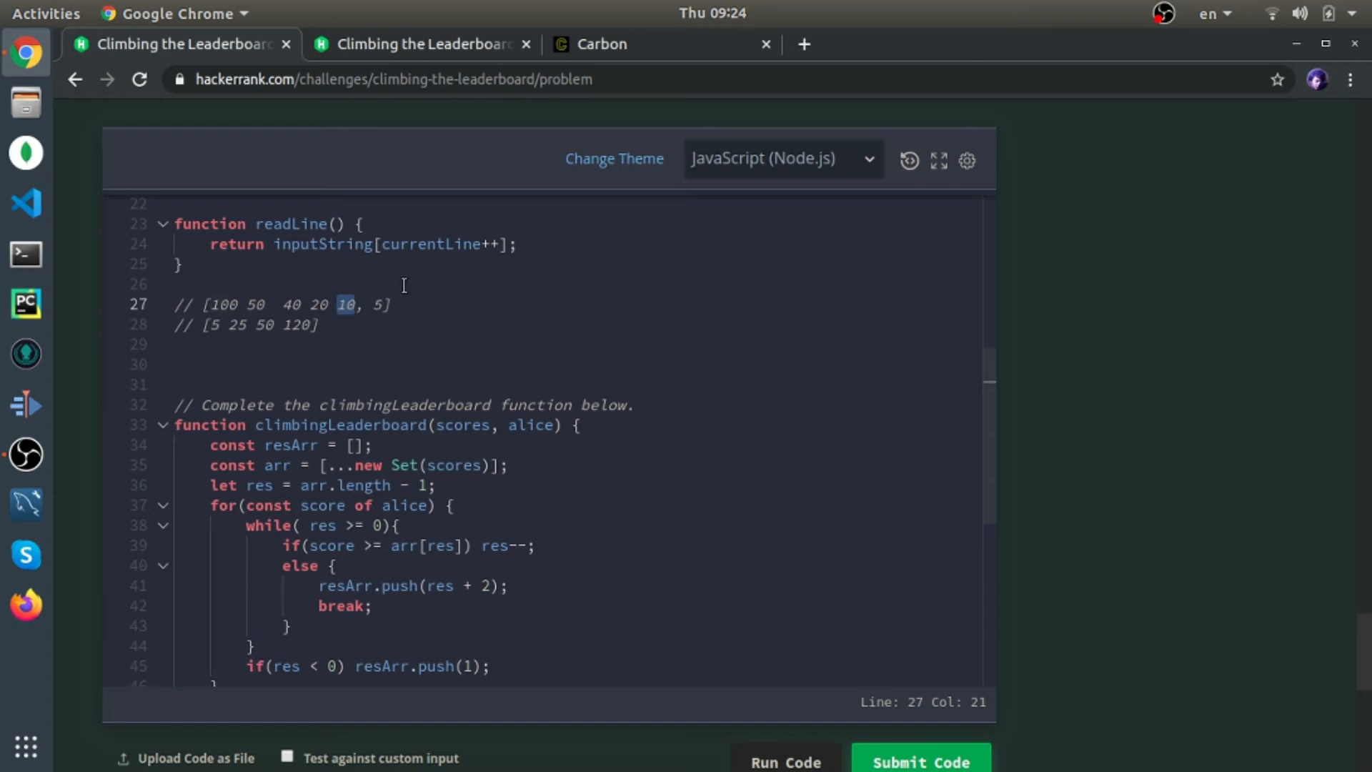
mouse_move(481, 515)
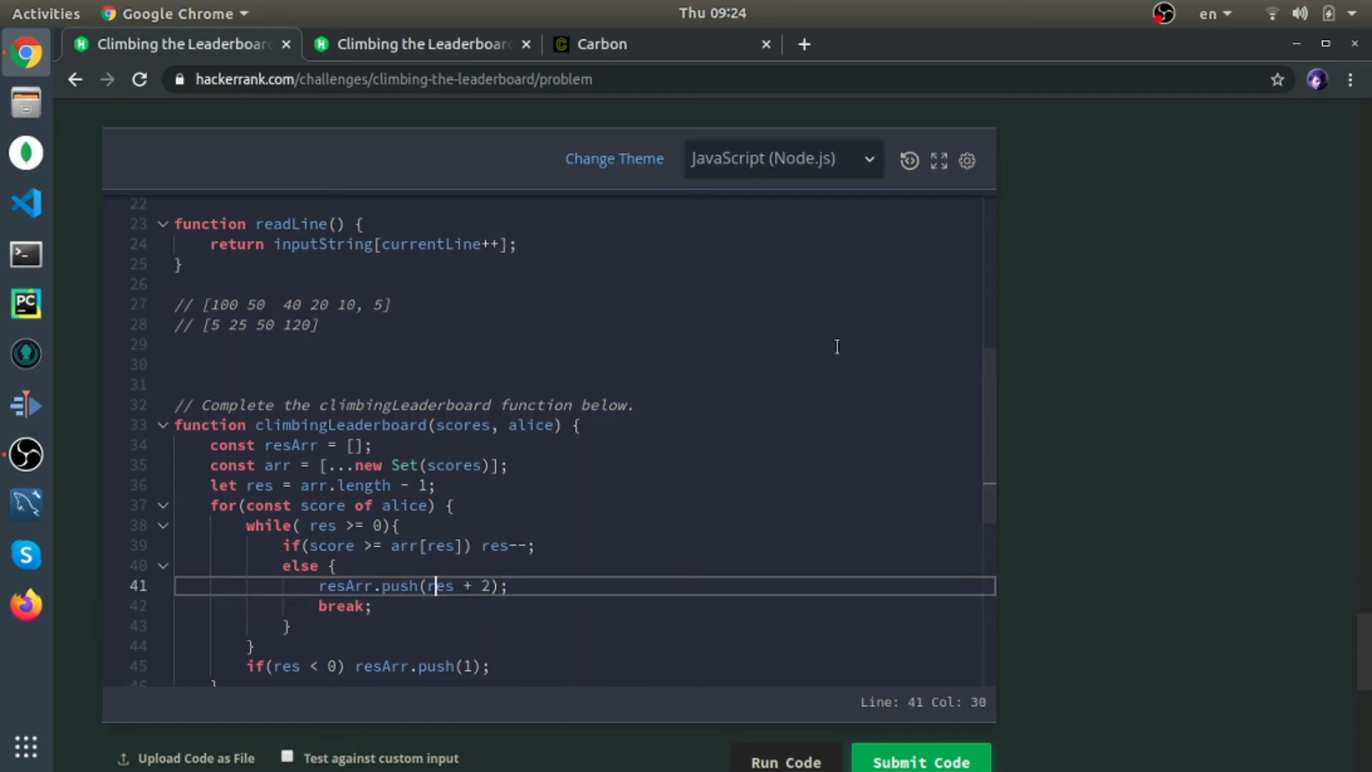
click(785, 761)
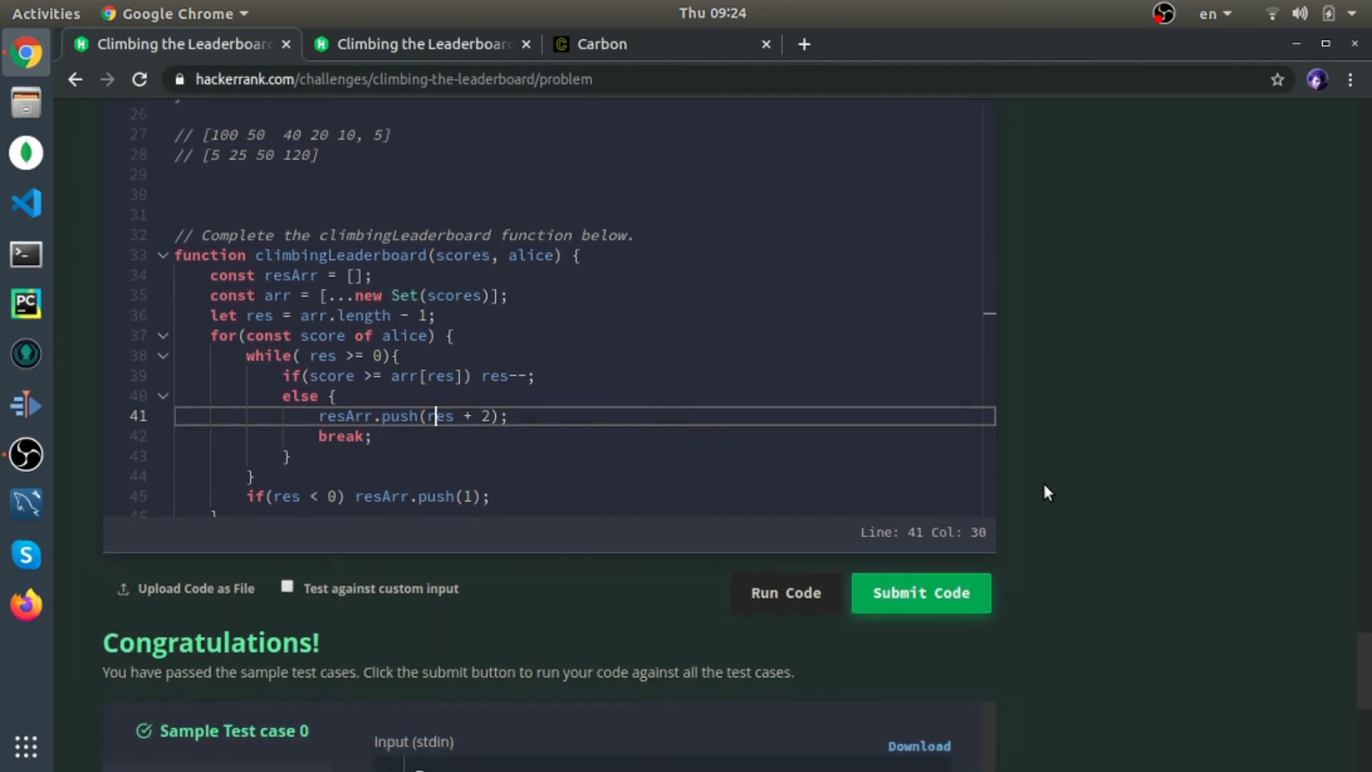